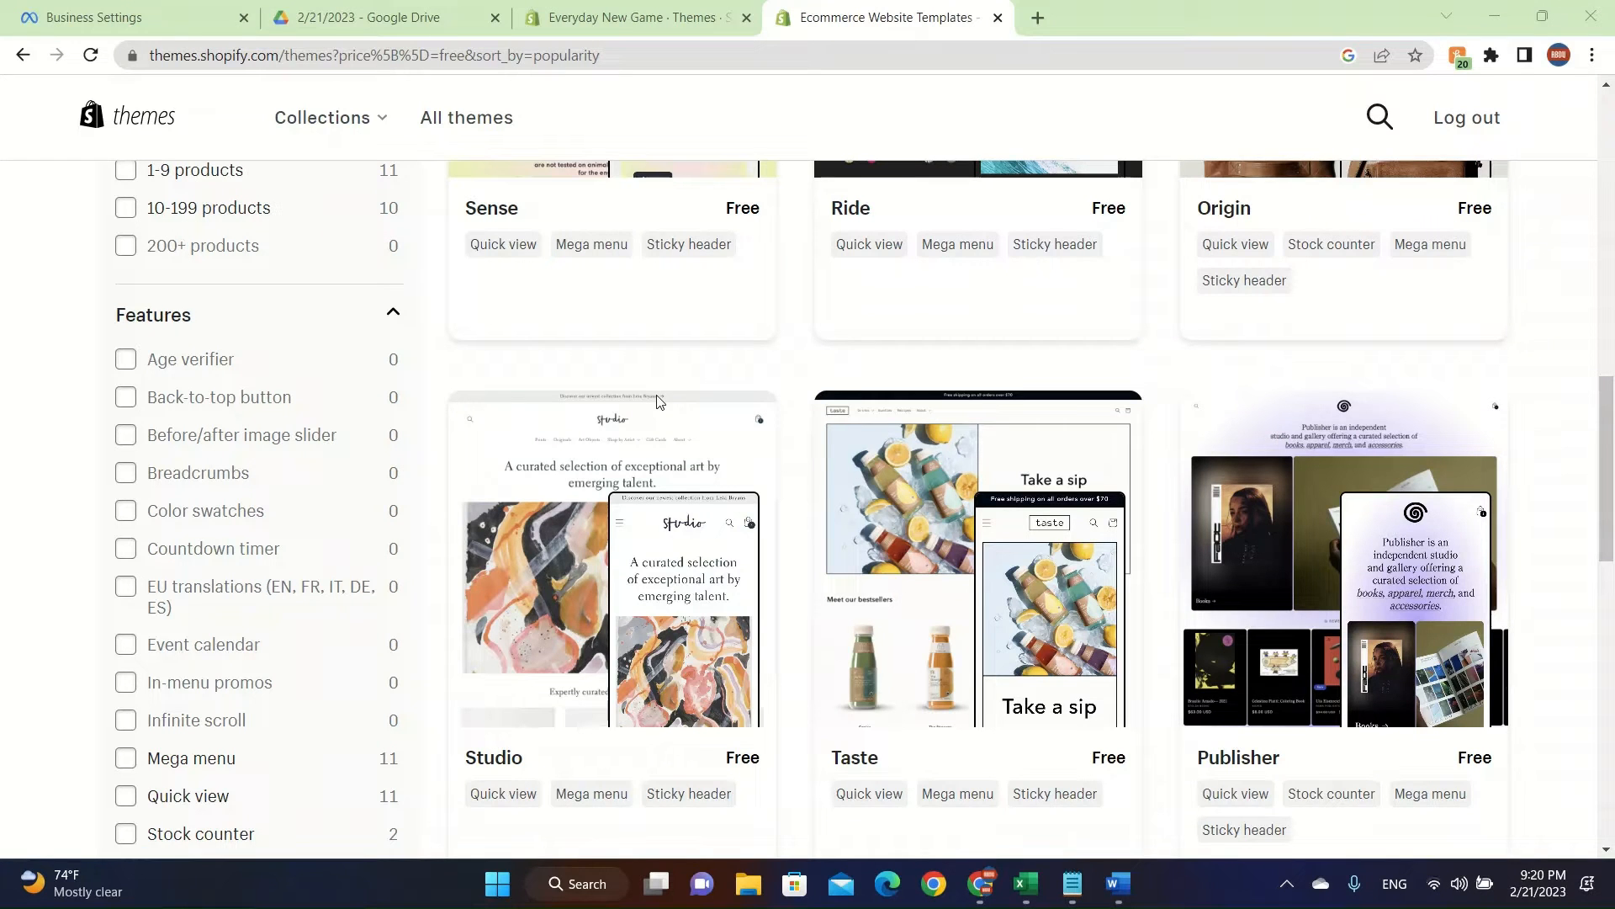
{"action": "mouse_move", "coordinate": [500, 545]}
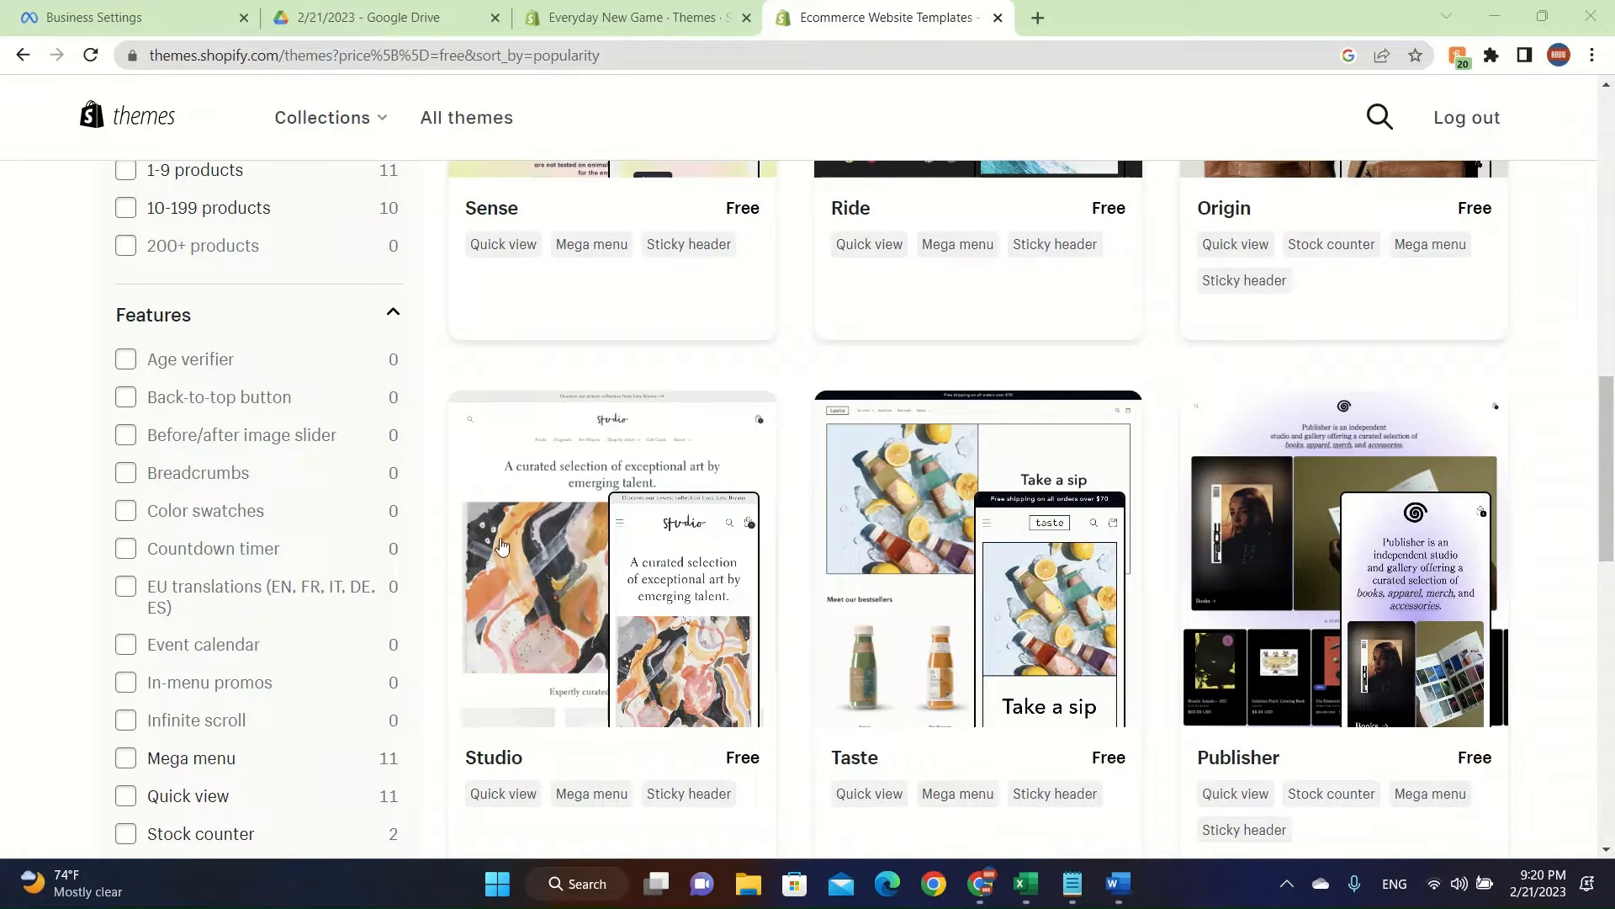
Step: Choose the free Studio theme from the Theme Store and try it on the store
{"action": "scroll", "scroll_direction": "up", "scroll_amount": 3}
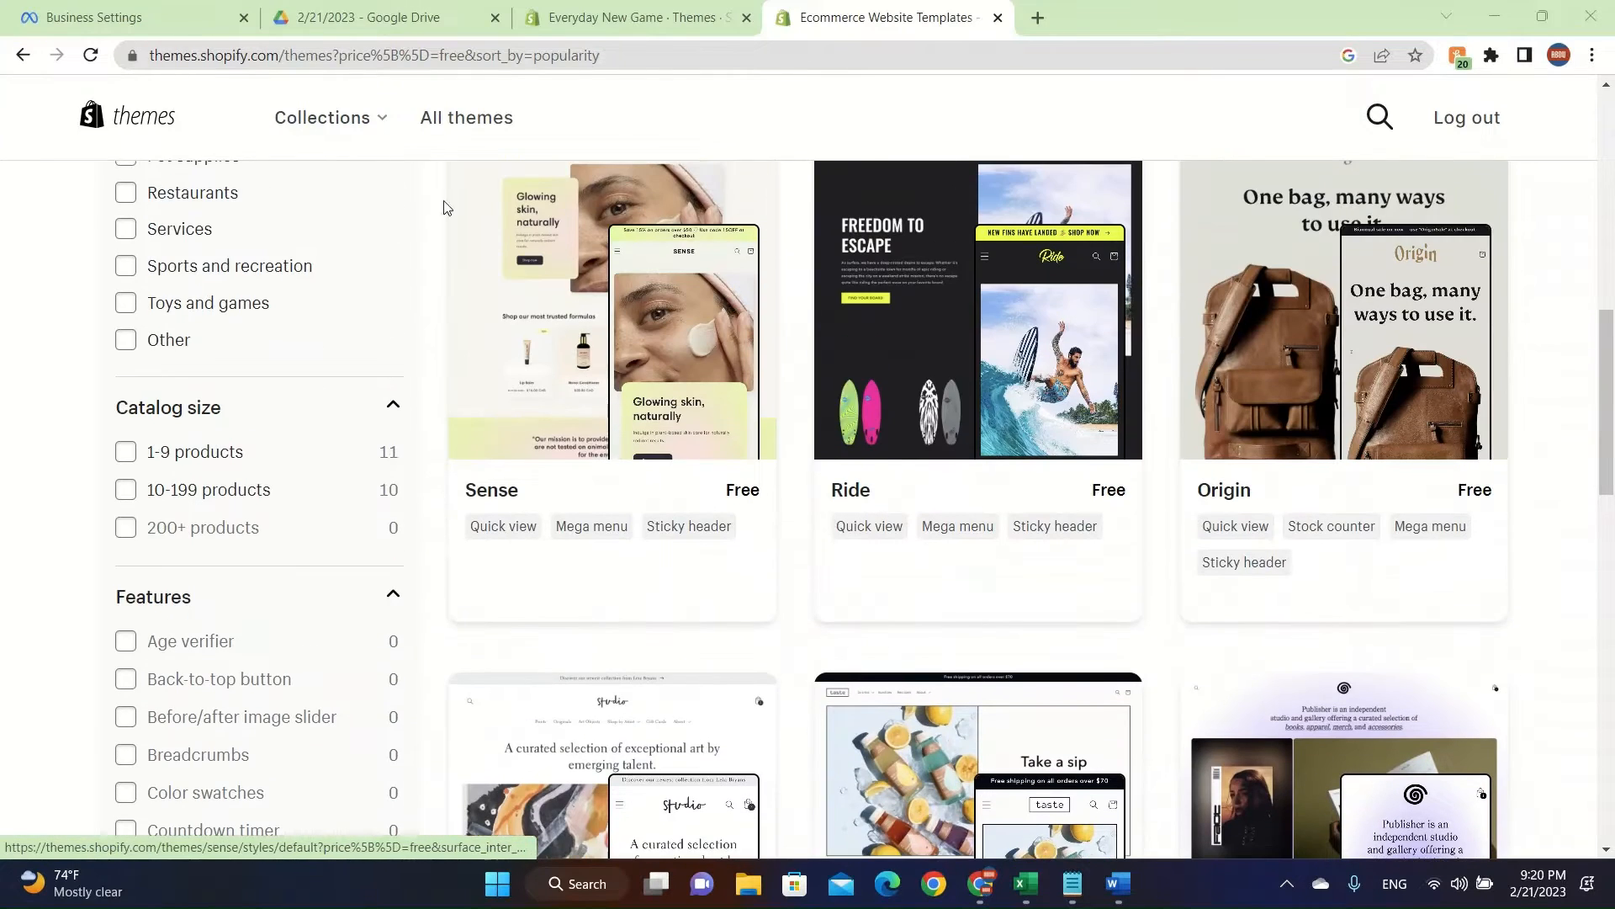
{"action": "scroll", "scroll_direction": "down", "scroll_amount": 3}
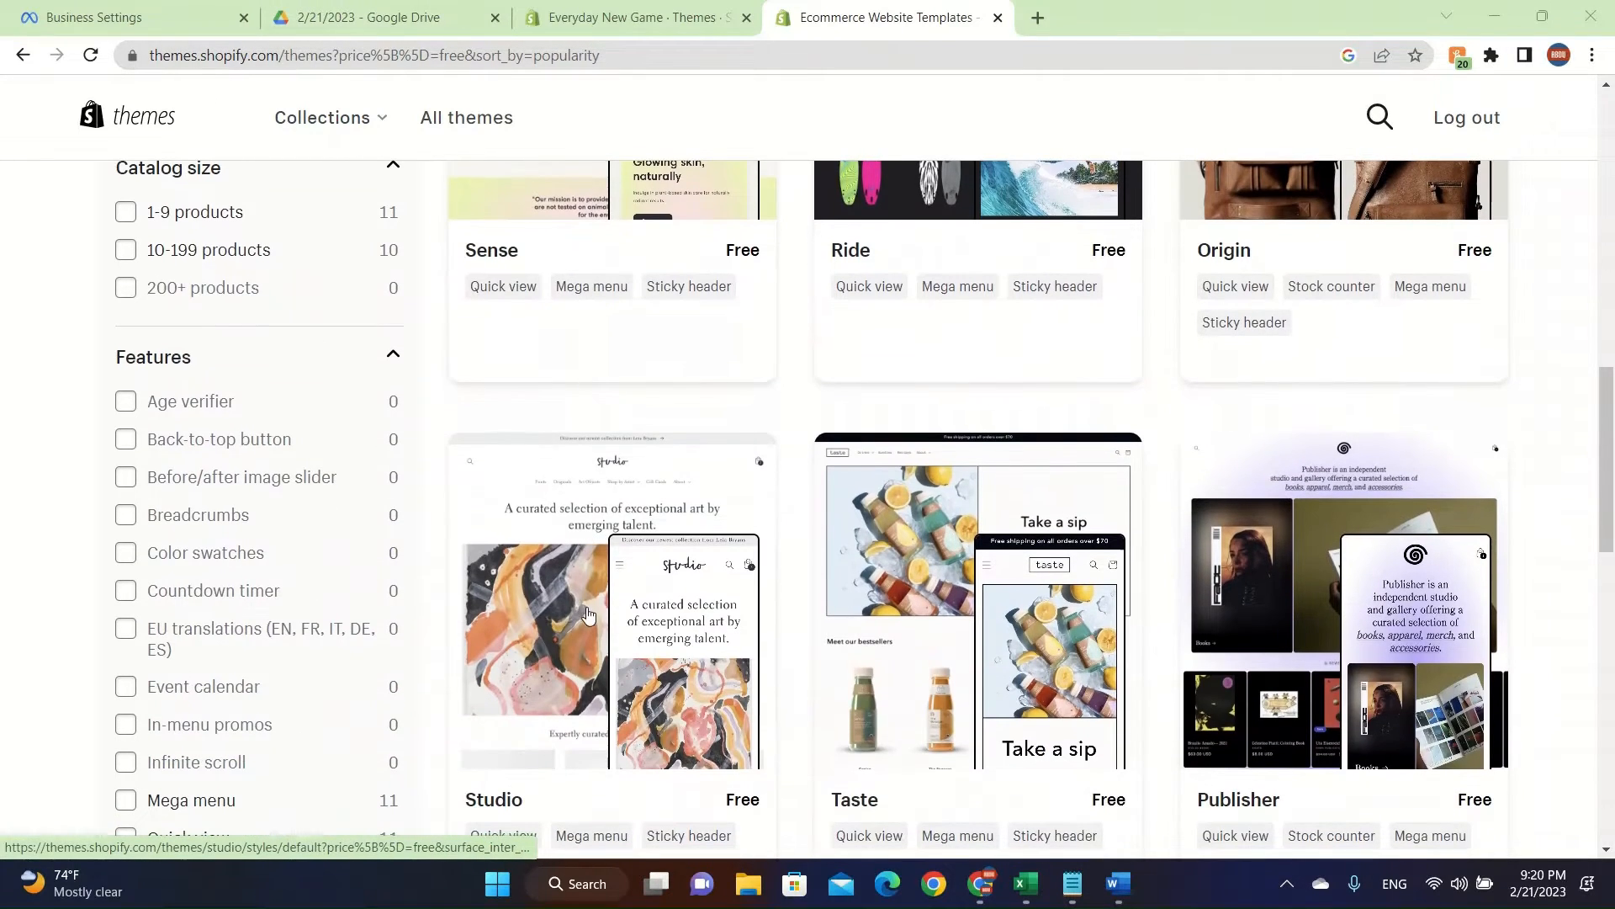
{"action": "left_click", "coordinate": [612, 634]}
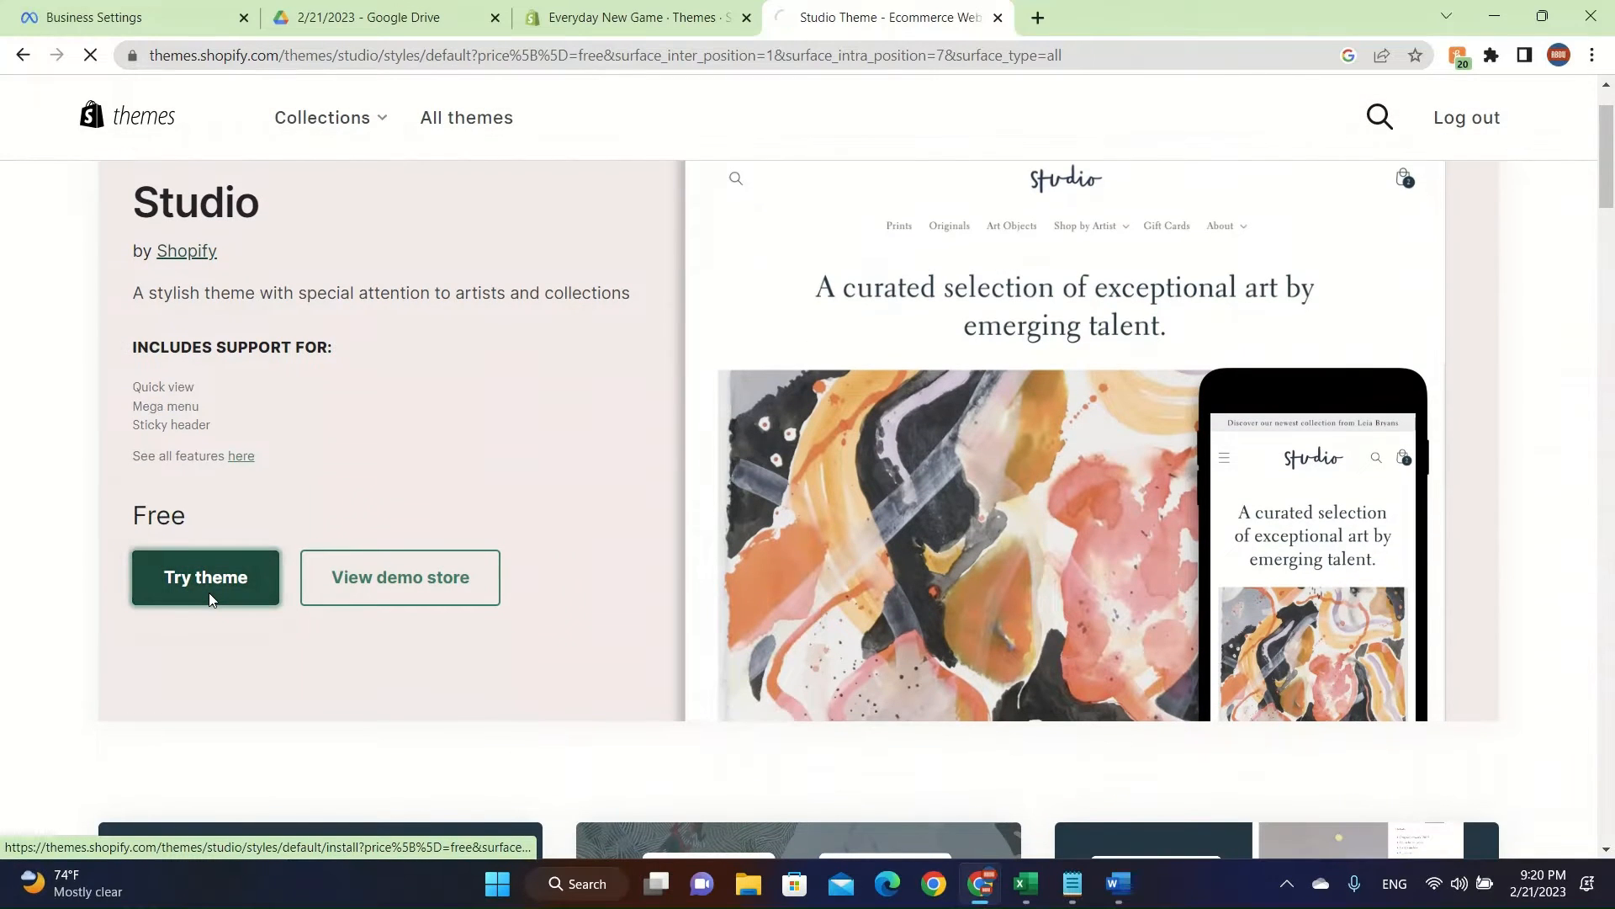
{"action": "left_click", "coordinate": [205, 577]}
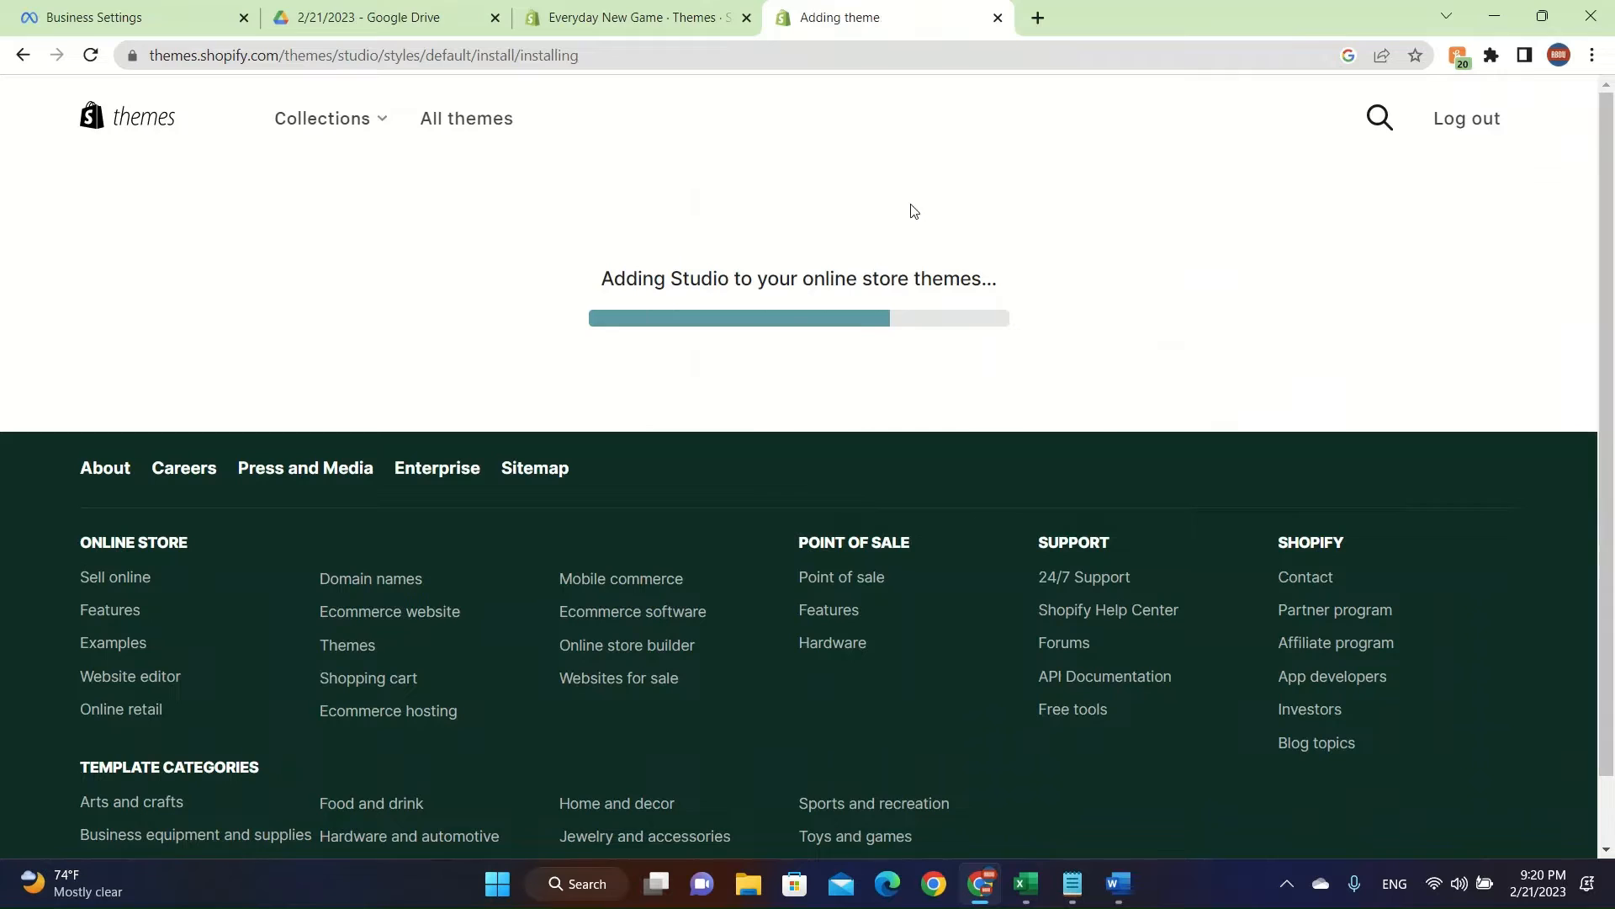
{"action": "mouse_move", "coordinate": [744, 312]}
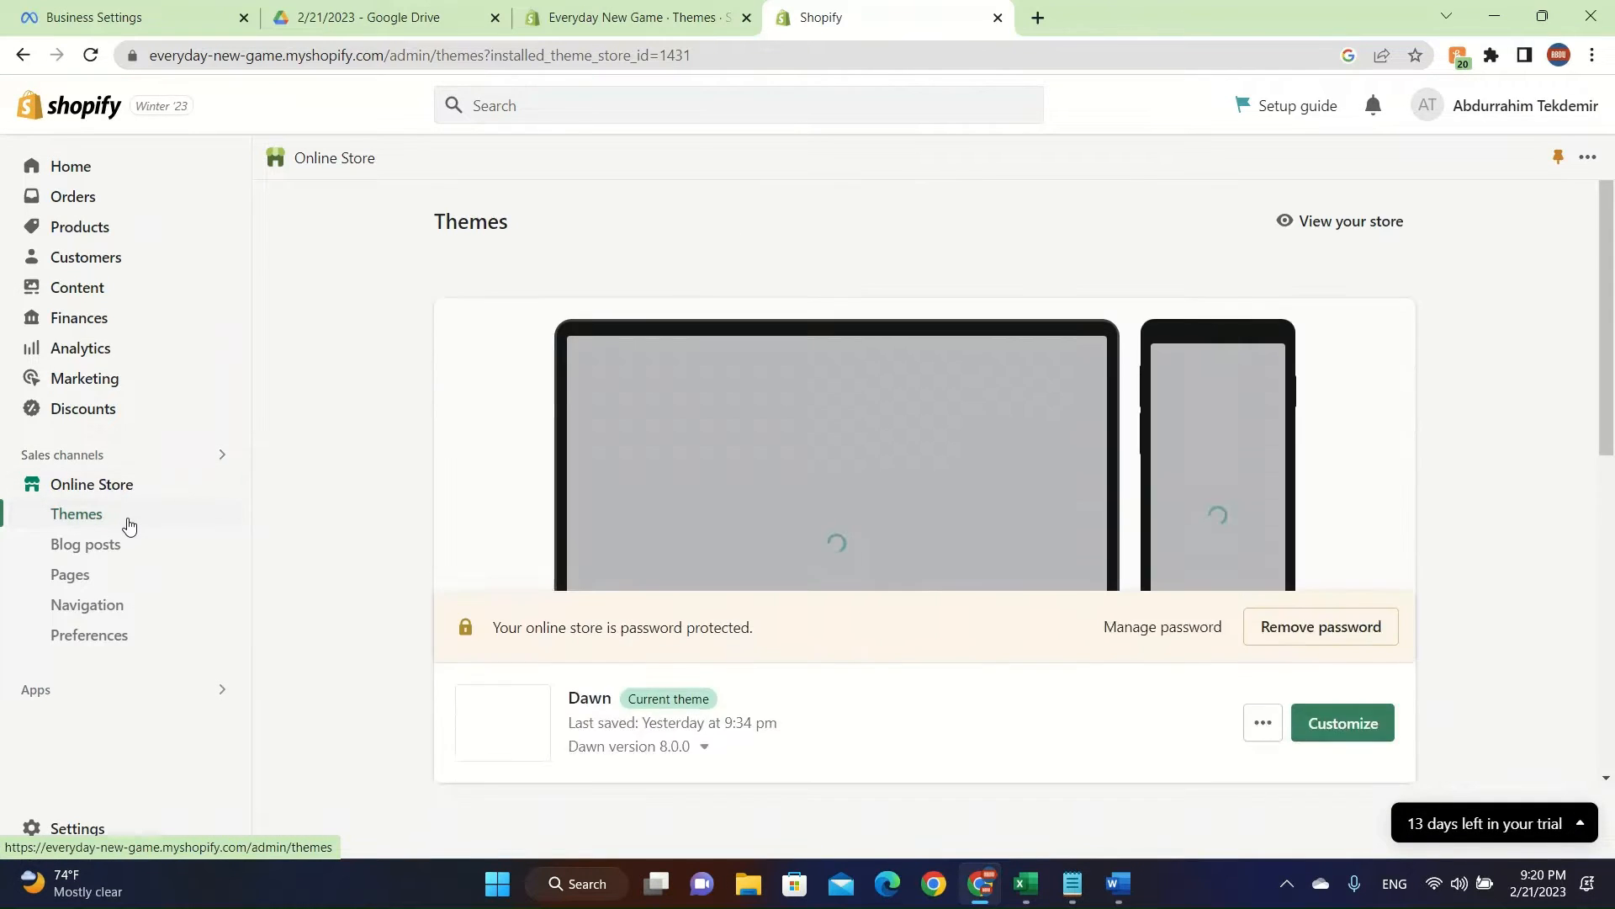
Step: Launch the theme editor for the newly added Studio theme from the theme library
{"action": "scroll", "scroll_direction": "down", "scroll_amount": 3}
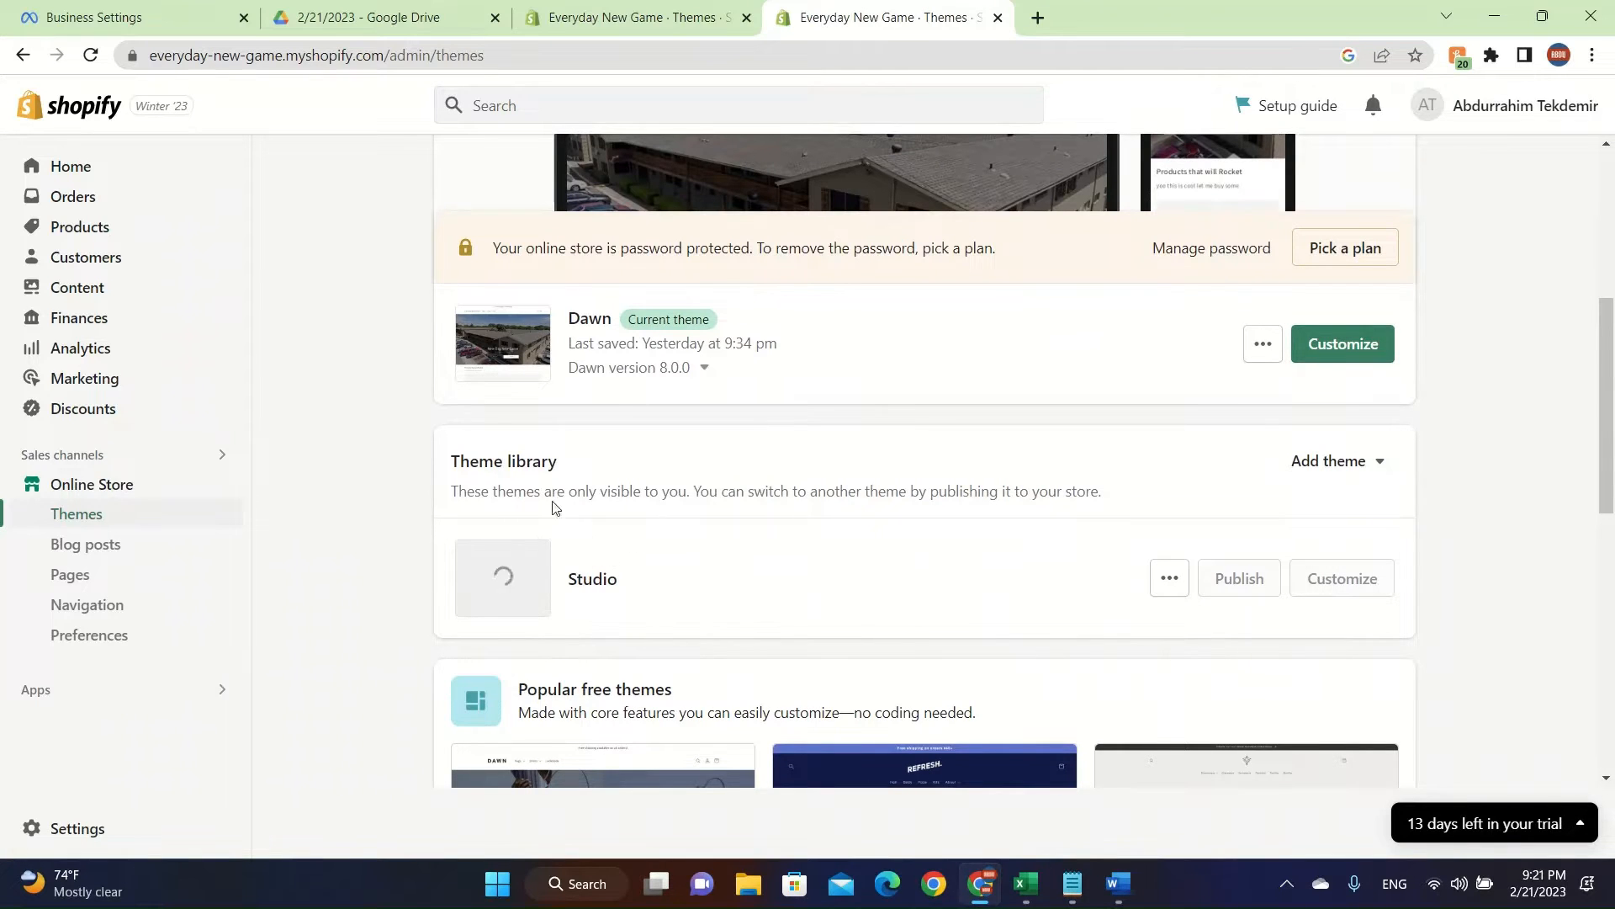
{"action": "mouse_move", "coordinate": [148, 520]}
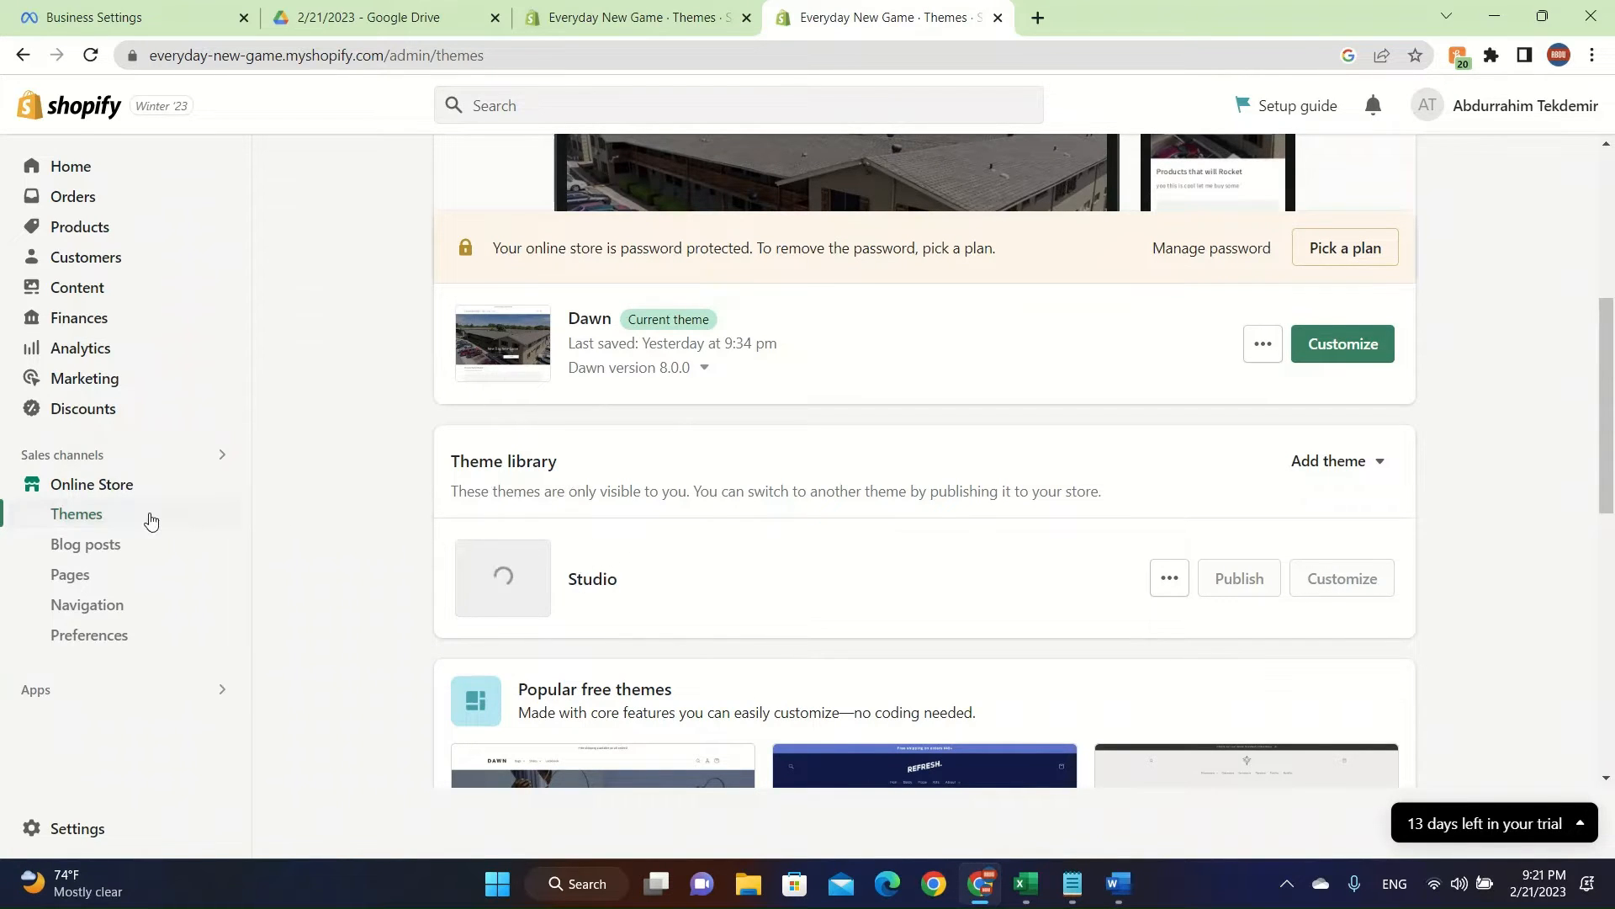
{"action": "mouse_move", "coordinate": [102, 484]}
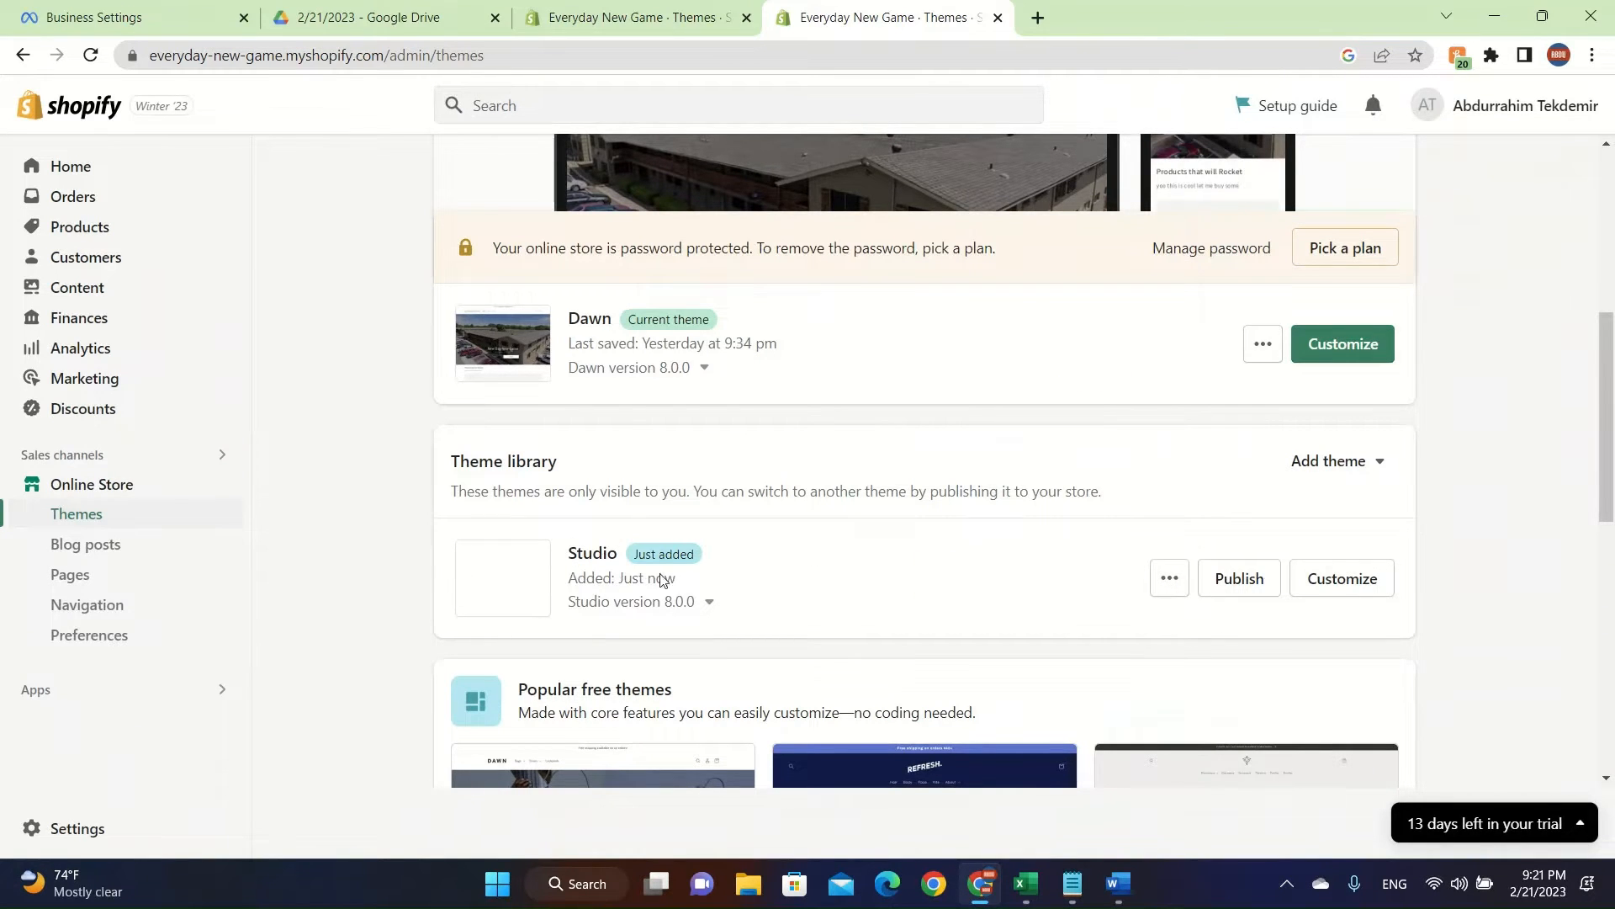
{"action": "left_click", "coordinate": [1341, 578]}
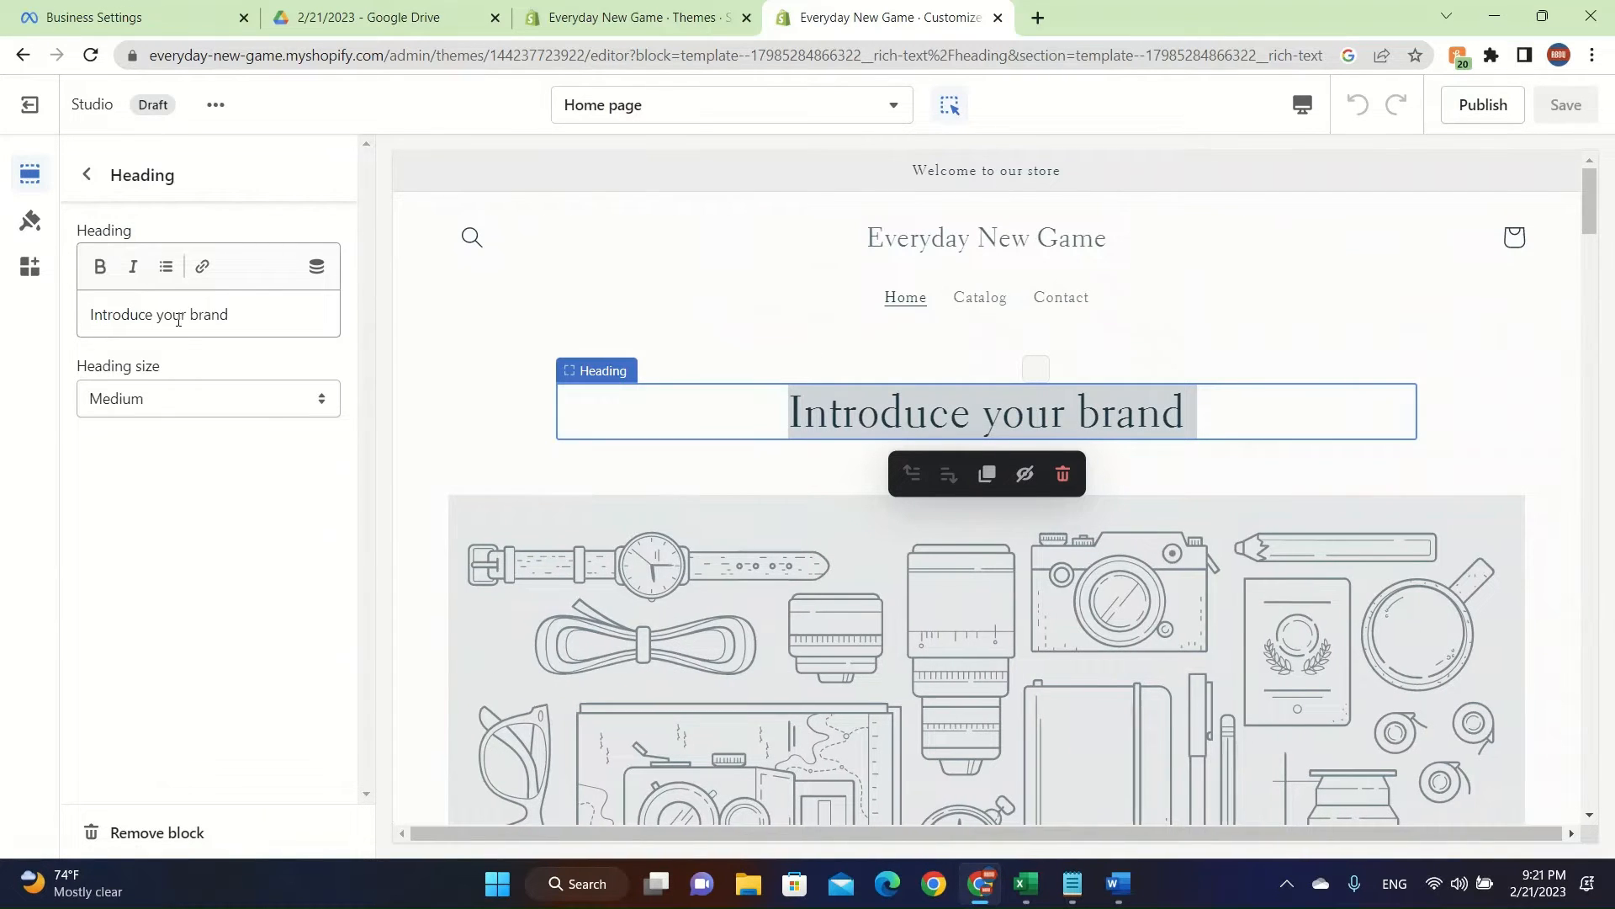
Step: Enter 'Hamza LLC' as the home page heading and return to the sections list
{"action": "type", "text": "Hamza L"}
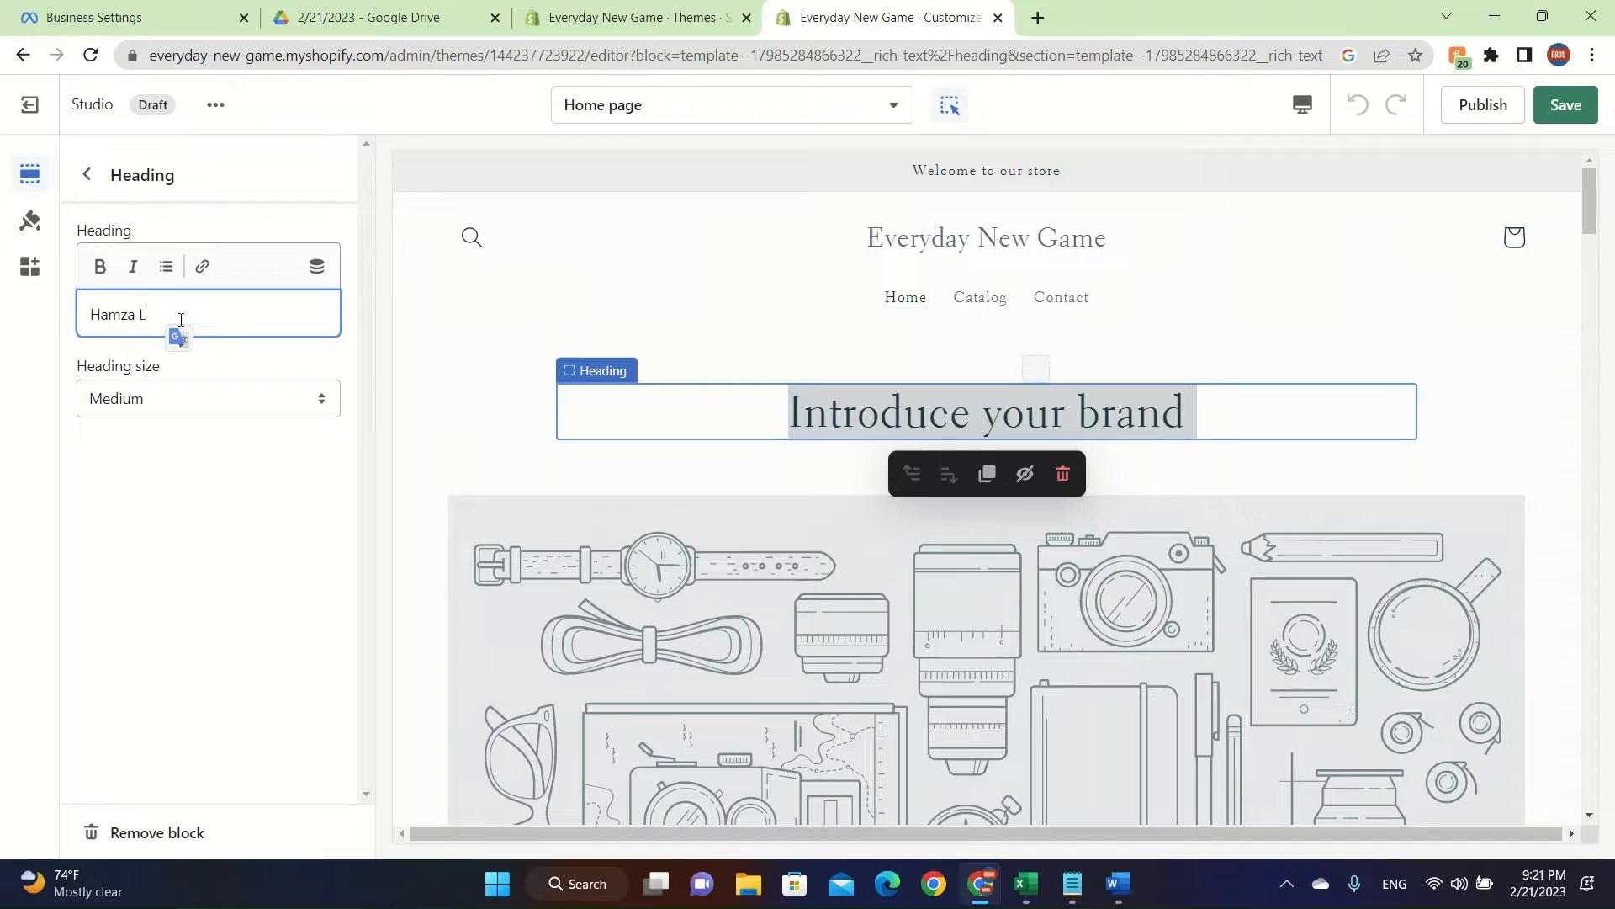
{"action": "type", "text": "LC"}
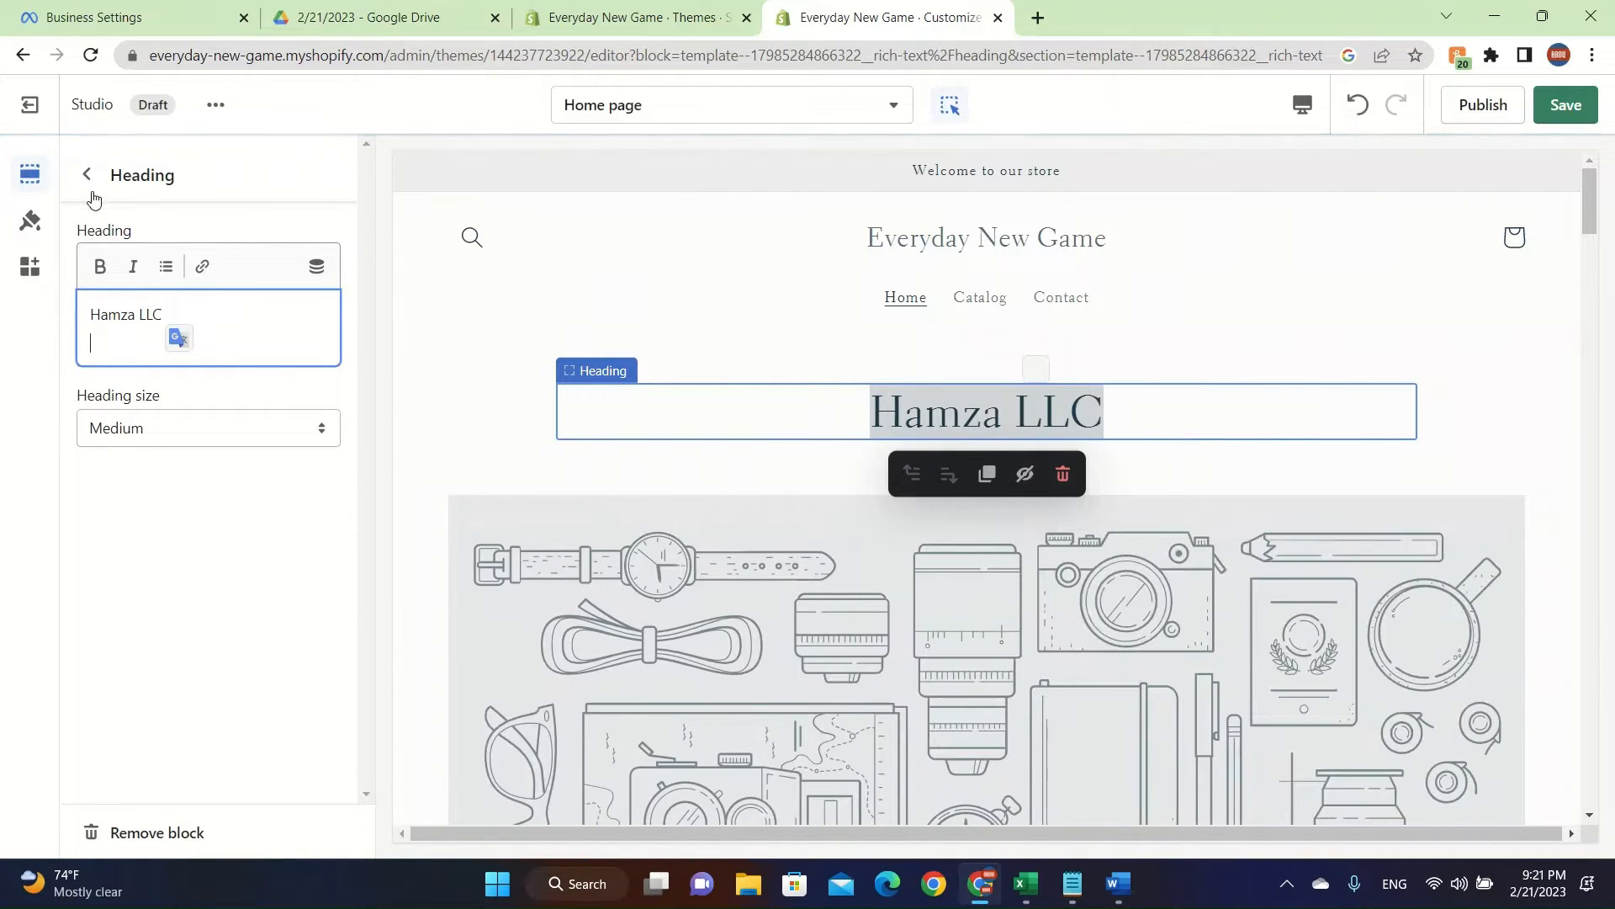
{"action": "left_click", "coordinate": [86, 174]}
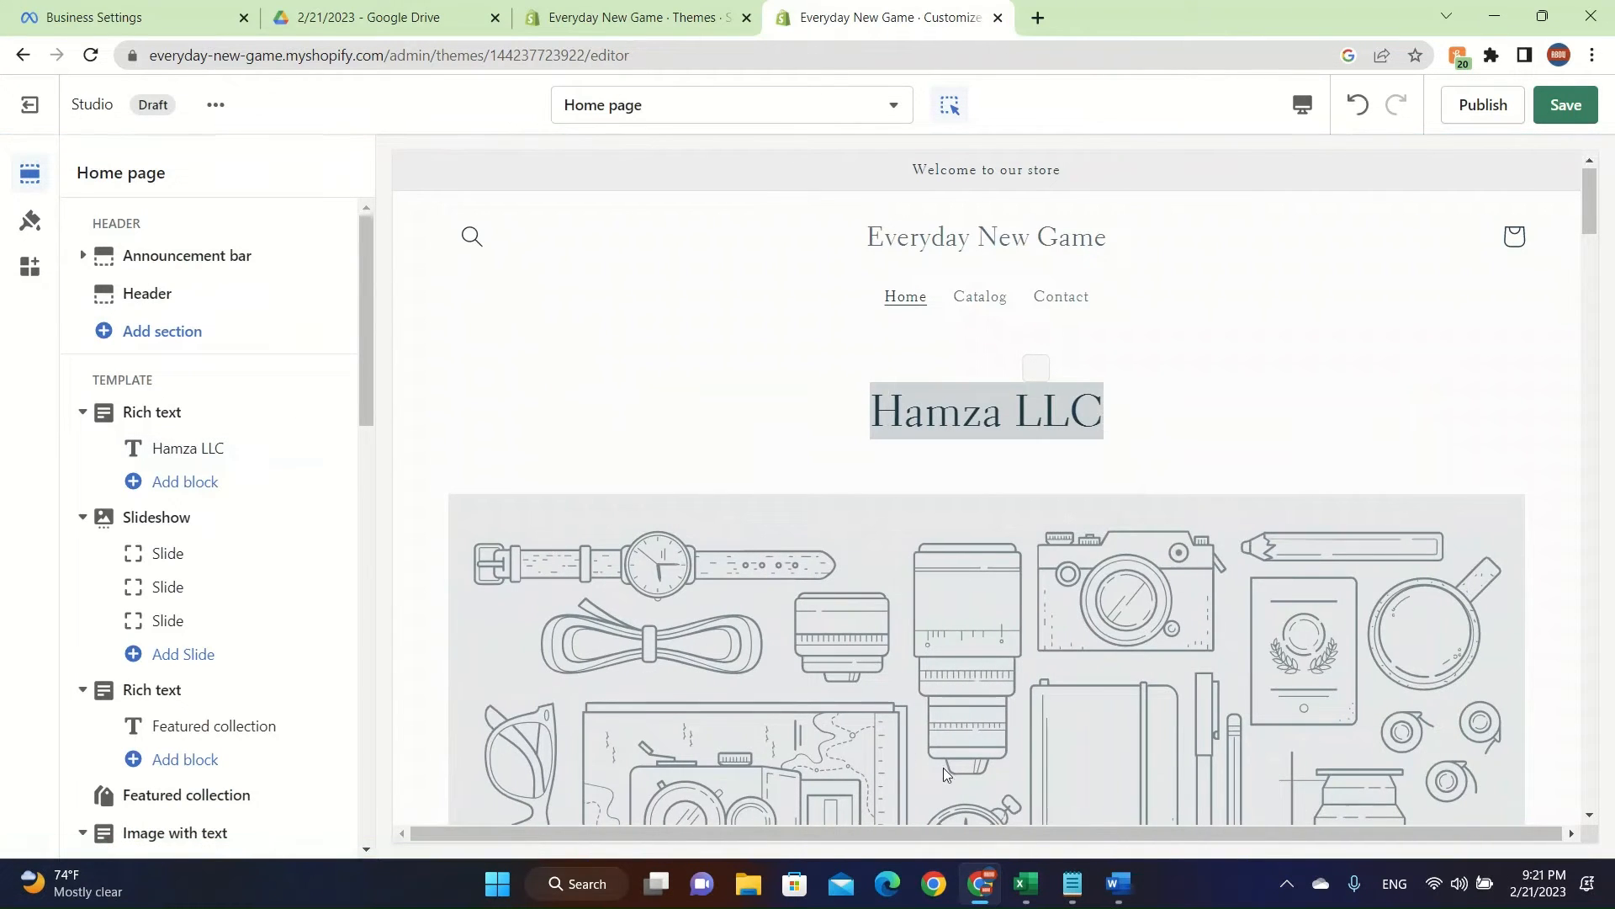
Step: Look through a slideshow slide's and the header's settings, then return to the sections list
{"action": "left_click", "coordinate": [167, 553]}
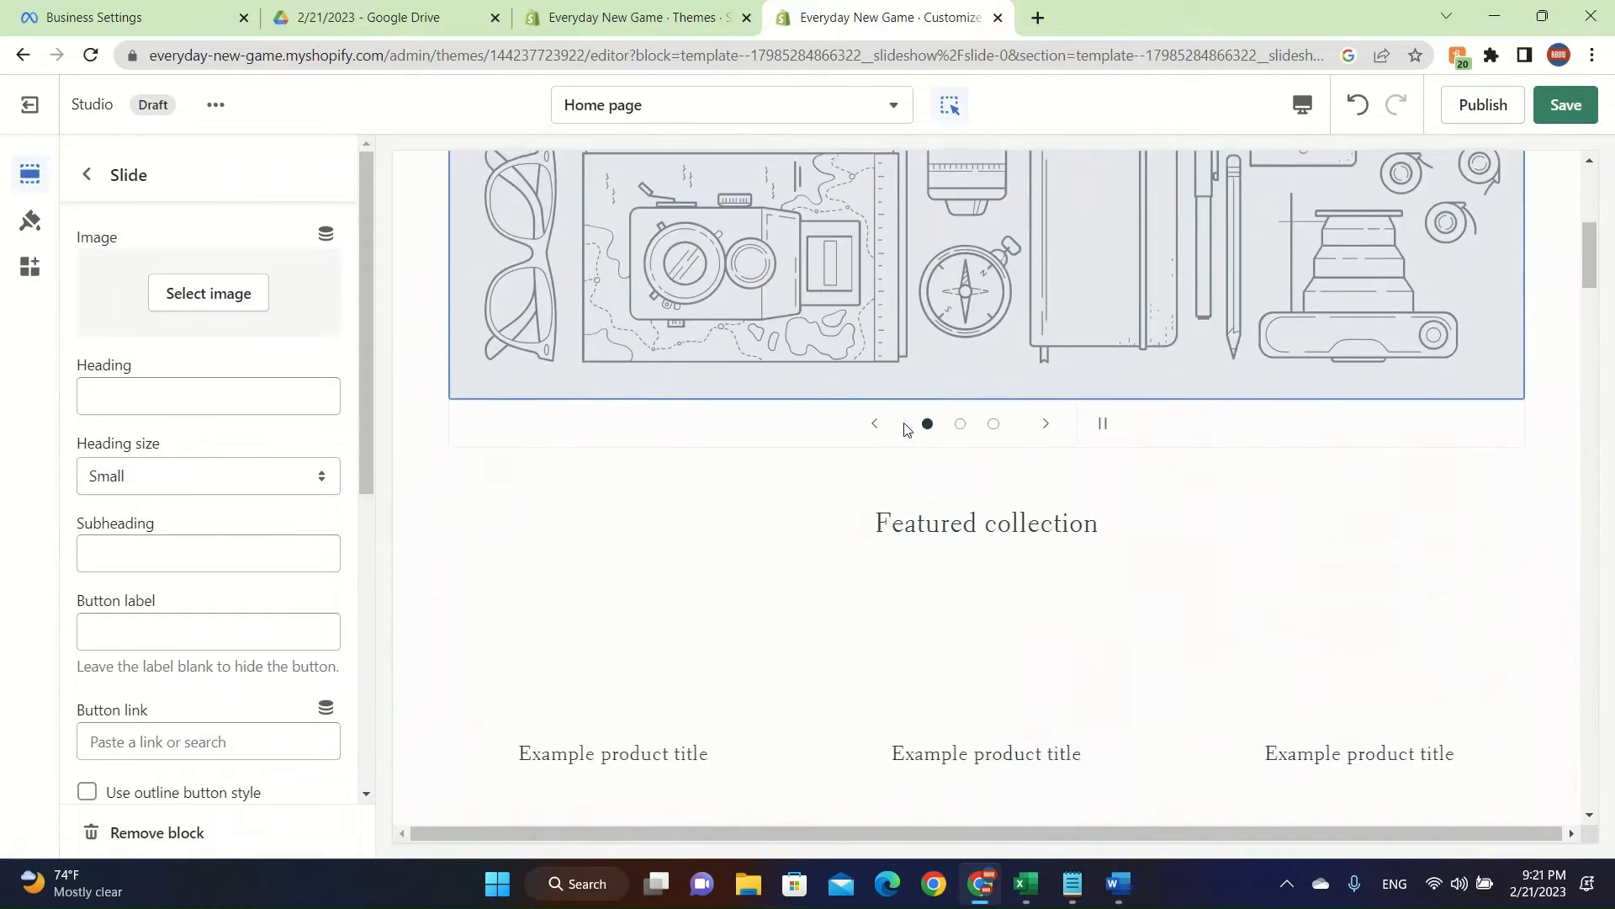
{"action": "scroll", "scroll_direction": "up", "scroll_amount": 3}
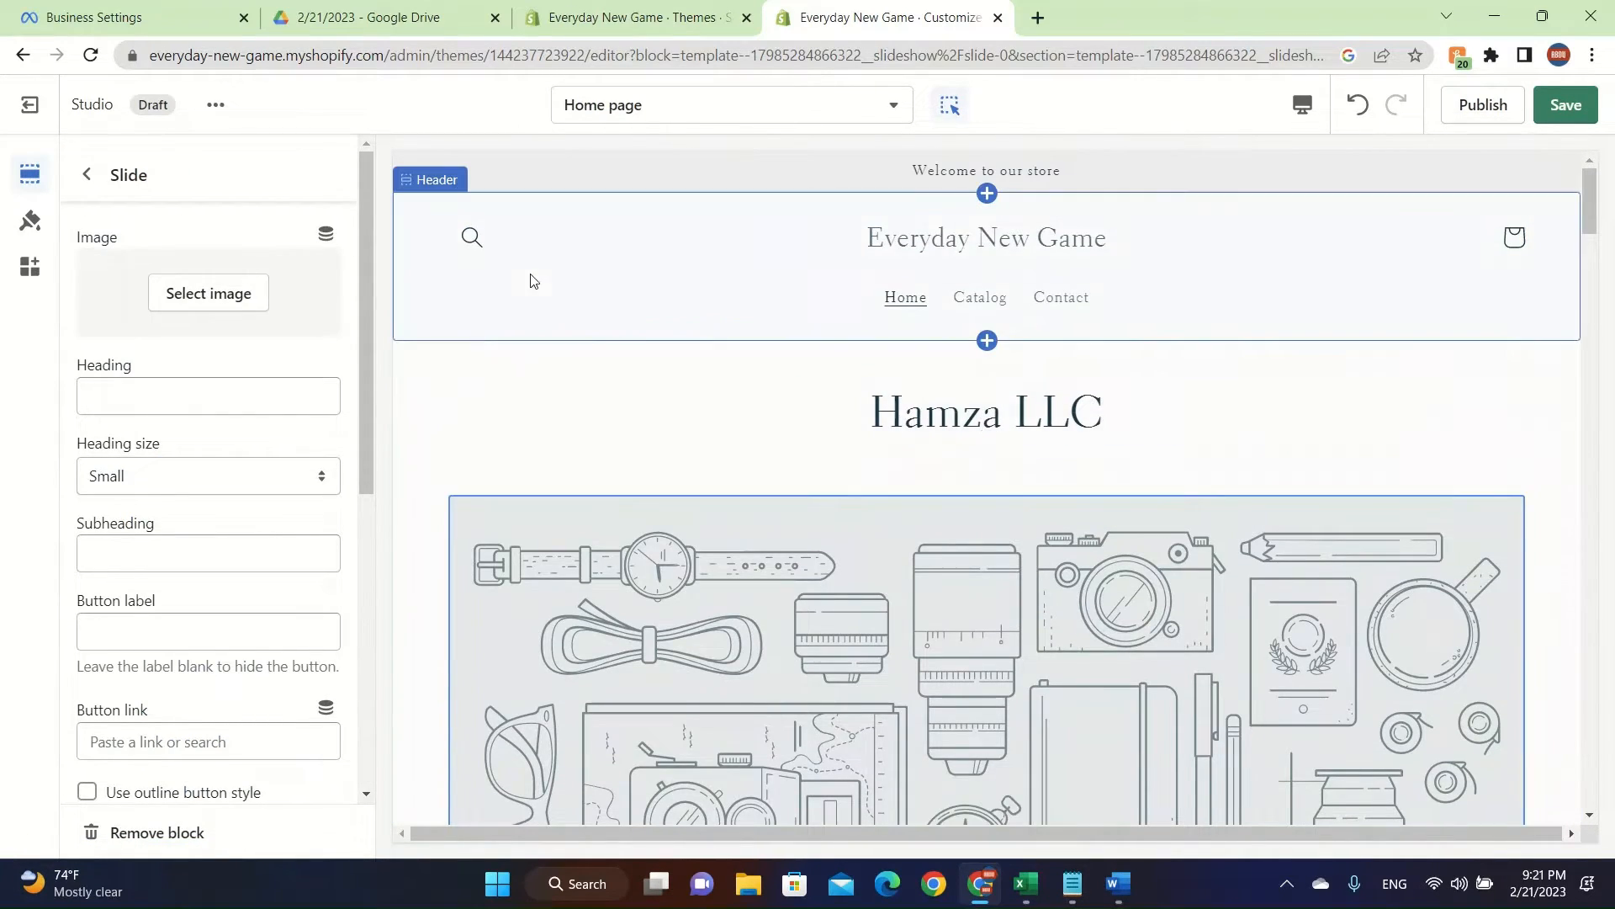
{"action": "left_click", "coordinate": [986, 265]}
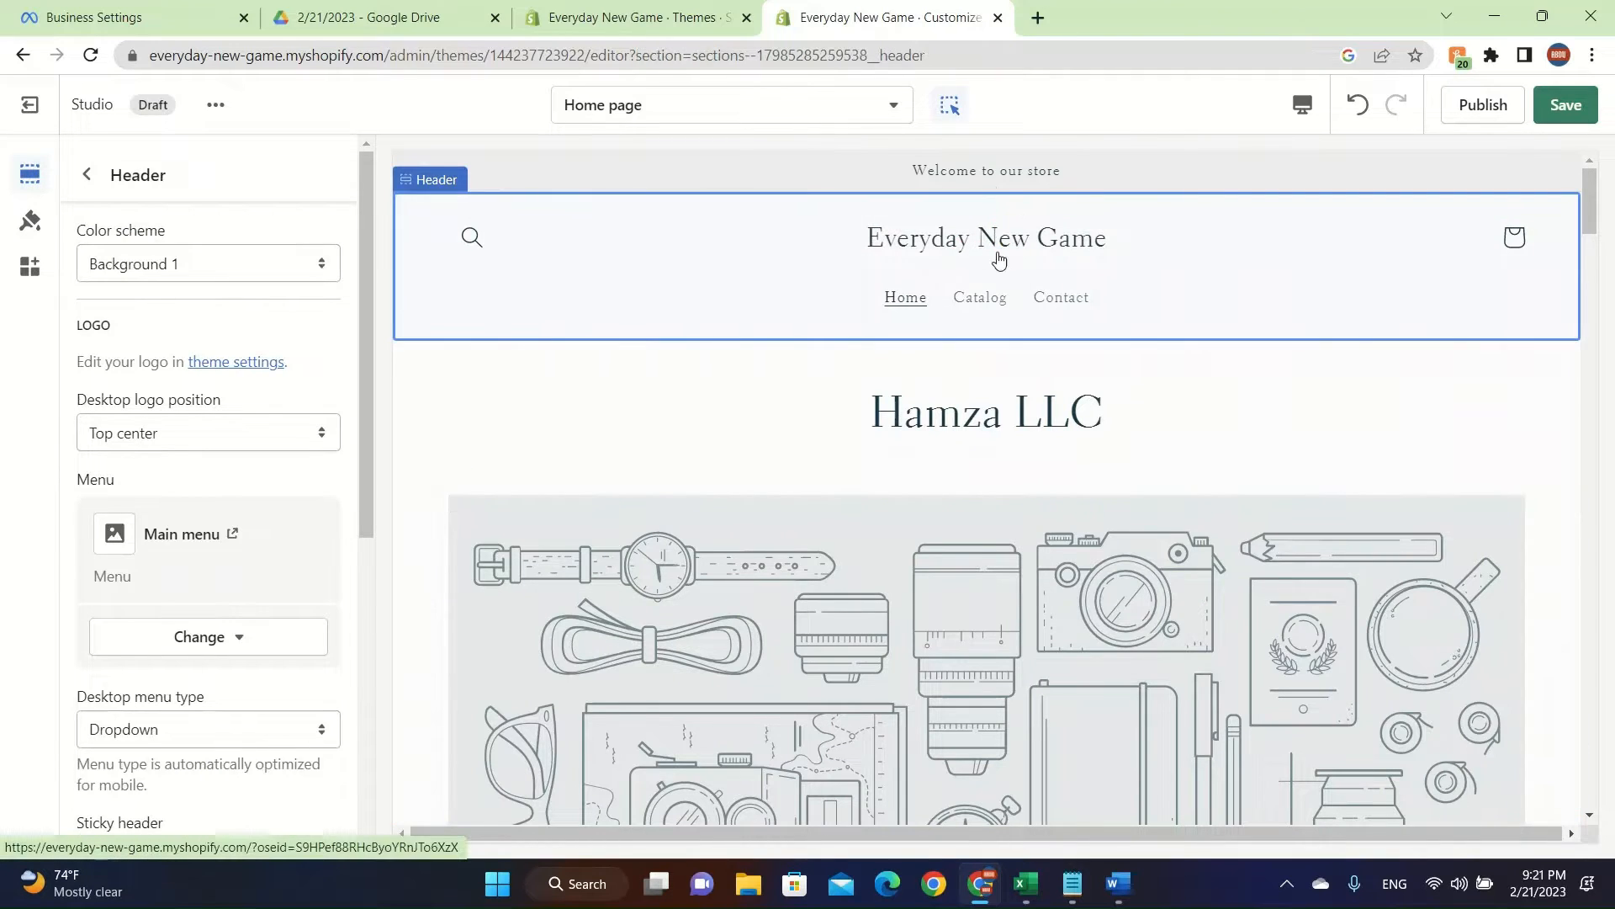
{"action": "left_click", "coordinate": [87, 175]}
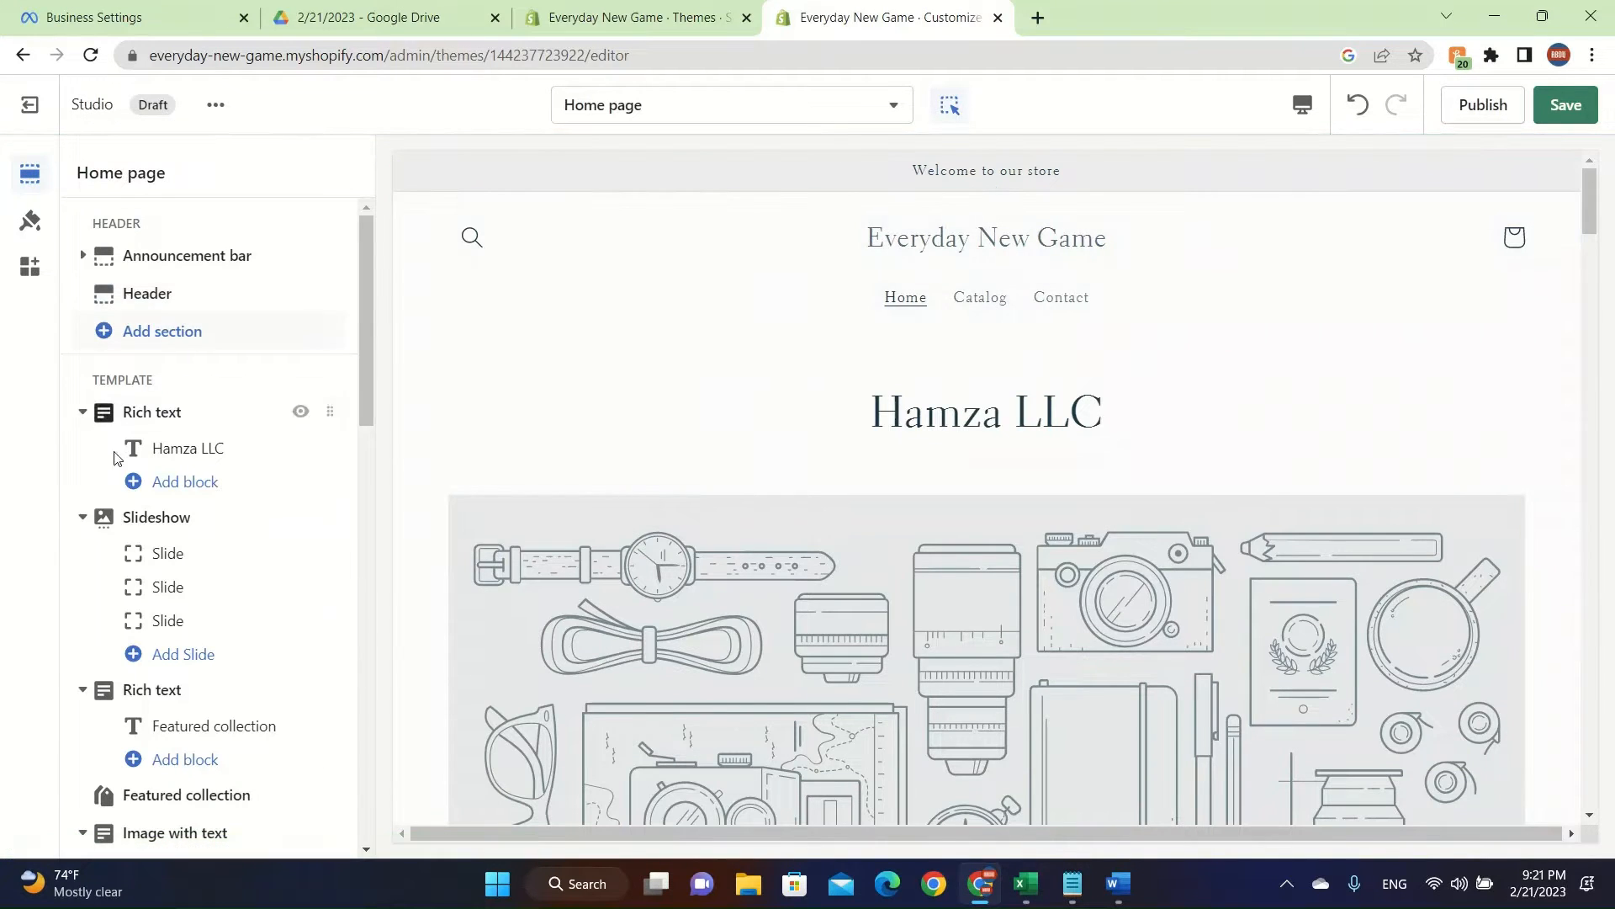
Step: Replace the announcement bar's 'Welcome to our store' text with 'Make sure to be happy in my store'
{"action": "left_click", "coordinate": [986, 170]}
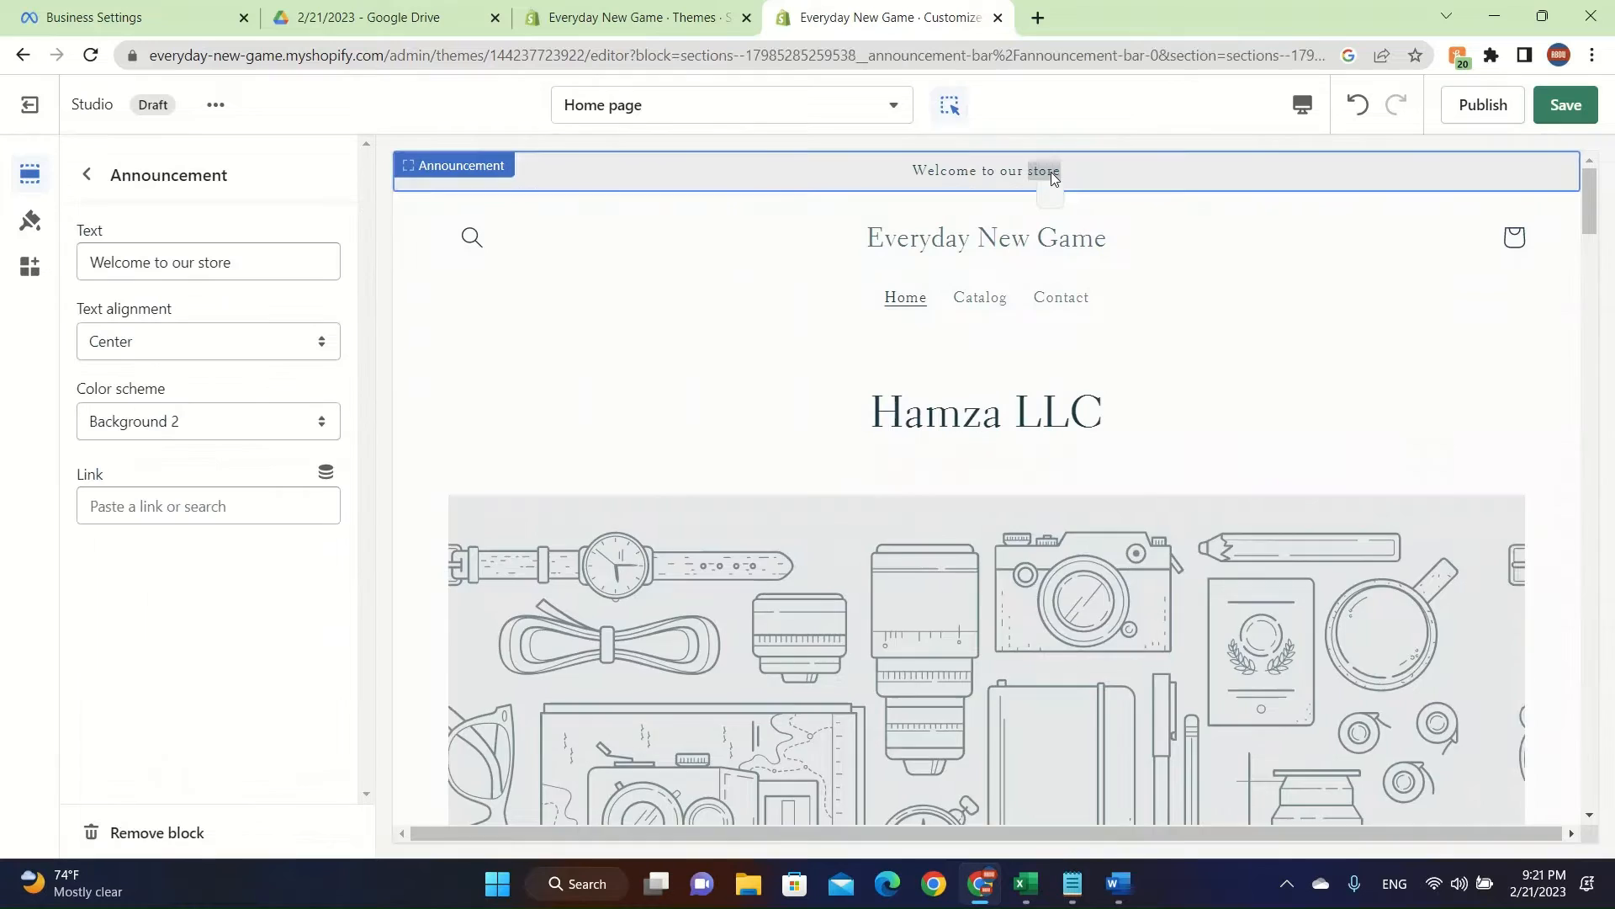
{"action": "left_click", "coordinate": [207, 261]}
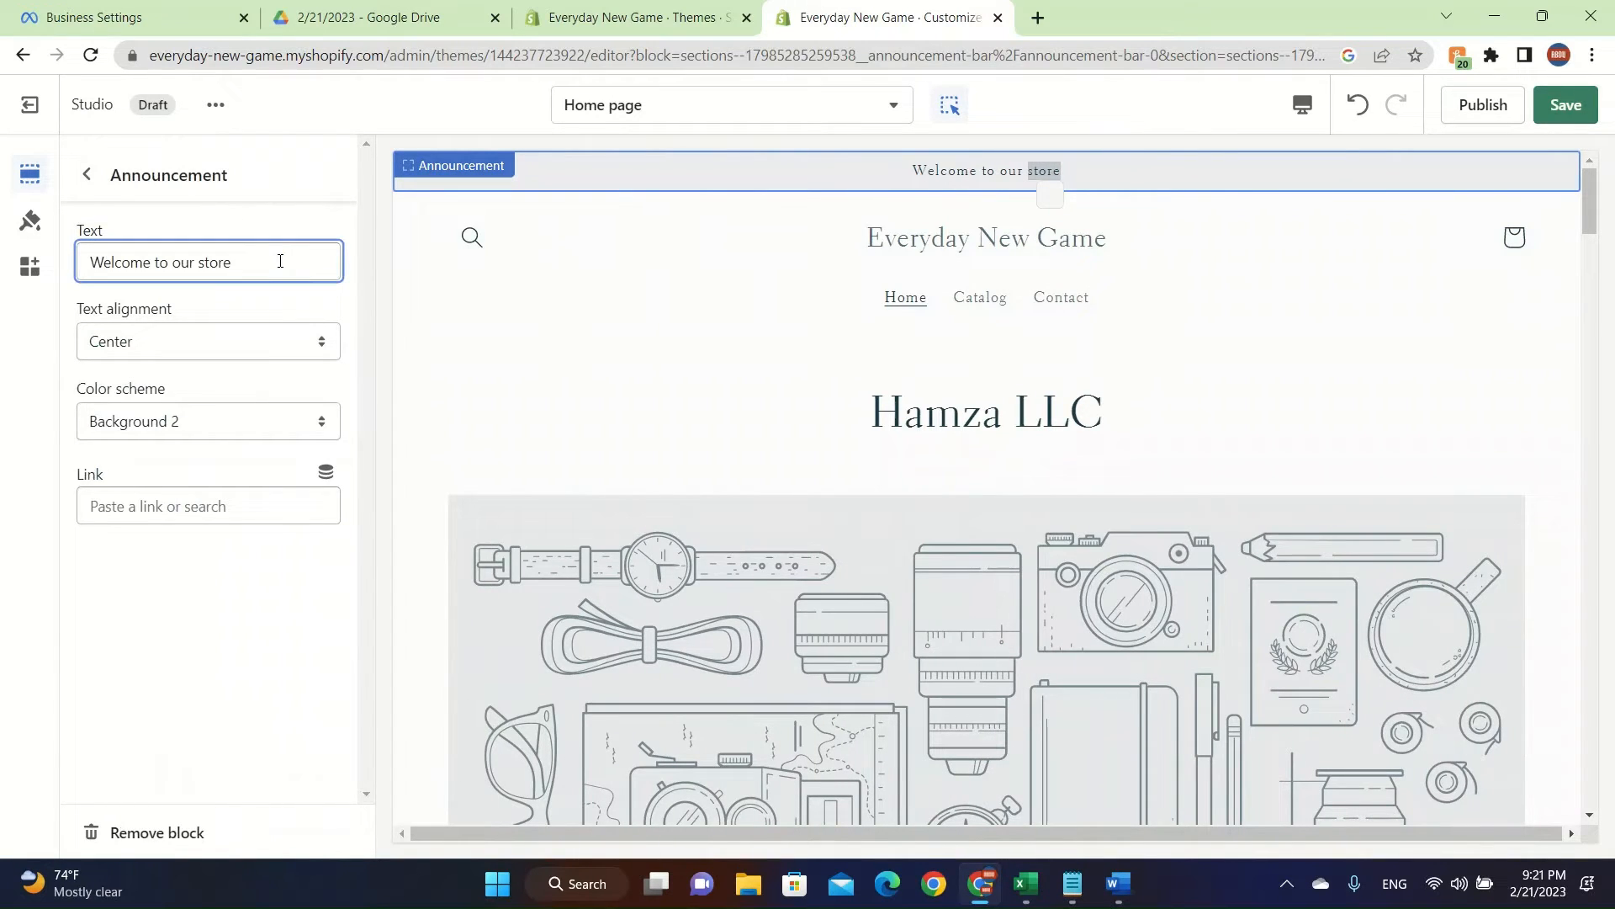
{"action": "key", "text": "Backspace"}
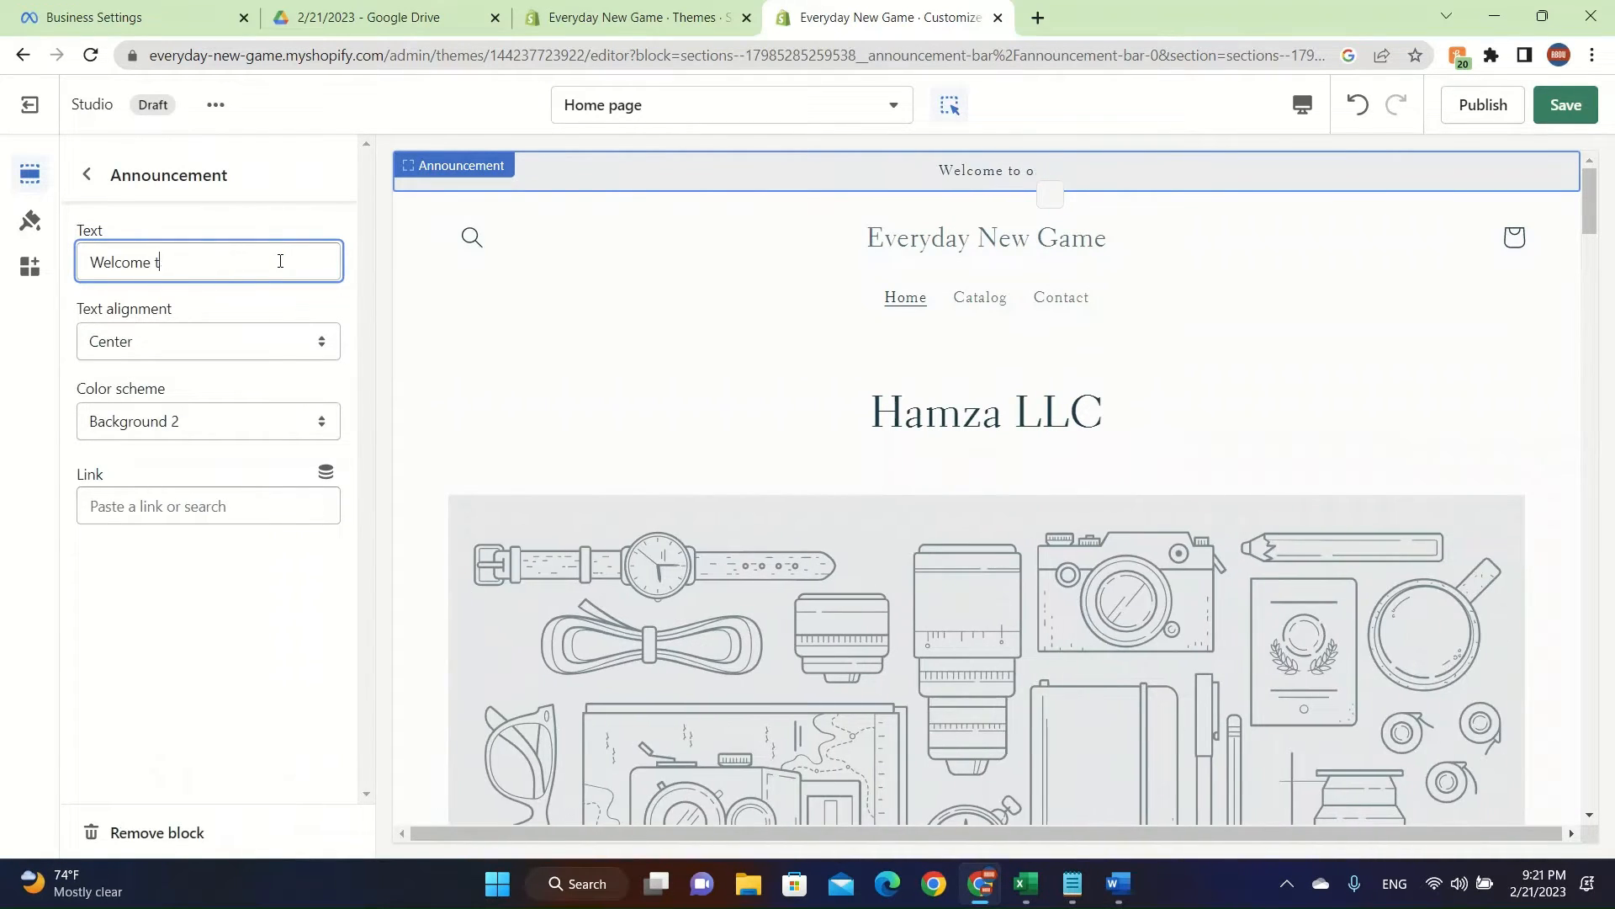
{"action": "type", "text": "Make"}
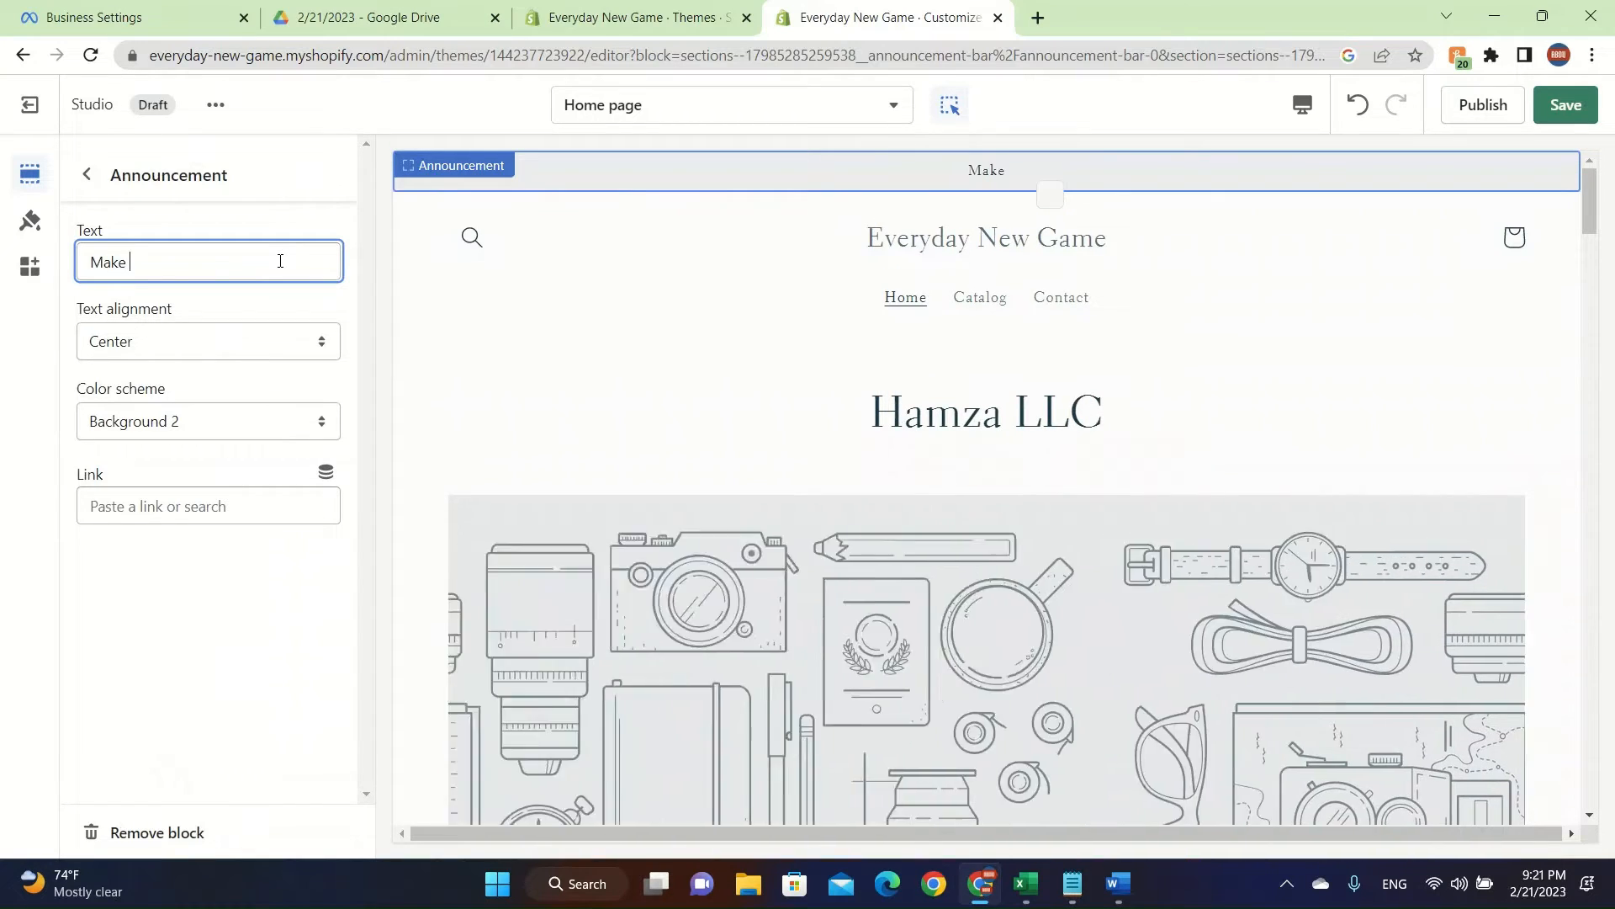
{"action": "type", "text": "sure to be happ"}
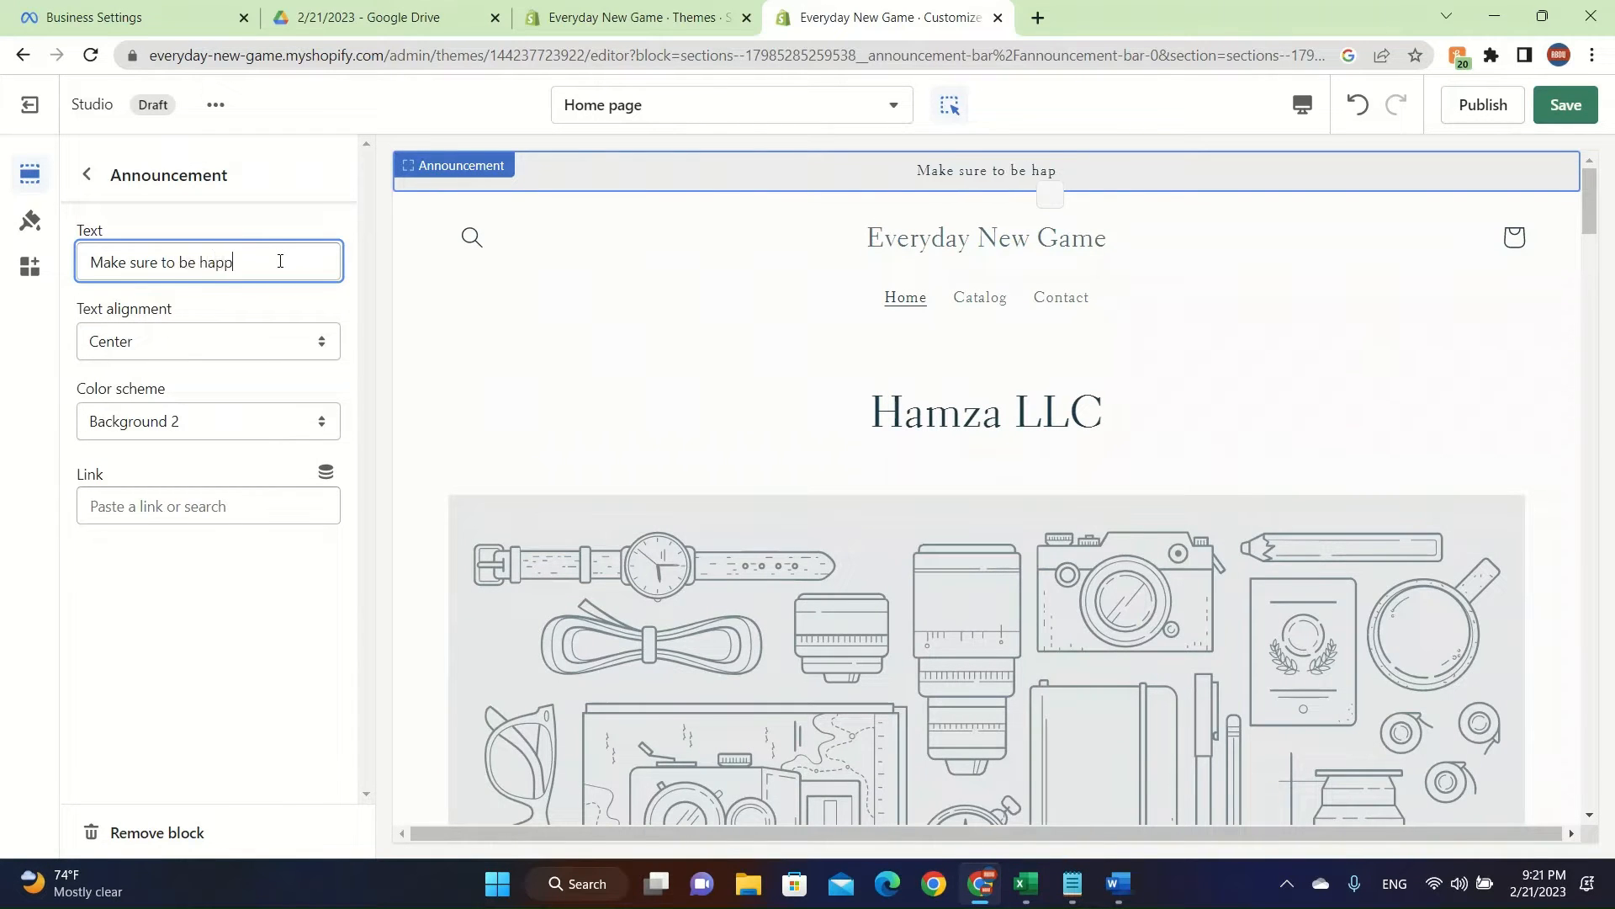
{"action": "type", "text": "y in my store"}
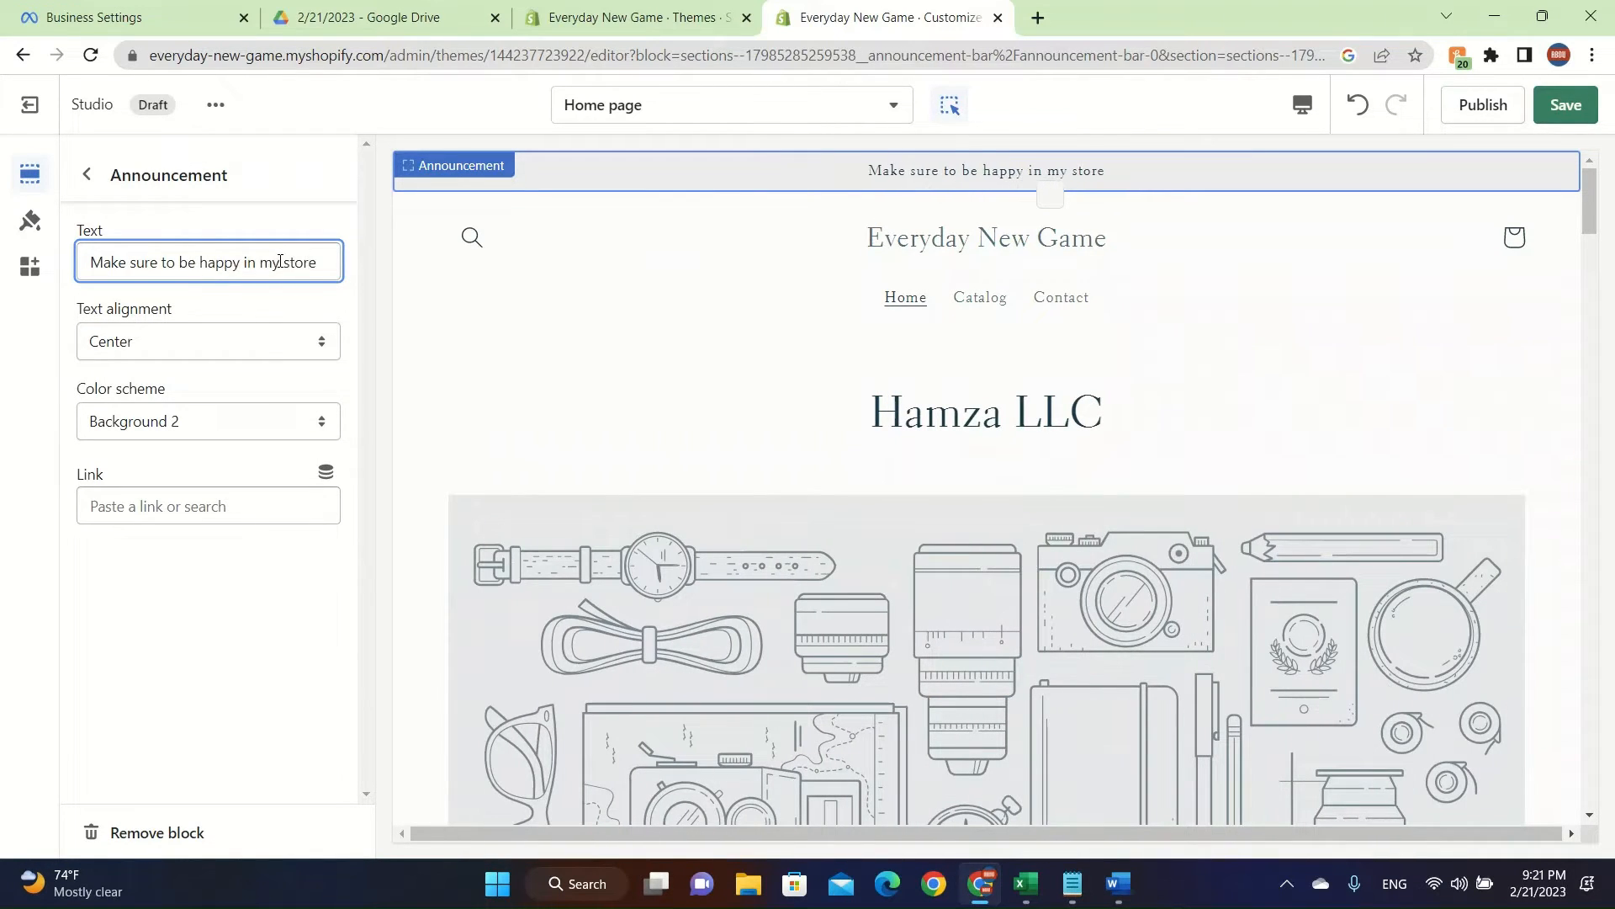
{"action": "left_click", "coordinate": [86, 173]}
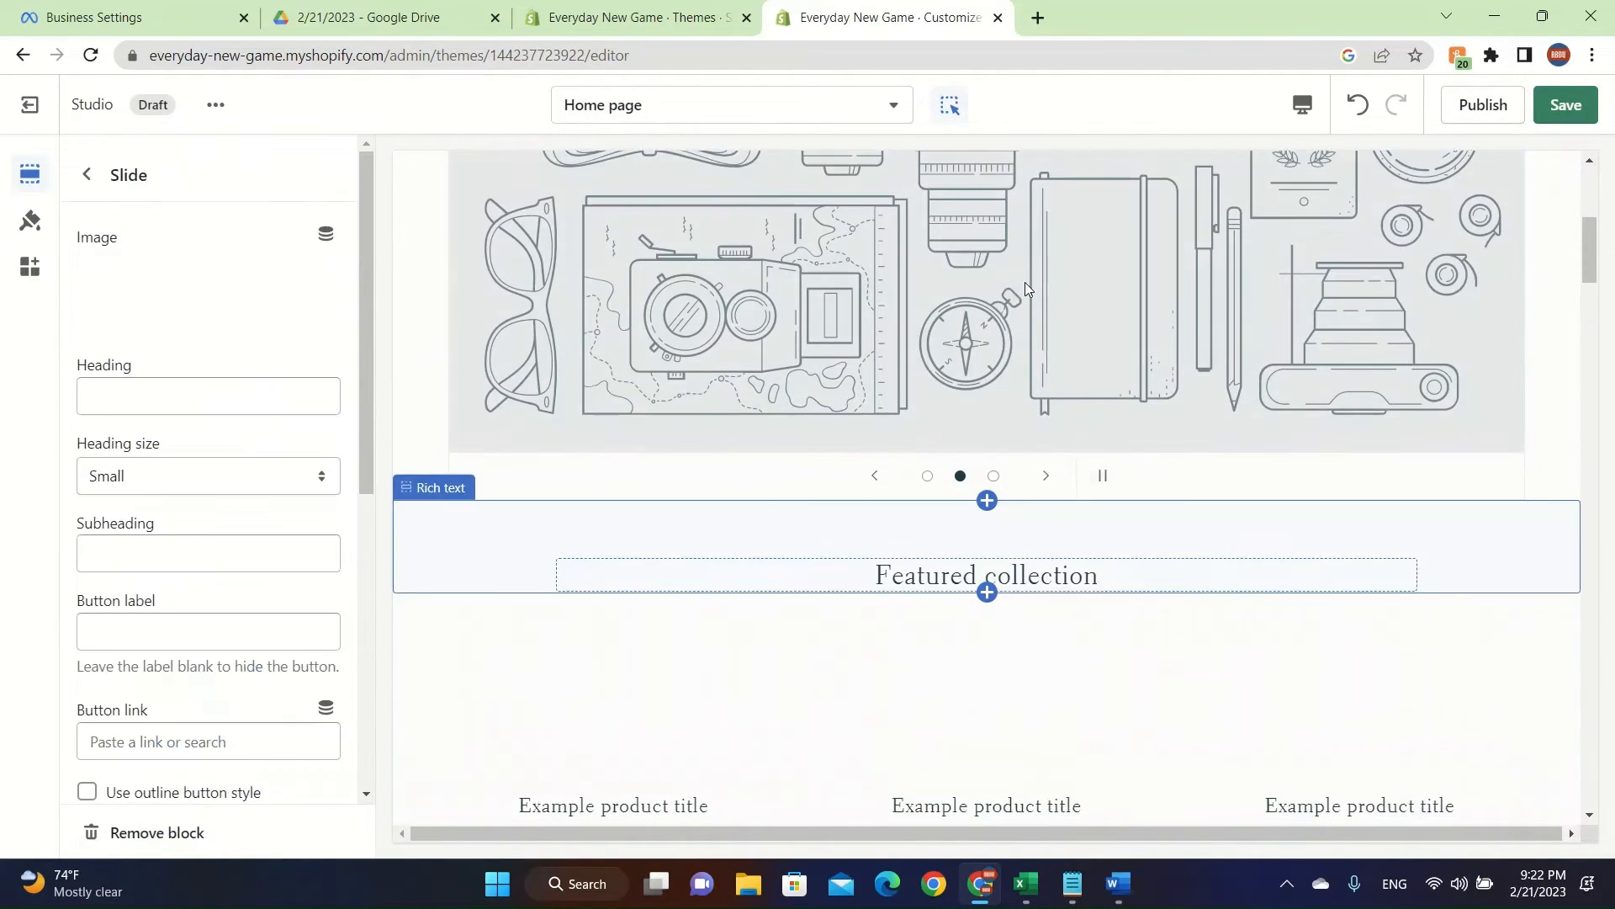
{"action": "left_click", "coordinate": [326, 235]}
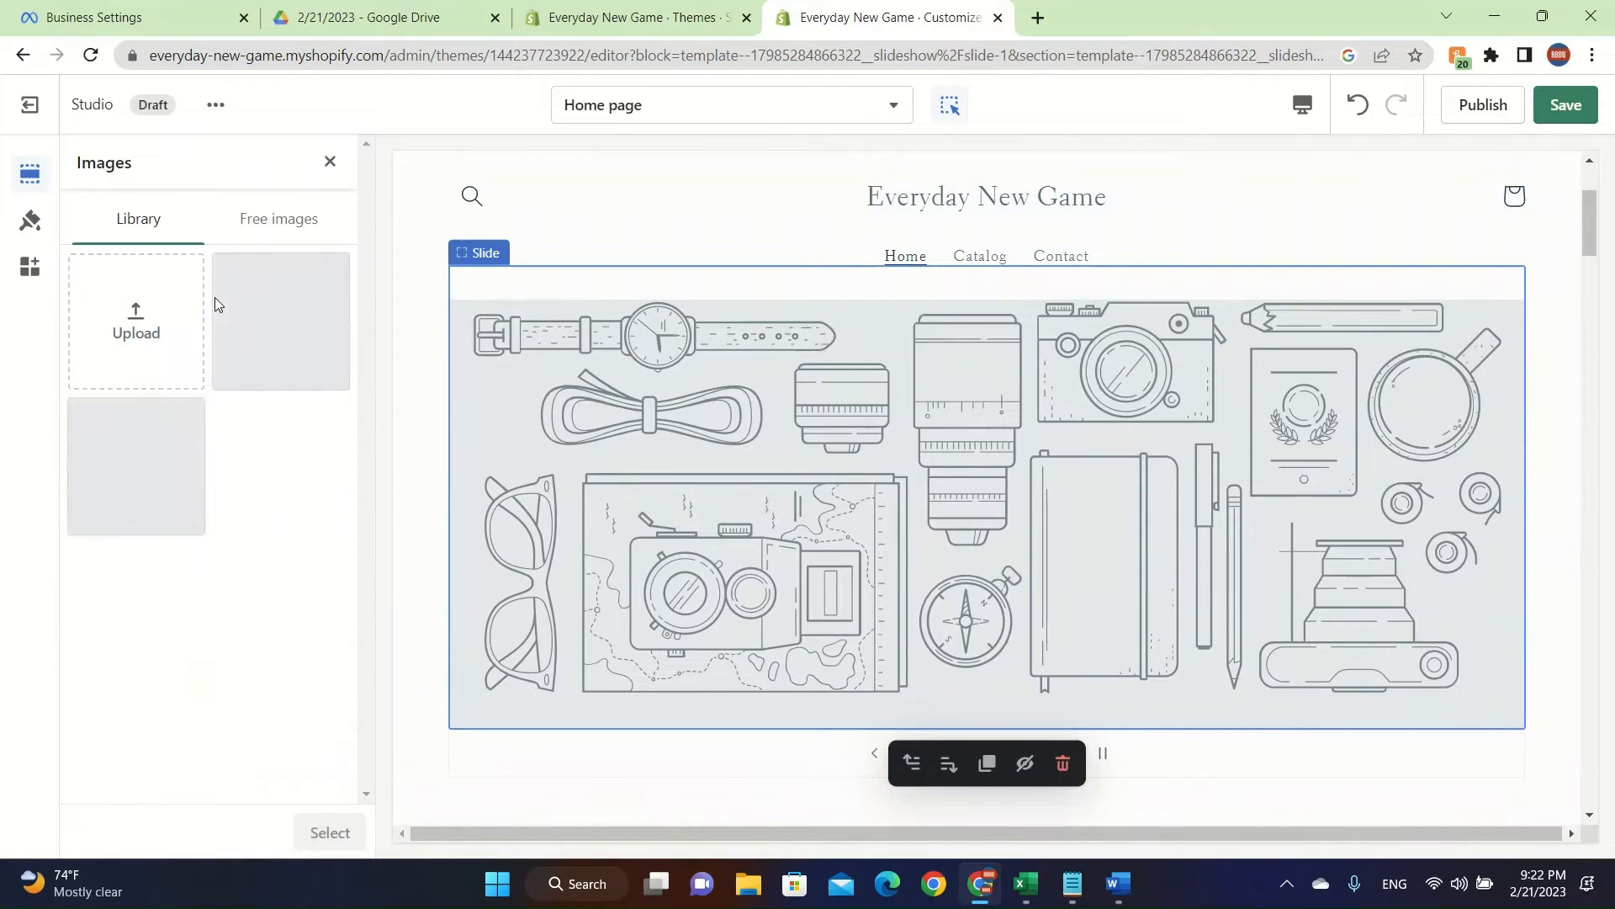
{"action": "left_click", "coordinate": [280, 320]}
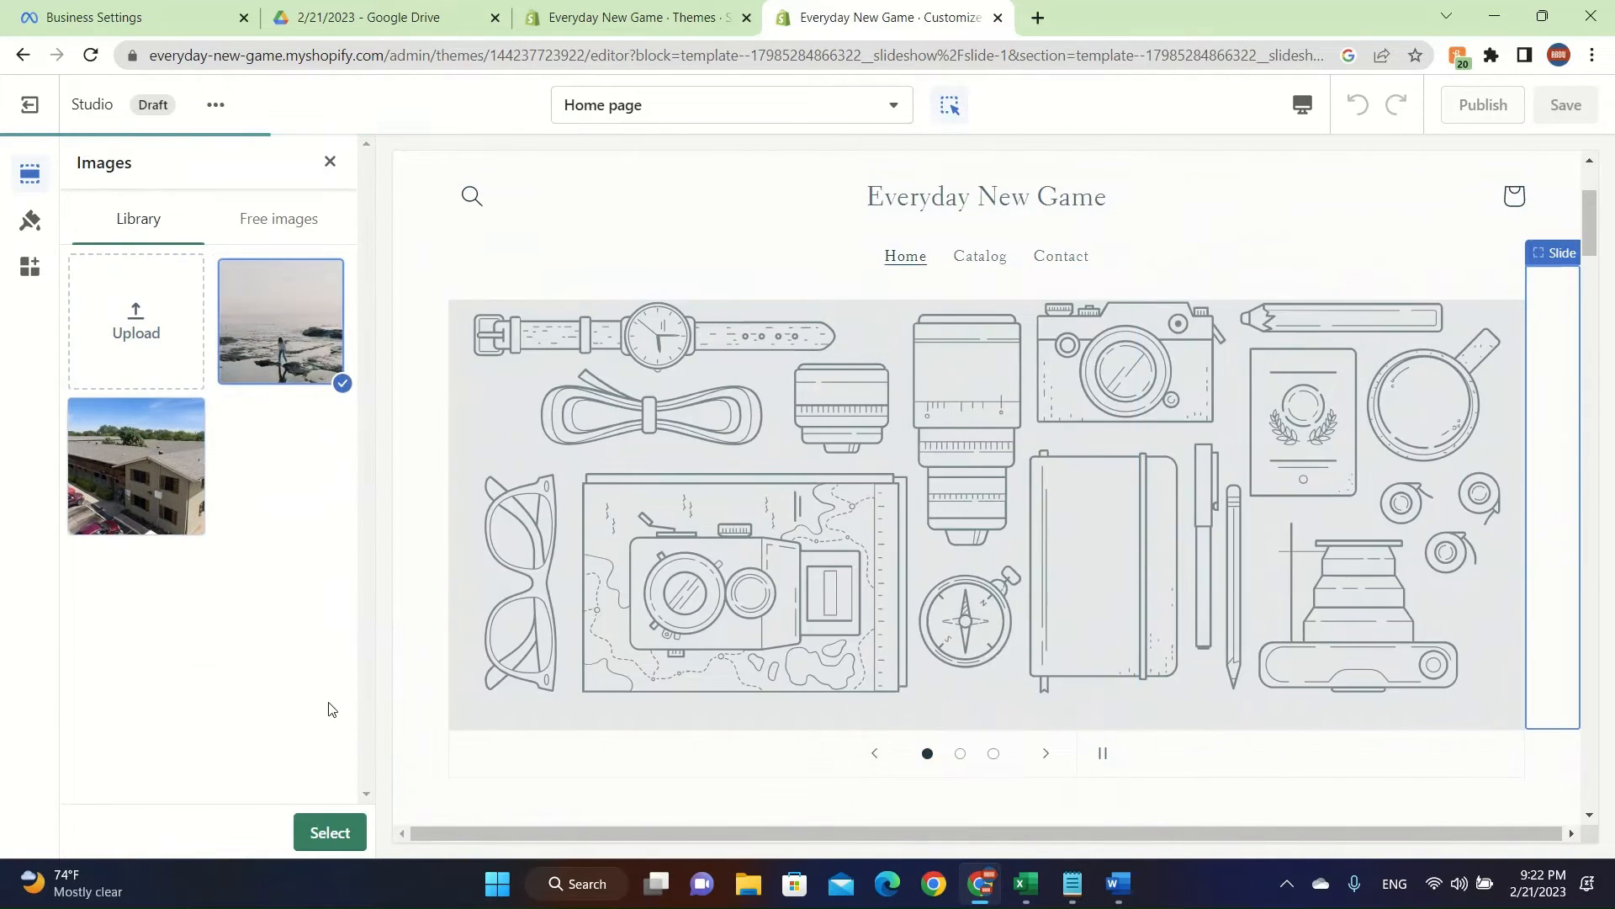
{"action": "left_click", "coordinate": [329, 832]}
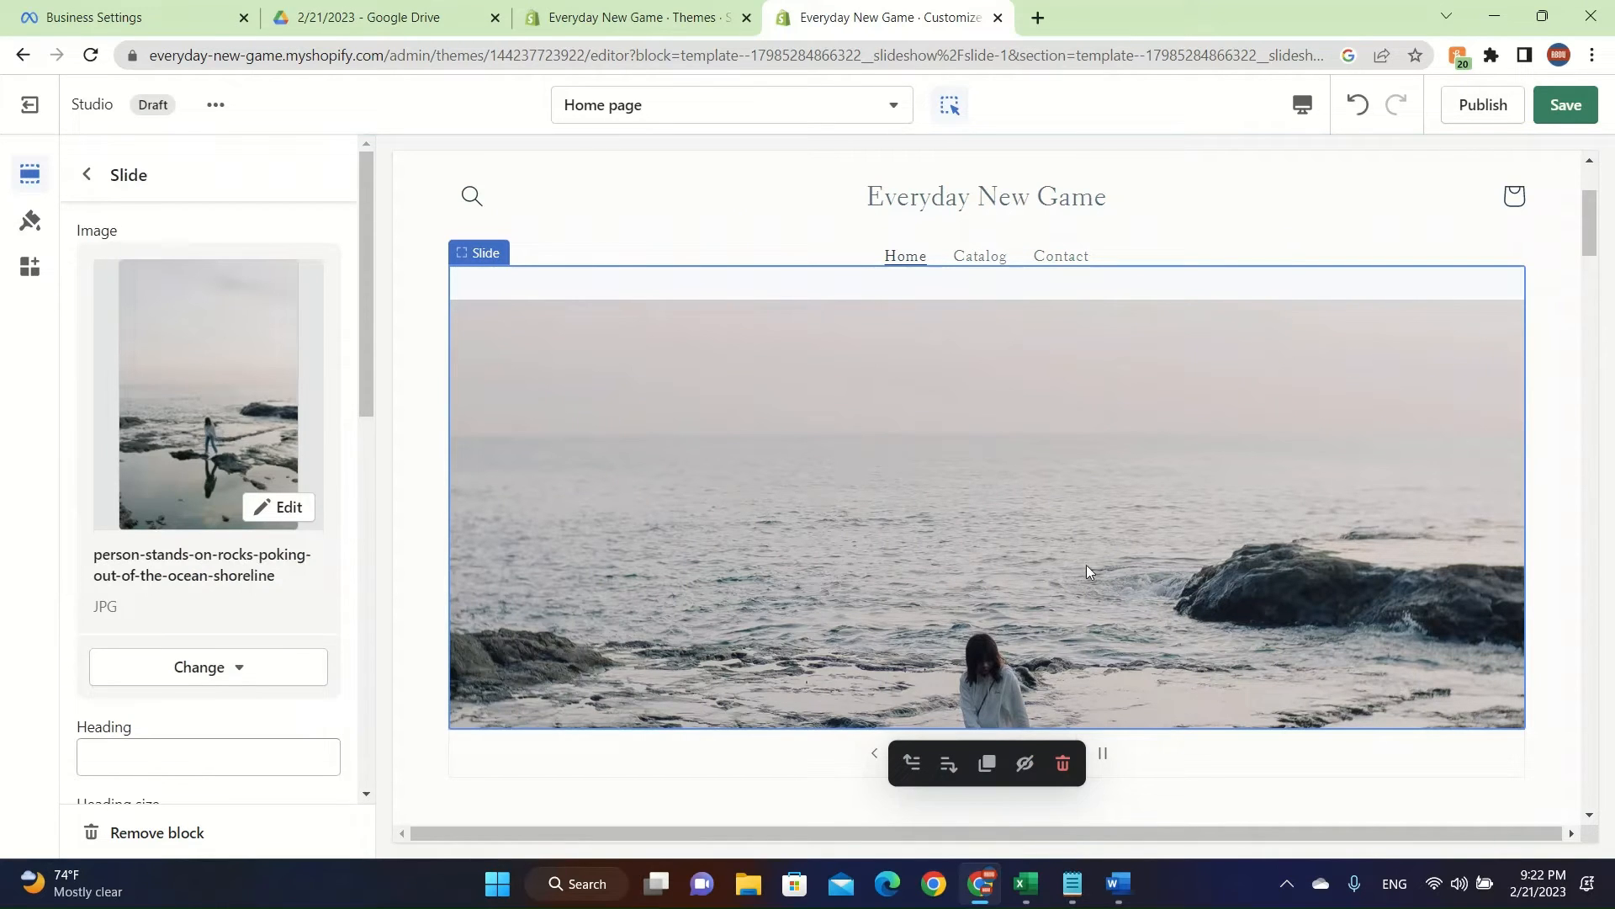
{"action": "scroll", "scroll_direction": "down", "scroll_amount": 3}
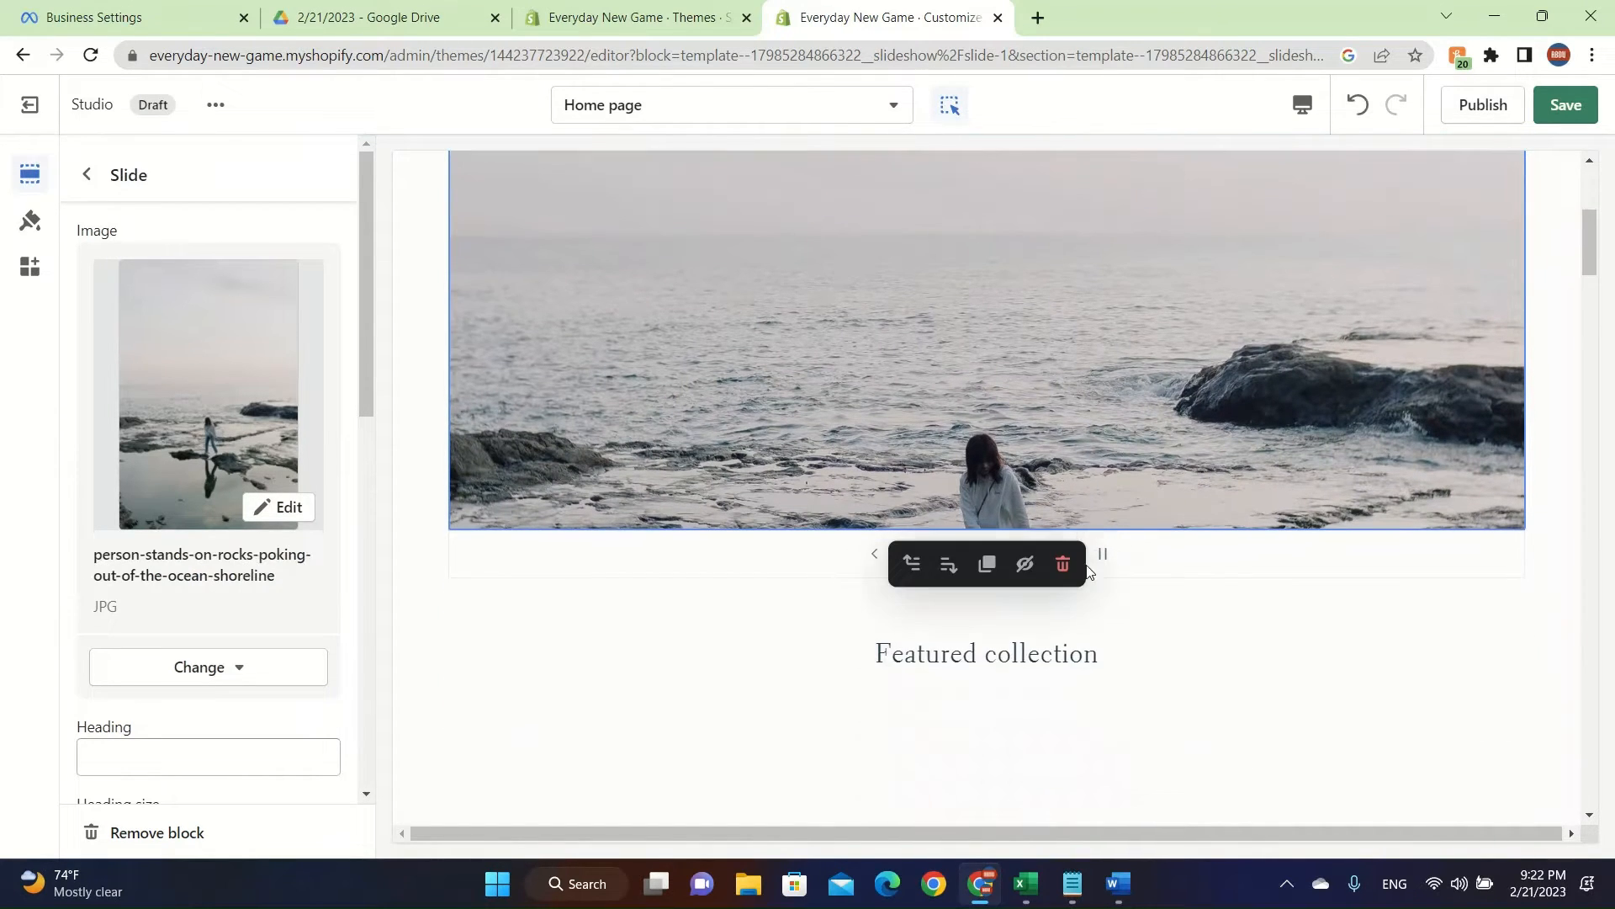
{"action": "scroll", "scroll_direction": "up", "scroll_amount": 3}
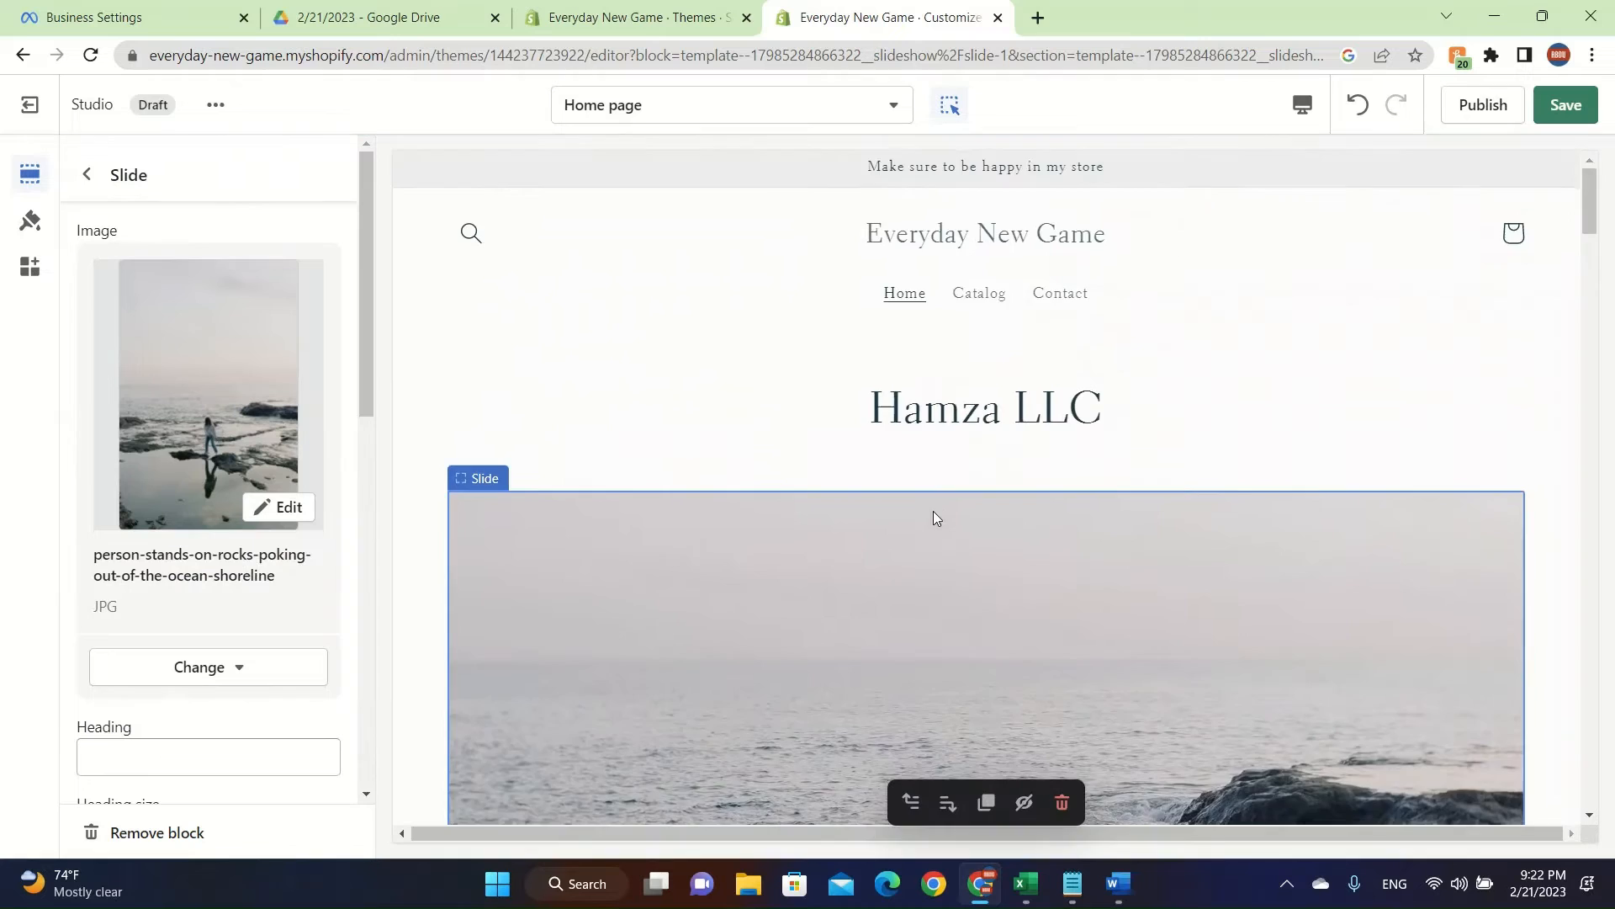
{"action": "scroll", "scroll_direction": "down", "scroll_amount": 3}
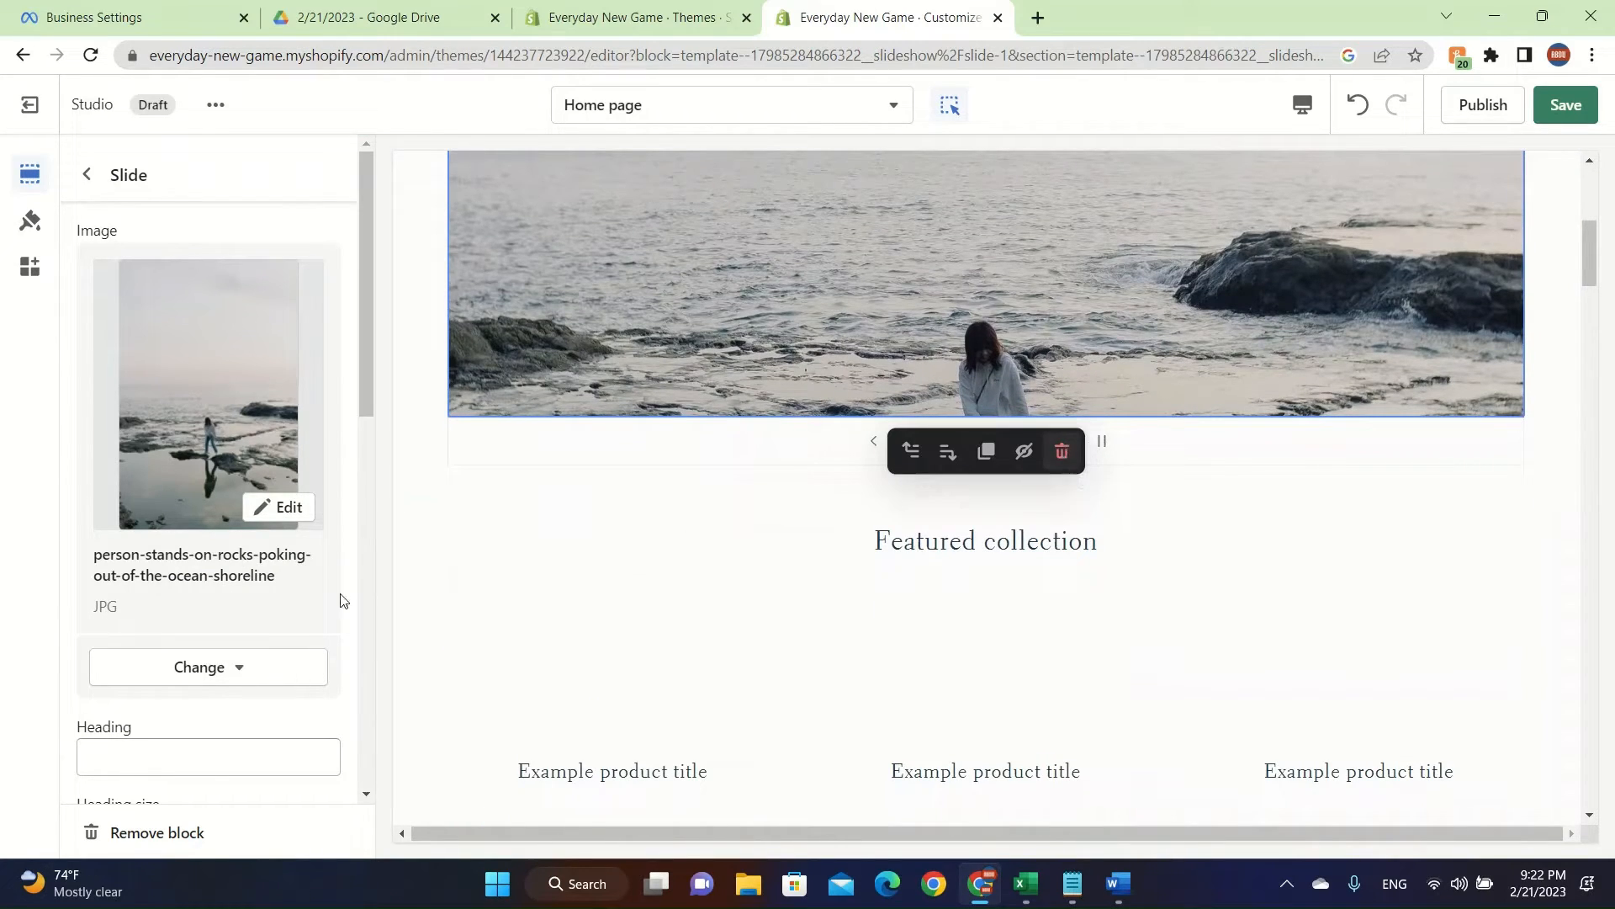
{"action": "left_click", "coordinate": [87, 173]}
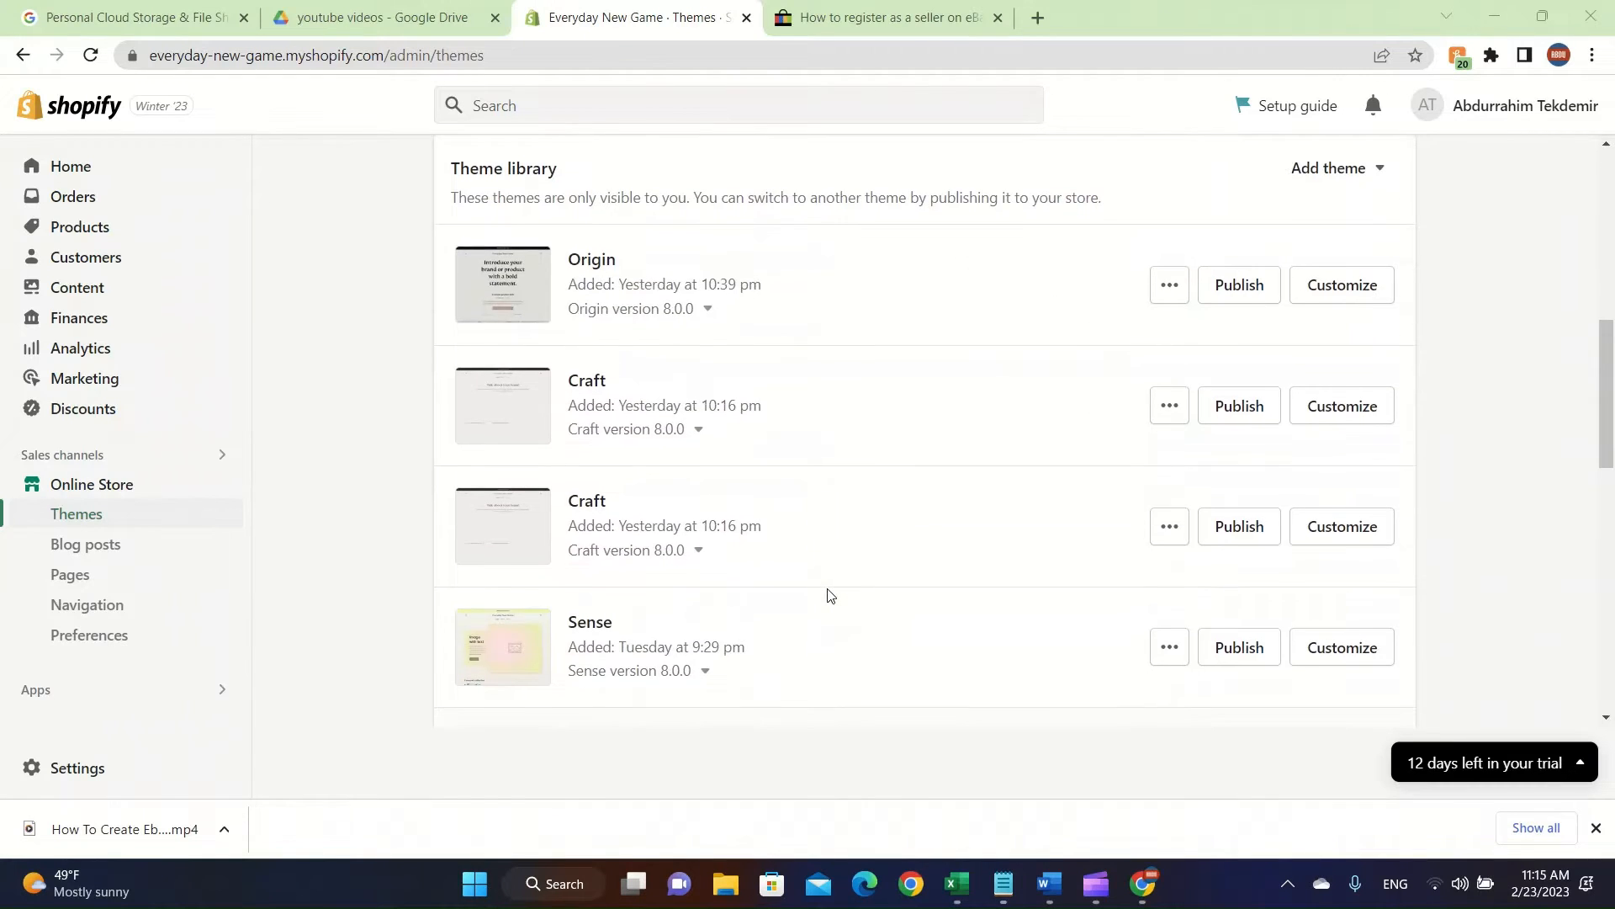
Step: Scroll the theme library to Studio and reopen it in the theme editor
{"action": "scroll", "scroll_direction": "down", "scroll_amount": 3}
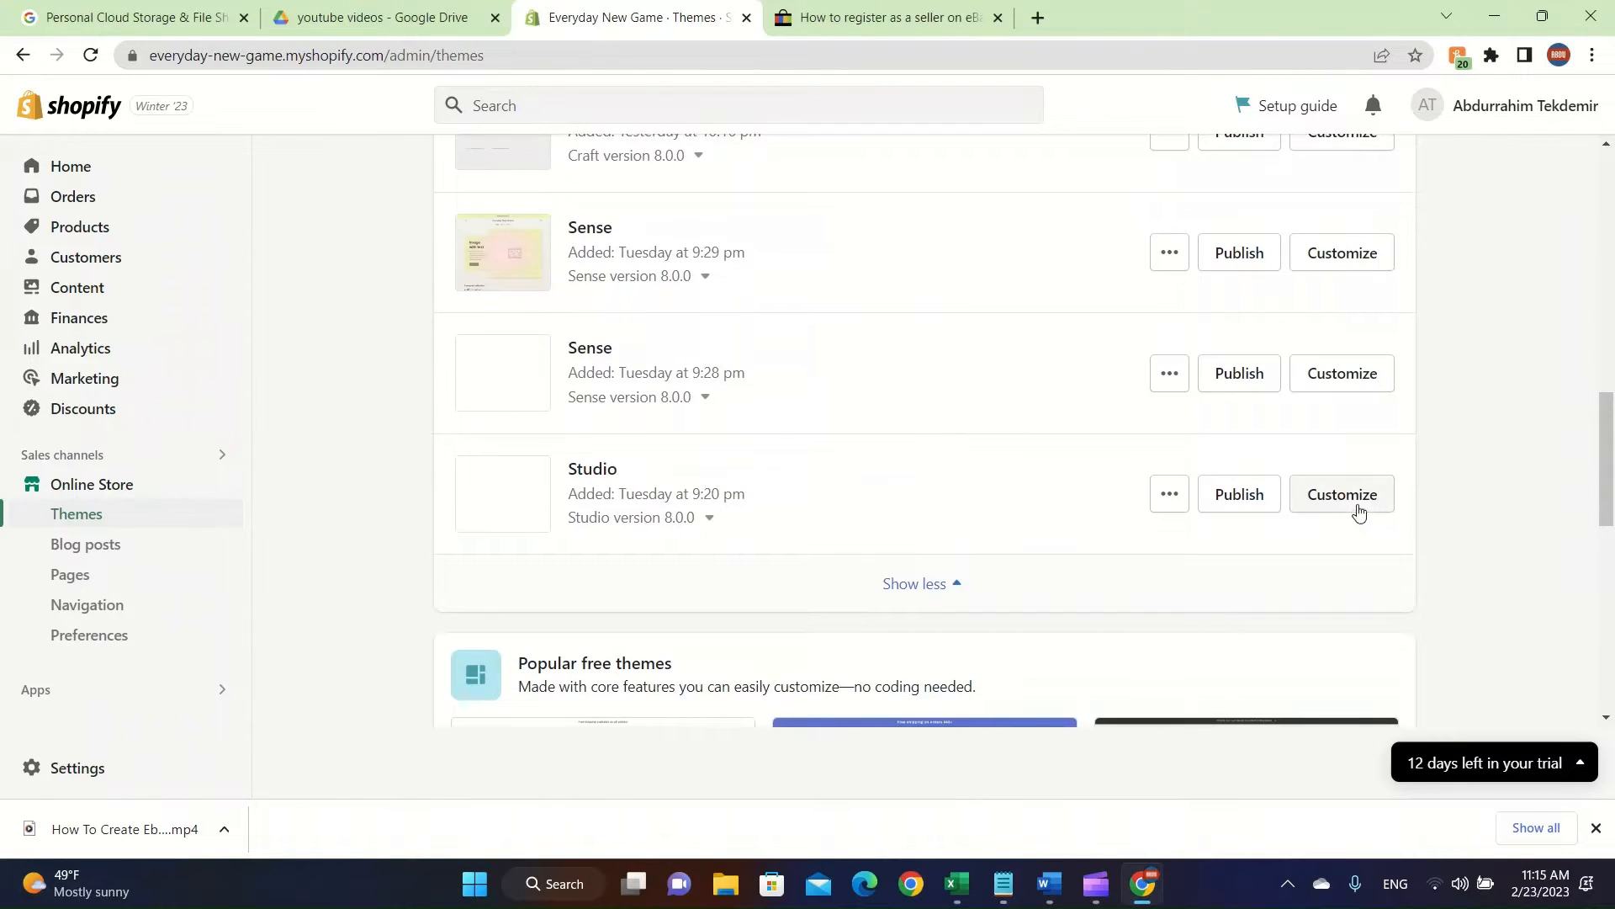
{"action": "left_click", "coordinate": [1343, 494]}
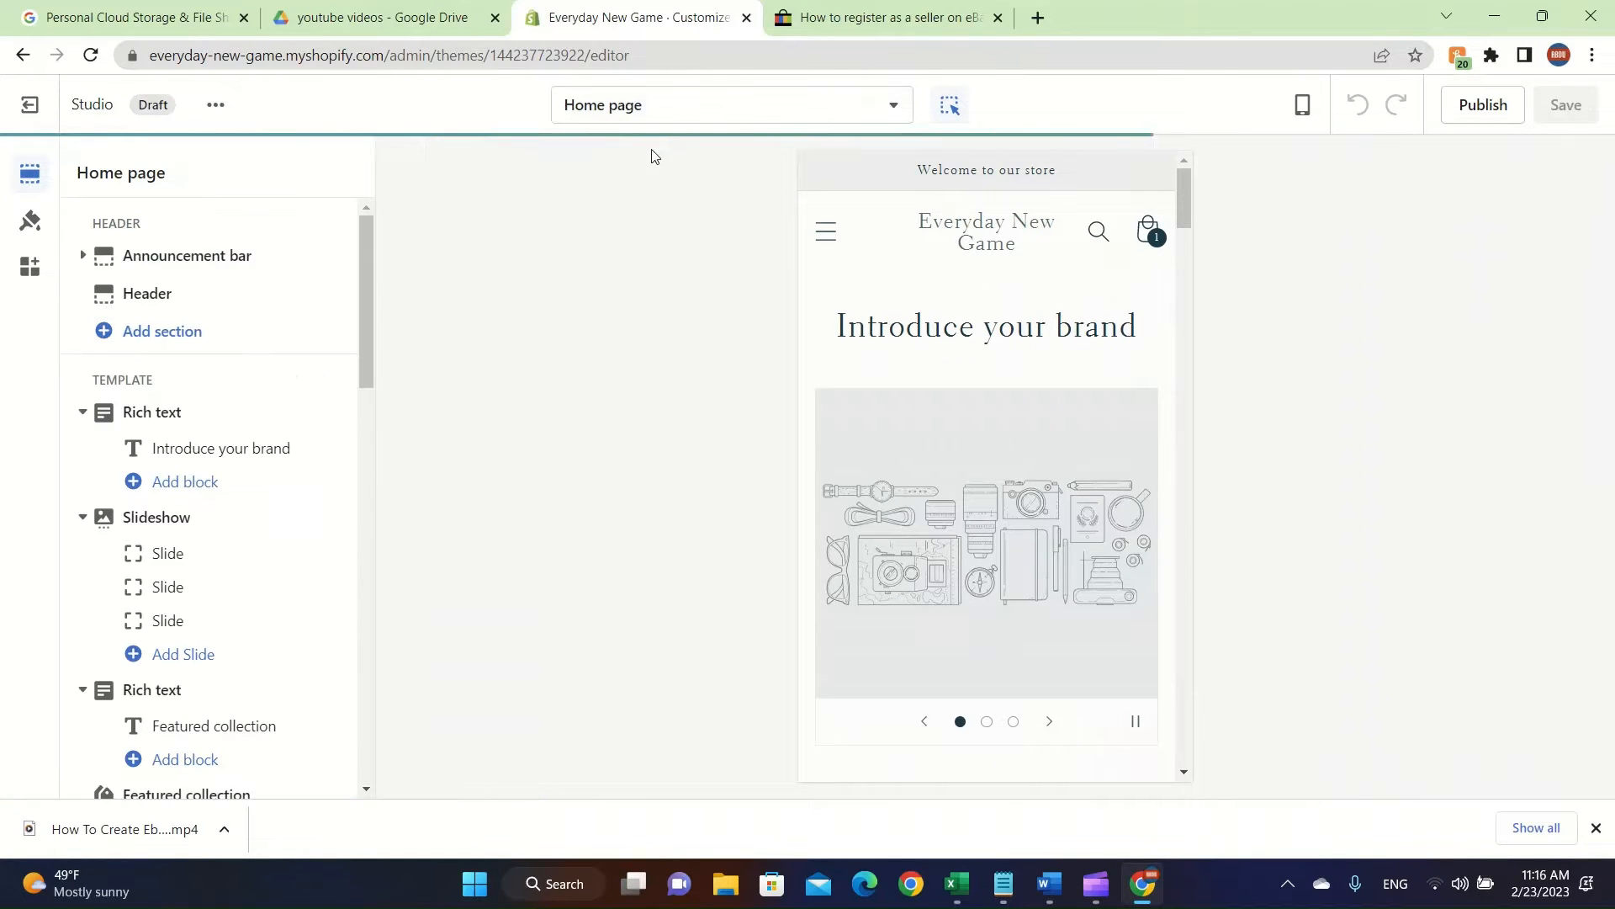
Step: Preview the default collection page template from the page selector
{"action": "left_click", "coordinate": [730, 104]}
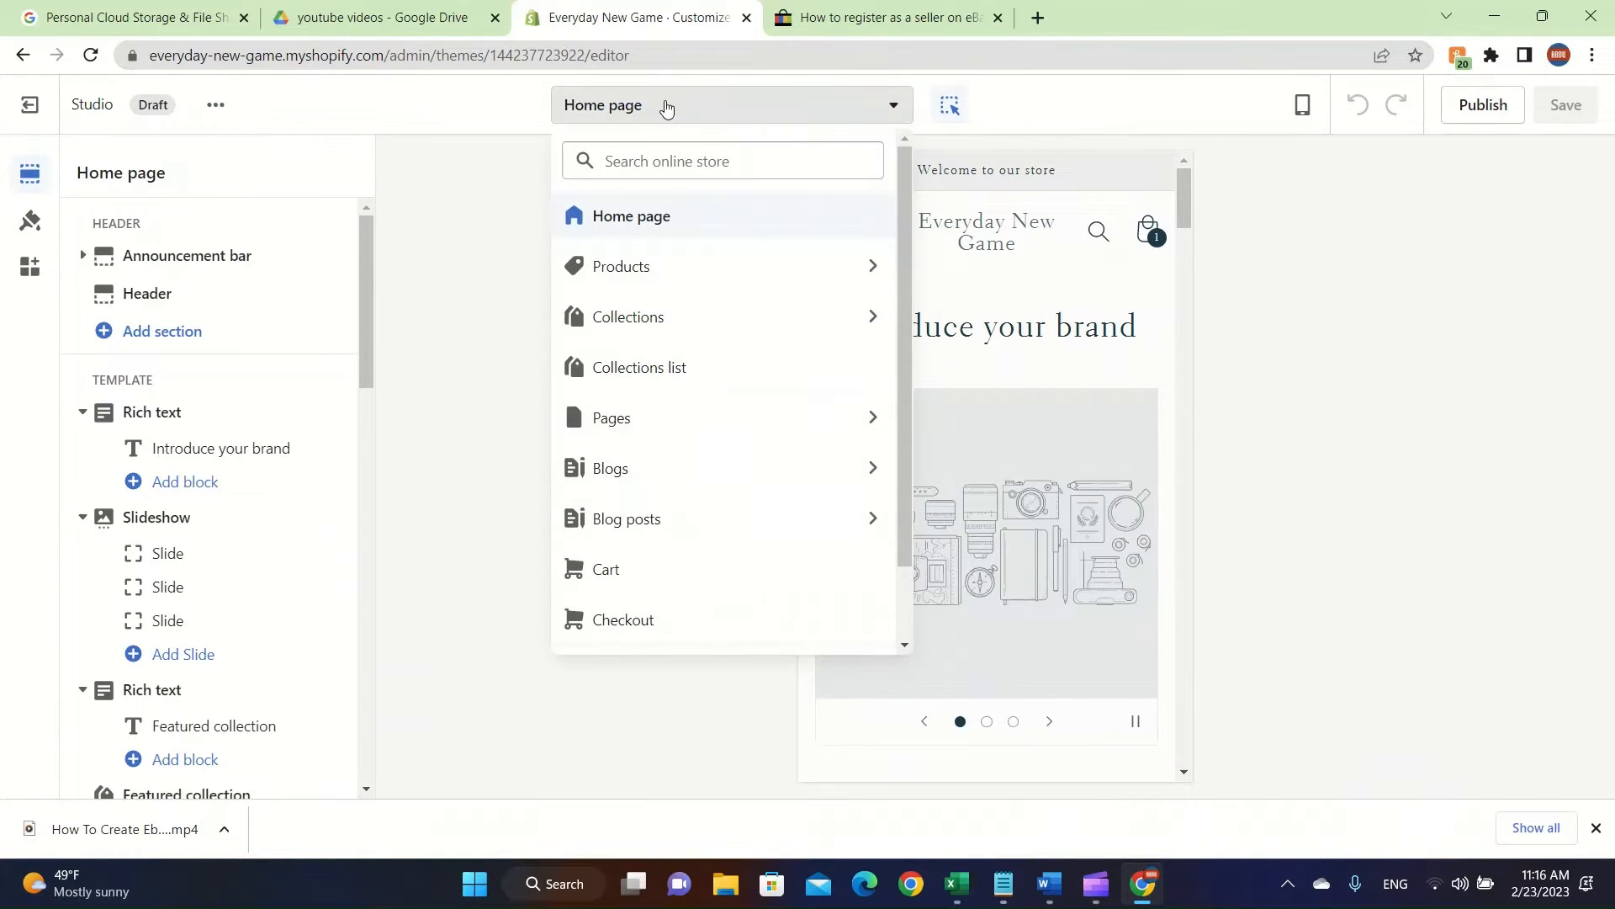
{"action": "left_click", "coordinate": [627, 317]}
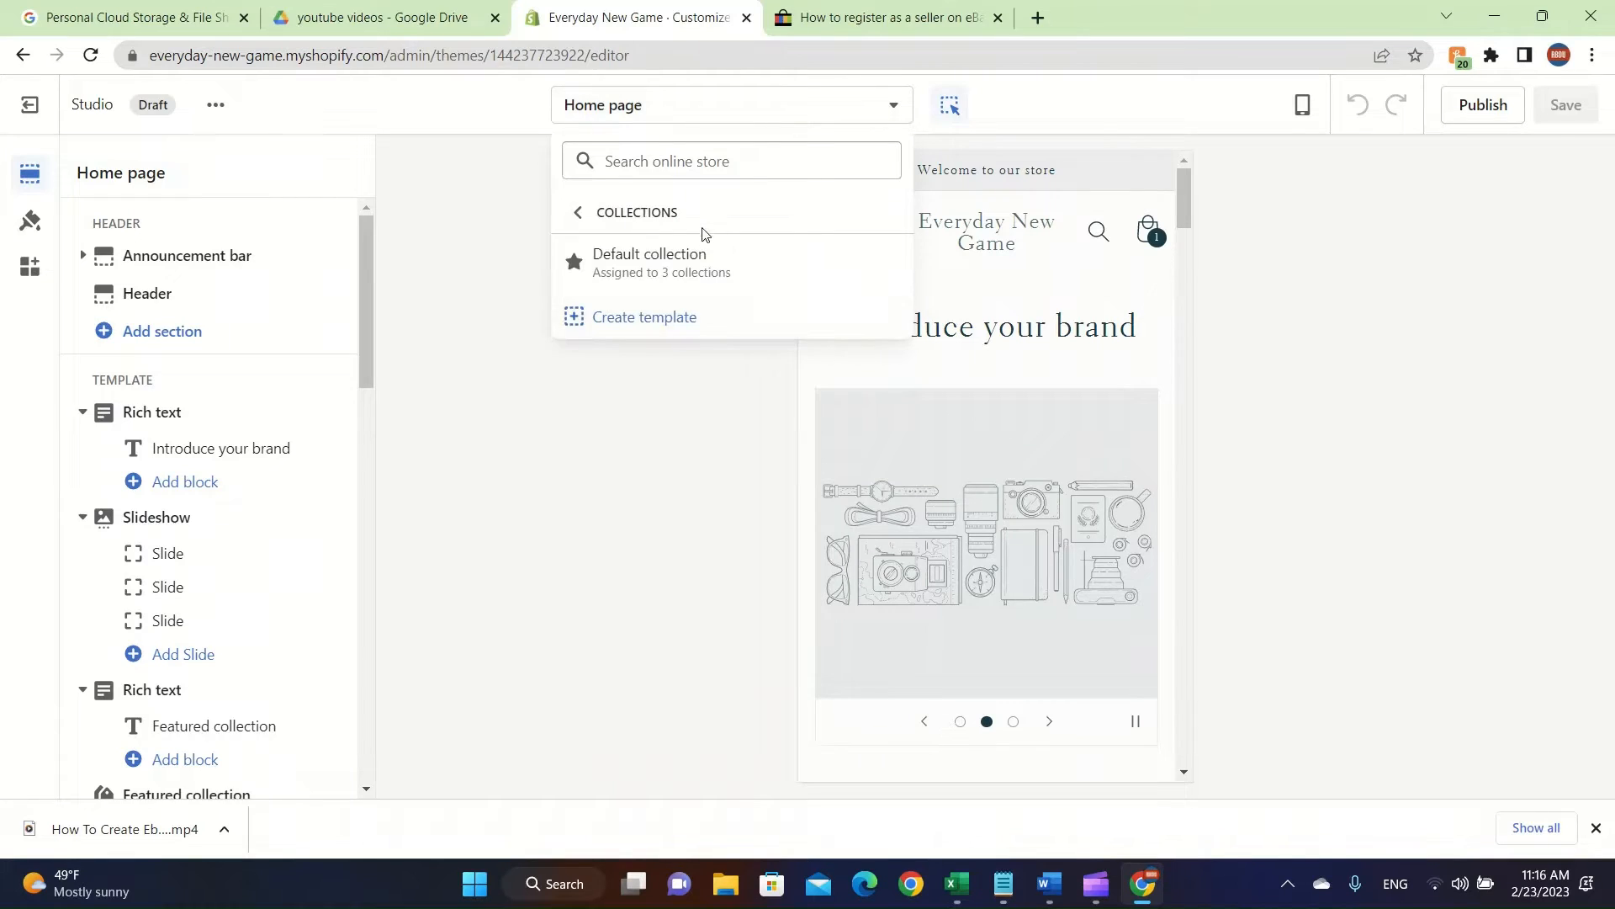
{"action": "left_click", "coordinate": [578, 213]}
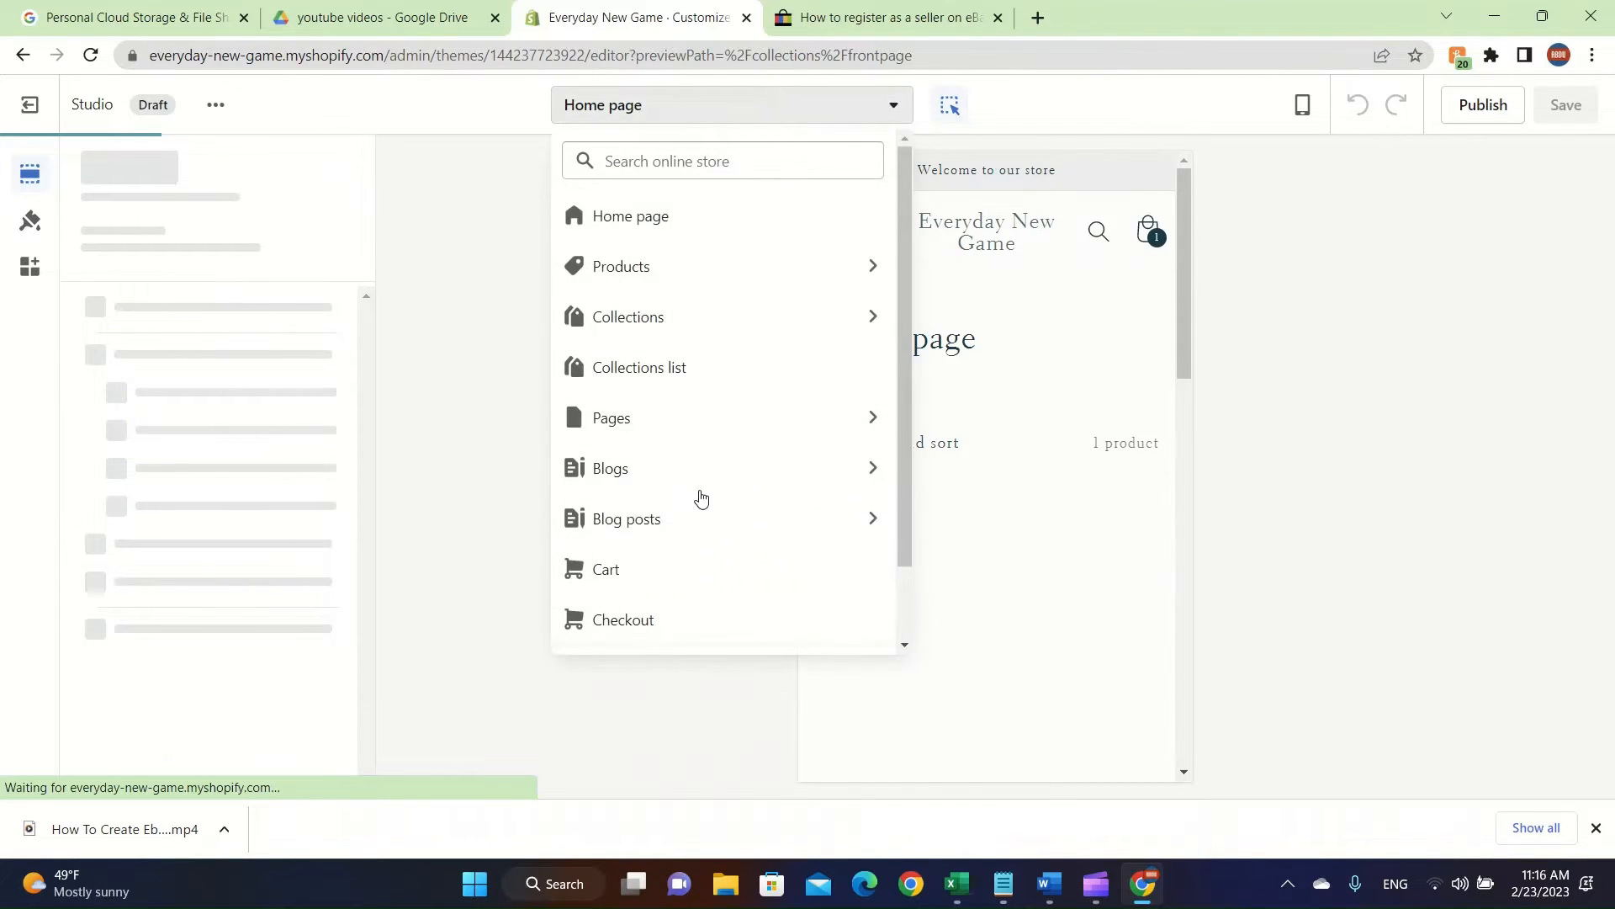
{"action": "left_click", "coordinate": [629, 216]}
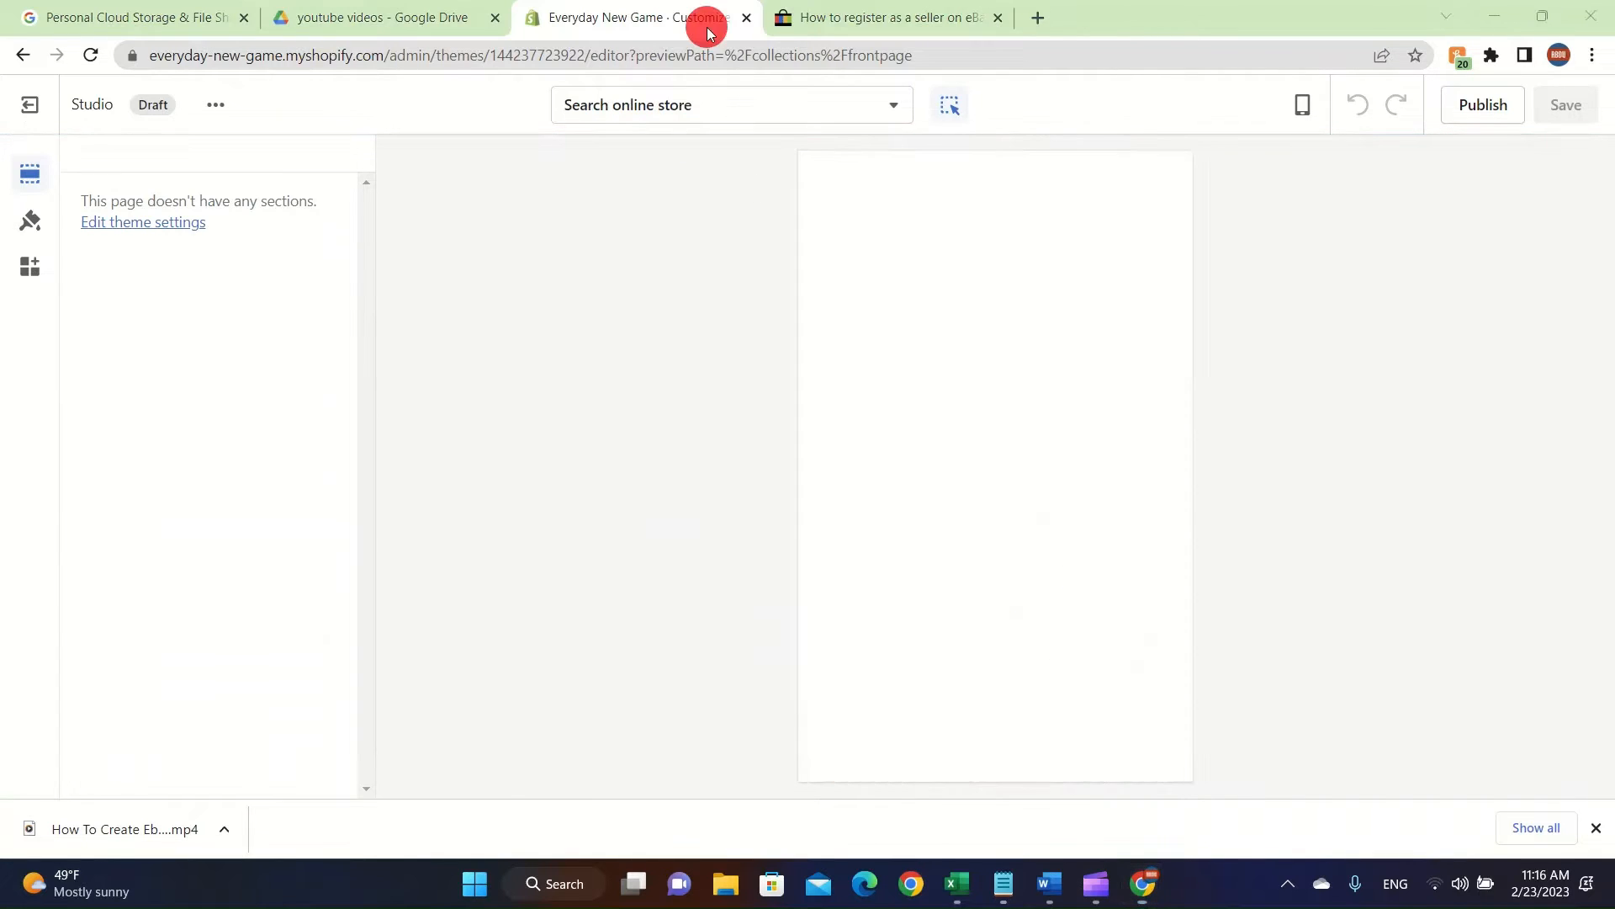
Step: Switch the editor preview to the cart page and scroll through it
{"action": "left_click", "coordinate": [731, 104]}
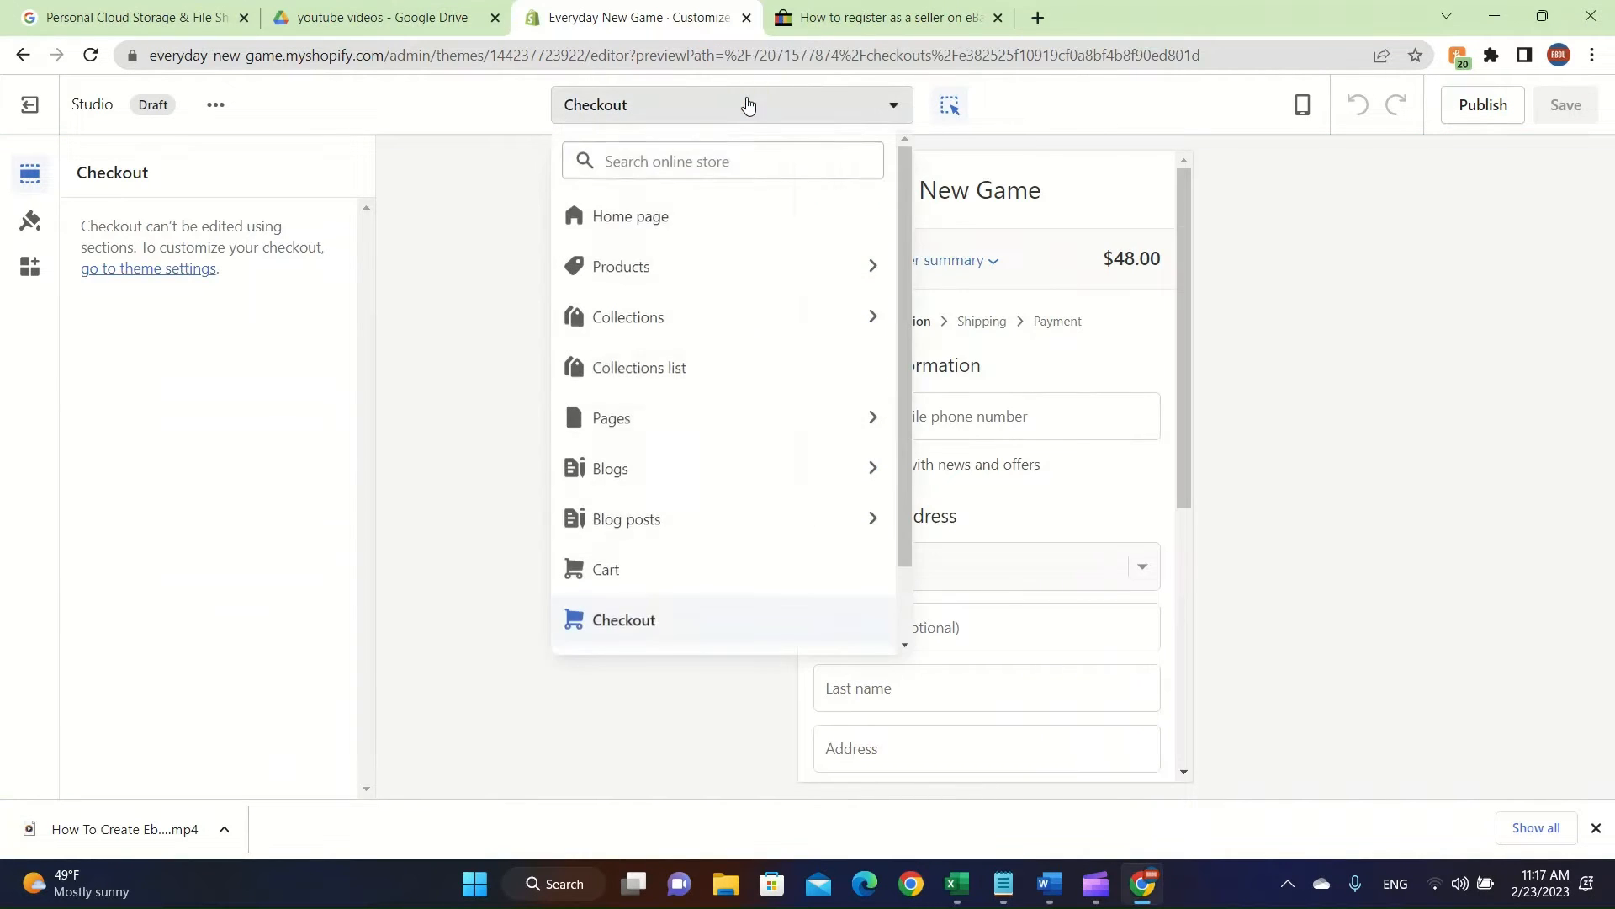
{"action": "scroll", "scroll_direction": "down", "scroll_amount": 3}
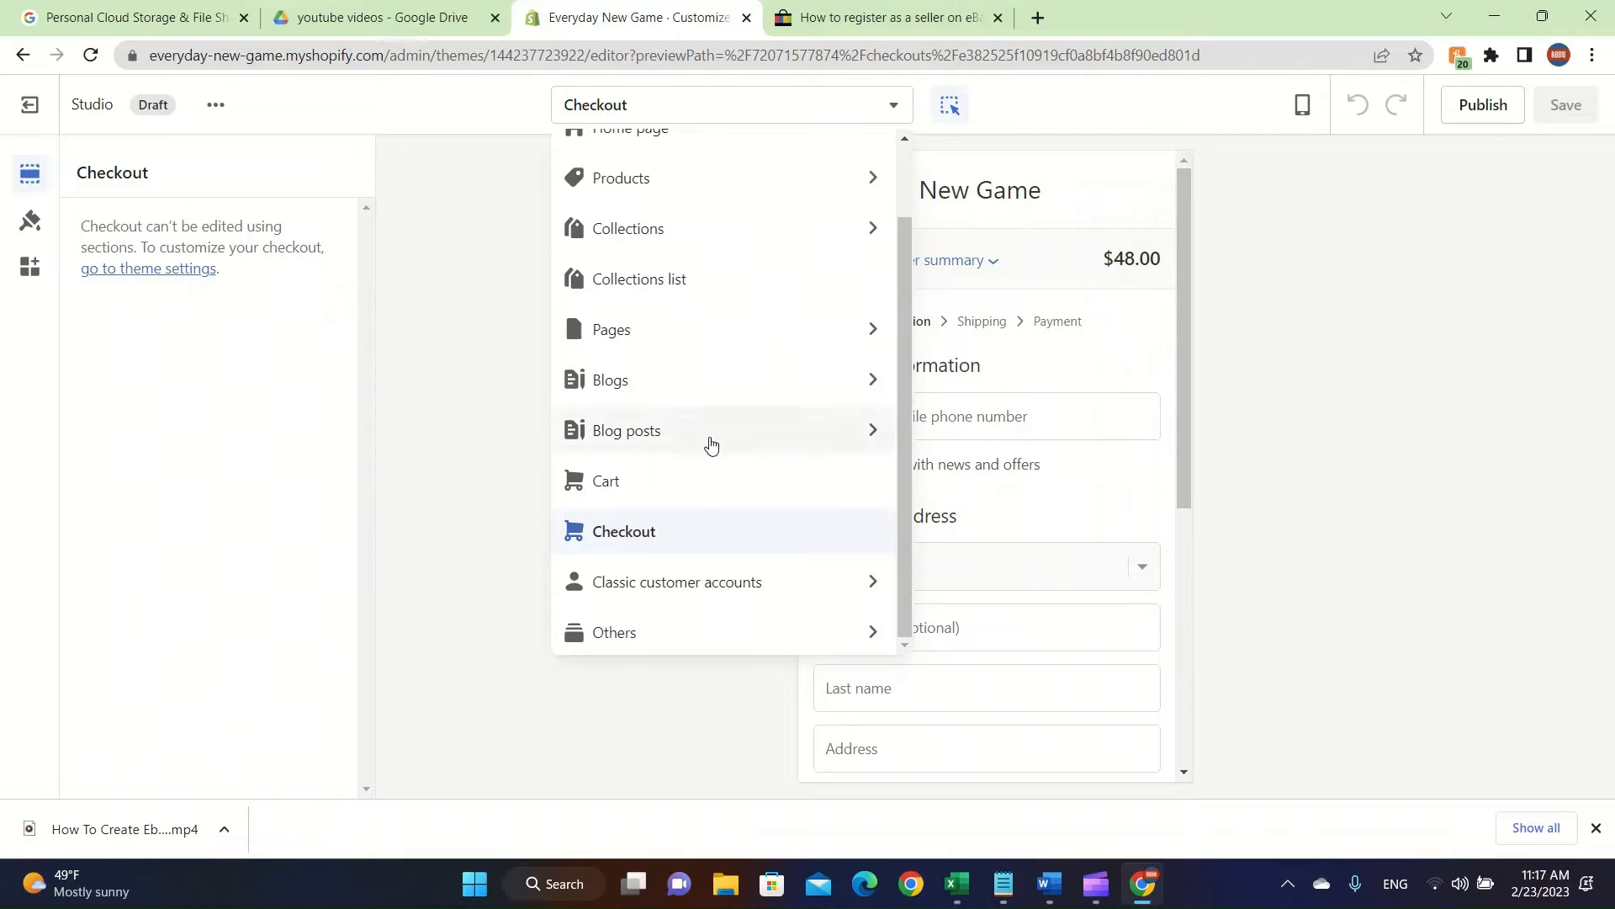
{"action": "left_click", "coordinate": [606, 481]}
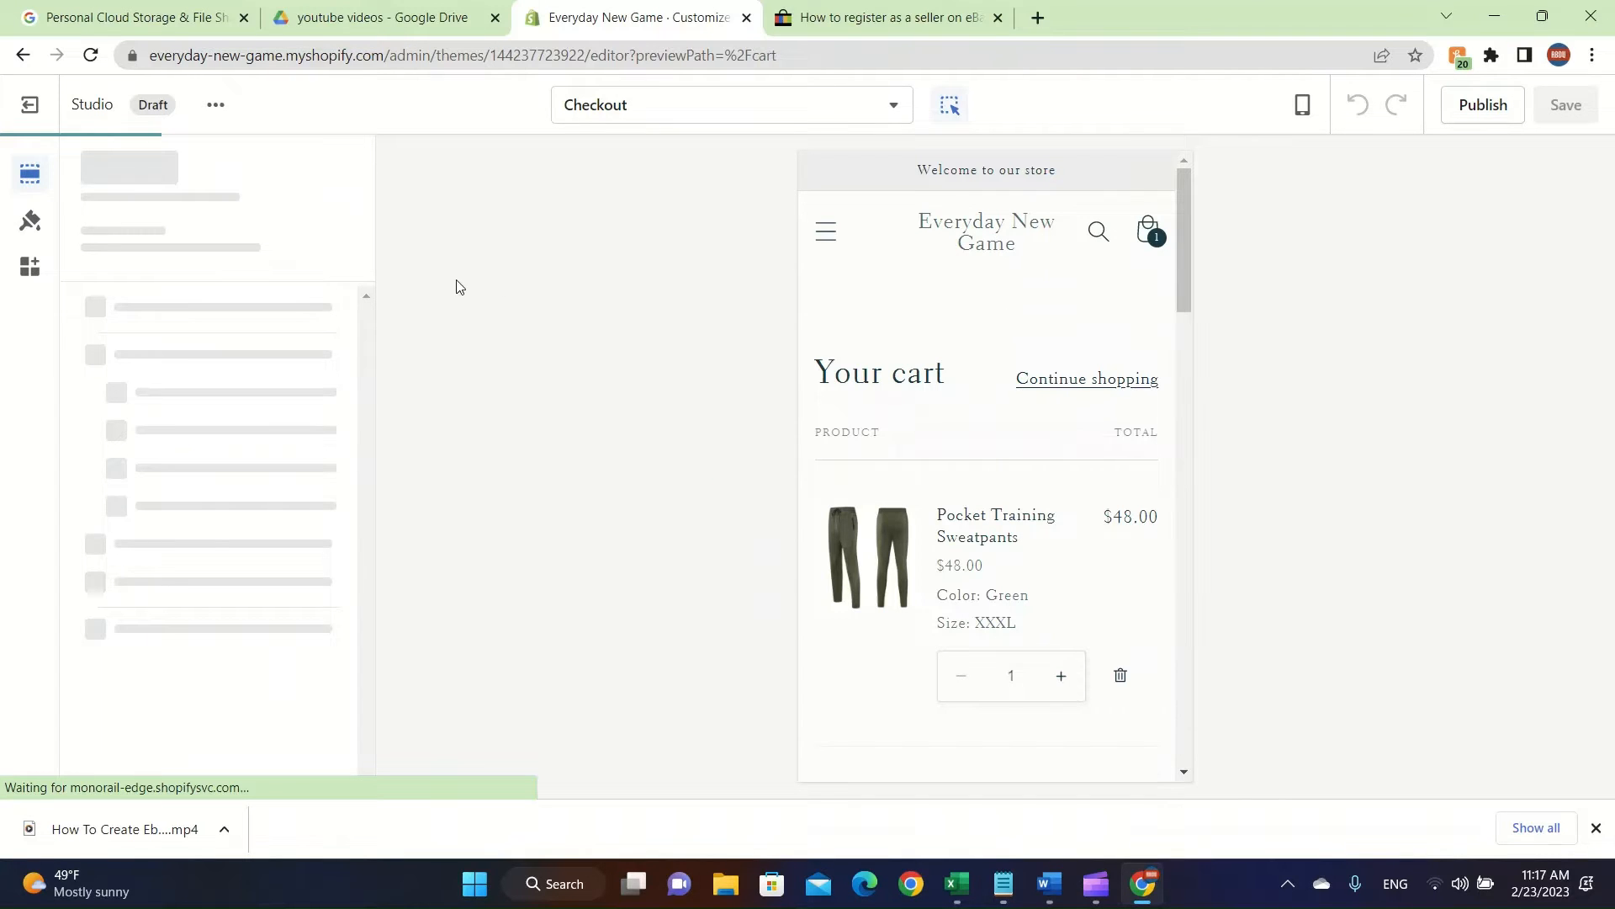
{"action": "scroll", "scroll_direction": "down", "scroll_amount": 3}
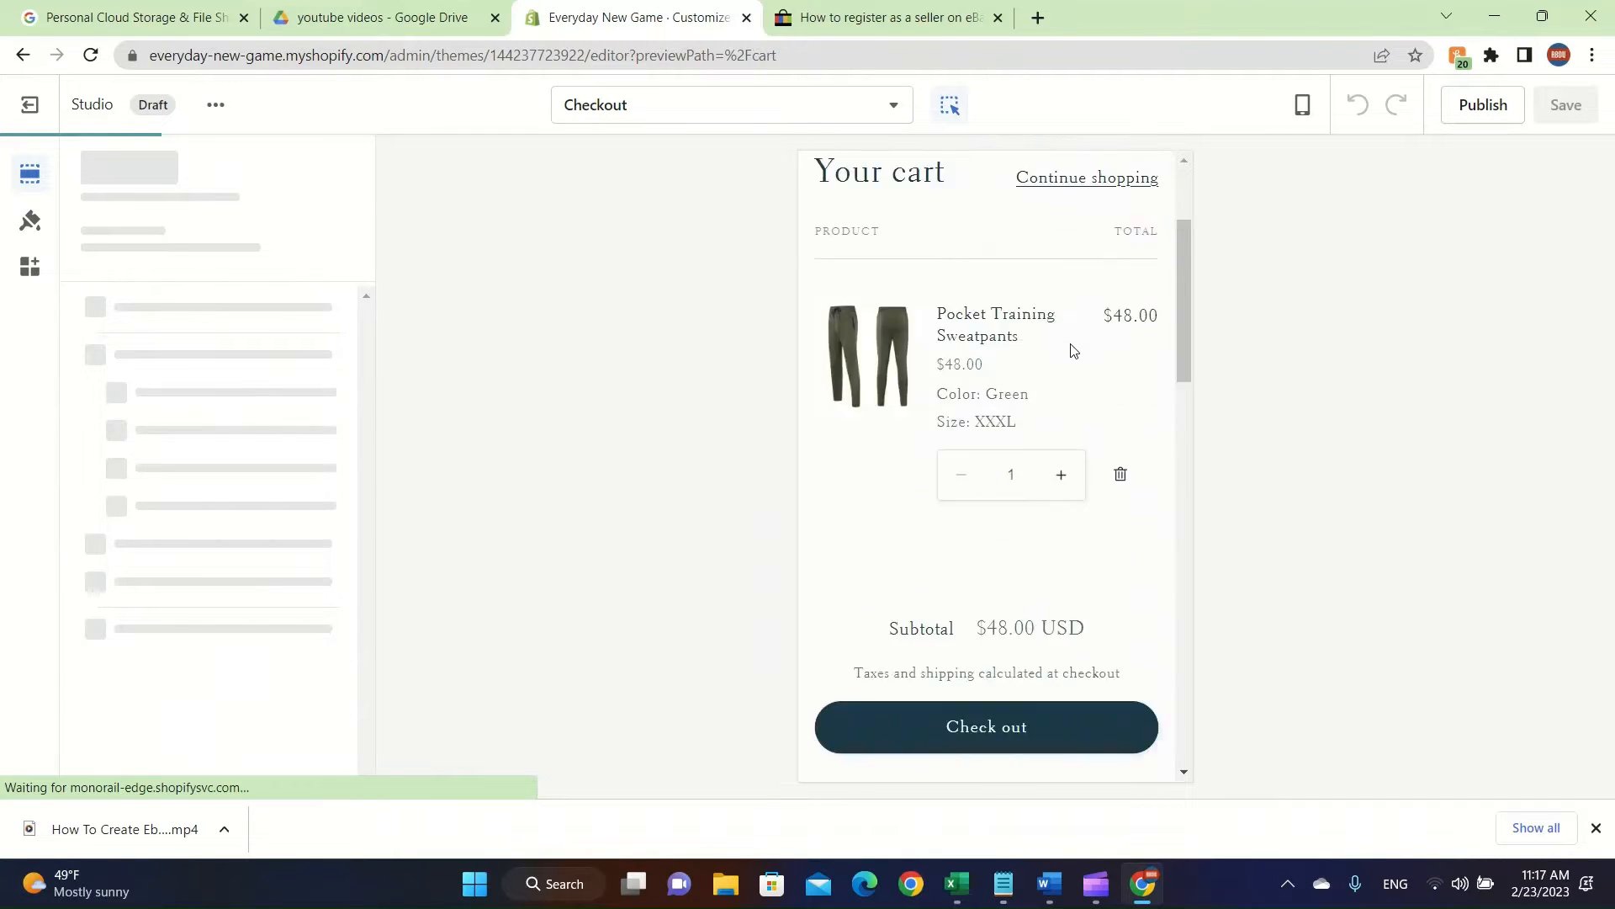
{"action": "scroll", "scroll_direction": "down", "scroll_amount": 3}
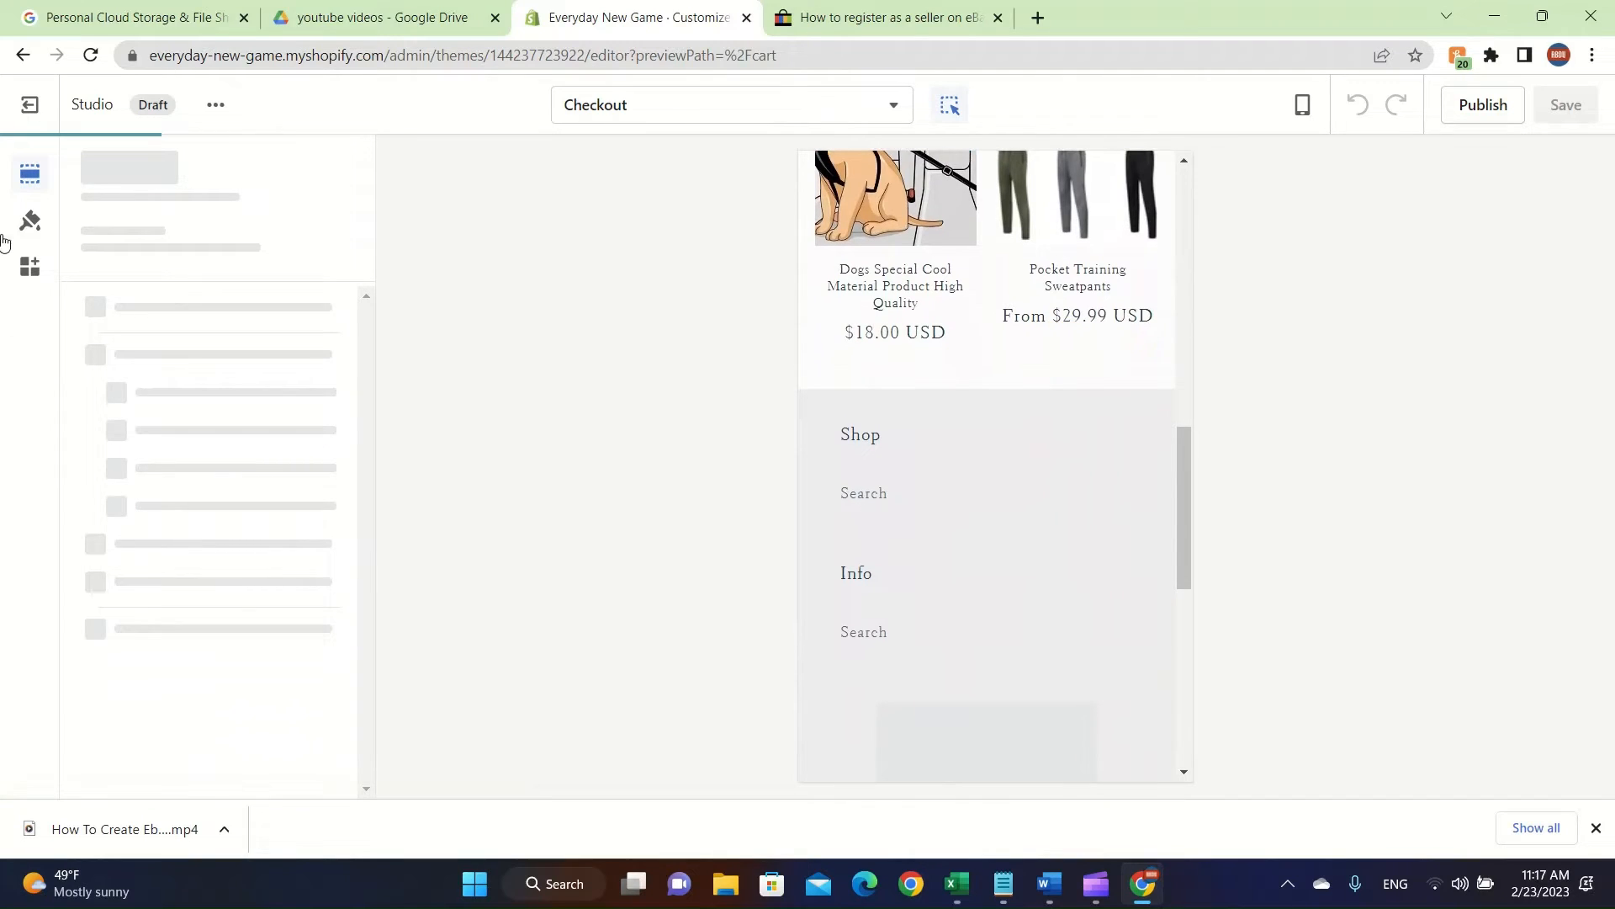
{"action": "left_click", "coordinate": [729, 105]}
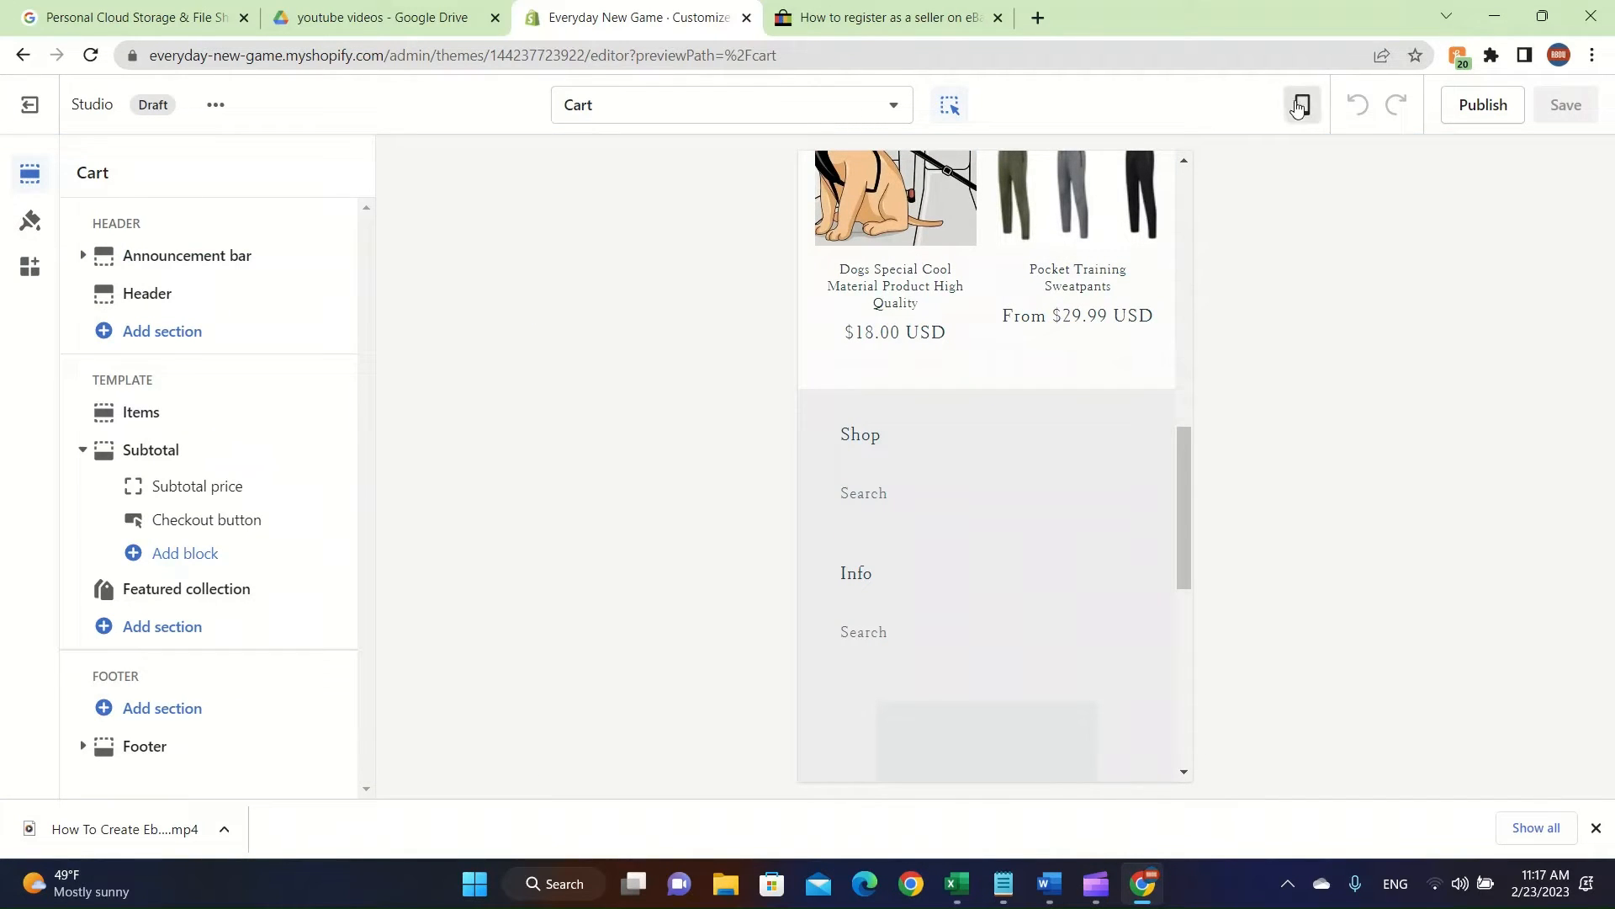
{"action": "left_click", "coordinate": [1301, 104]}
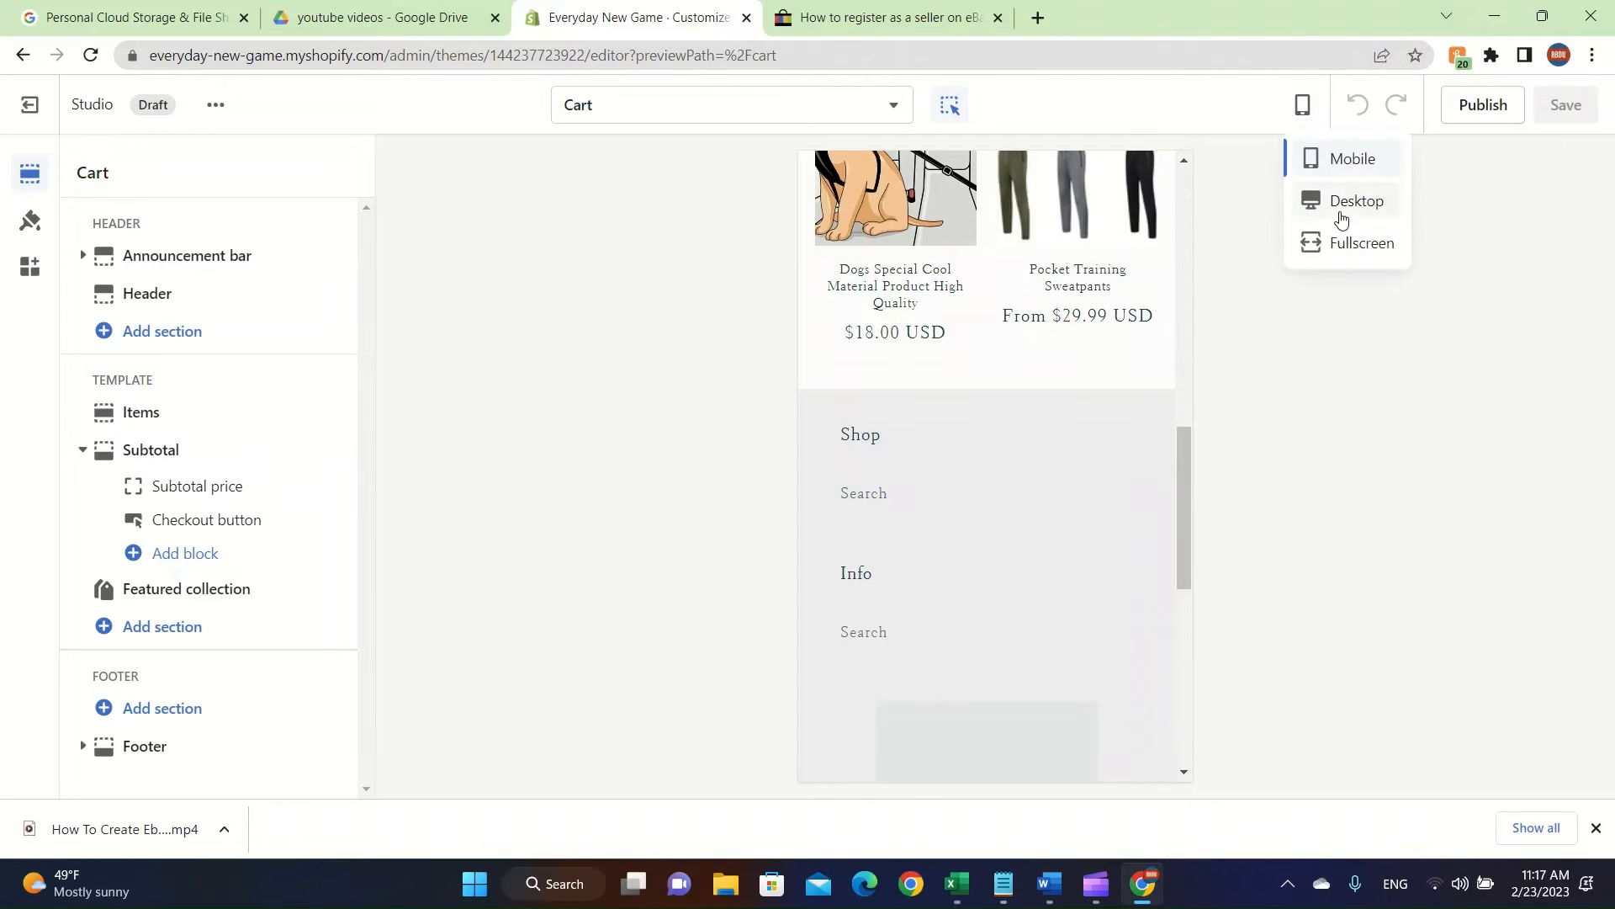
{"action": "left_click", "coordinate": [1356, 201]}
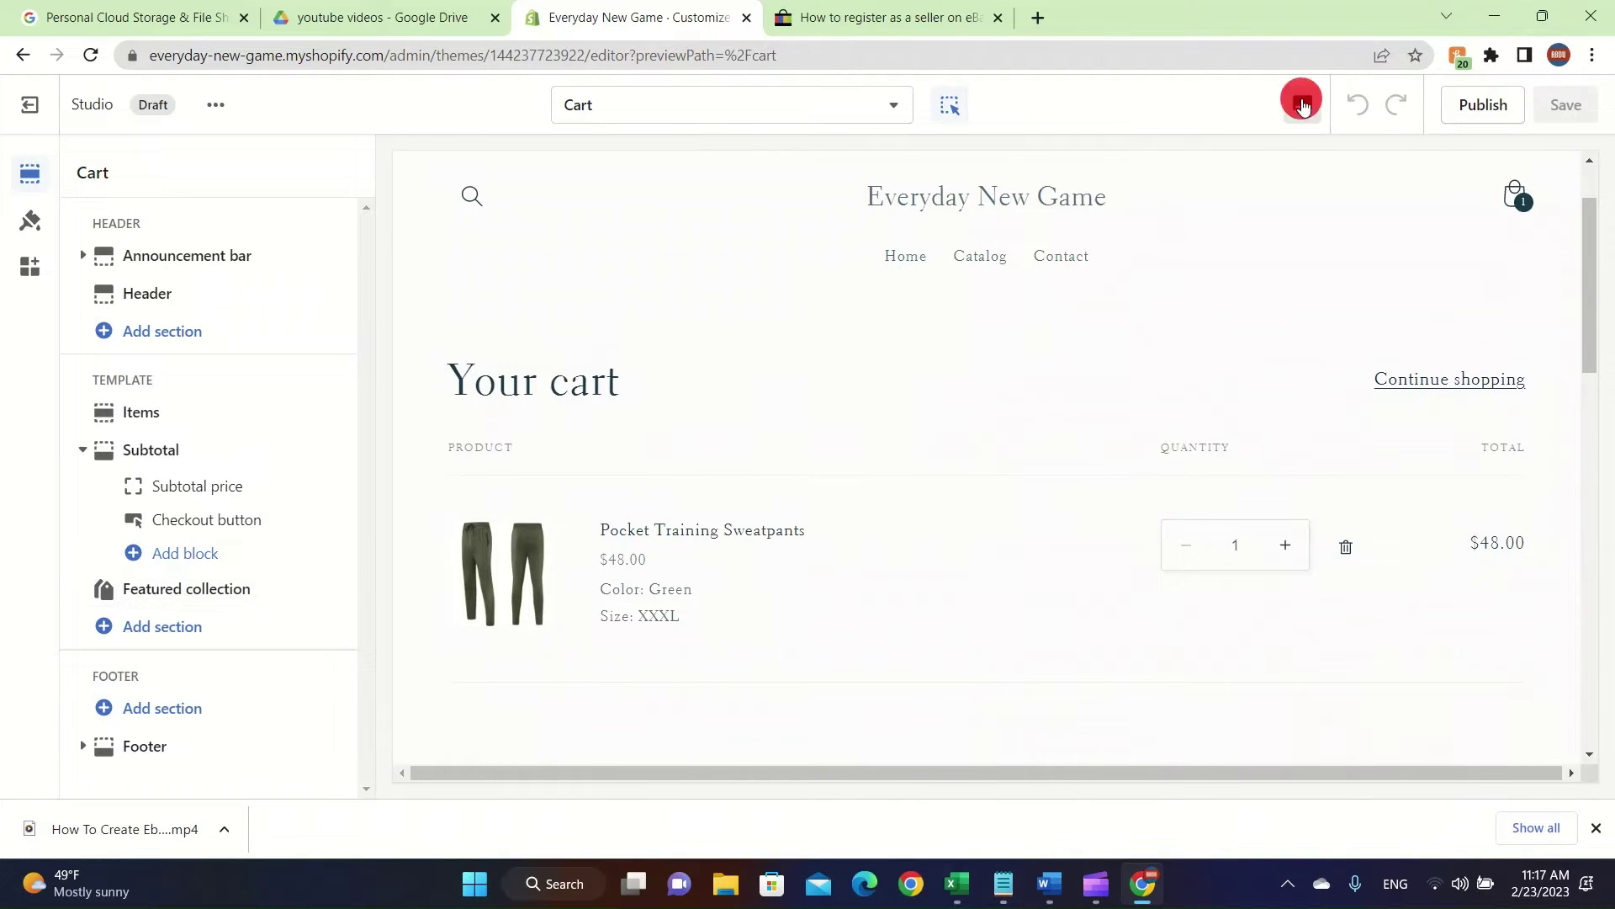
{"action": "left_click", "coordinate": [1300, 105]}
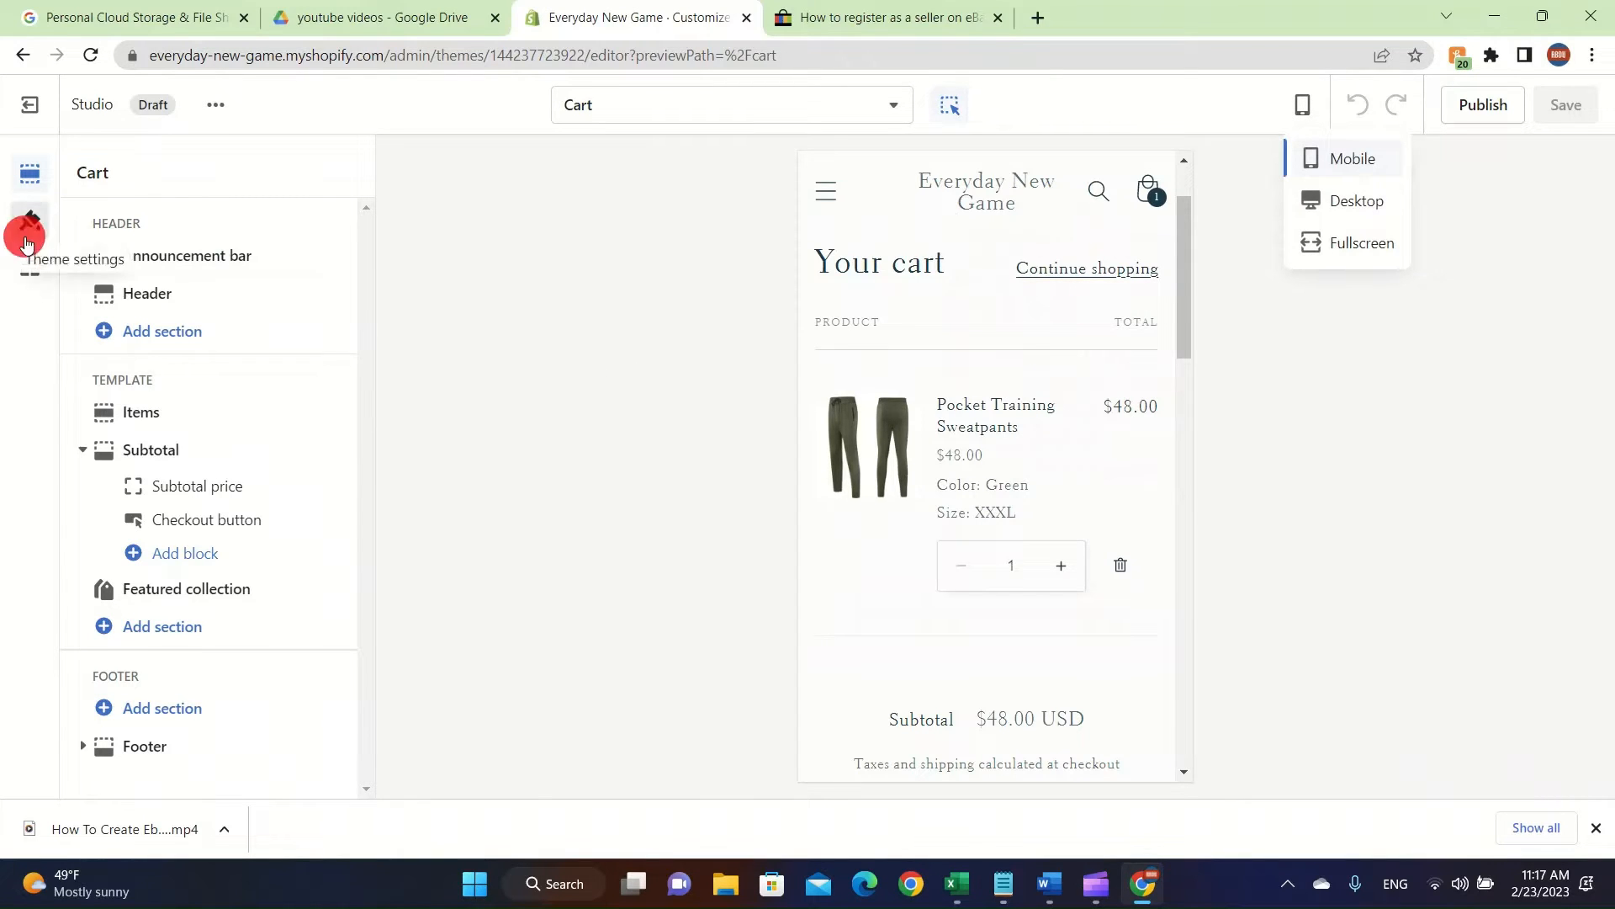
Step: Browse the theme settings, including checkout branding, and expand the Colors group
{"action": "left_click", "coordinate": [27, 219]}
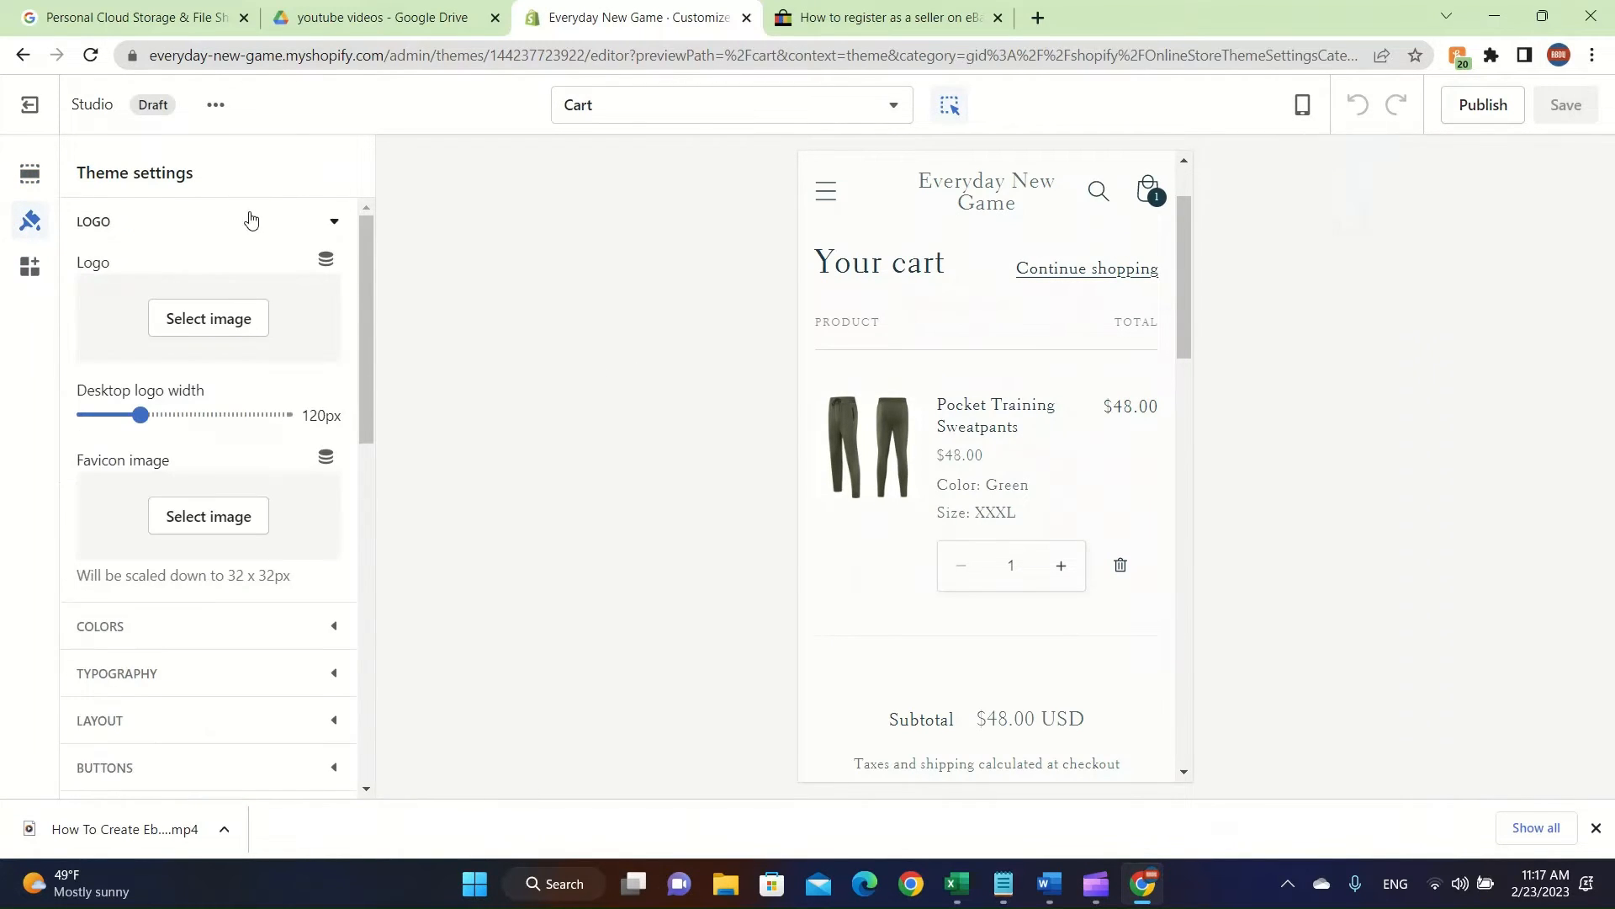
{"action": "scroll", "scroll_direction": "down", "scroll_amount": 3}
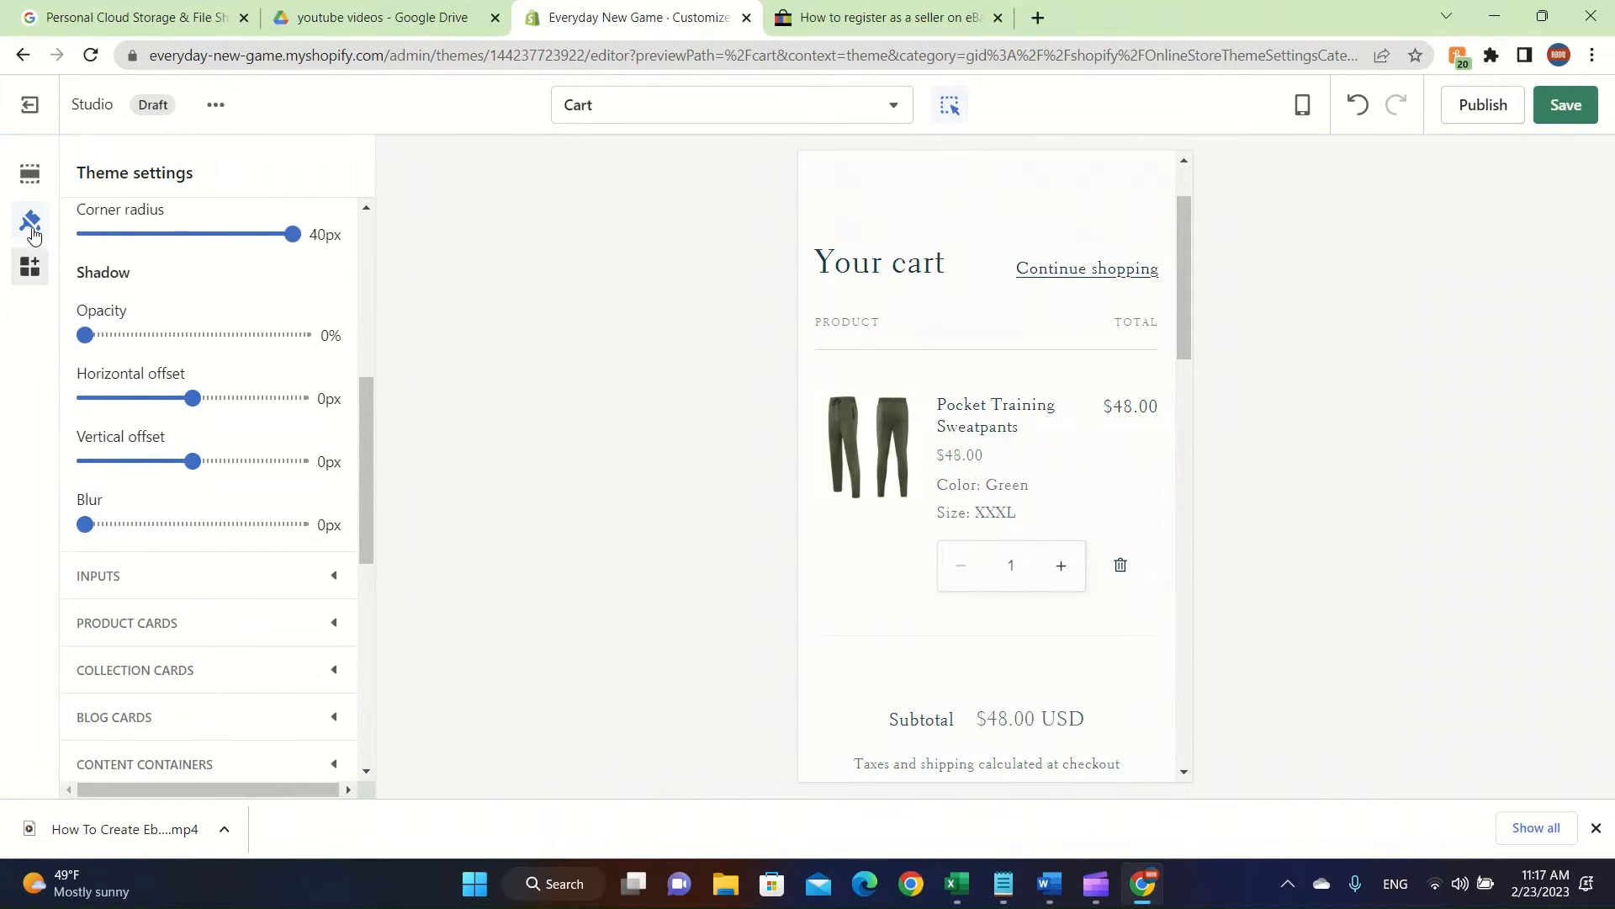
{"action": "scroll", "scroll_direction": "up", "scroll_amount": 3}
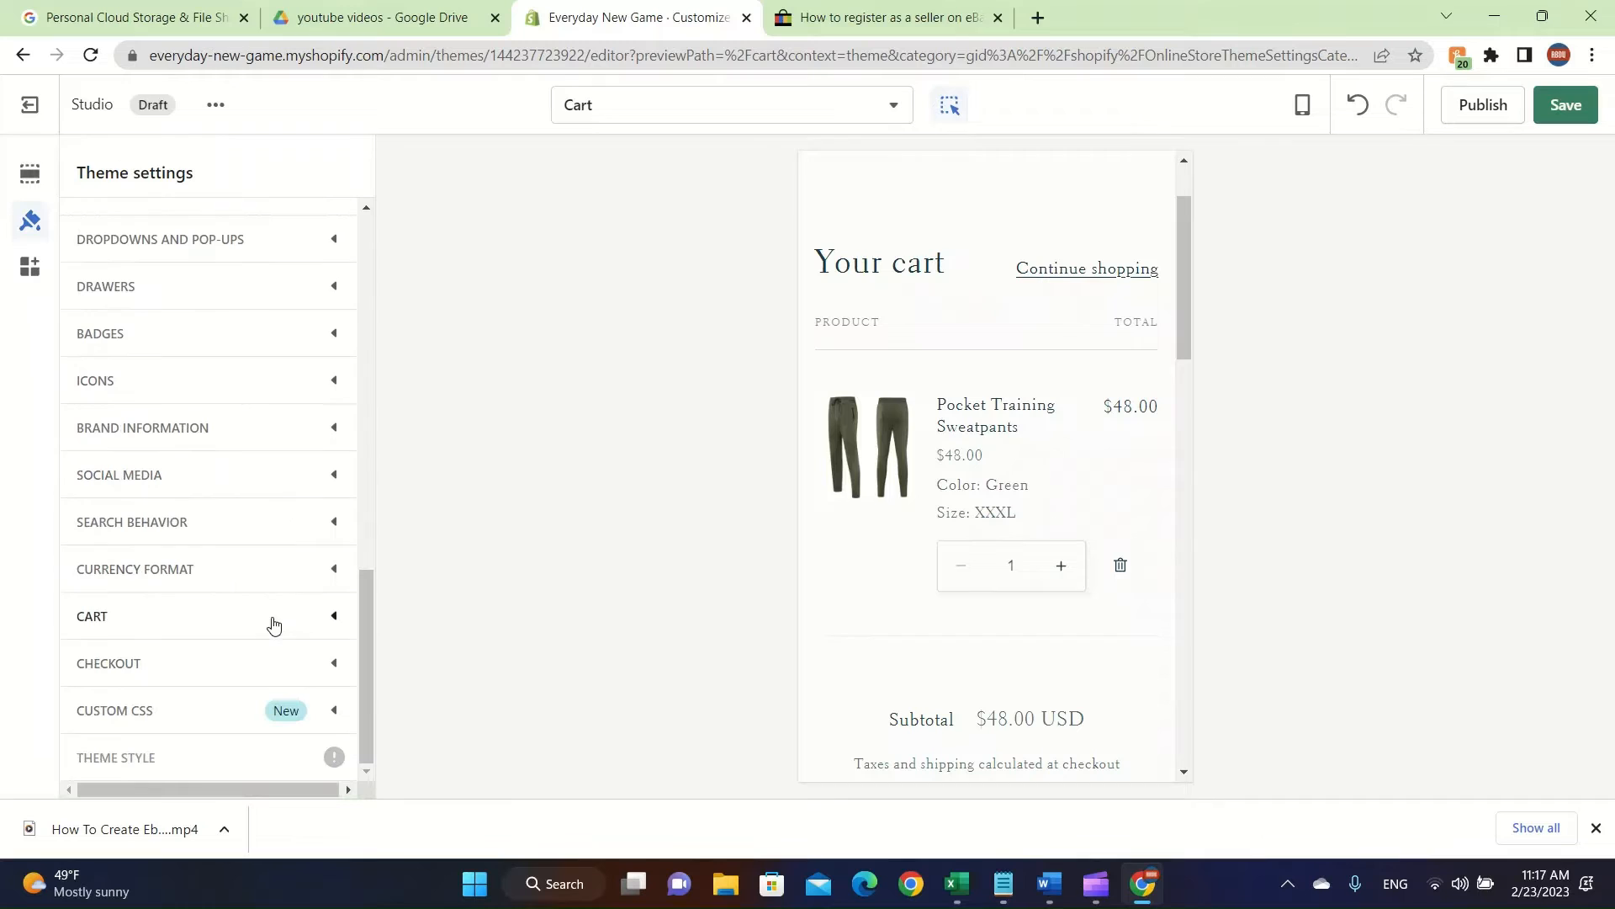
{"action": "scroll", "scroll_direction": "up", "scroll_amount": 3}
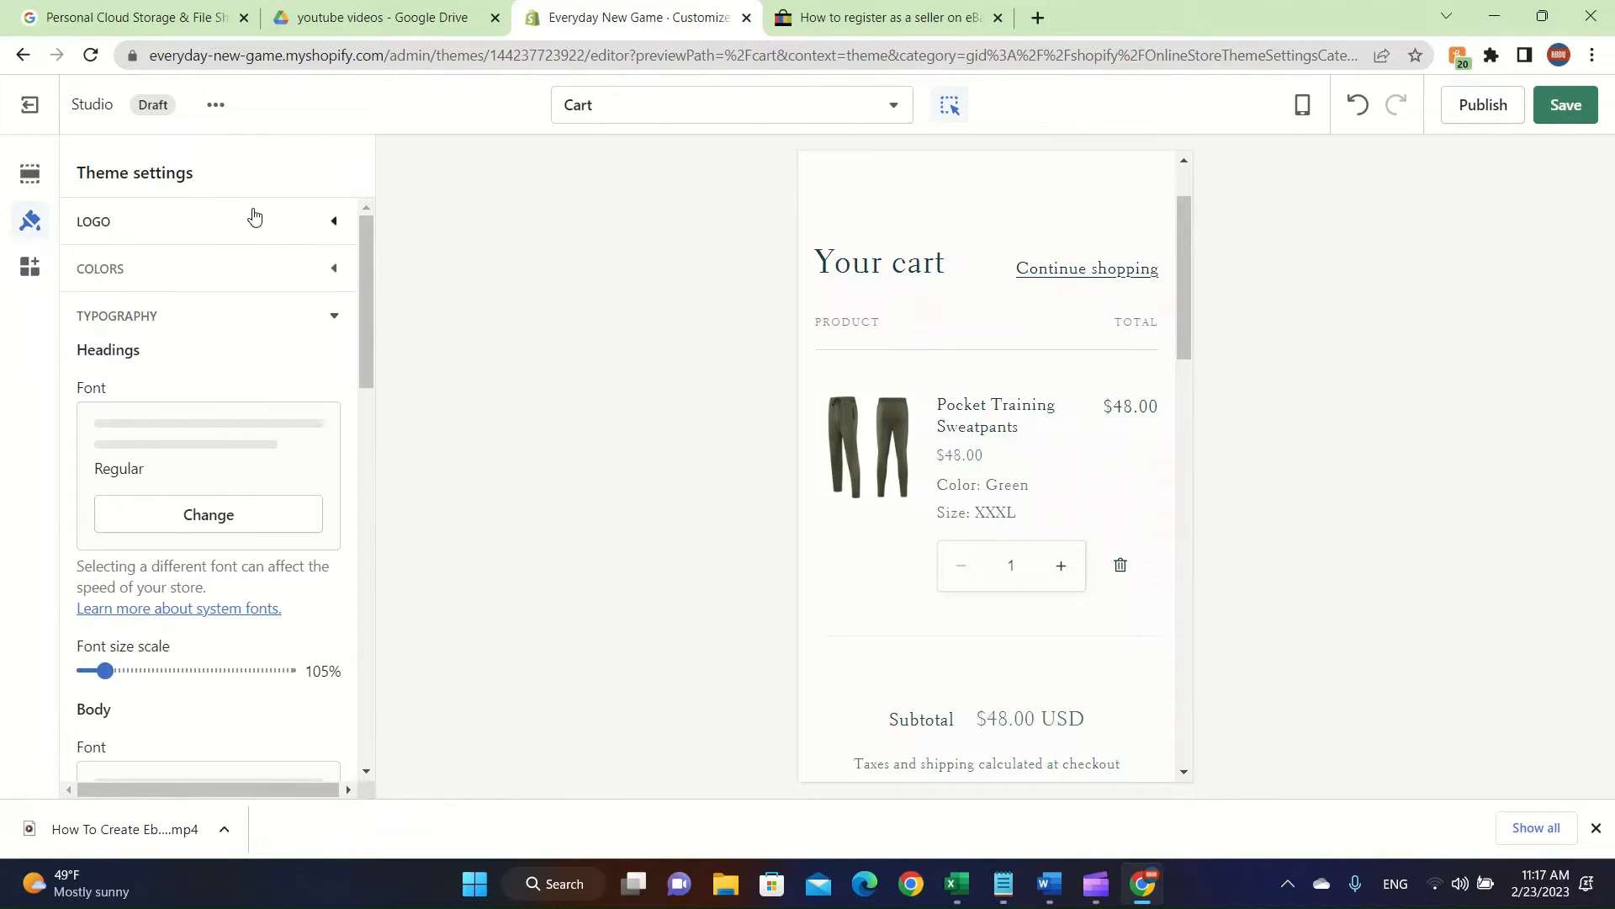
{"action": "scroll", "scroll_direction": "down", "scroll_amount": 3}
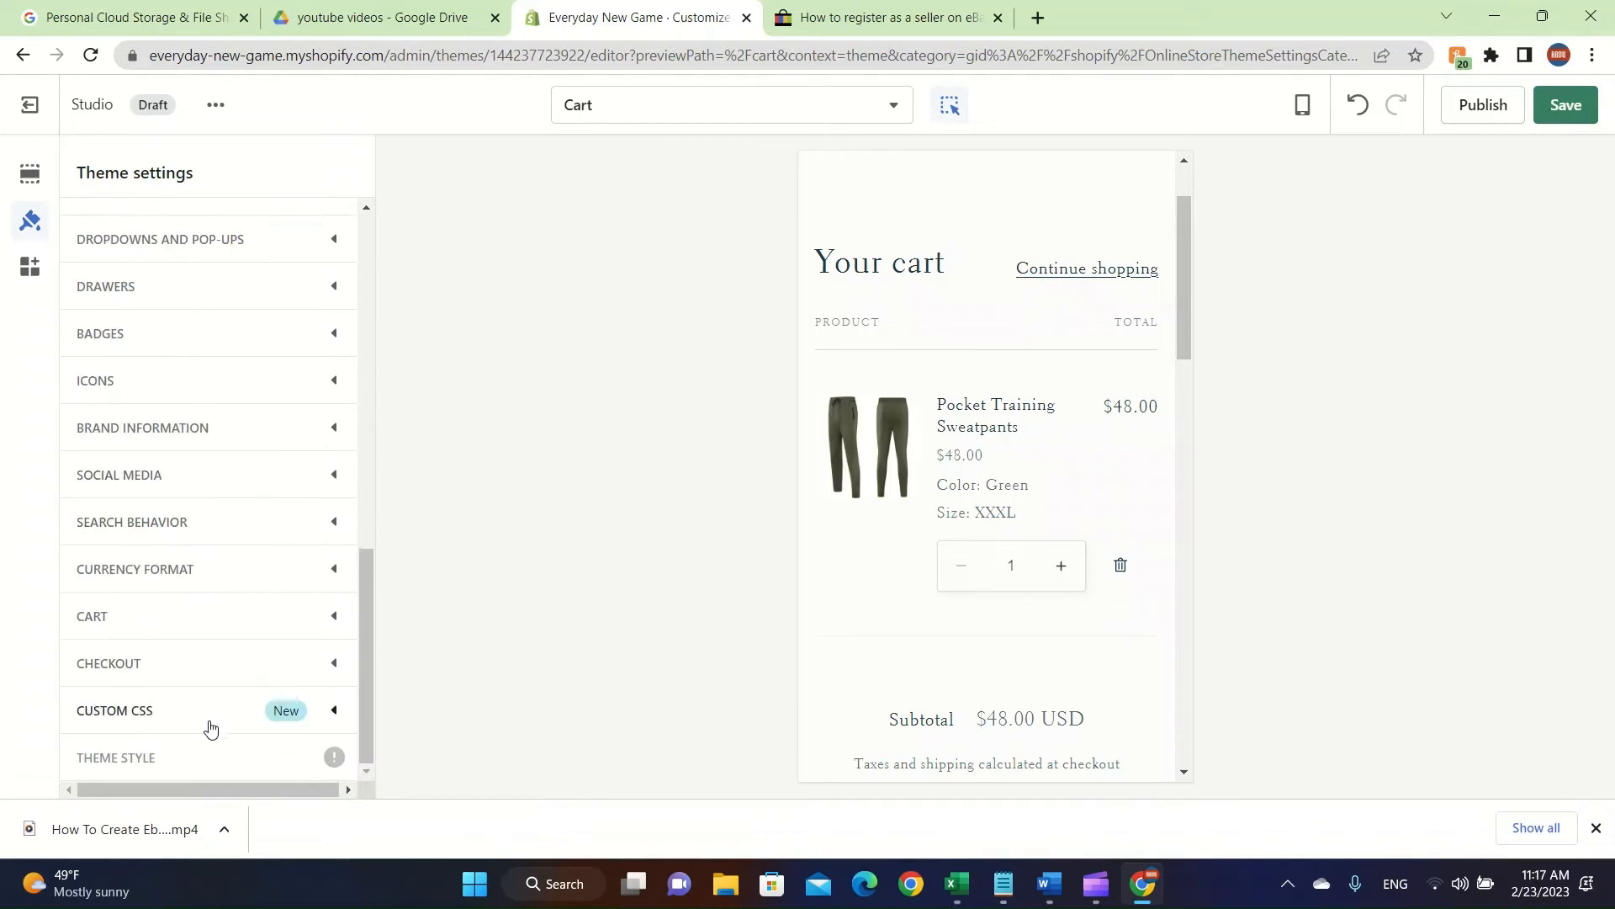
{"action": "left_click", "coordinate": [108, 662]}
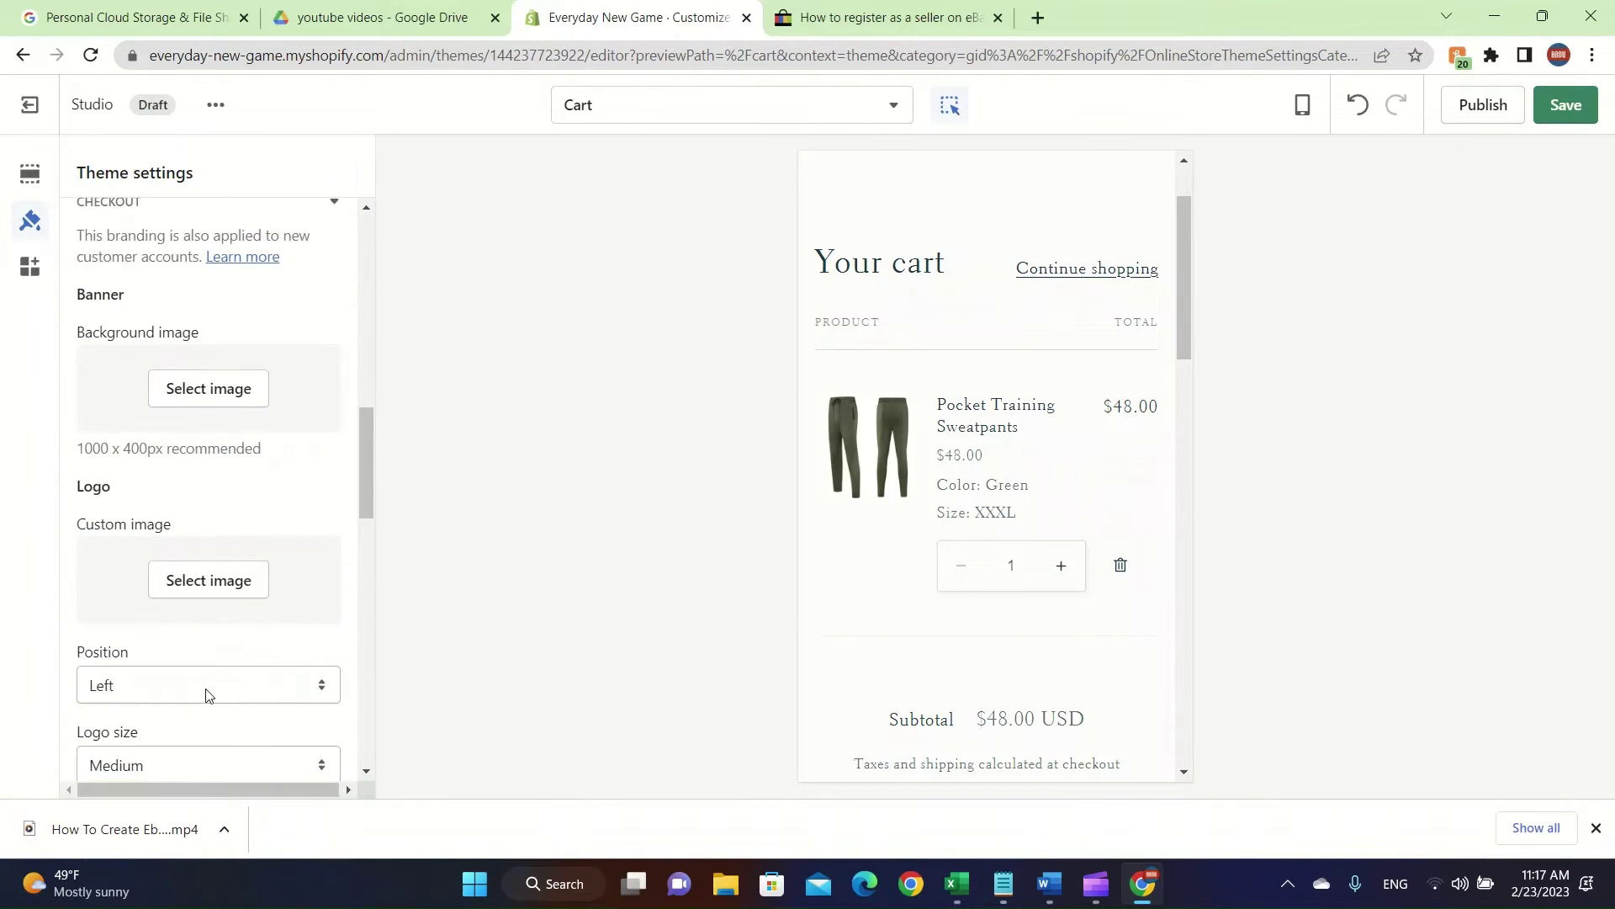
{"action": "scroll", "scroll_direction": "down", "scroll_amount": 3}
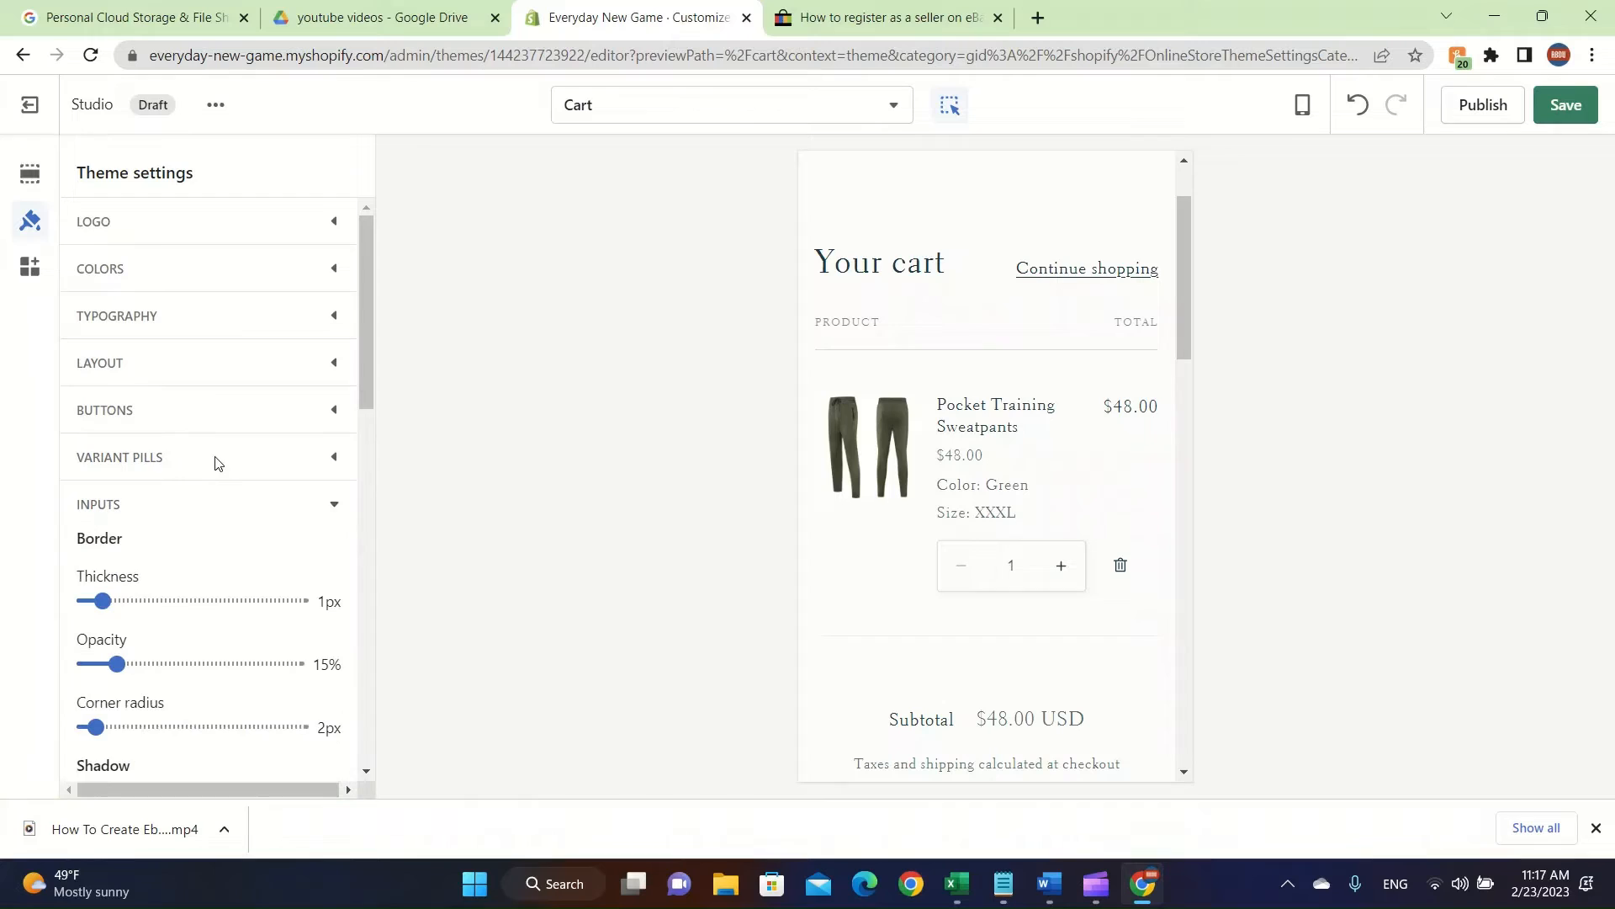
{"action": "left_click", "coordinate": [104, 410]}
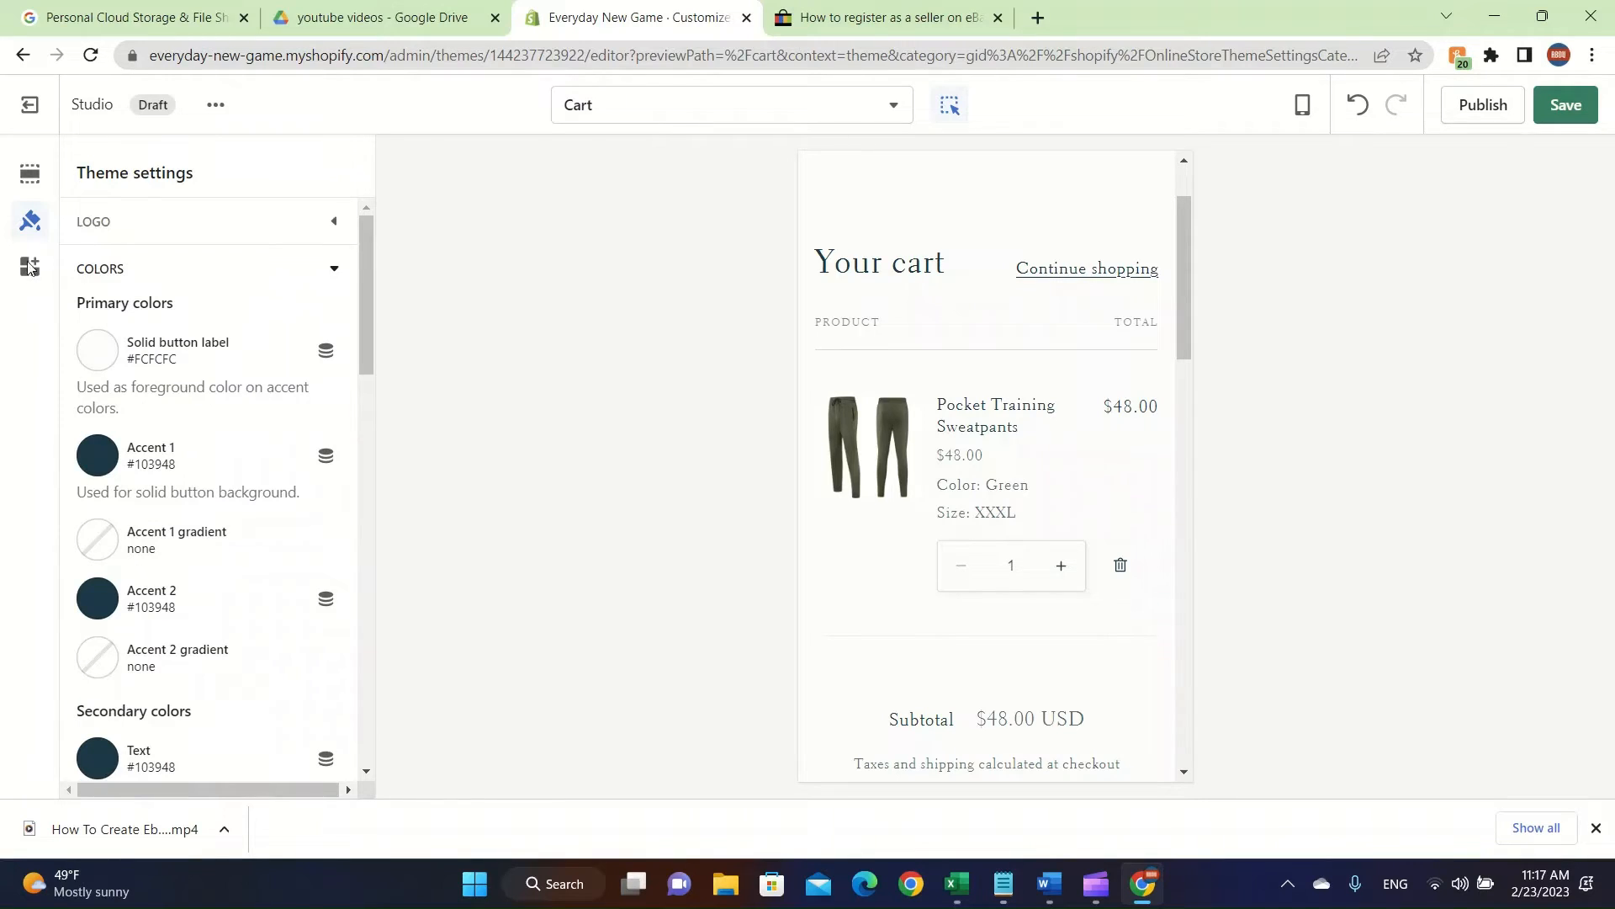
Step: Switch the sidebar to the App embeds panel, which lists no embeds
{"action": "left_click", "coordinate": [29, 266]}
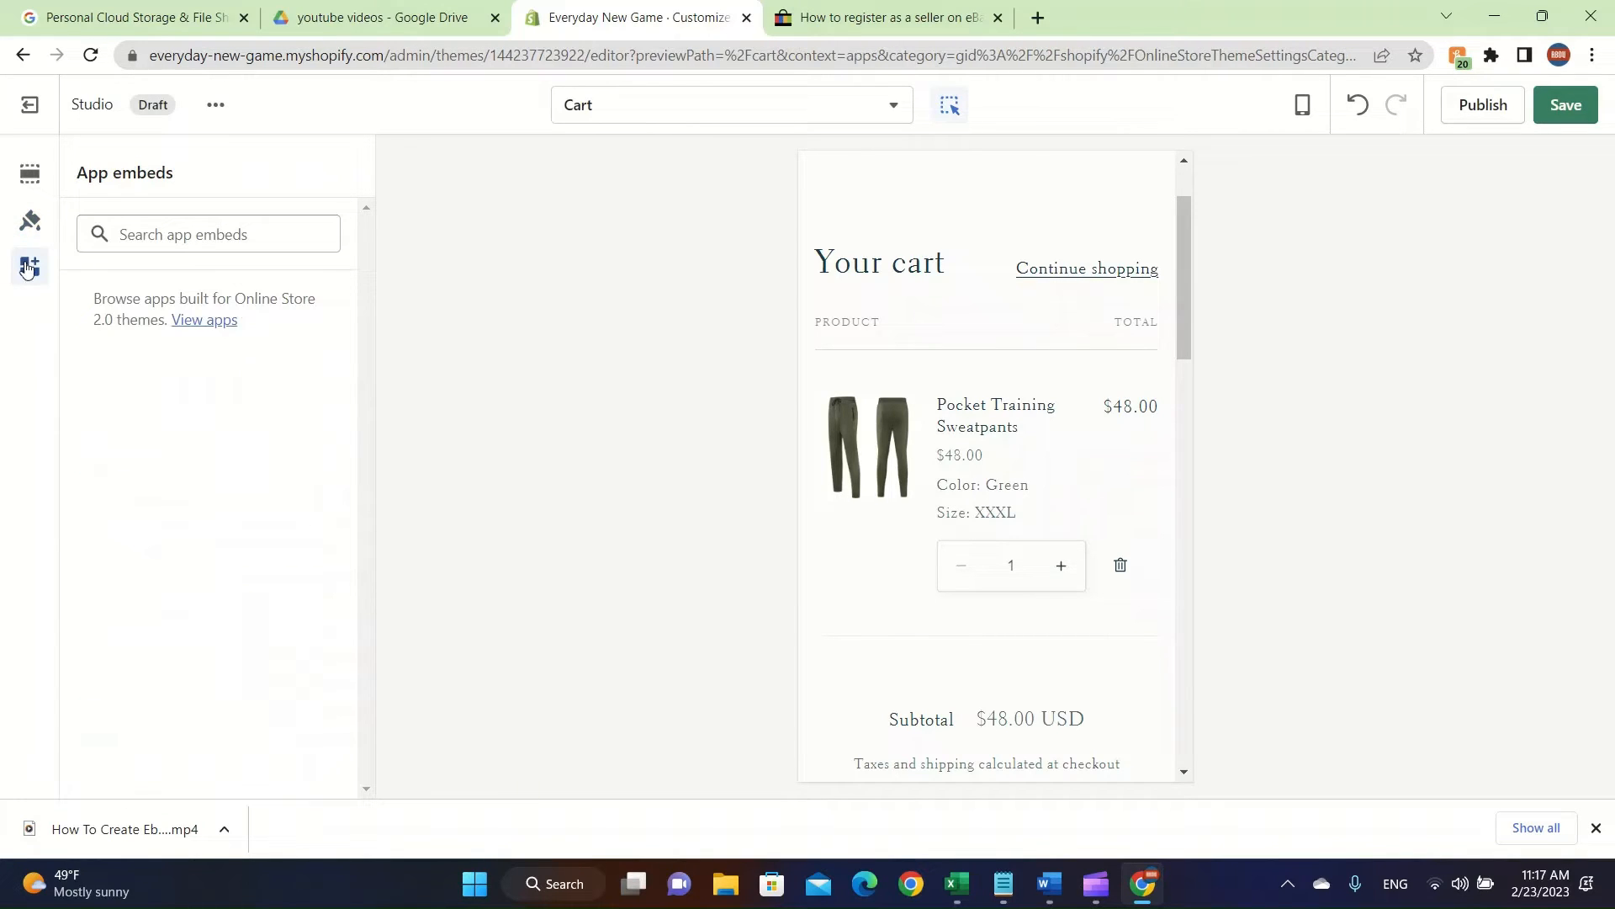
{"action": "mouse_move", "coordinate": [699, 9]}
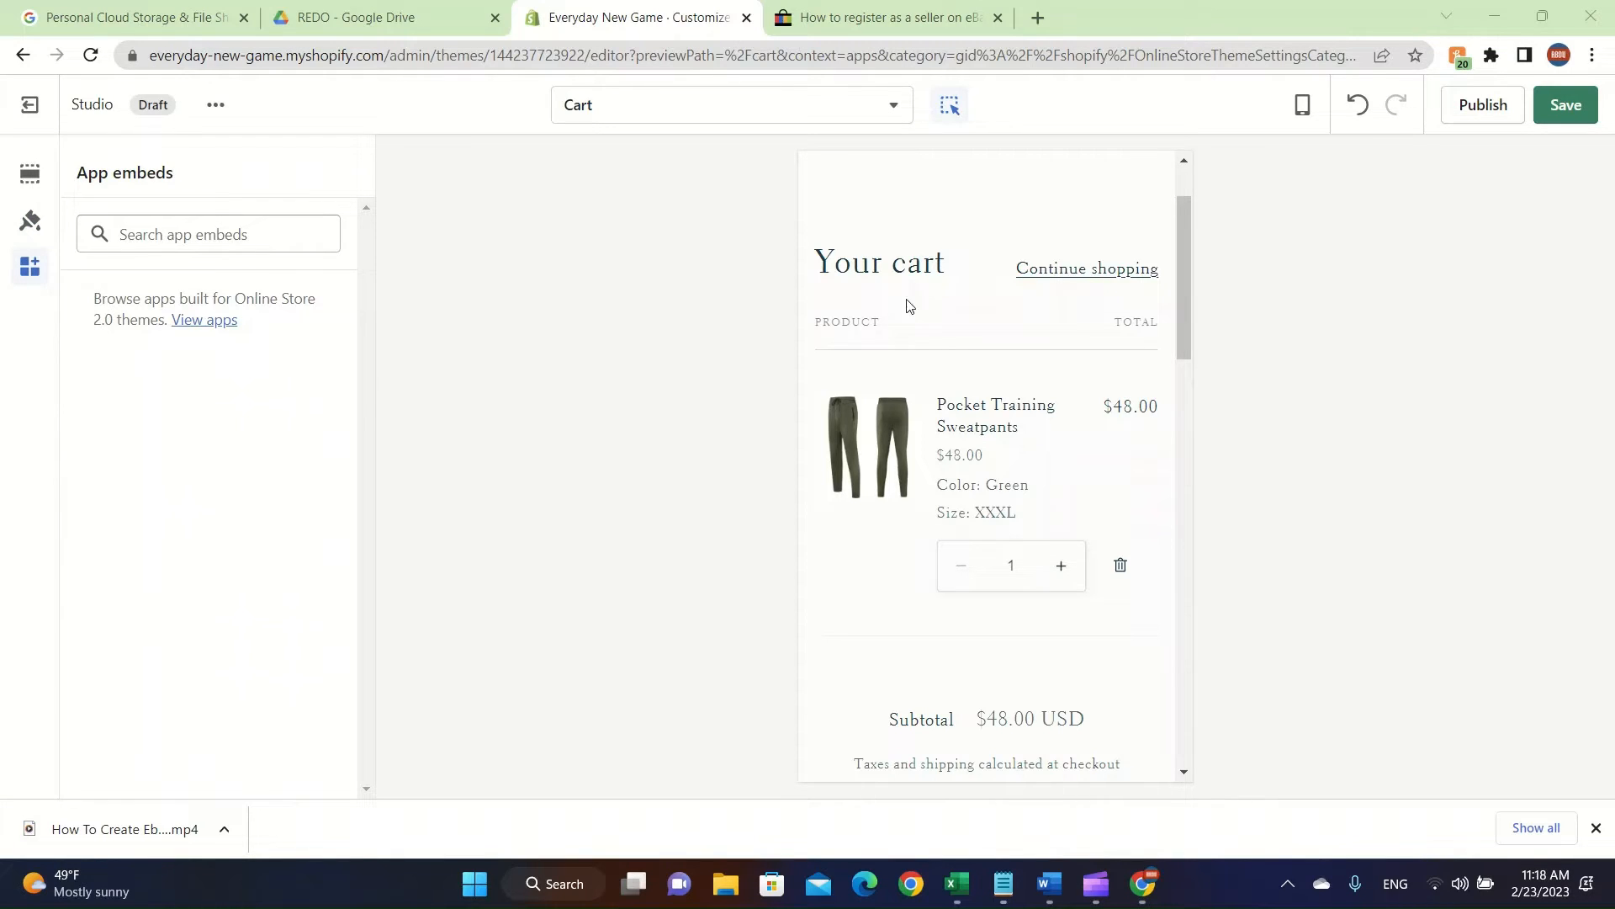
{"action": "mouse_move", "coordinate": [101, 212]}
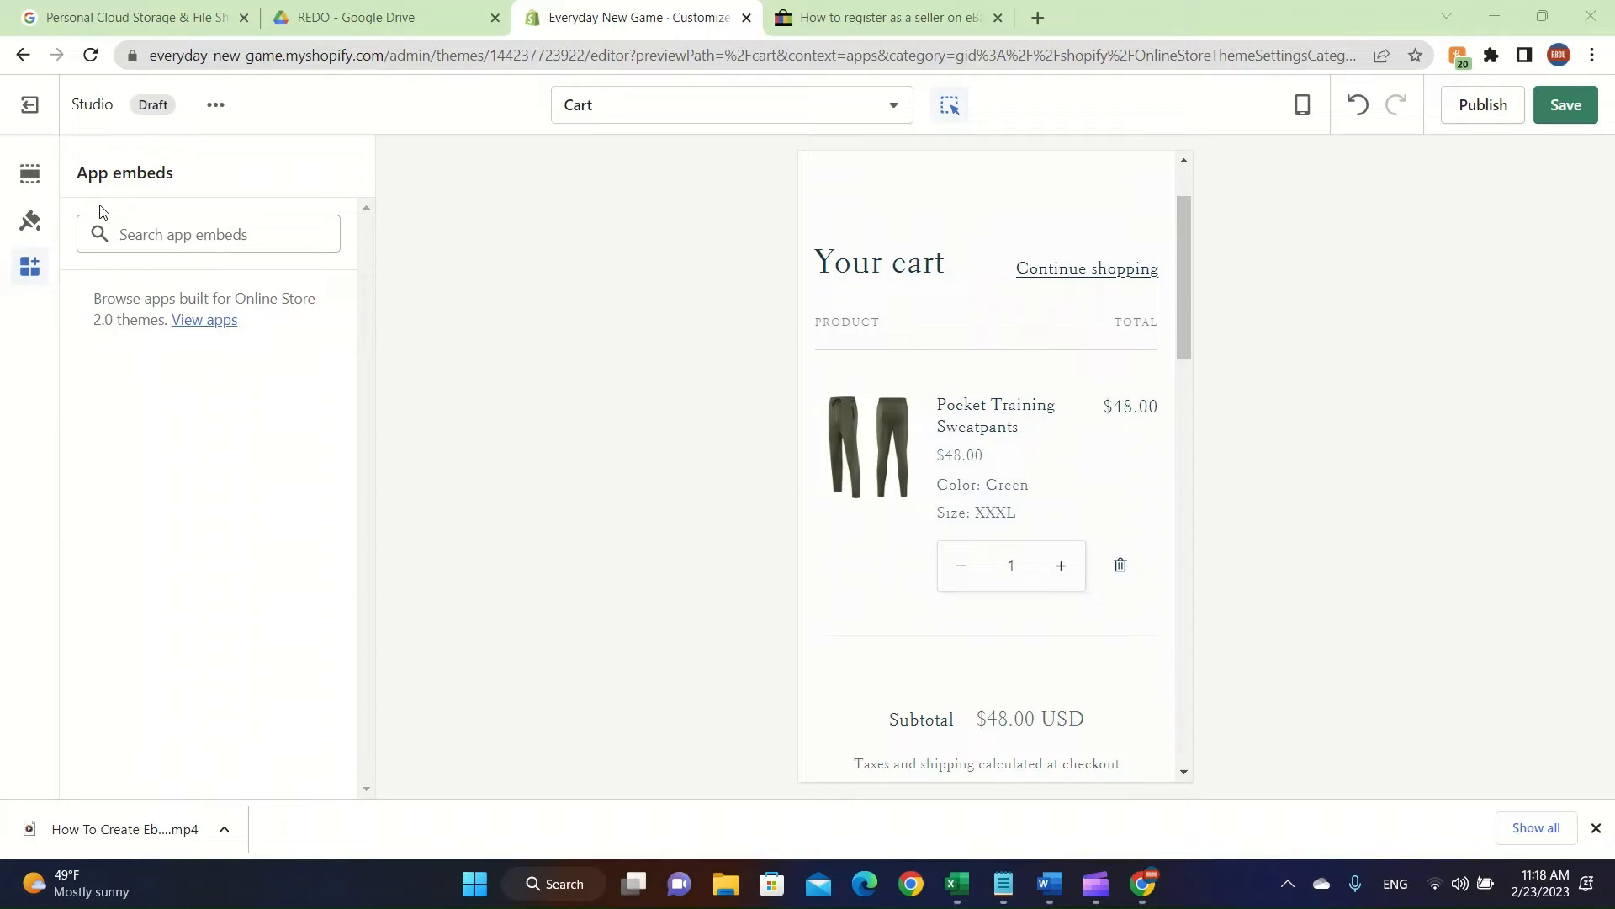
{"action": "mouse_move", "coordinate": [865, 266]}
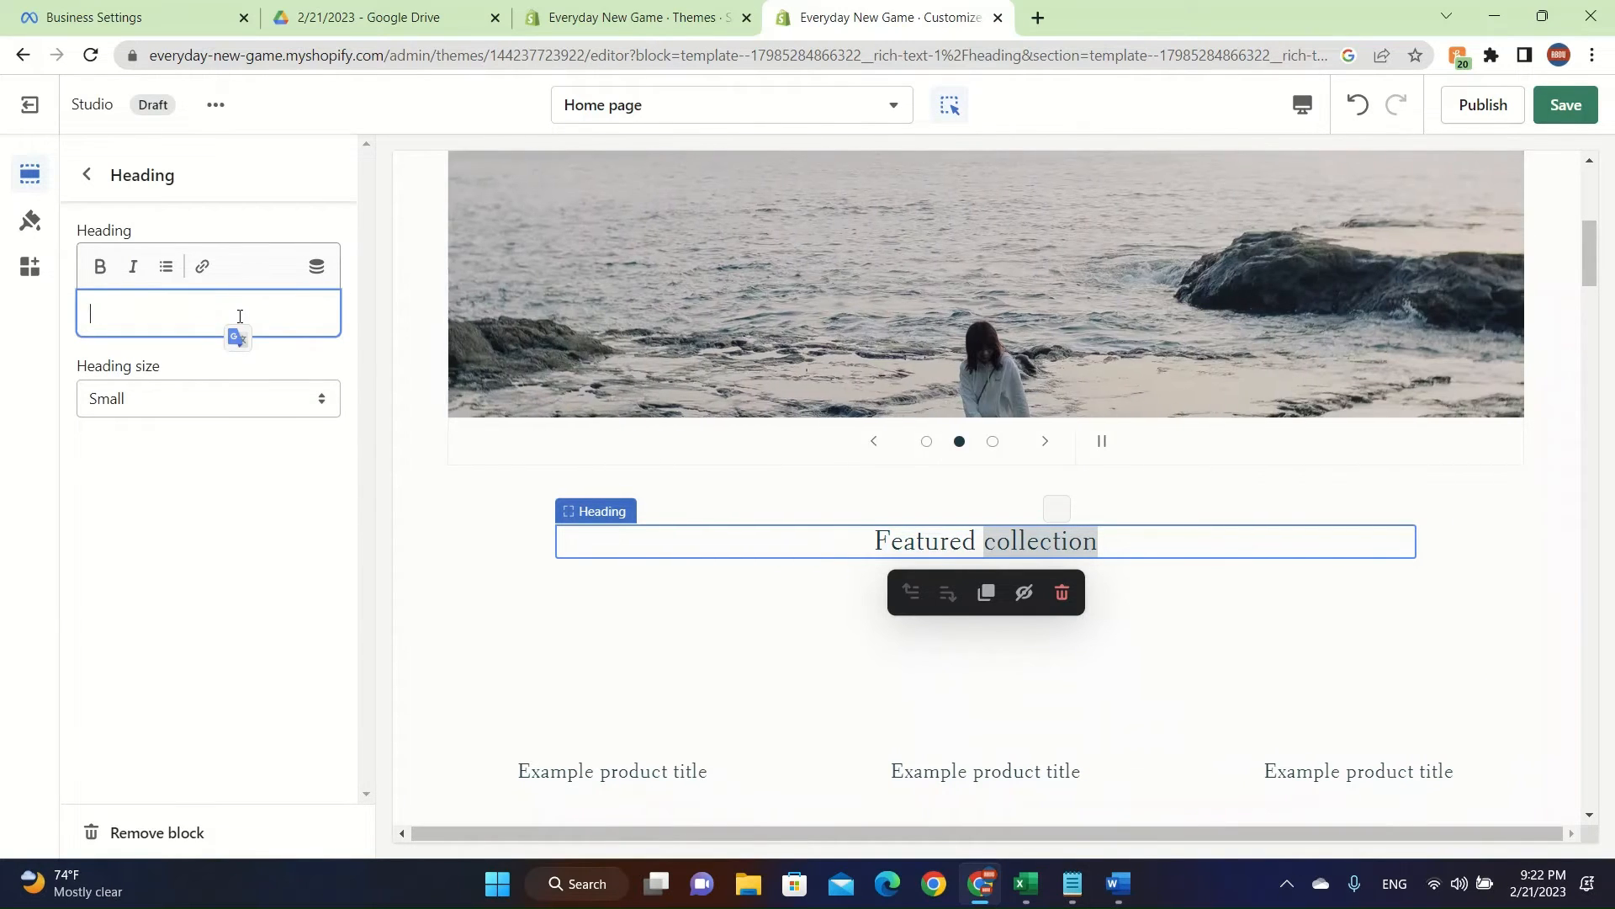
Step: Retitle the 'Featured collection' heading to 'Hamza's Collection' and return to the sections list
{"action": "type", "text": "Hamza'"}
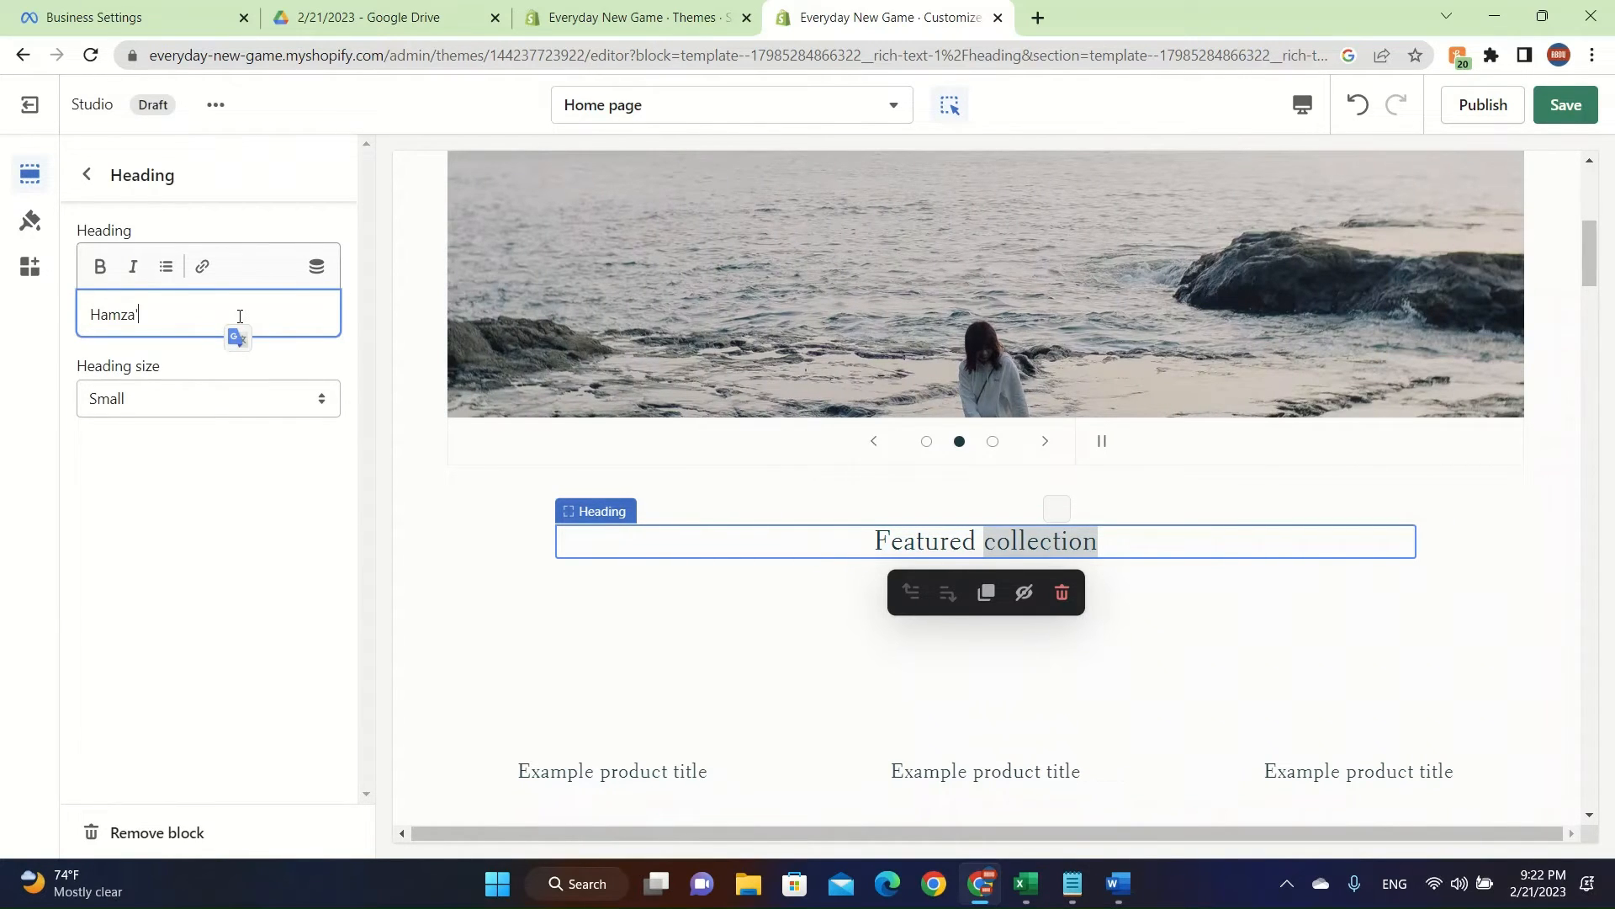
{"action": "type", "text": "s Collection"}
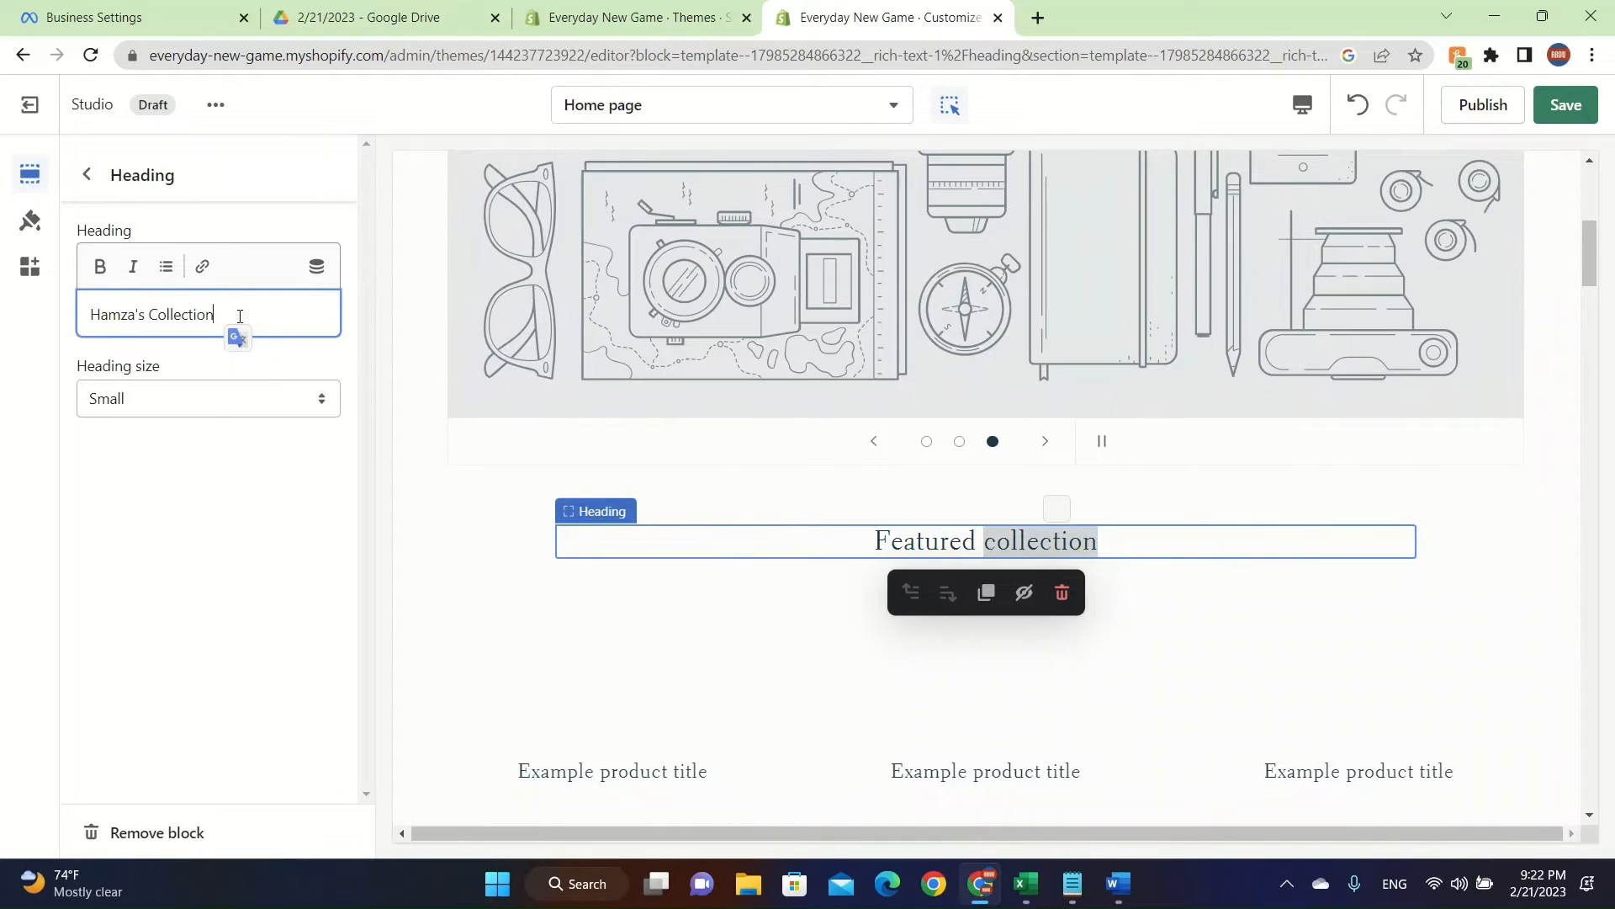
{"action": "left_click", "coordinate": [87, 174]}
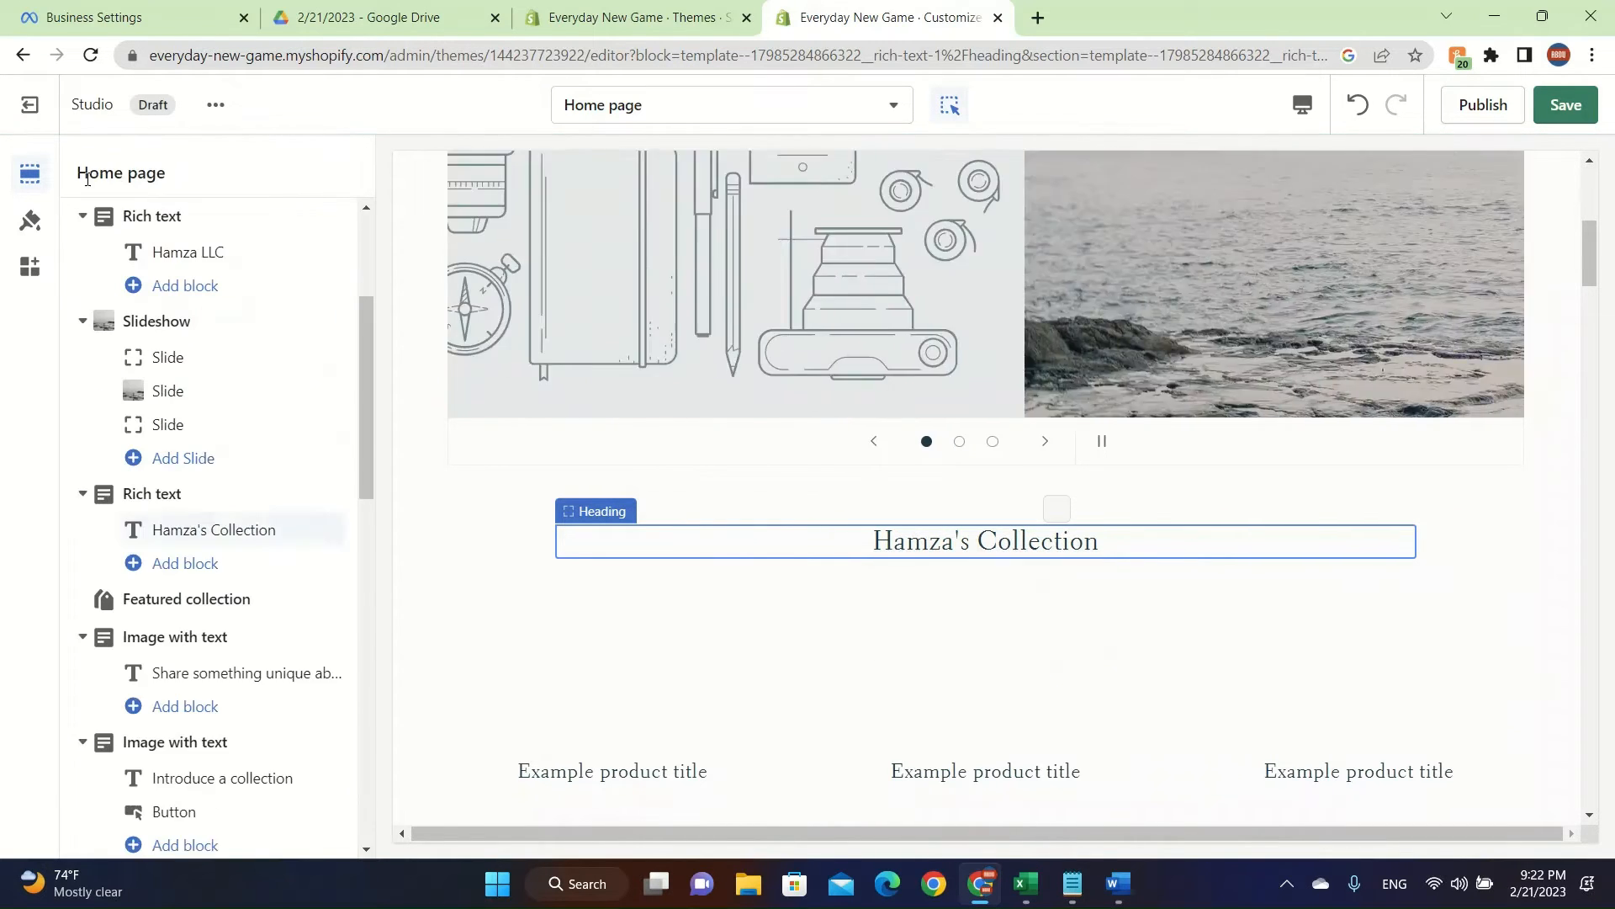
{"action": "left_click", "coordinate": [185, 598]}
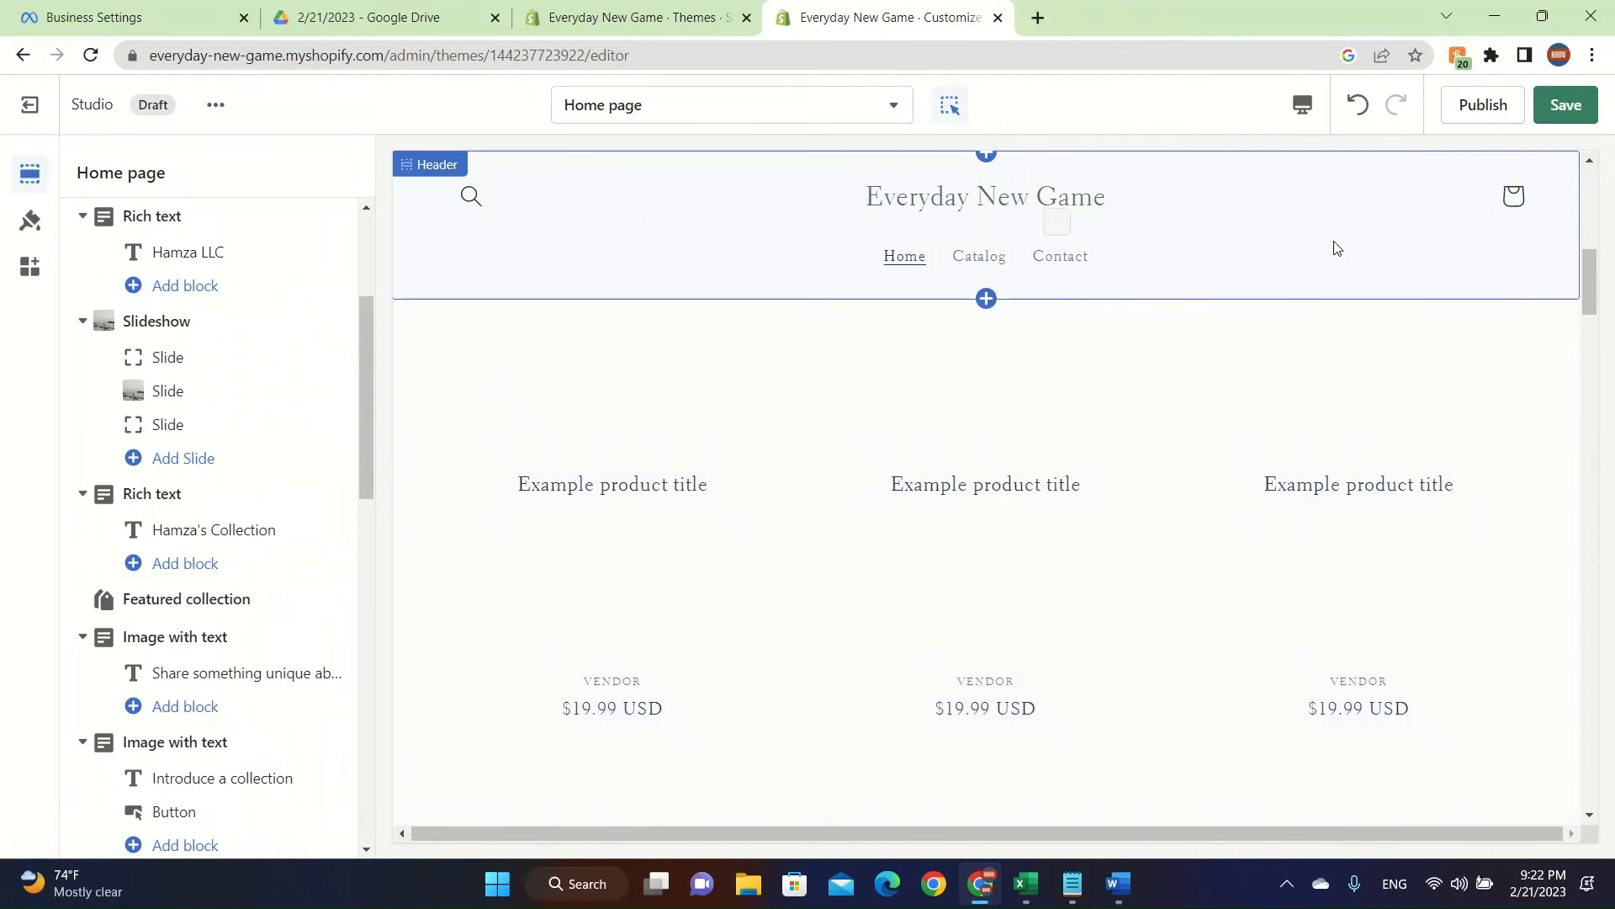
Step: Check the Featured collection settings, then select the 'Share something unique about your brand' heading
{"action": "left_click", "coordinate": [185, 598]}
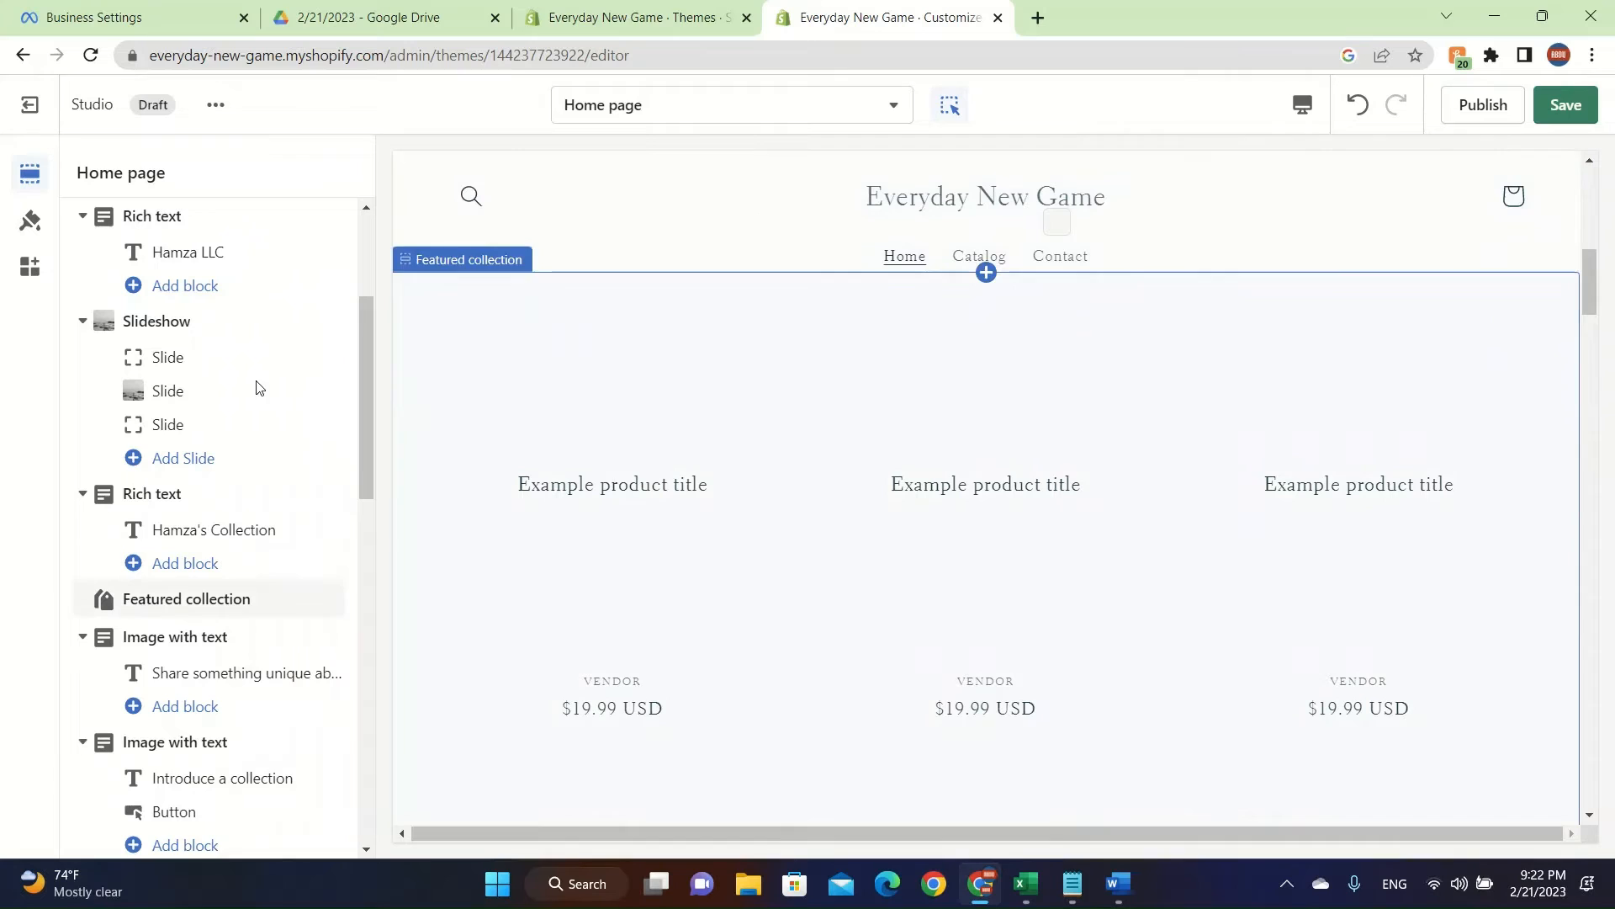
{"action": "left_click", "coordinate": [185, 598]}
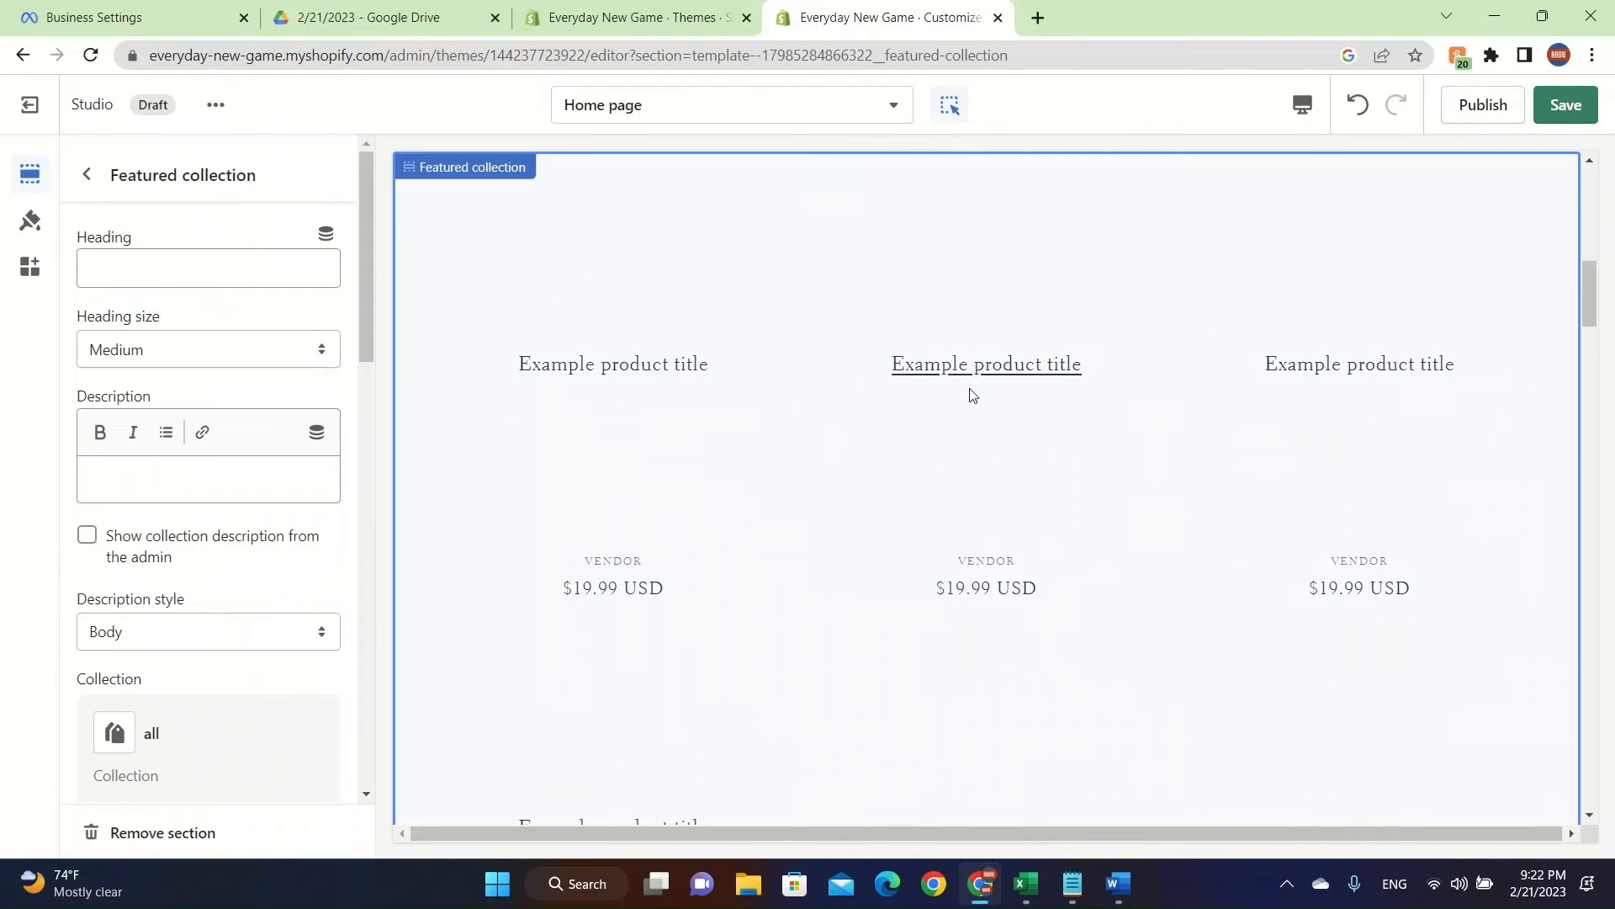
{"action": "left_click", "coordinate": [87, 174]}
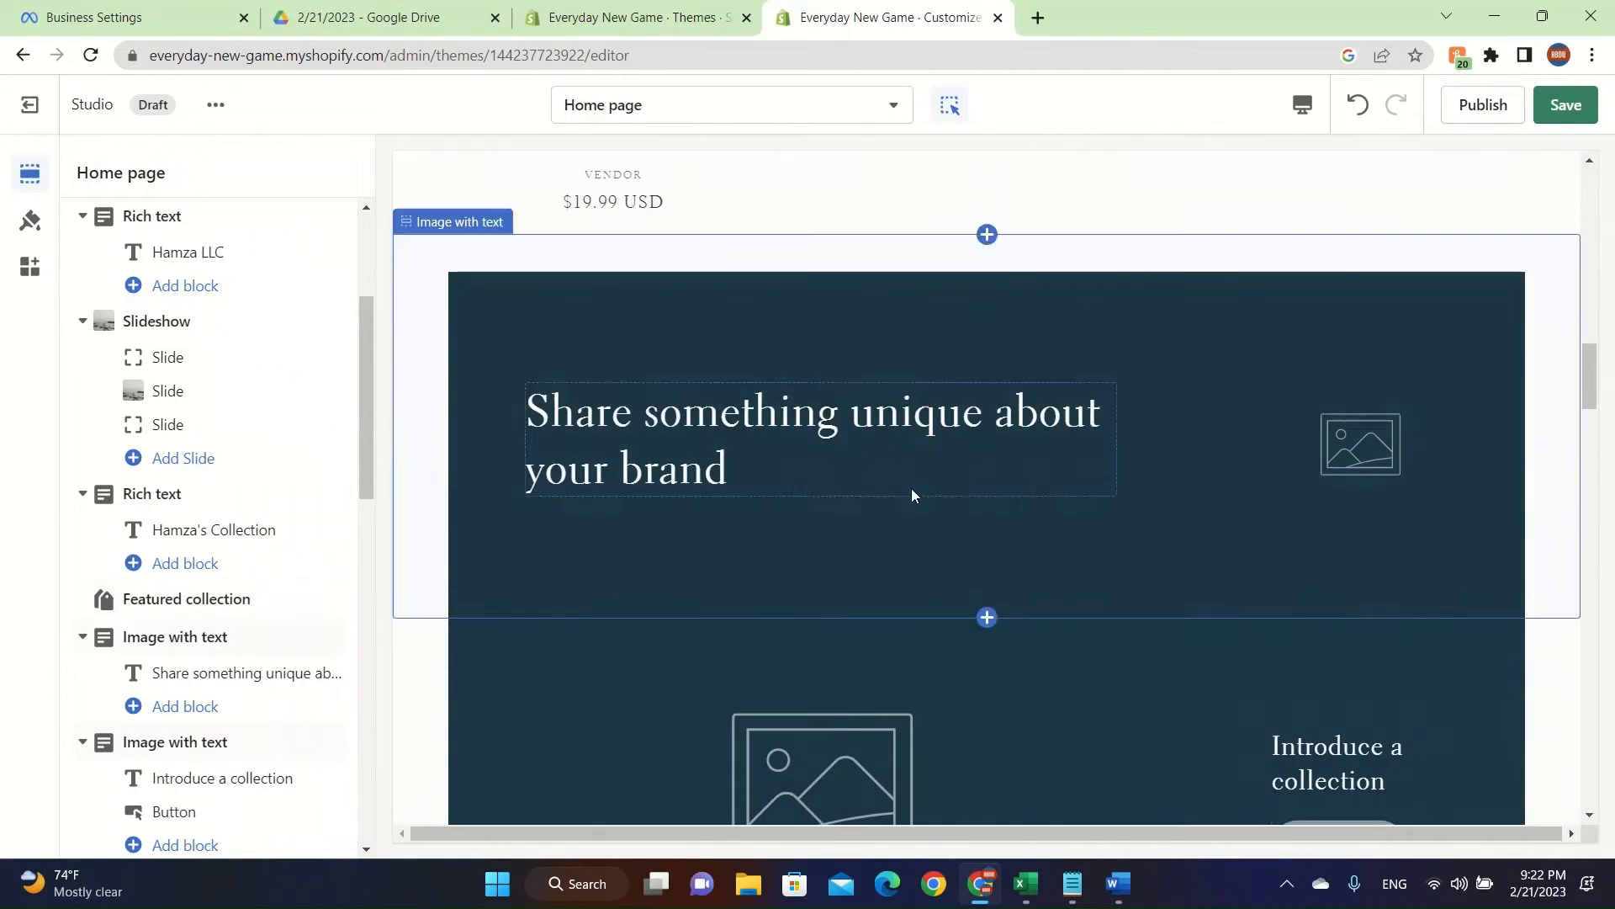
{"action": "left_click", "coordinate": [711, 458]}
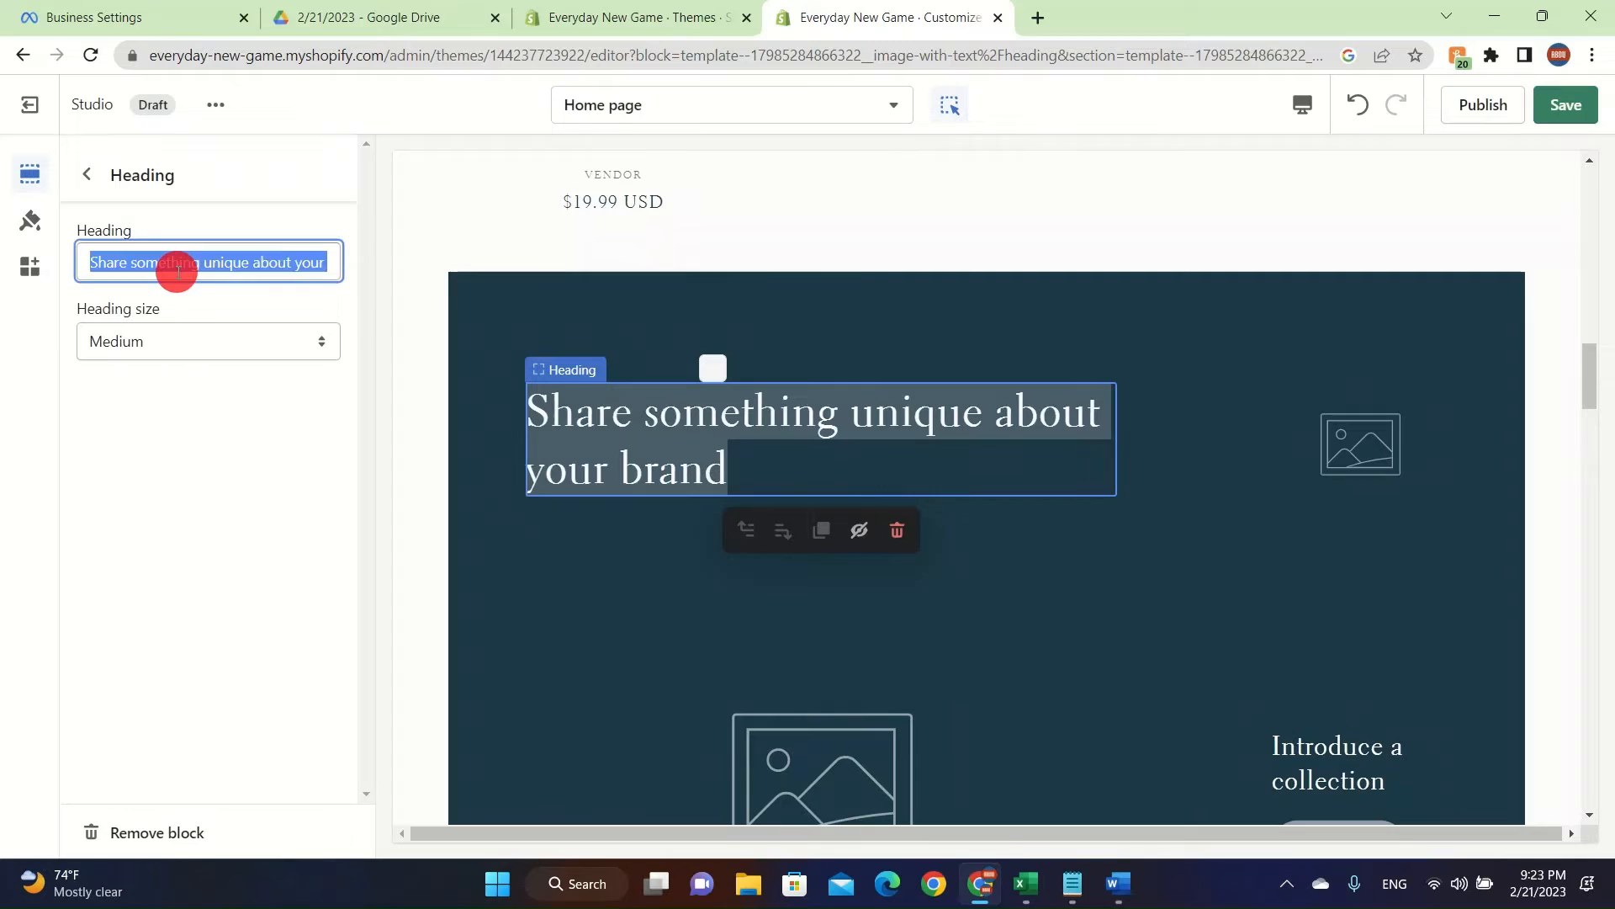
Step: Enter 'We produce the most interesting things in the world' as the image-with-text heading, then go back
{"action": "type", "text": "We produce th"}
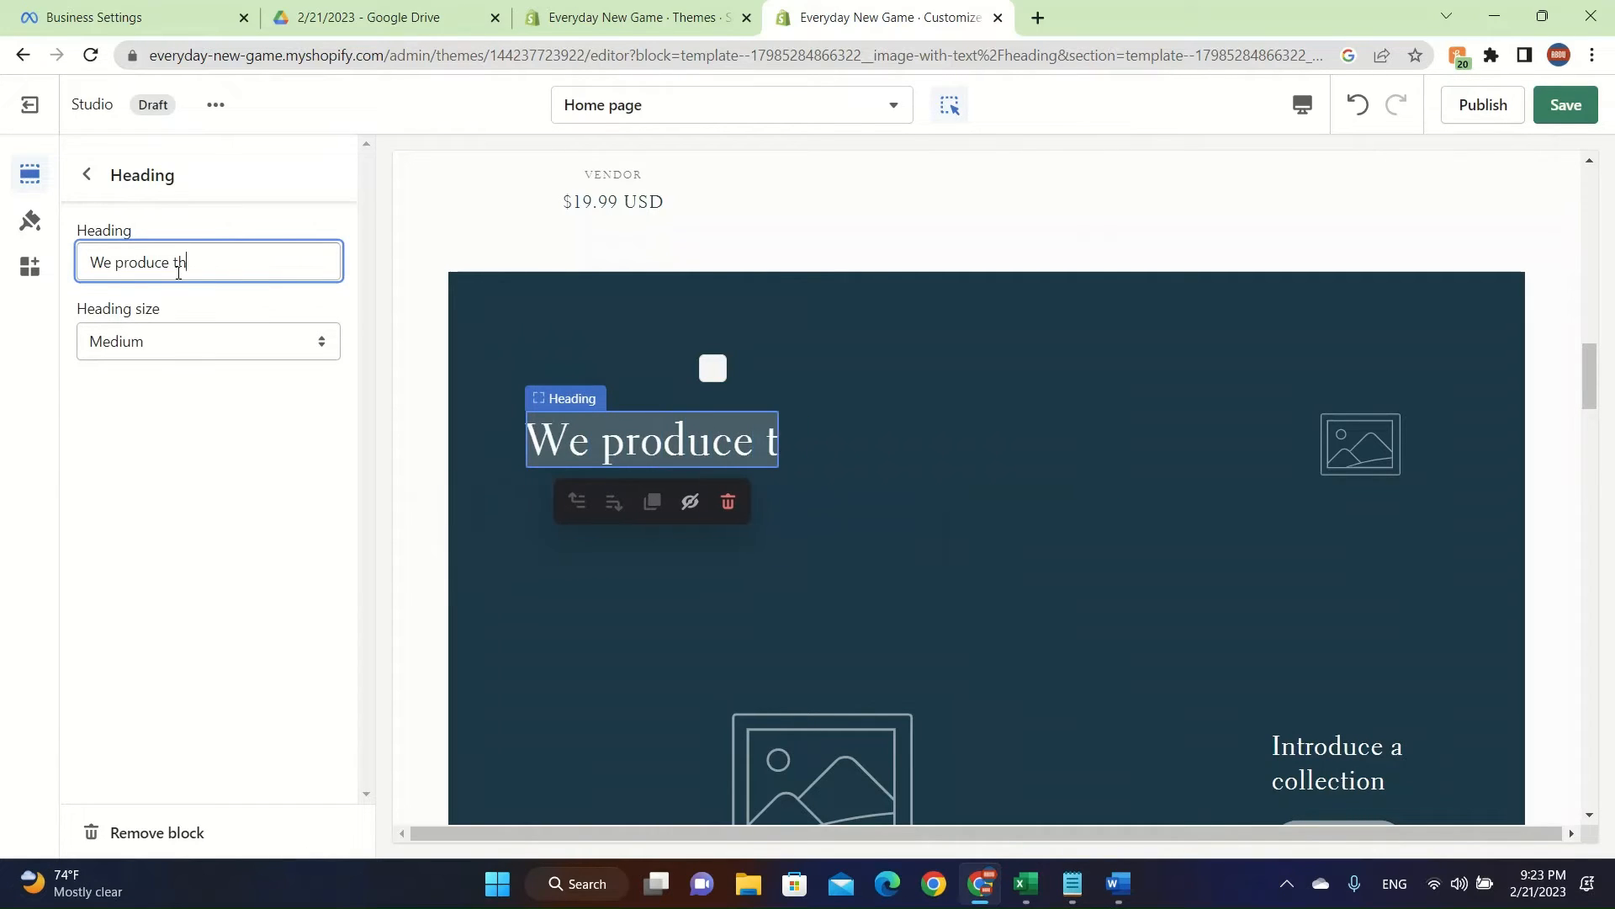
{"action": "type", "text": "e most interest"}
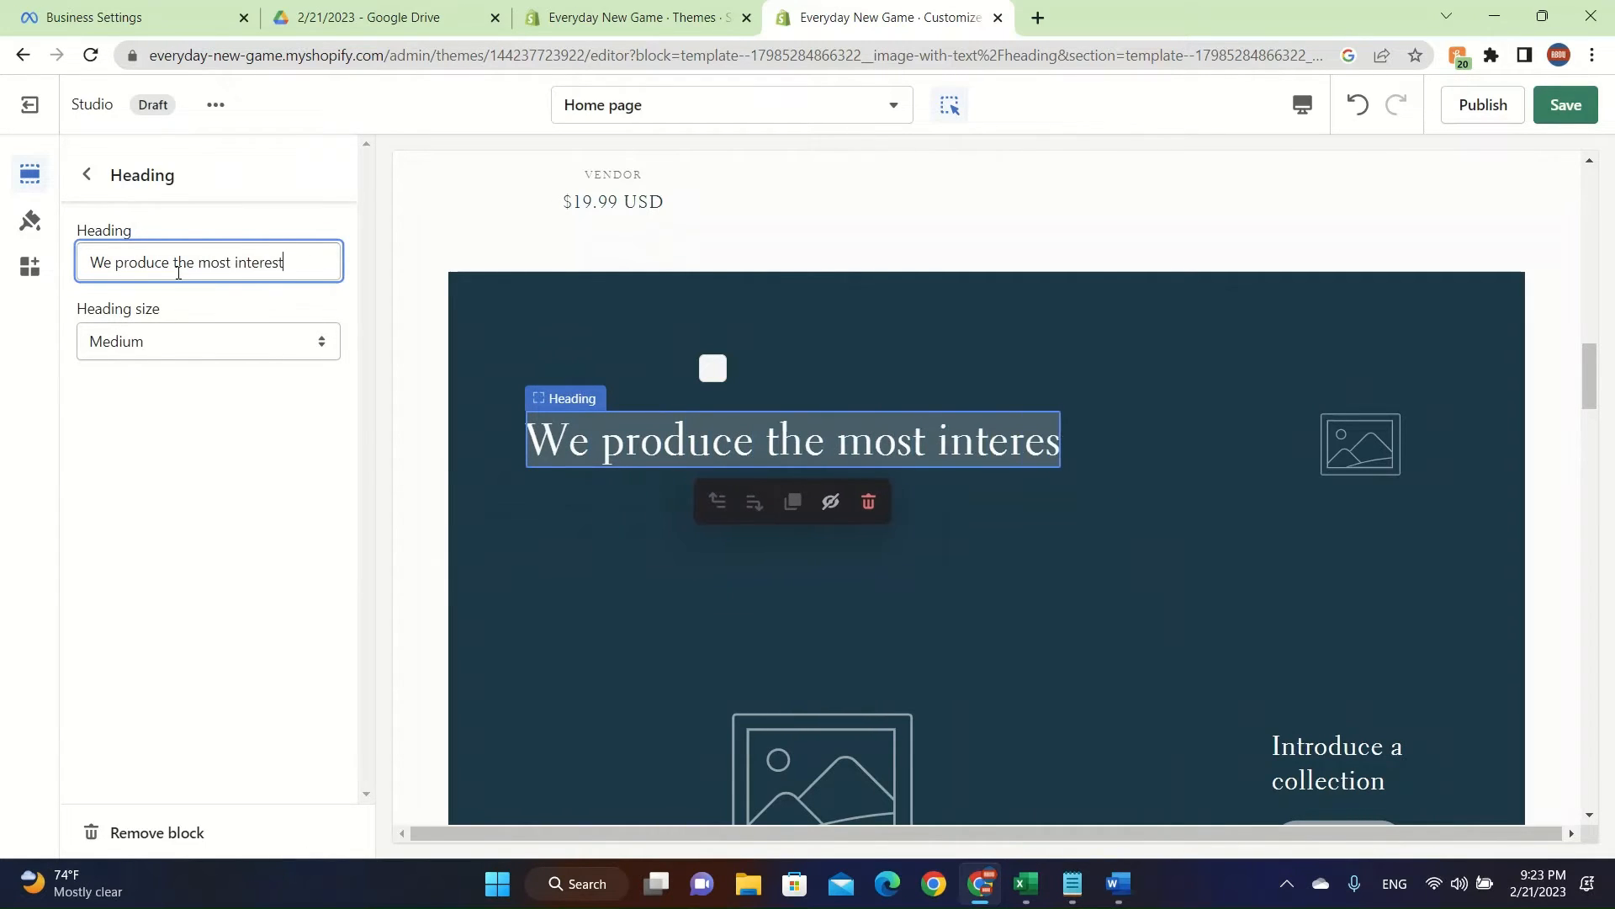
{"action": "type", "text": "ing things int he"}
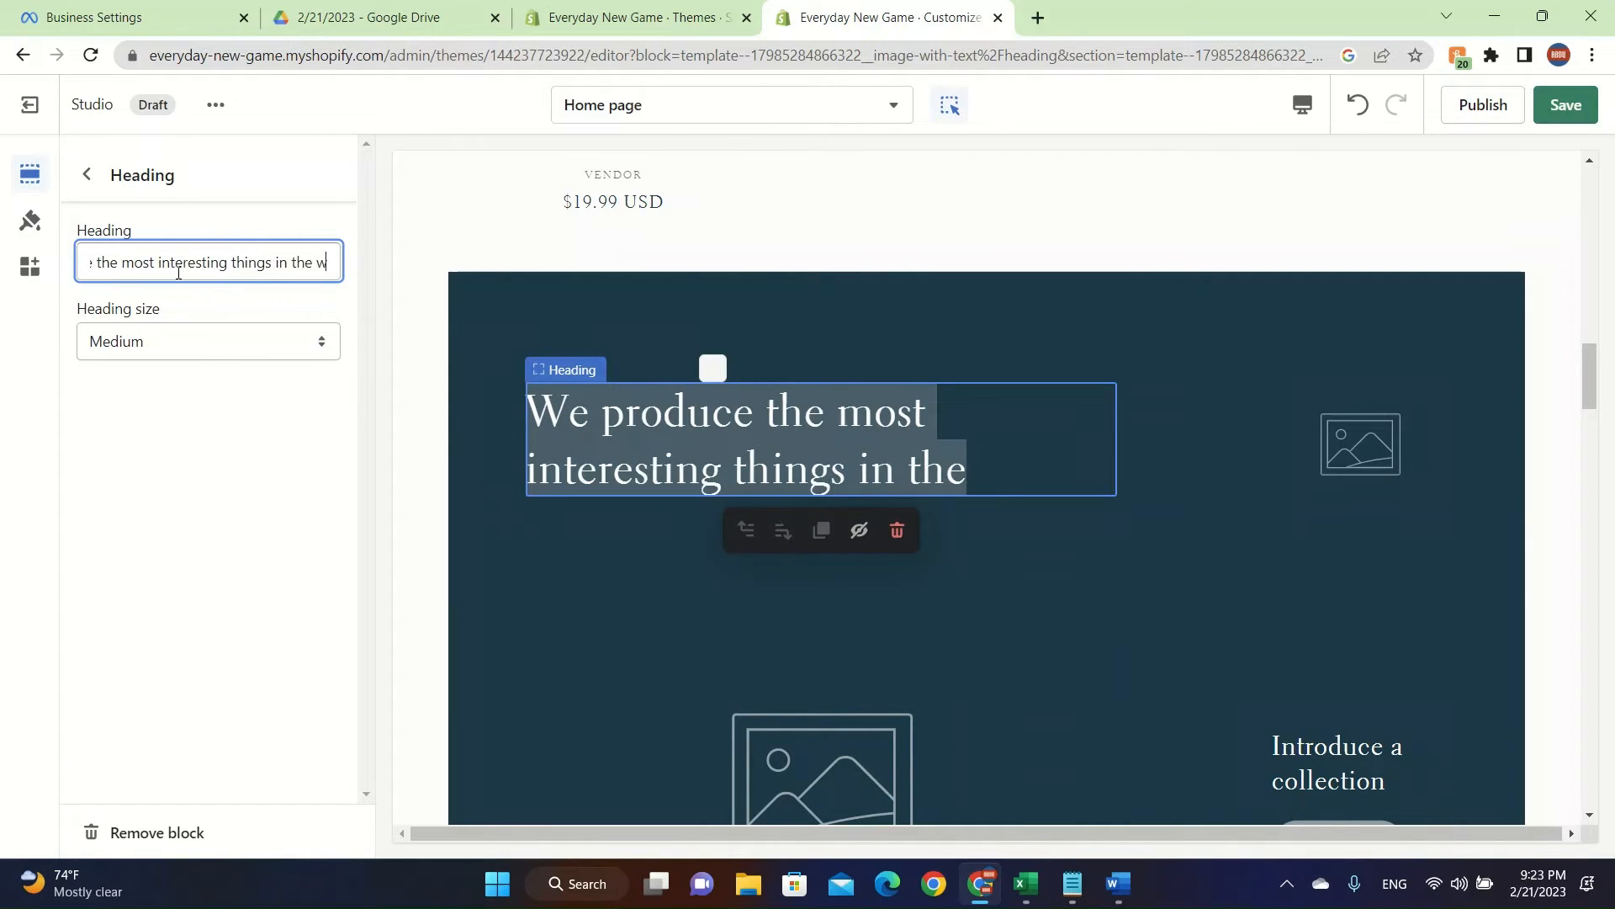
{"action": "type", "text": "world"}
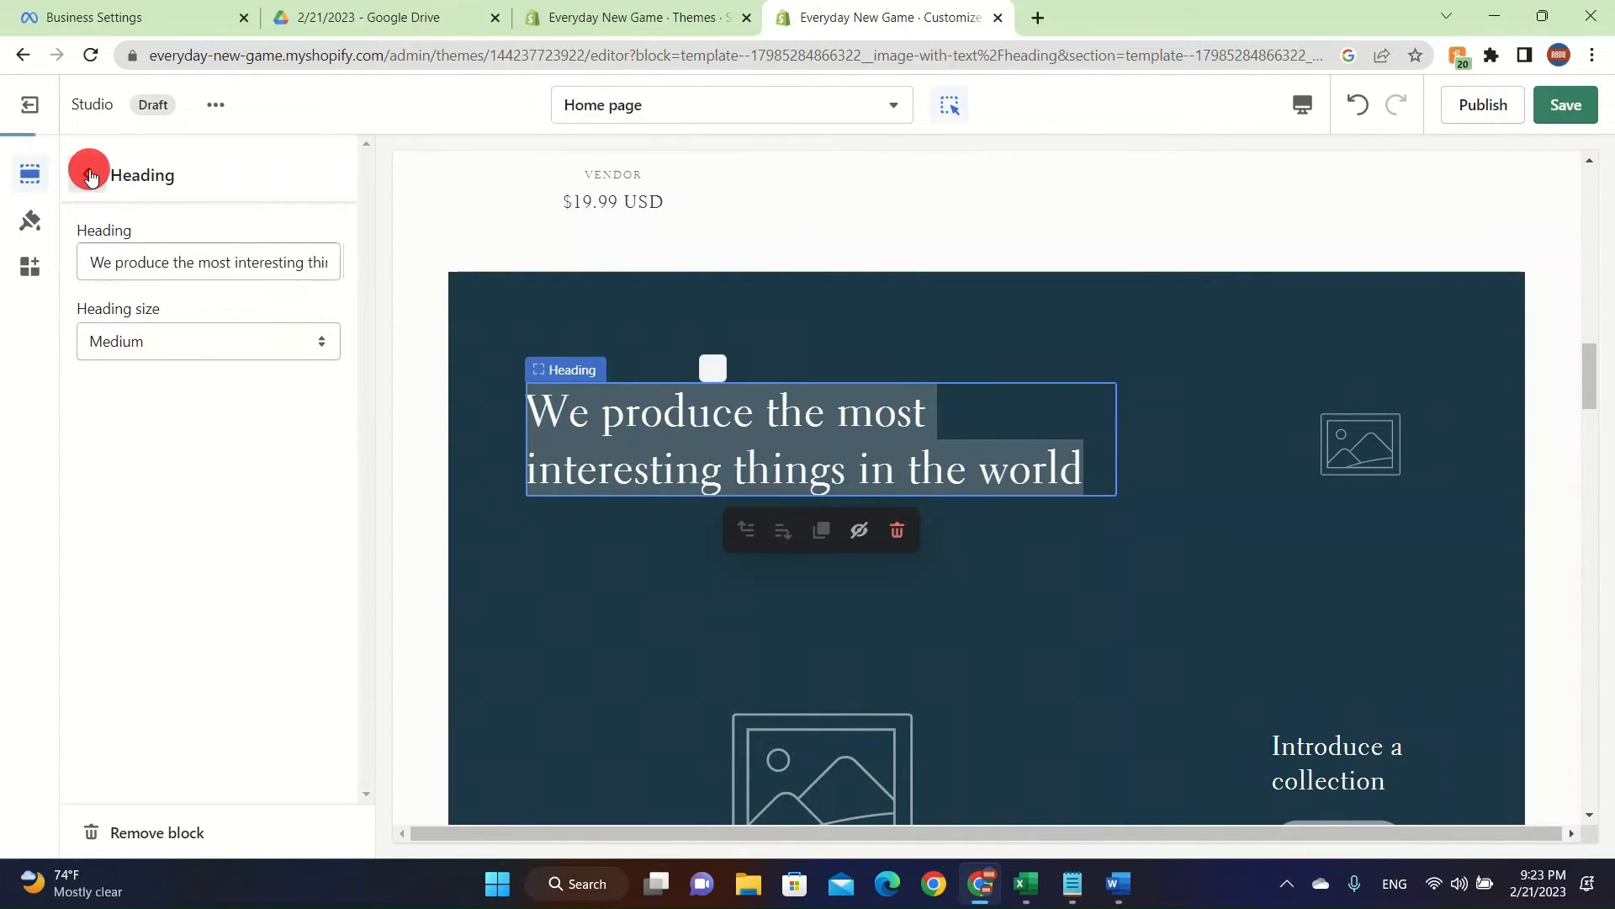
{"action": "left_click", "coordinate": [86, 173]}
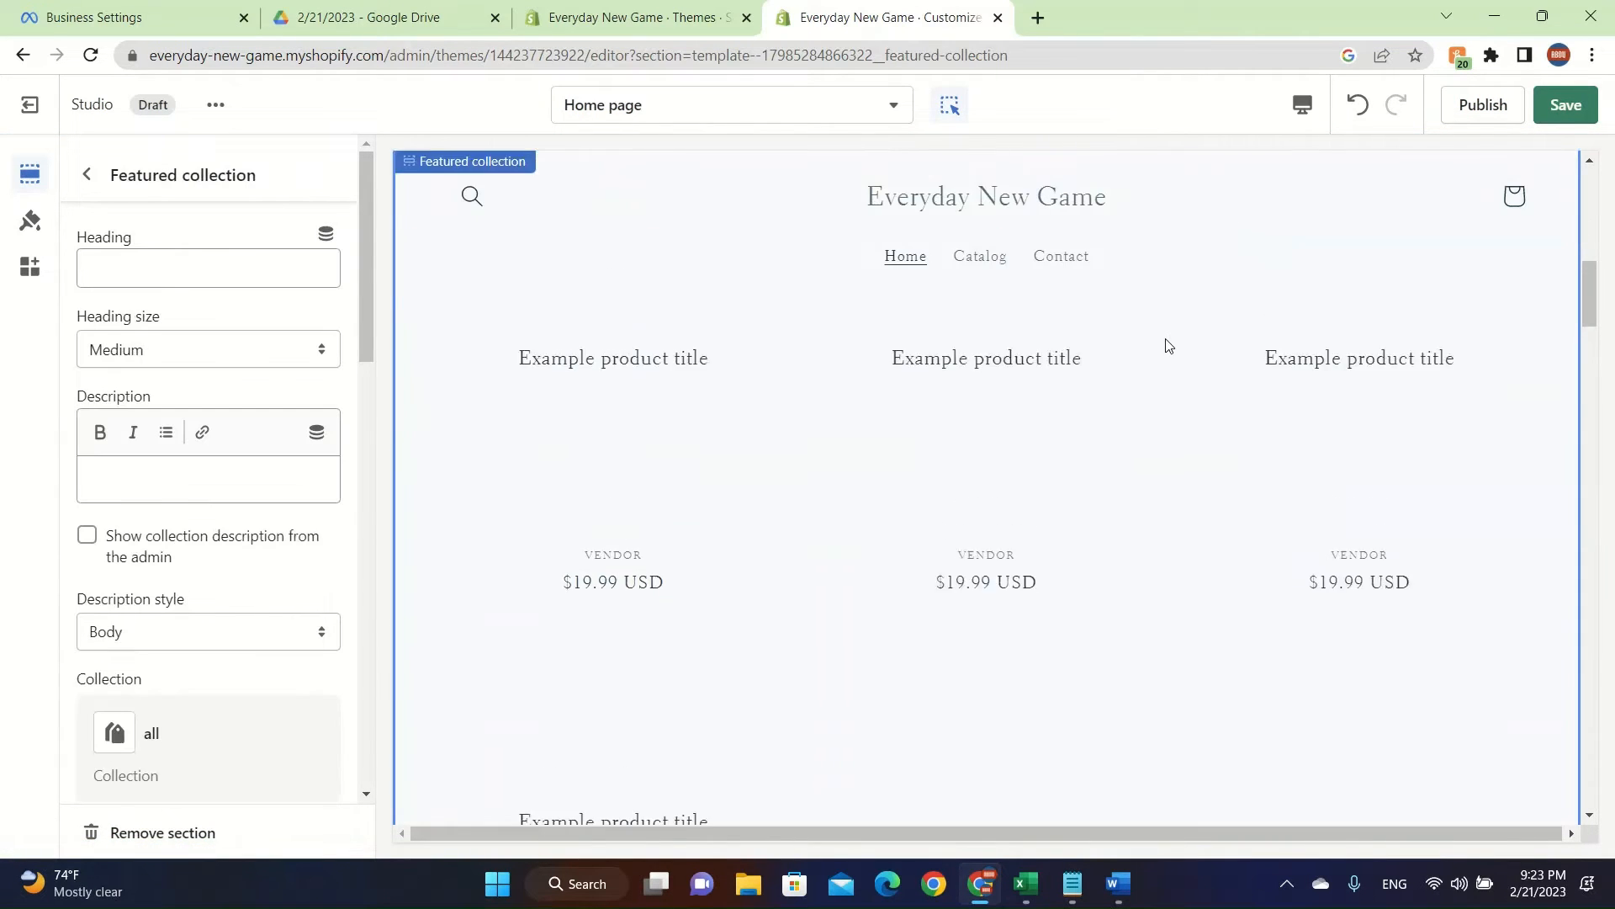
{"action": "scroll", "scroll_direction": "down", "scroll_amount": 3}
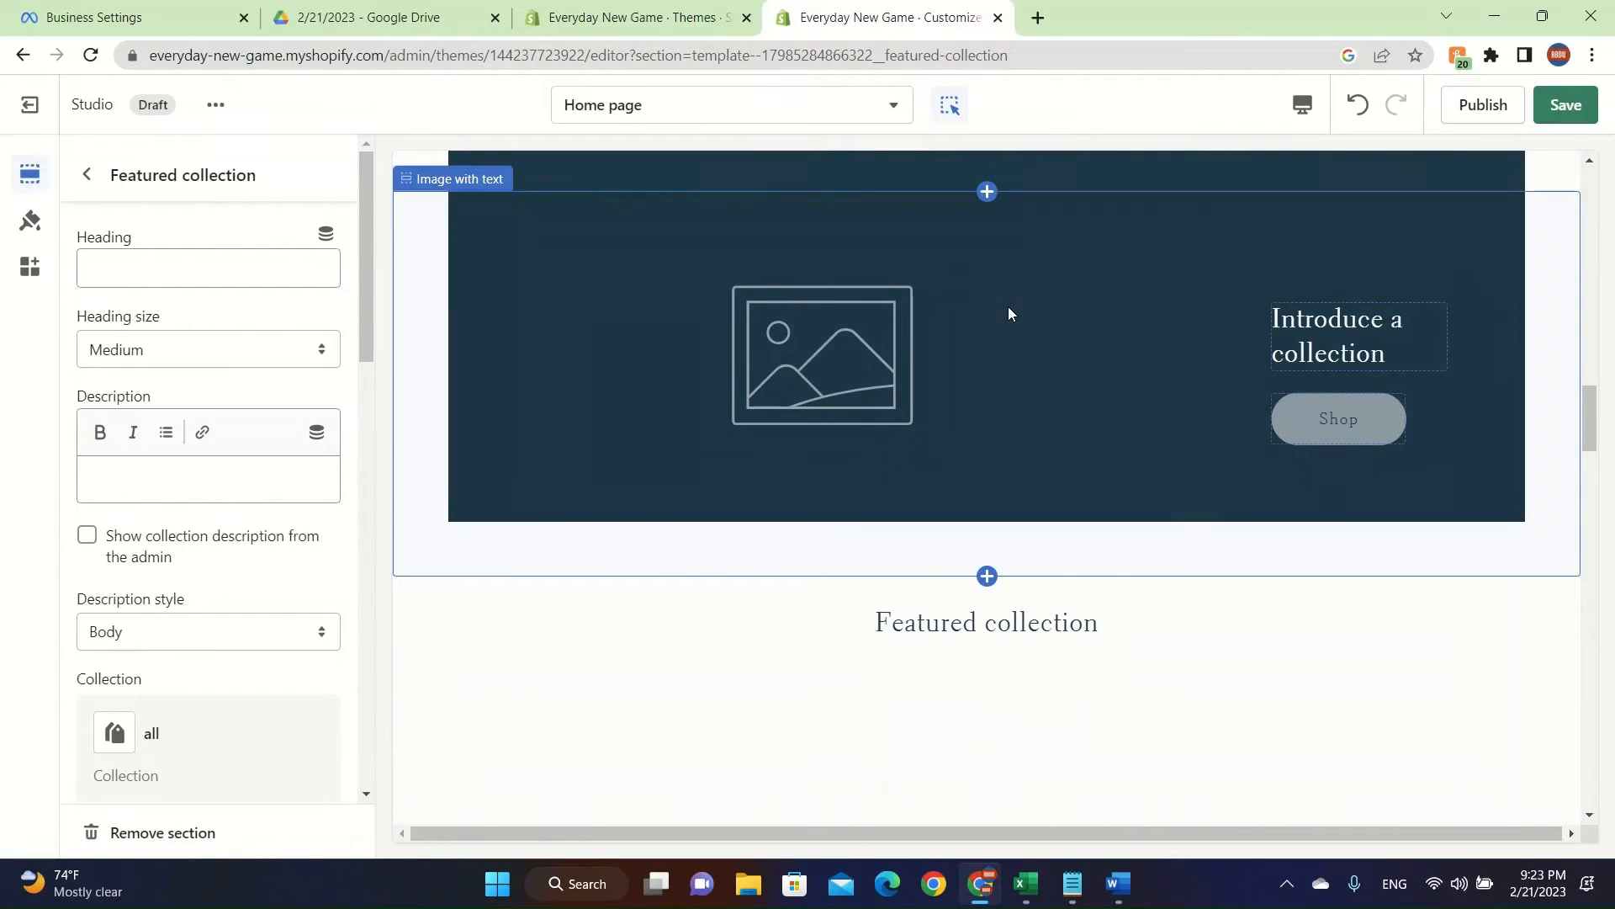
{"action": "scroll", "scroll_direction": "up", "scroll_amount": 3}
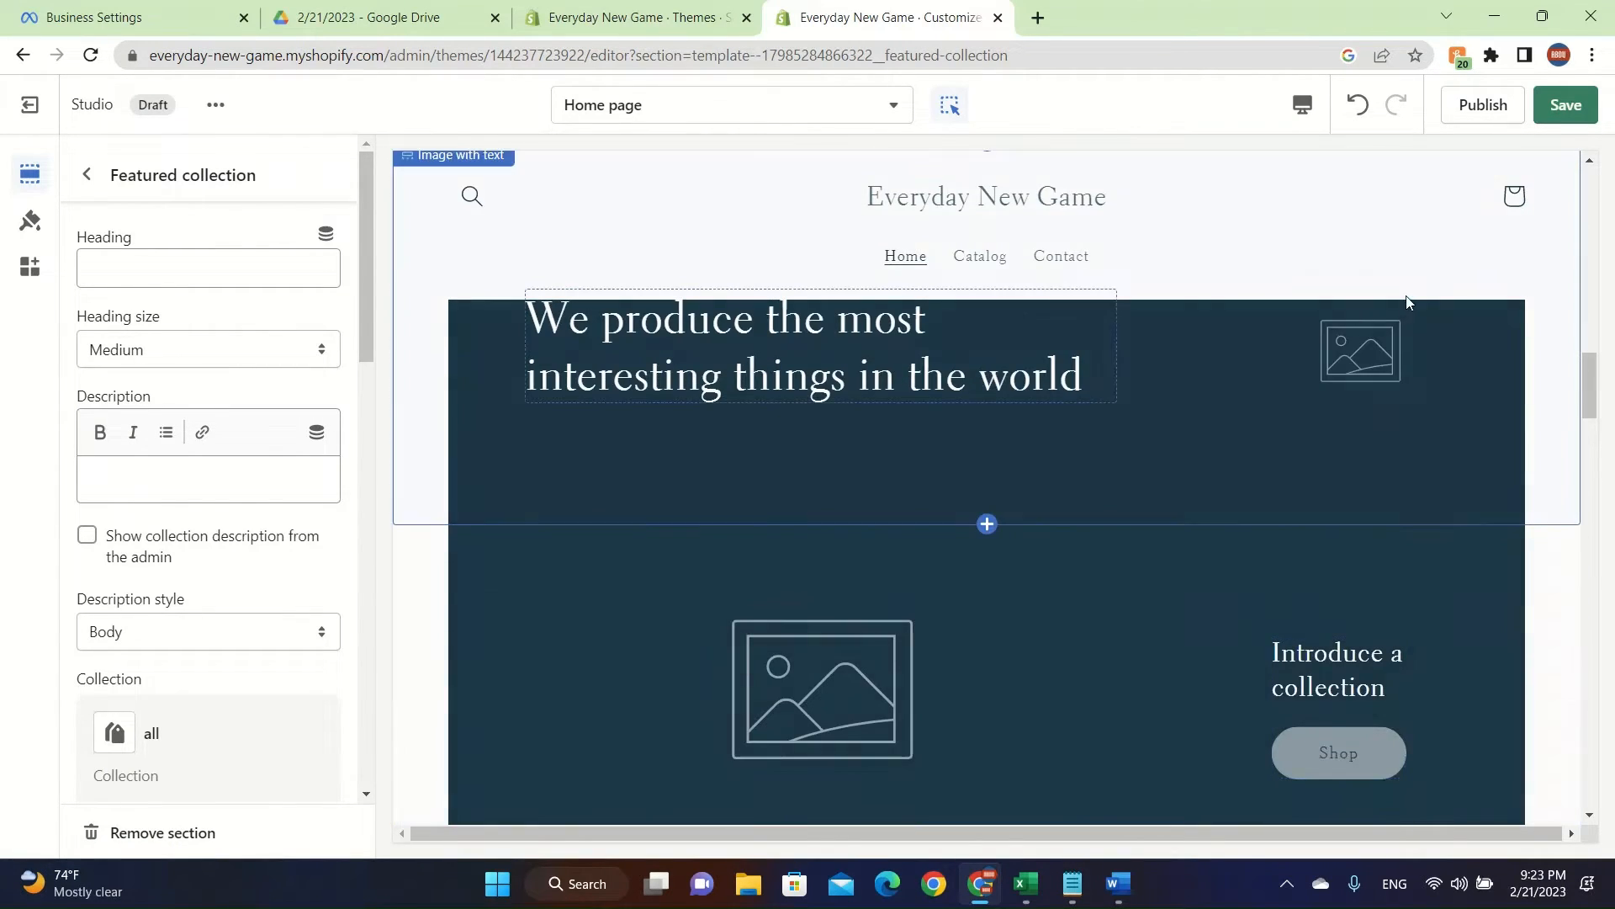
Step: Open the image-with-text section settings and close the image library without choosing an image
{"action": "left_click", "coordinate": [460, 156]}
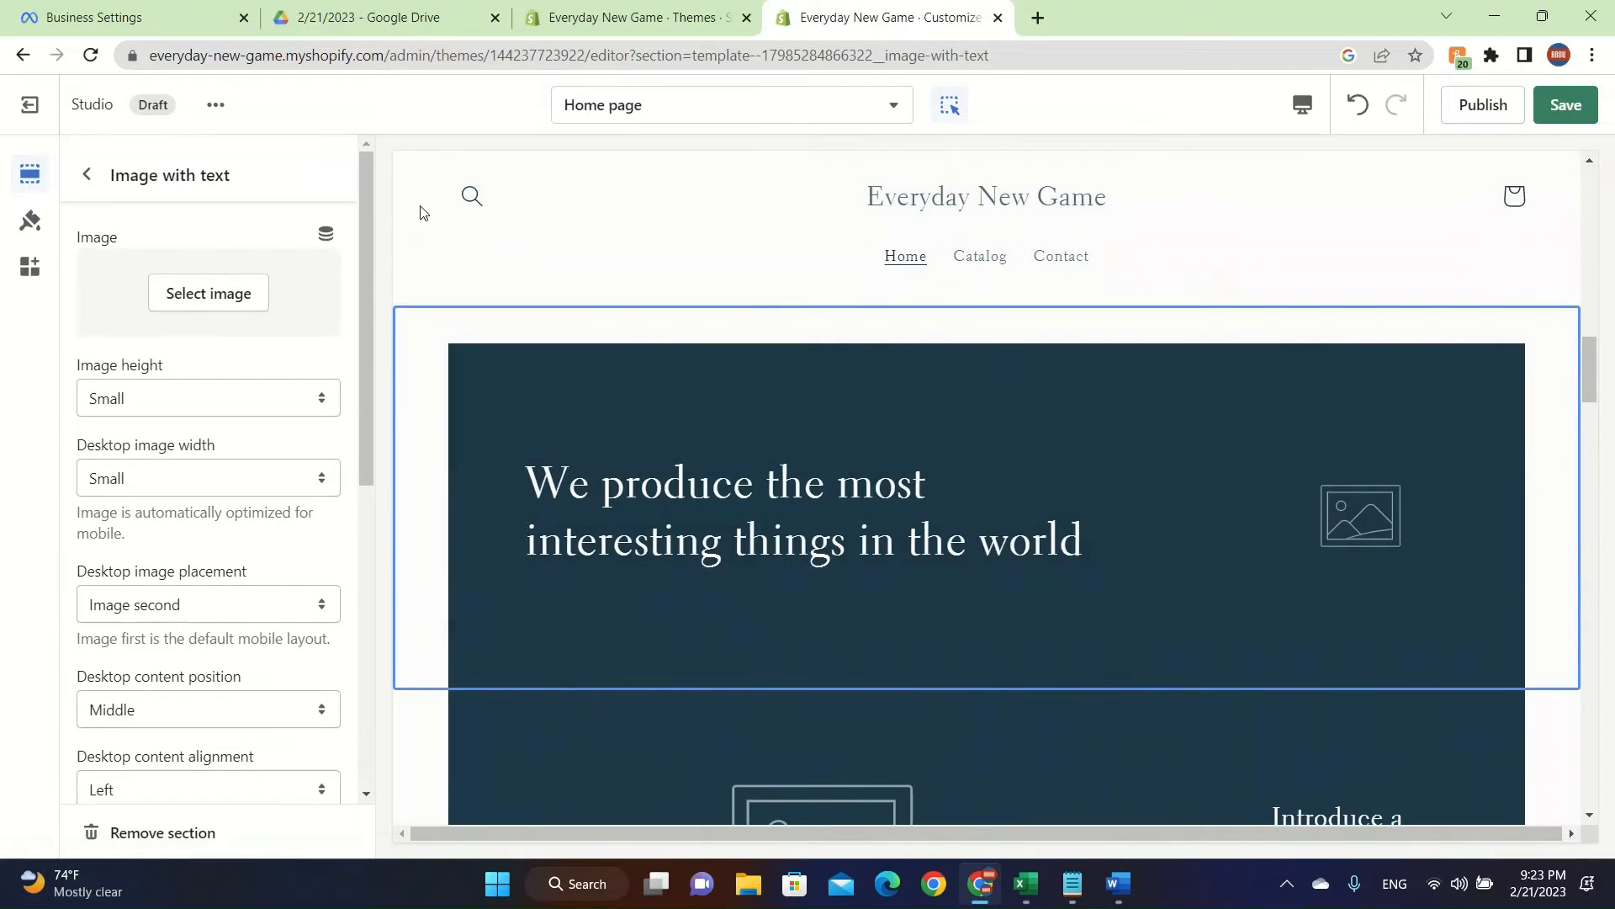
{"action": "left_click", "coordinate": [208, 293]}
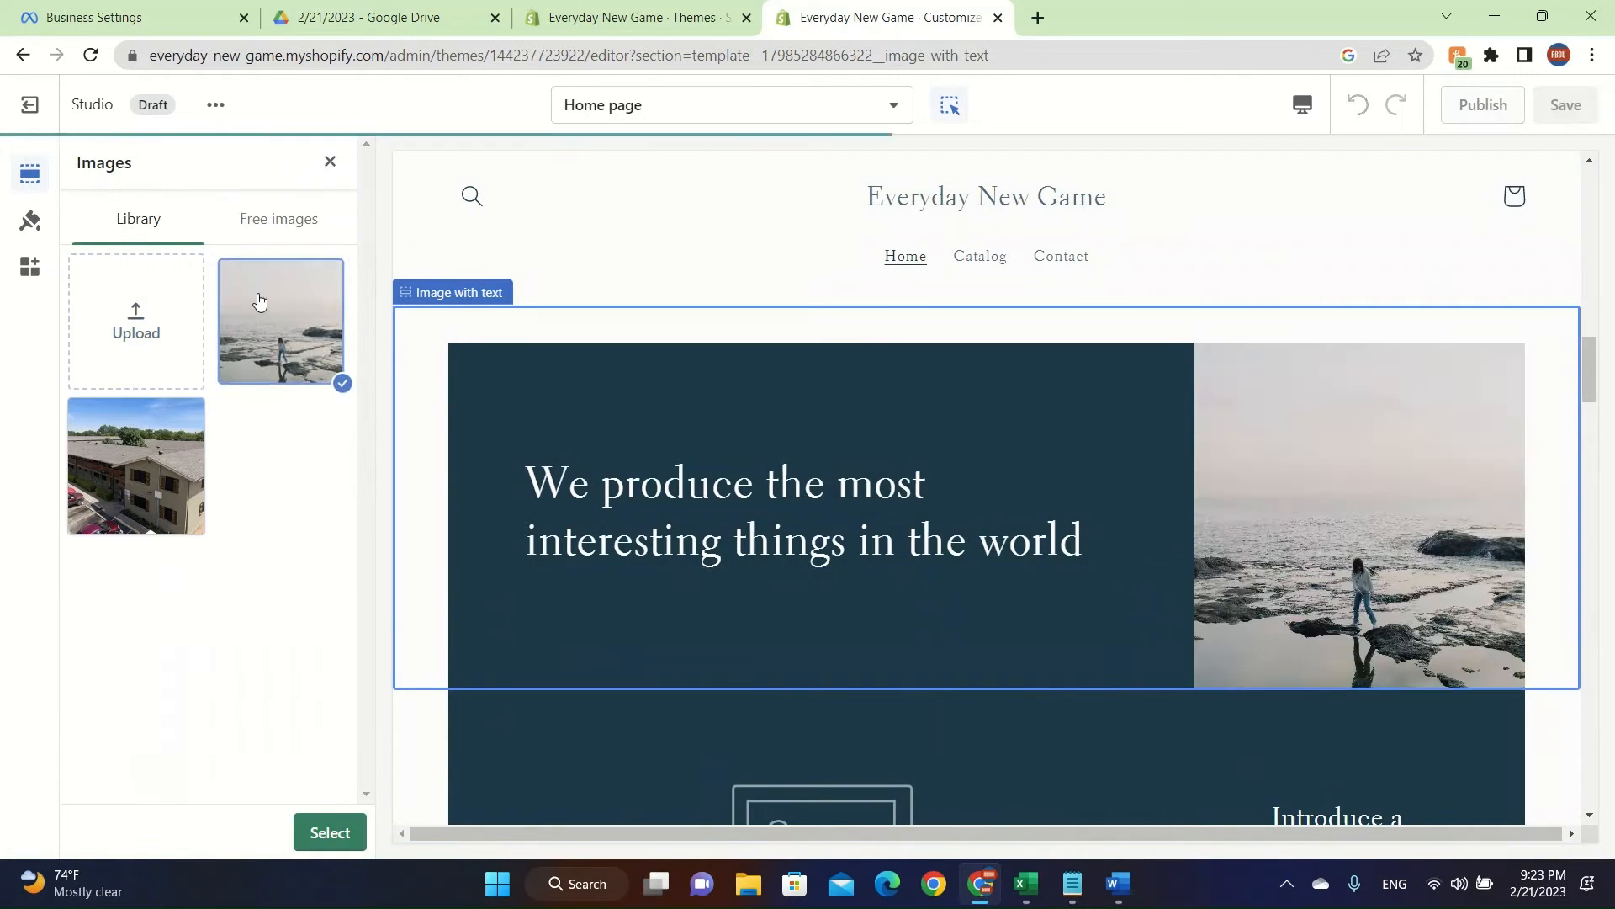
{"action": "left_click", "coordinate": [330, 831]}
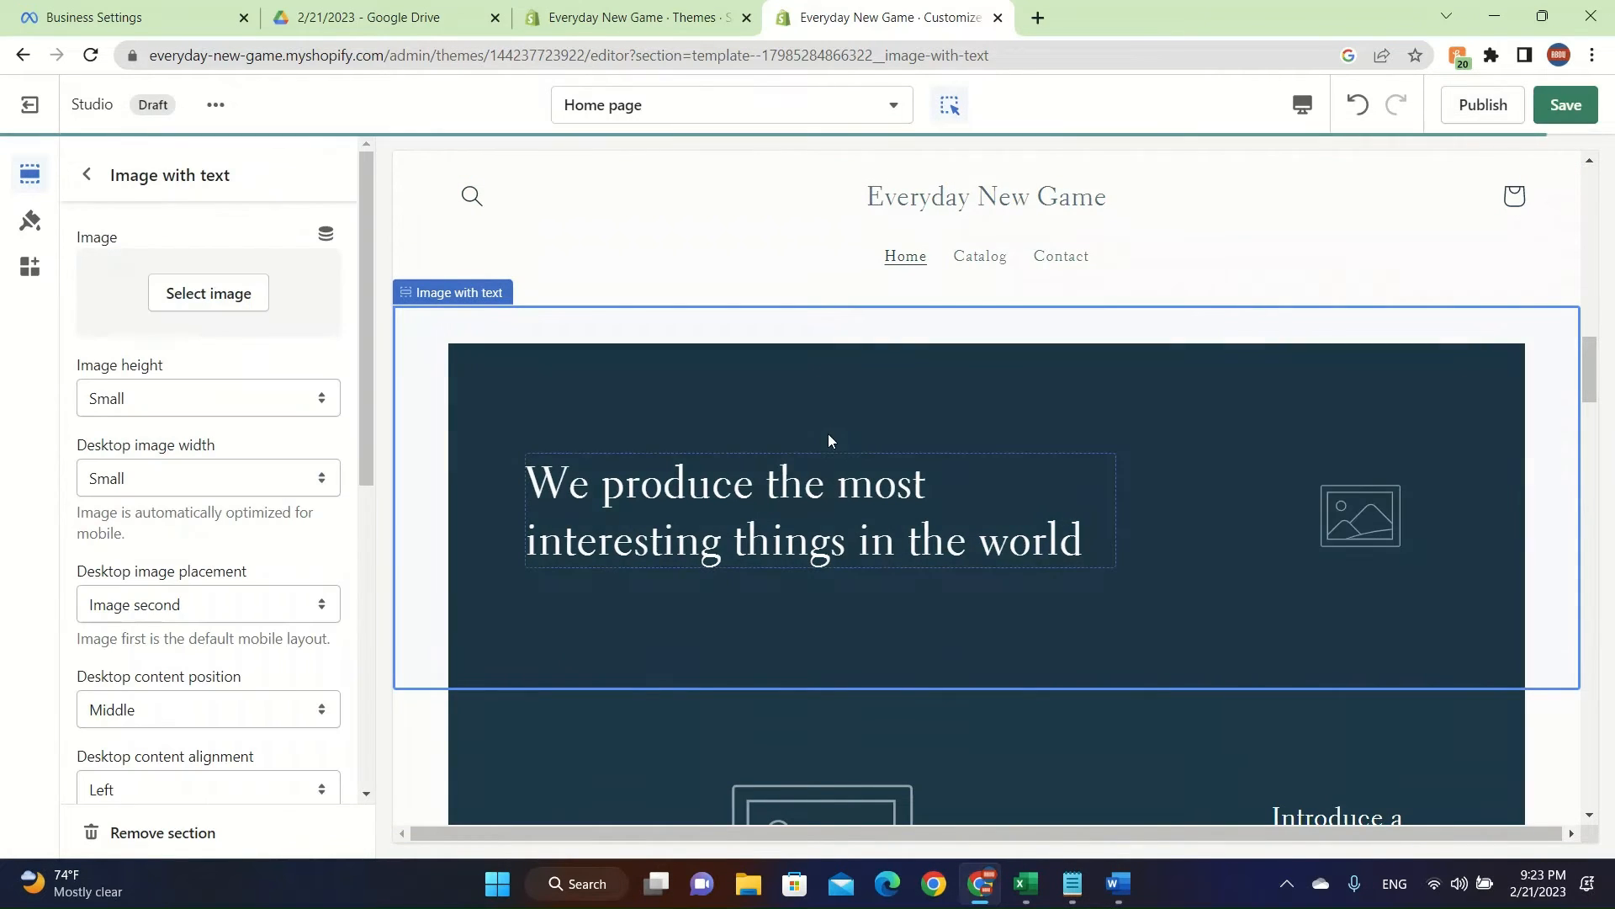
{"action": "scroll", "scroll_direction": "down", "scroll_amount": 3}
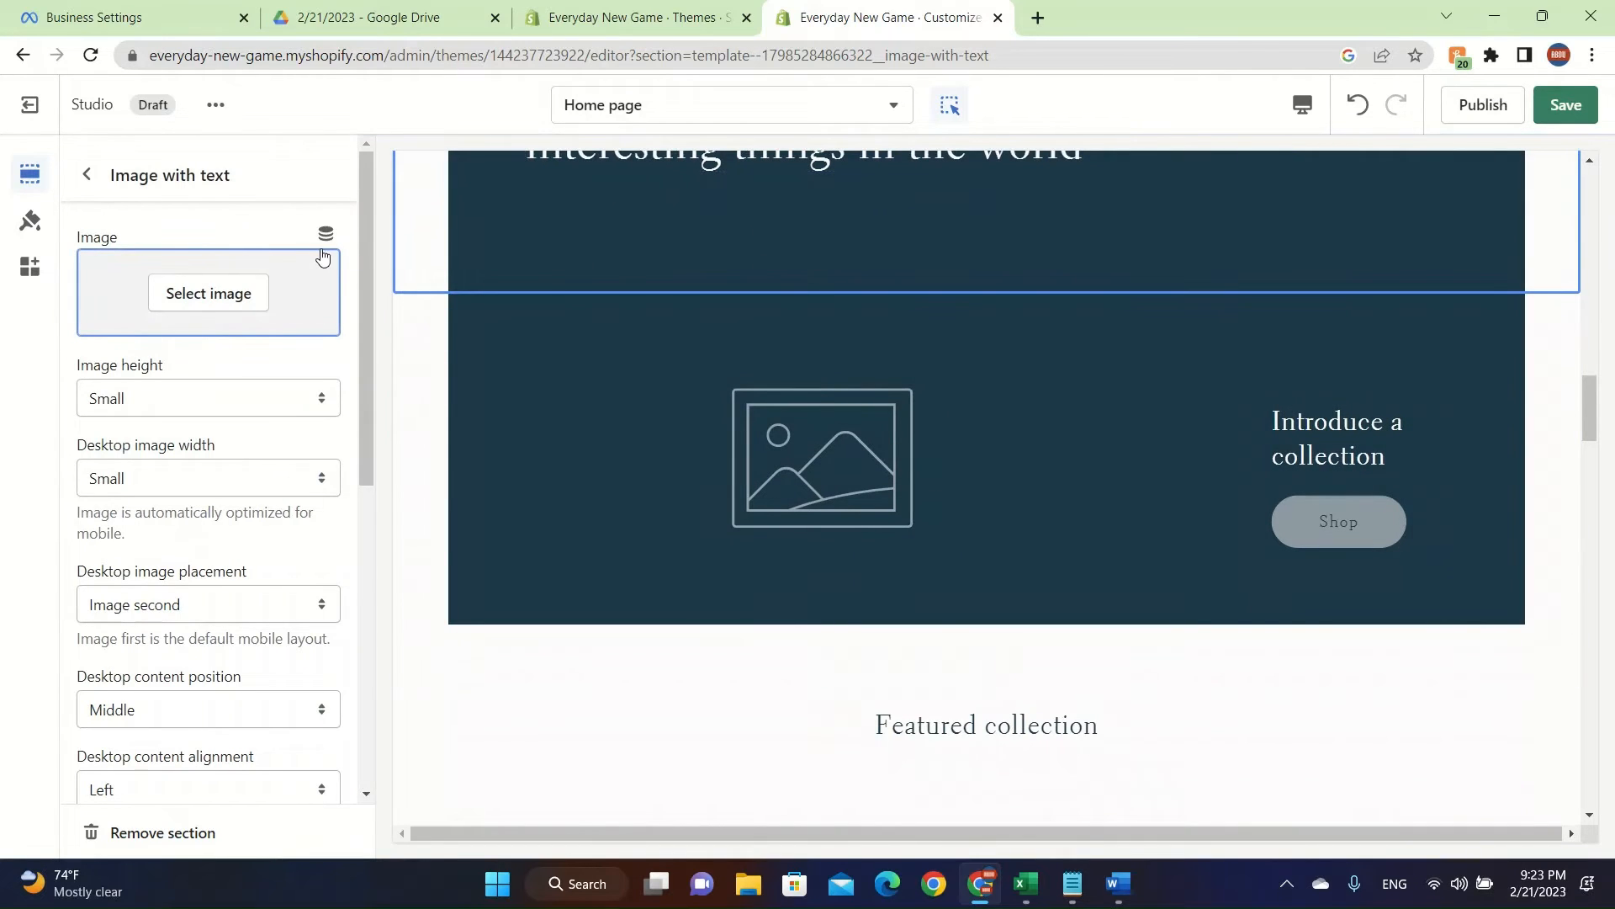
{"action": "mouse_move", "coordinate": [161, 212]}
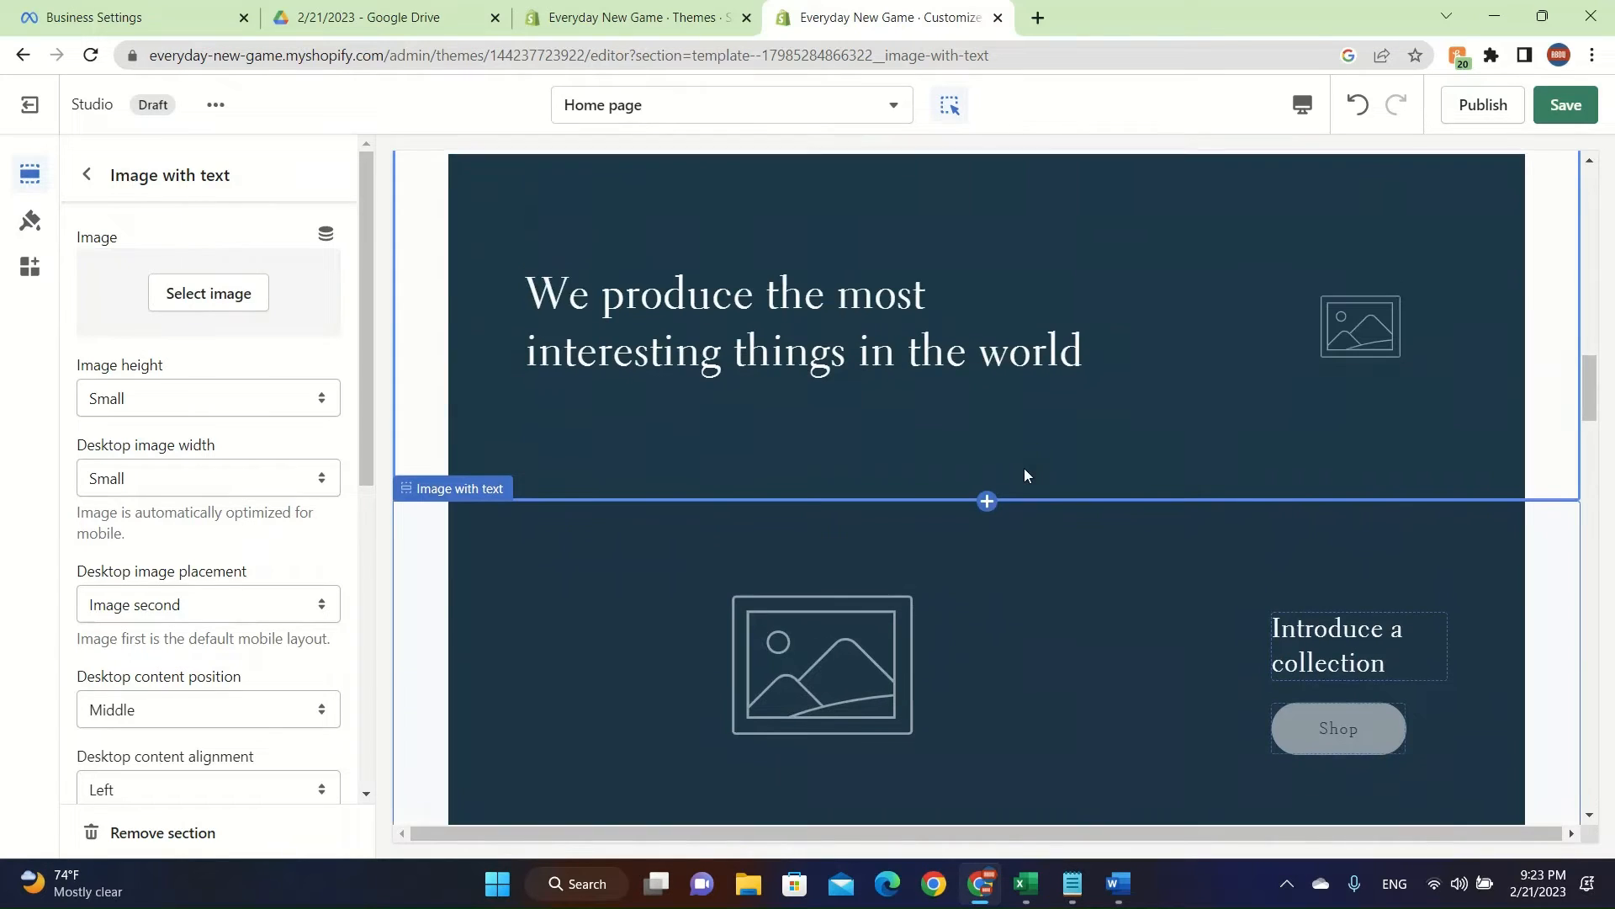
{"action": "left_click", "coordinate": [1337, 646]}
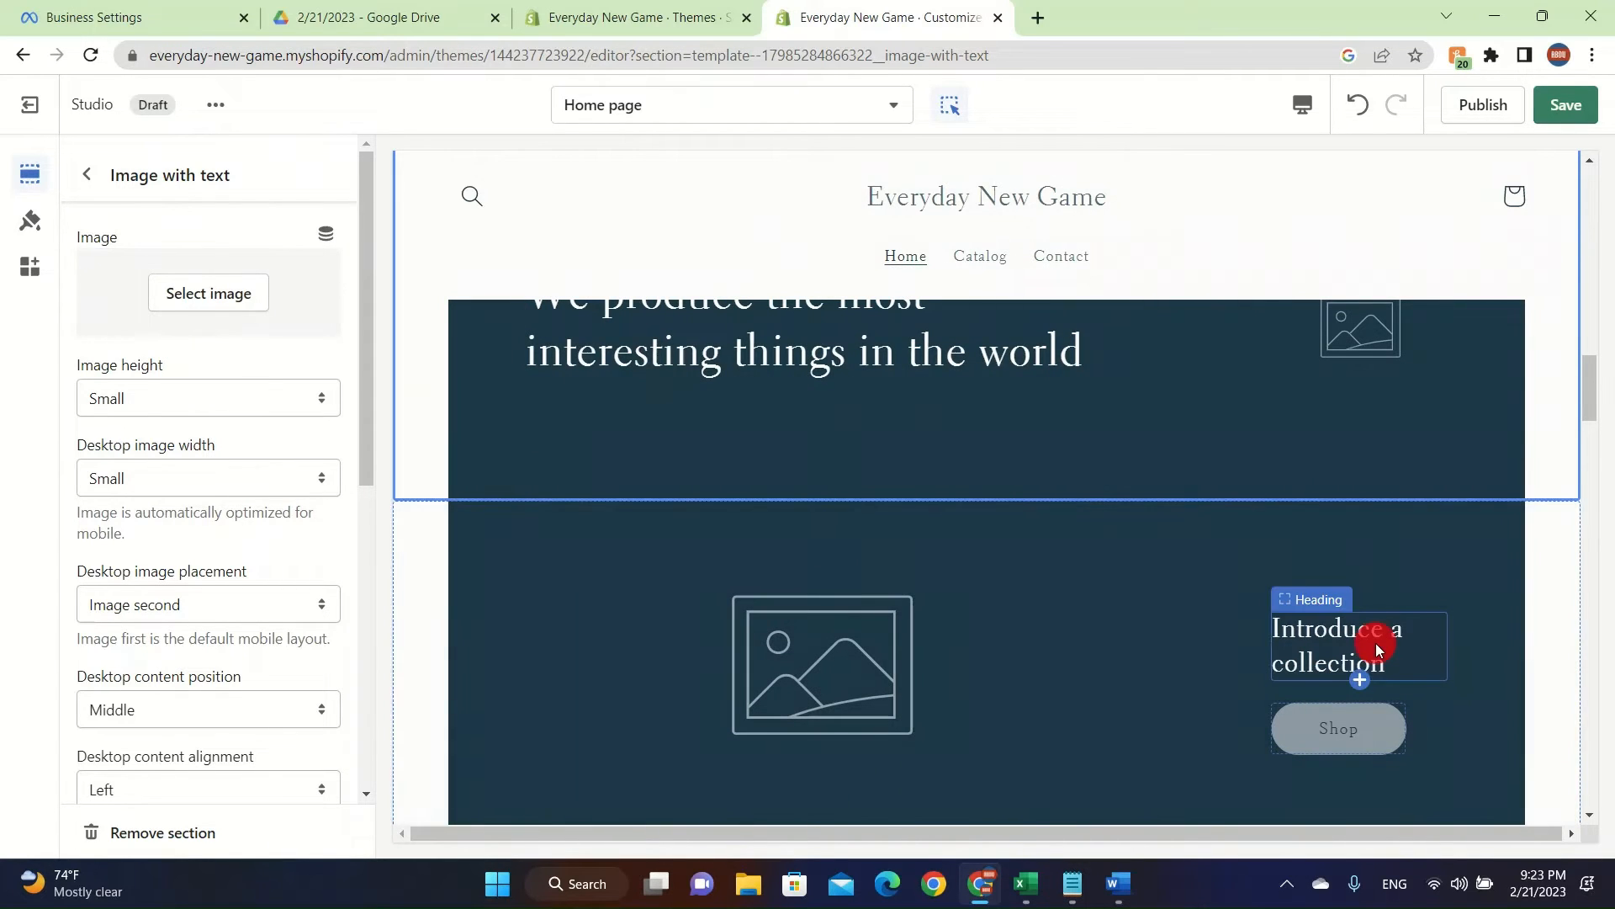
Step: Replace the 'Introduce a collection' heading with 'Lets go' and return to the section list
{"action": "left_click", "coordinate": [1335, 644]}
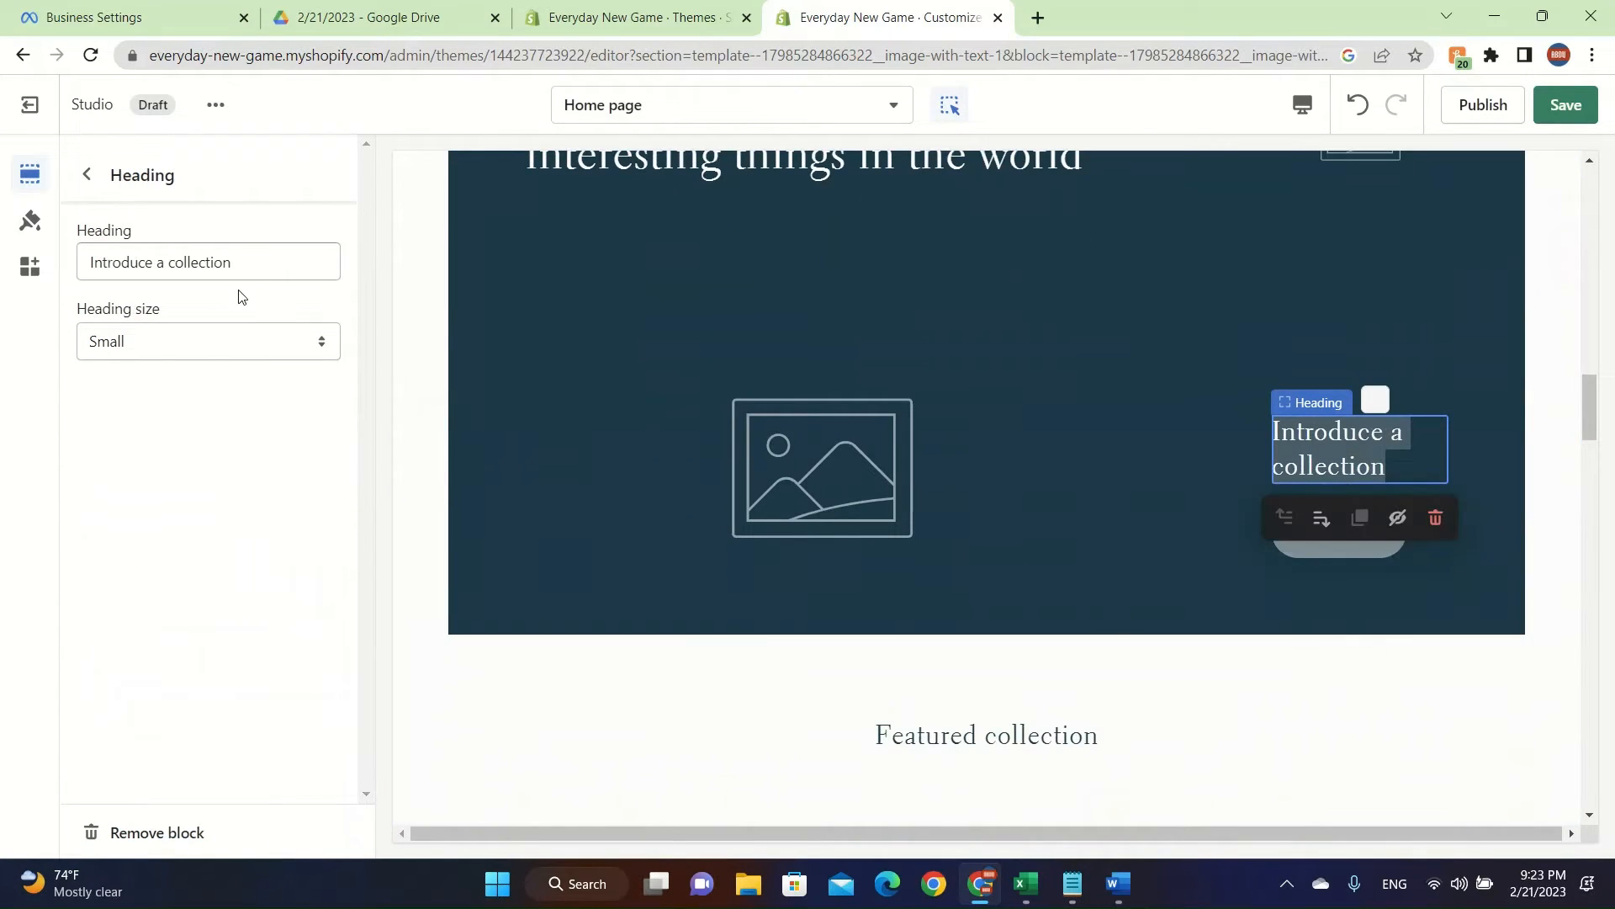
{"action": "type", "text": "Le"}
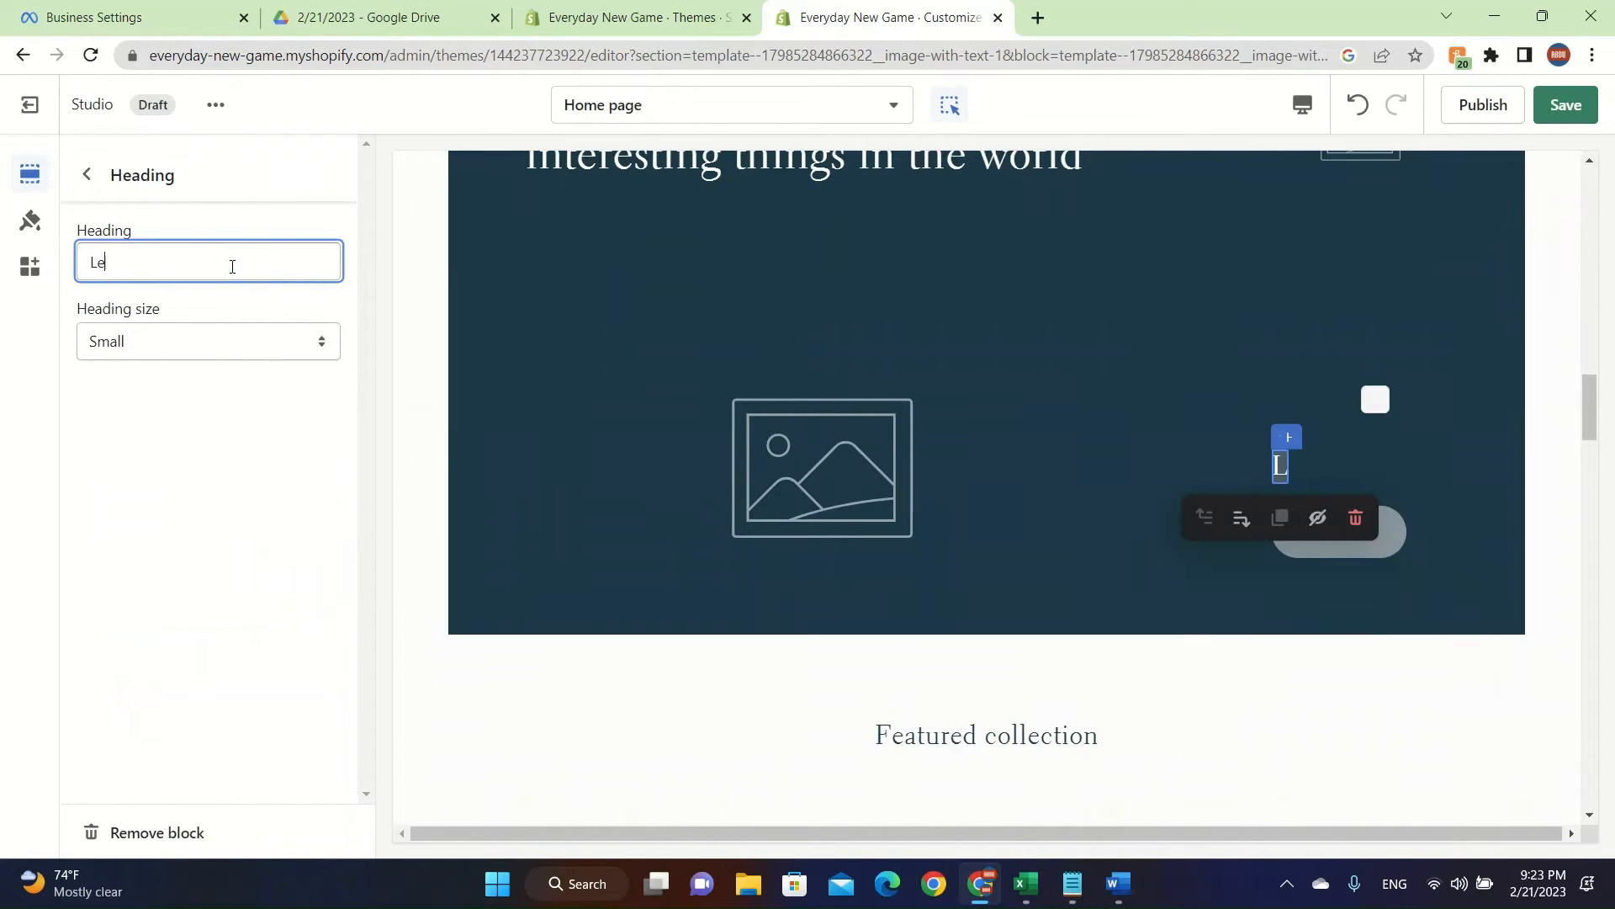
{"action": "type", "text": "ts go"}
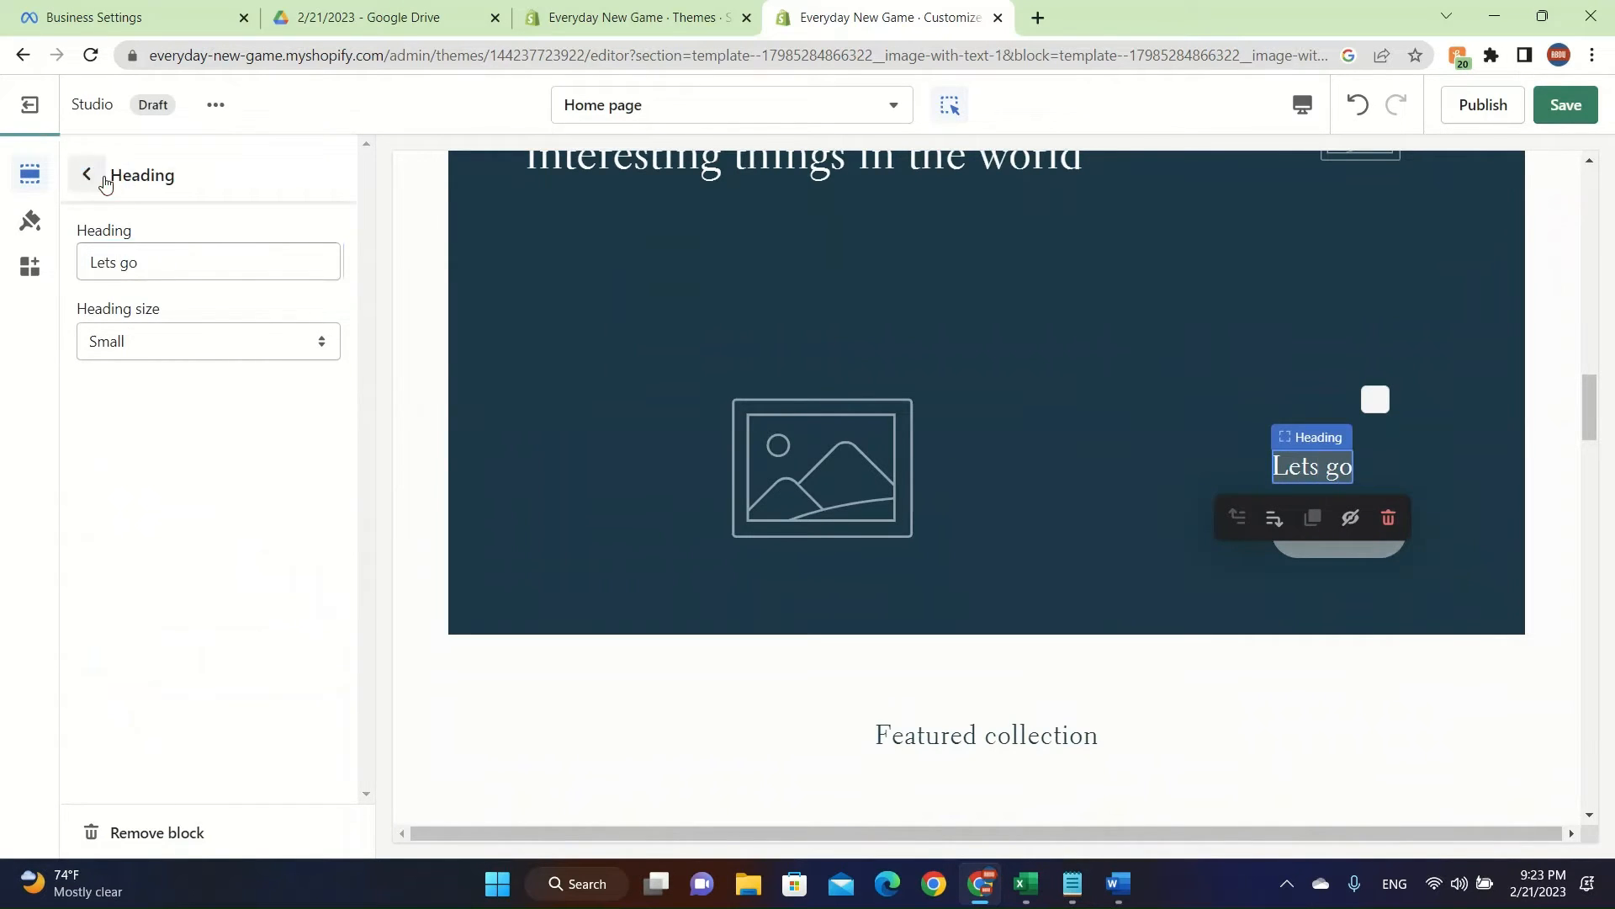
{"action": "left_click", "coordinate": [87, 174]}
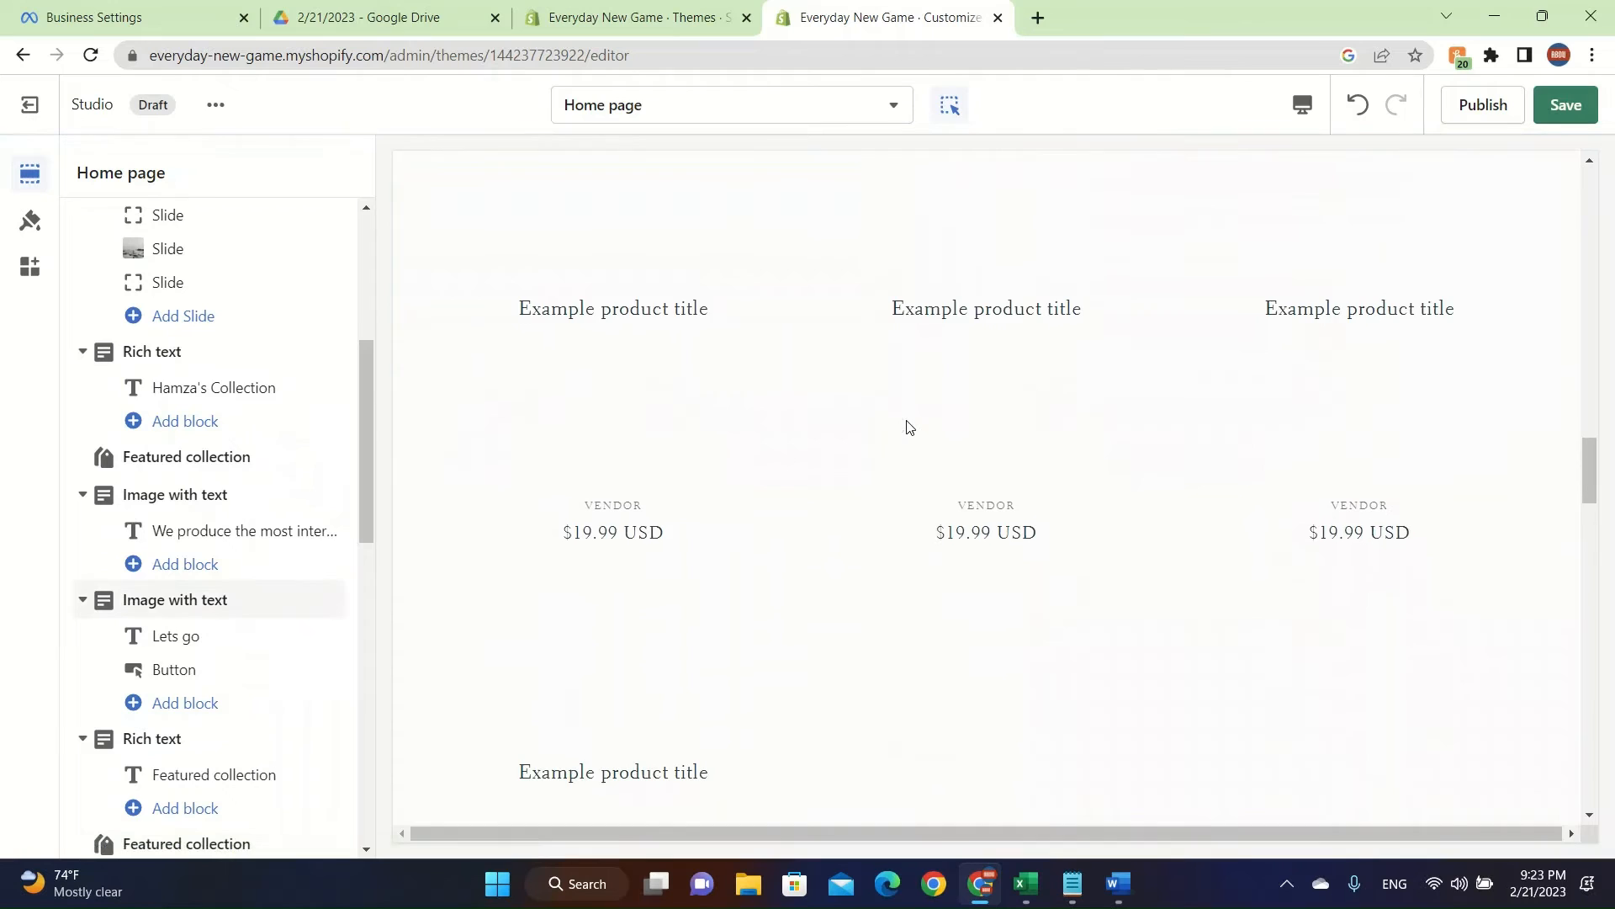
Step: View the featured collection's change options, then return to the home page section list
{"action": "scroll", "scroll_direction": "up", "scroll_amount": 3}
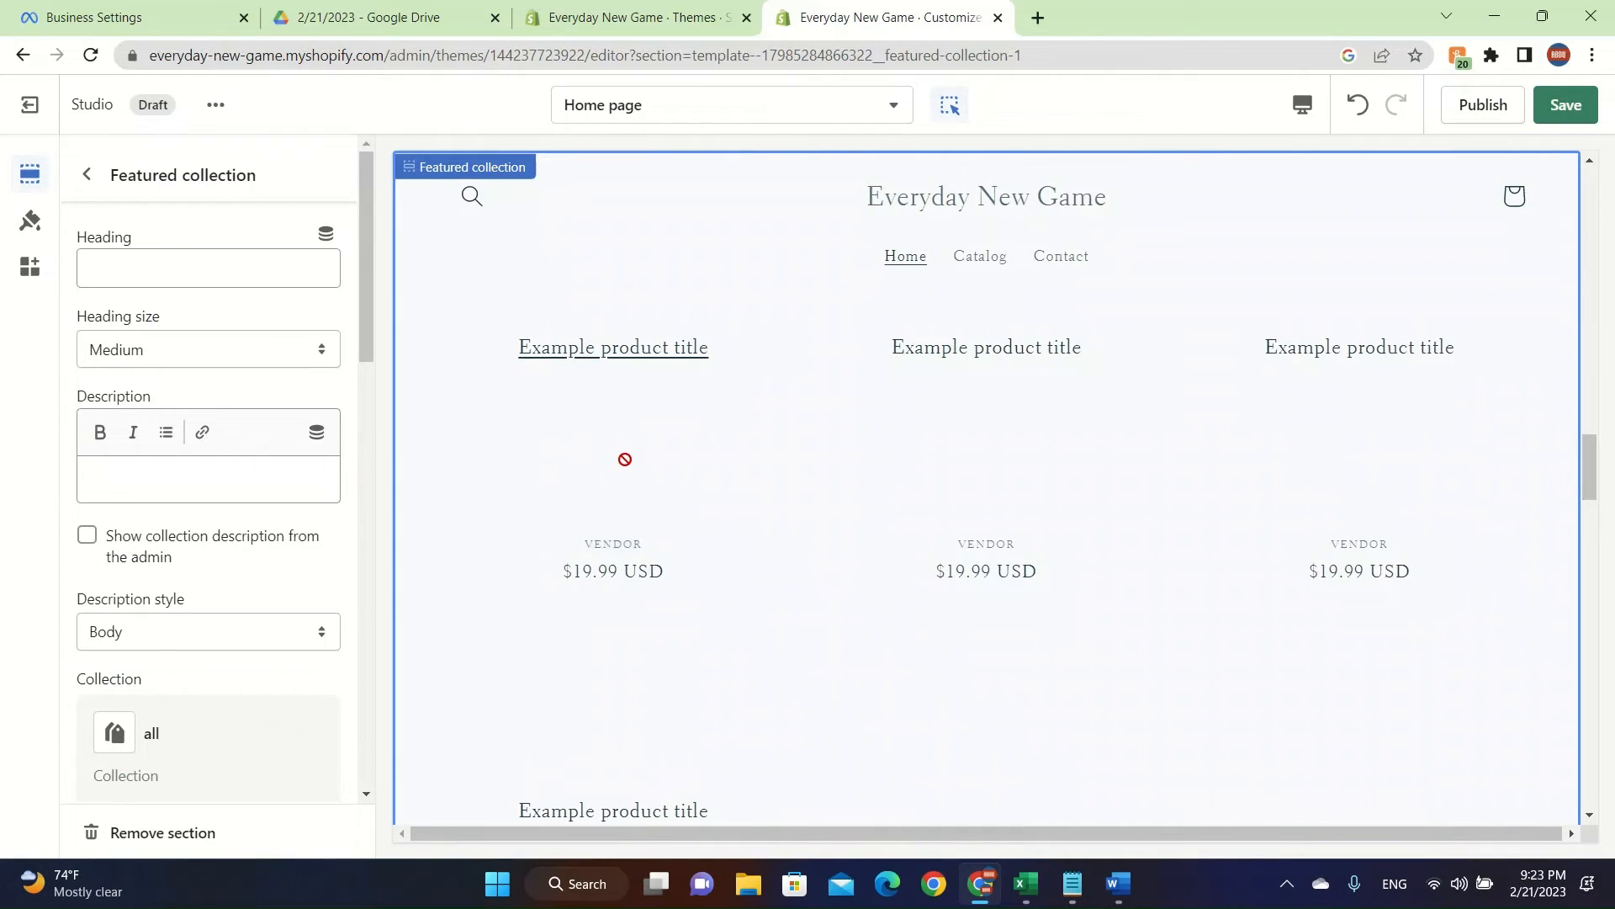
{"action": "scroll", "scroll_direction": "down", "scroll_amount": 3}
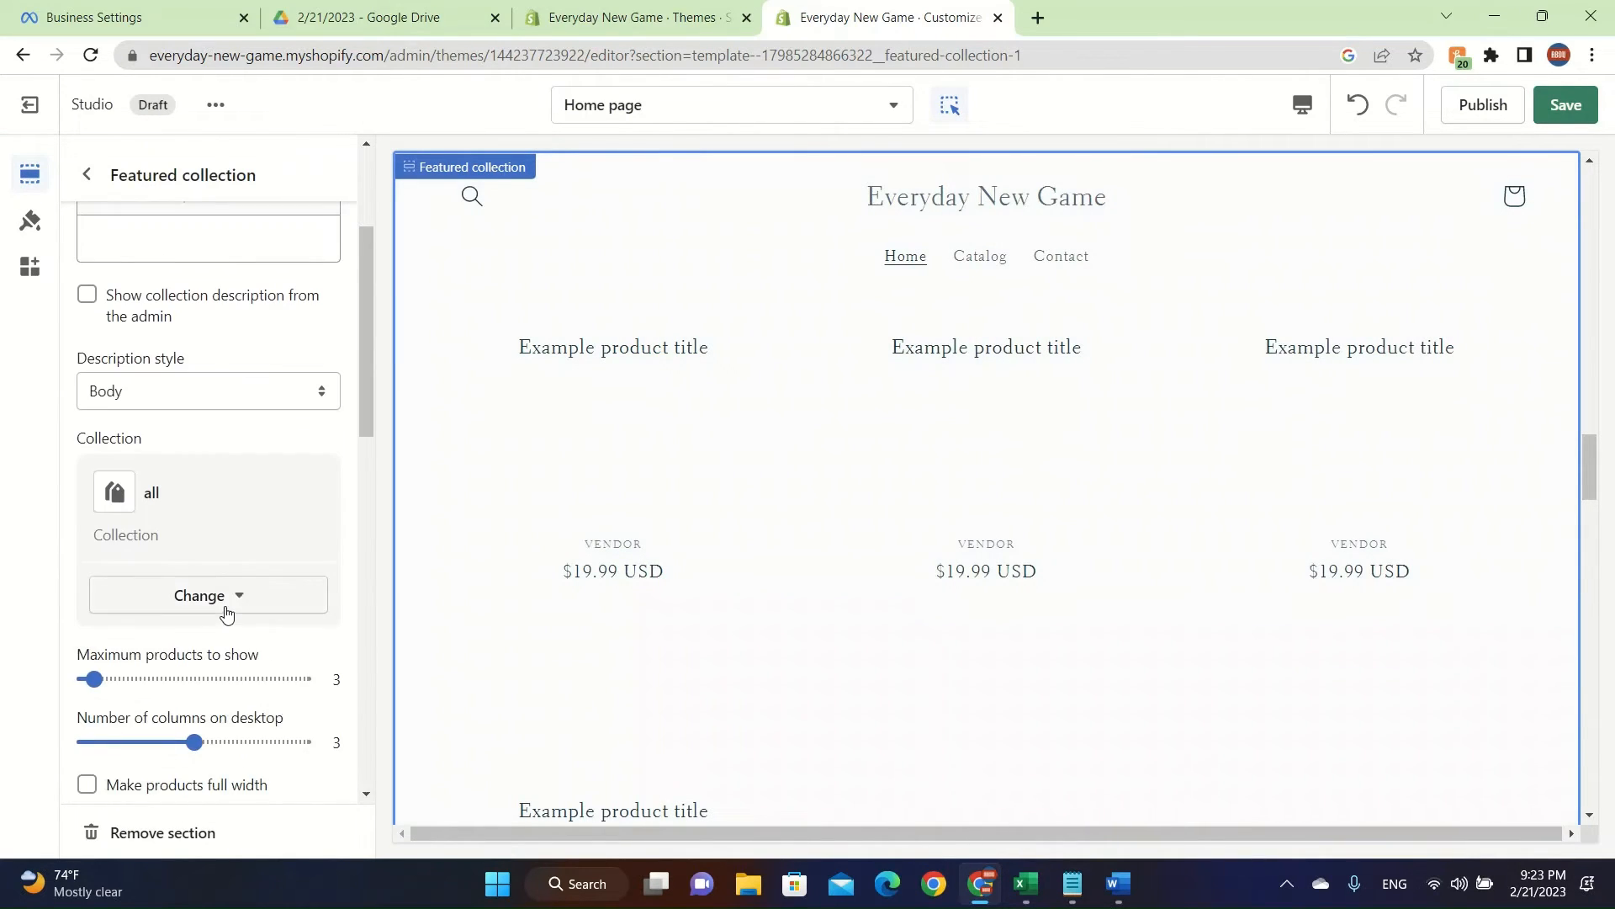
{"action": "left_click", "coordinate": [198, 595]}
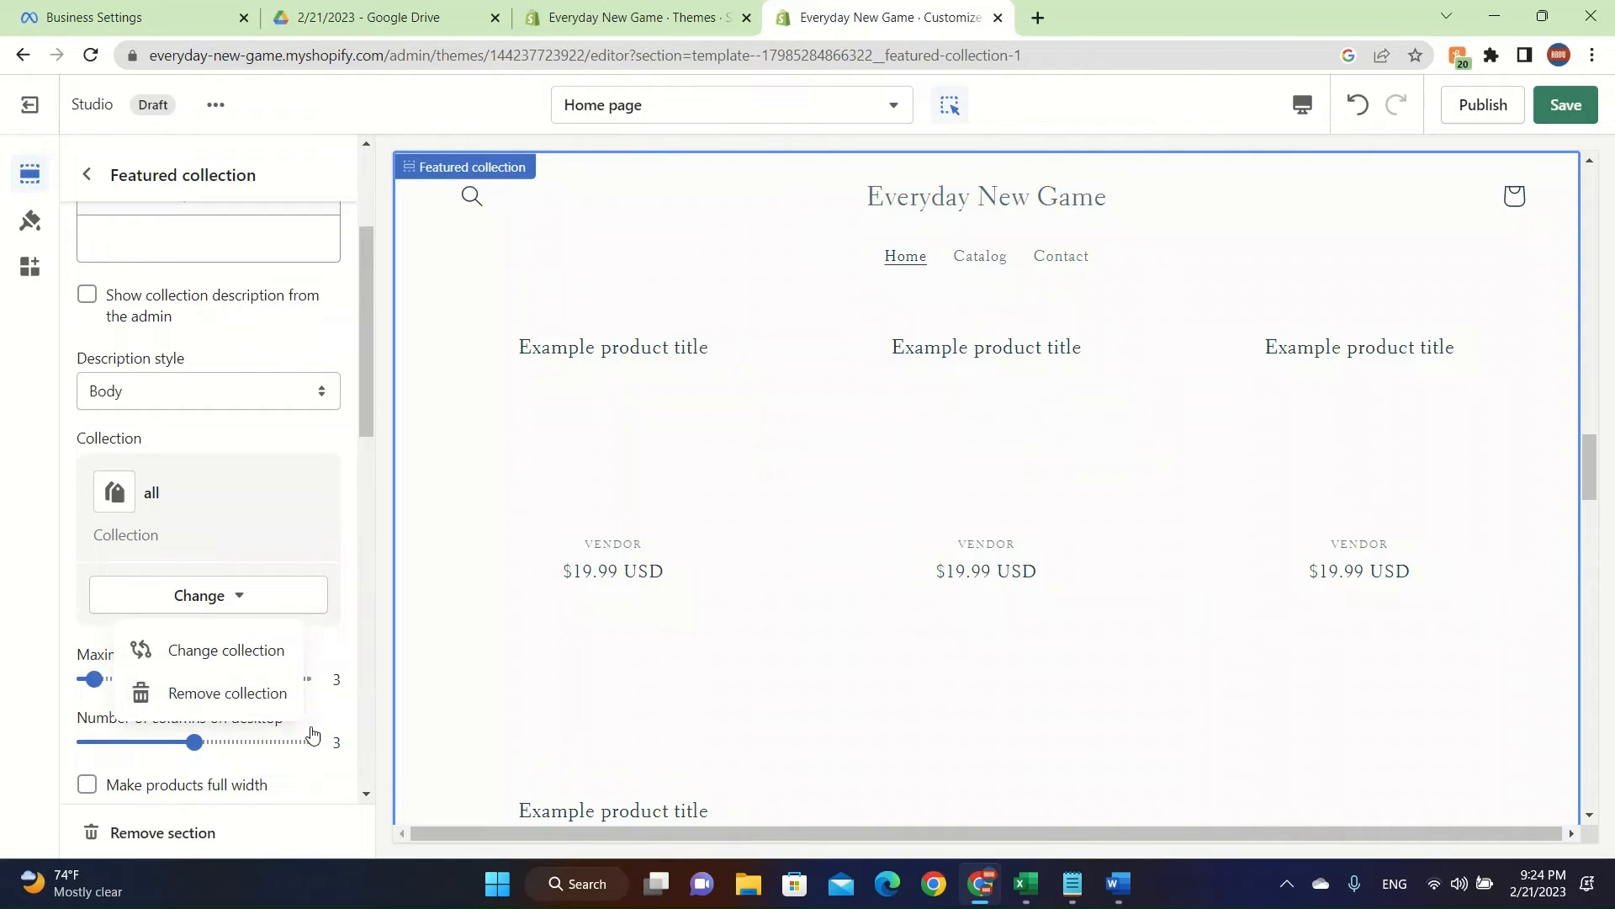
{"action": "scroll", "scroll_direction": "up", "scroll_amount": 3}
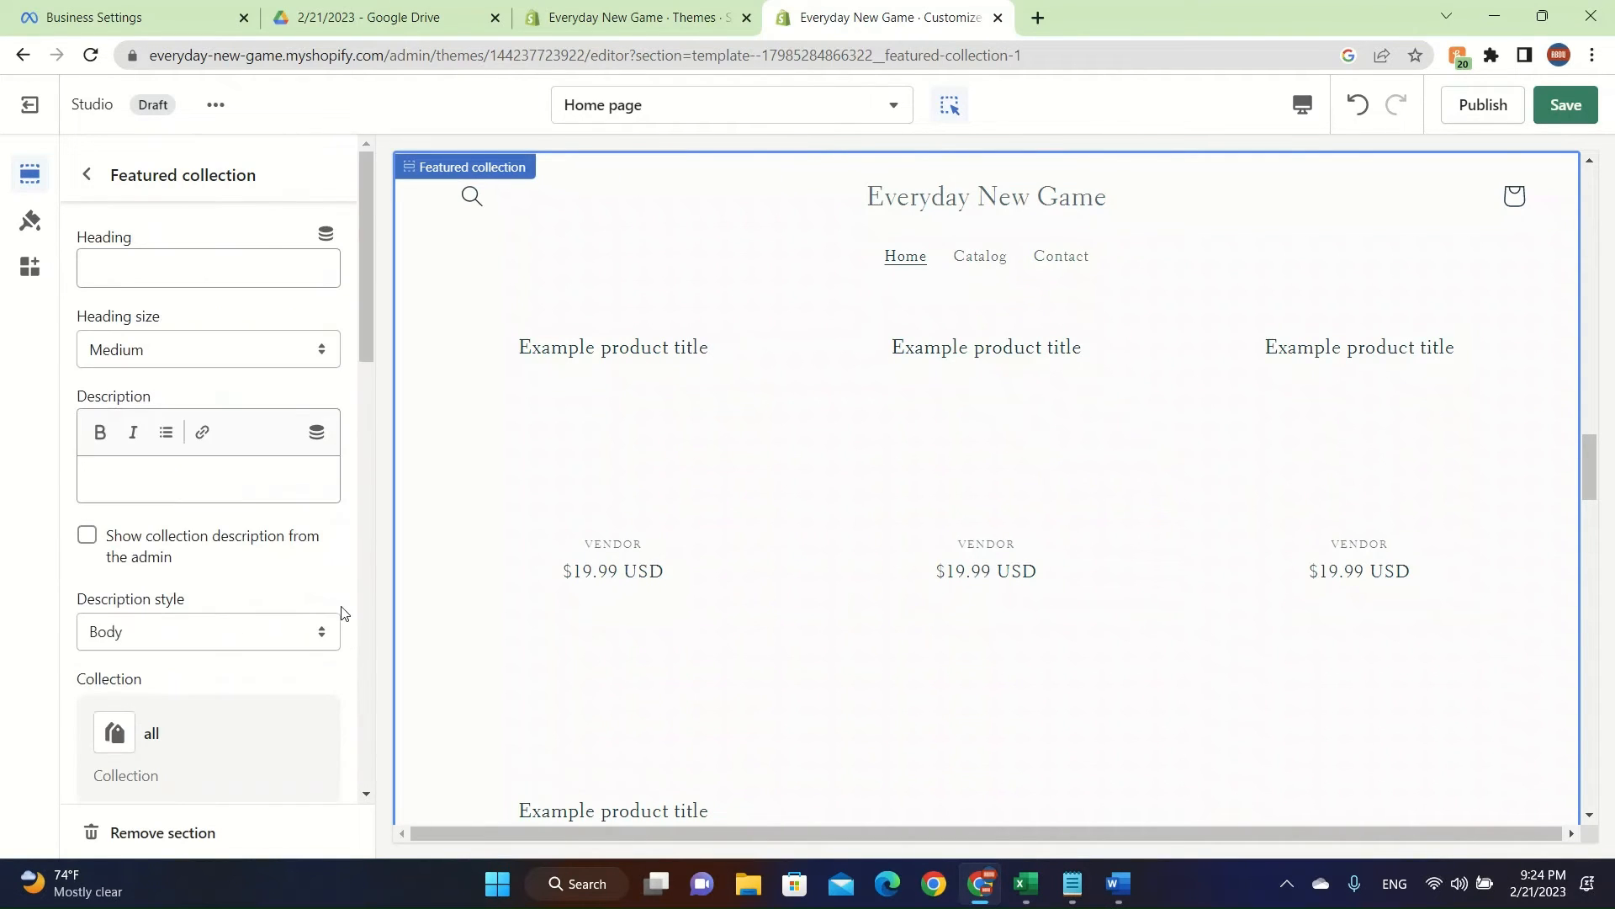
{"action": "left_click", "coordinate": [86, 174]}
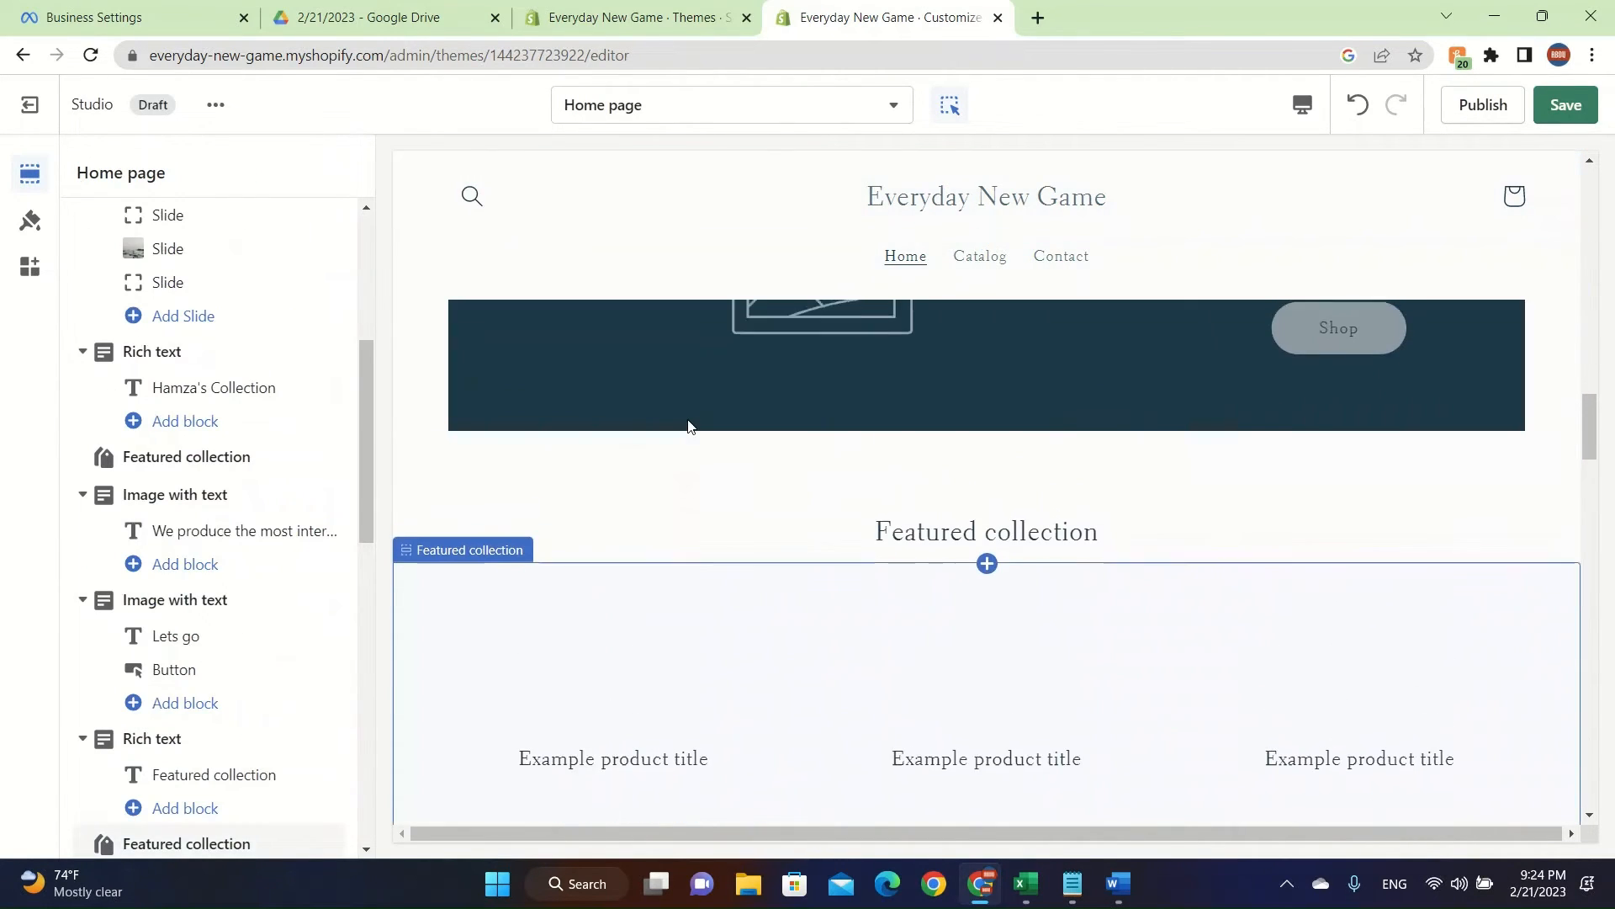
Step: Open a collection tile's collection picker, close the new-collection page, and cancel
{"action": "scroll", "scroll_direction": "down", "scroll_amount": 3}
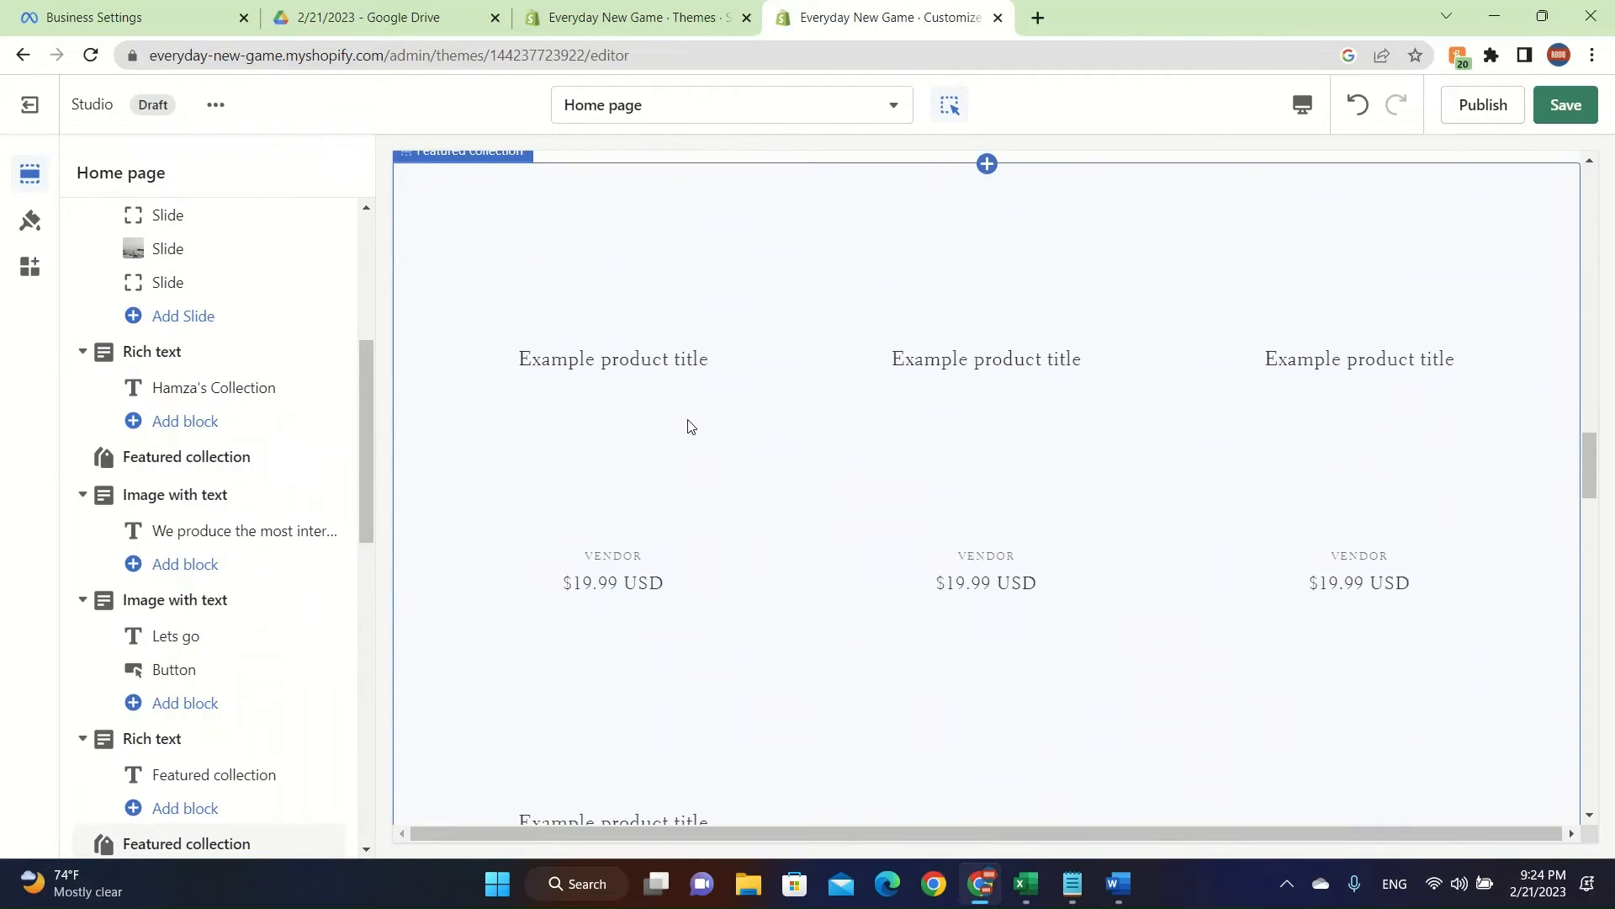
{"action": "scroll", "scroll_direction": "down", "scroll_amount": 3}
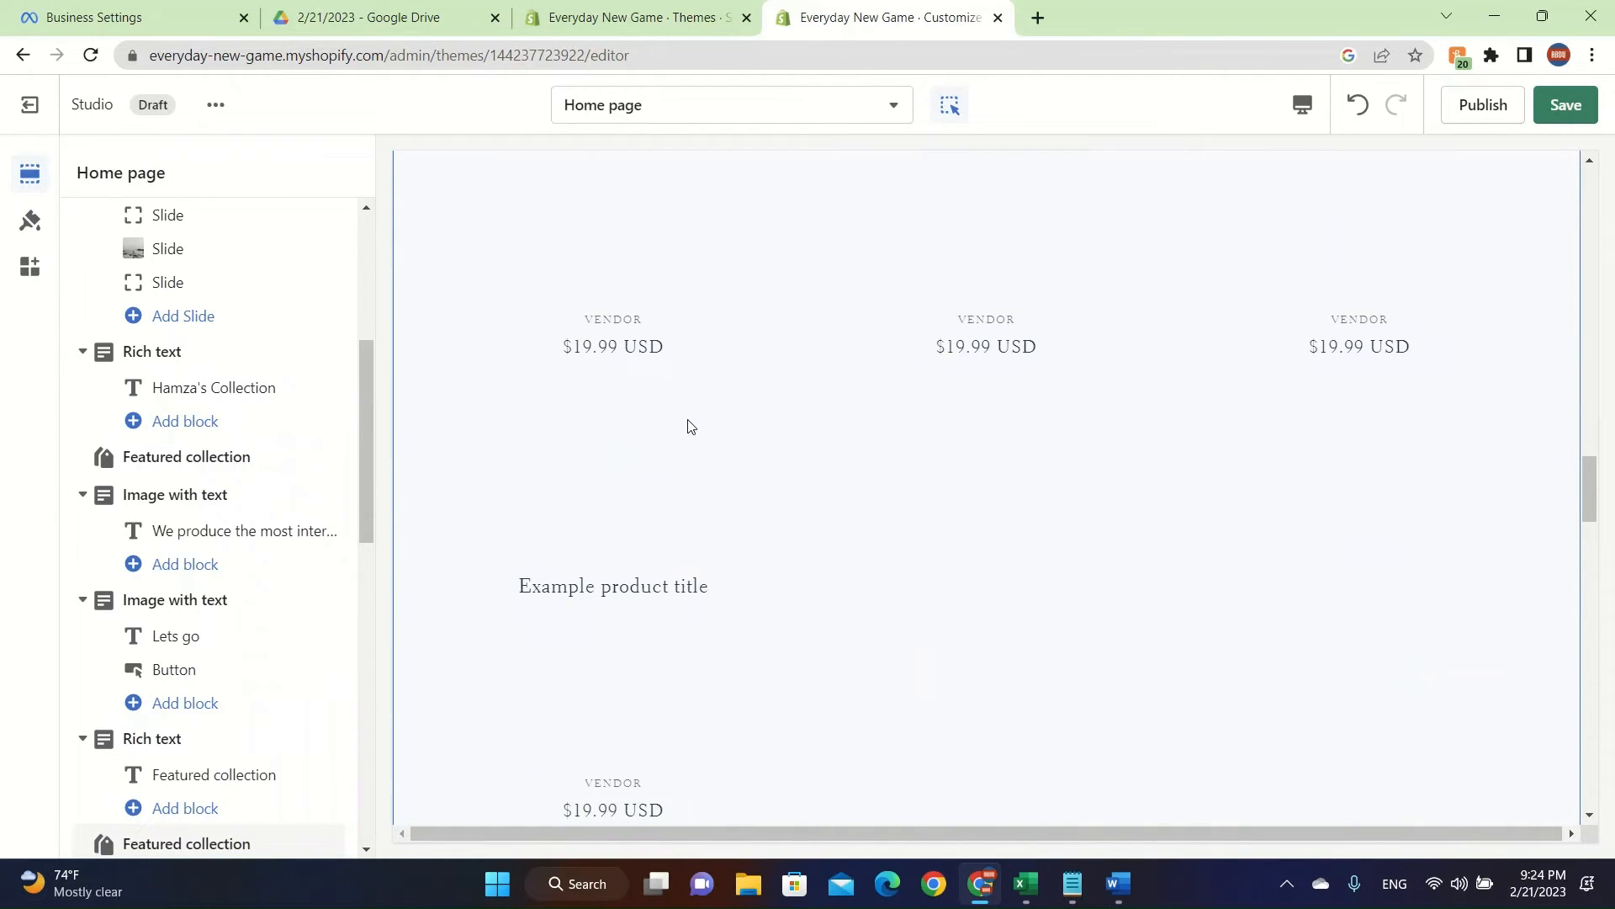
{"action": "scroll", "scroll_direction": "down", "scroll_amount": 3}
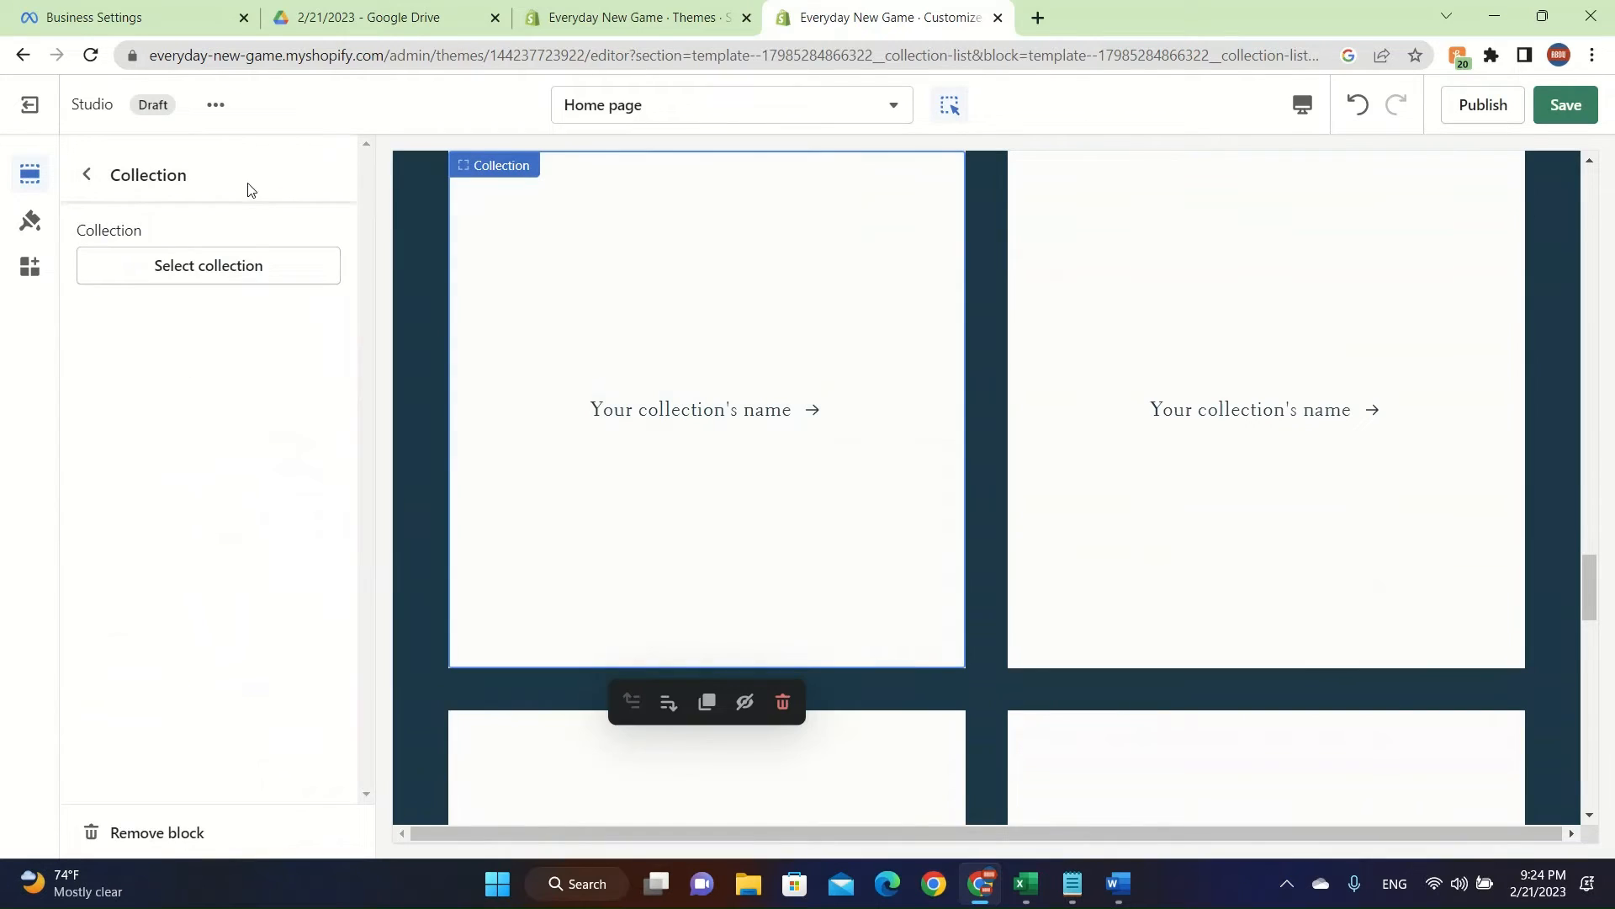
{"action": "left_click", "coordinate": [207, 265]}
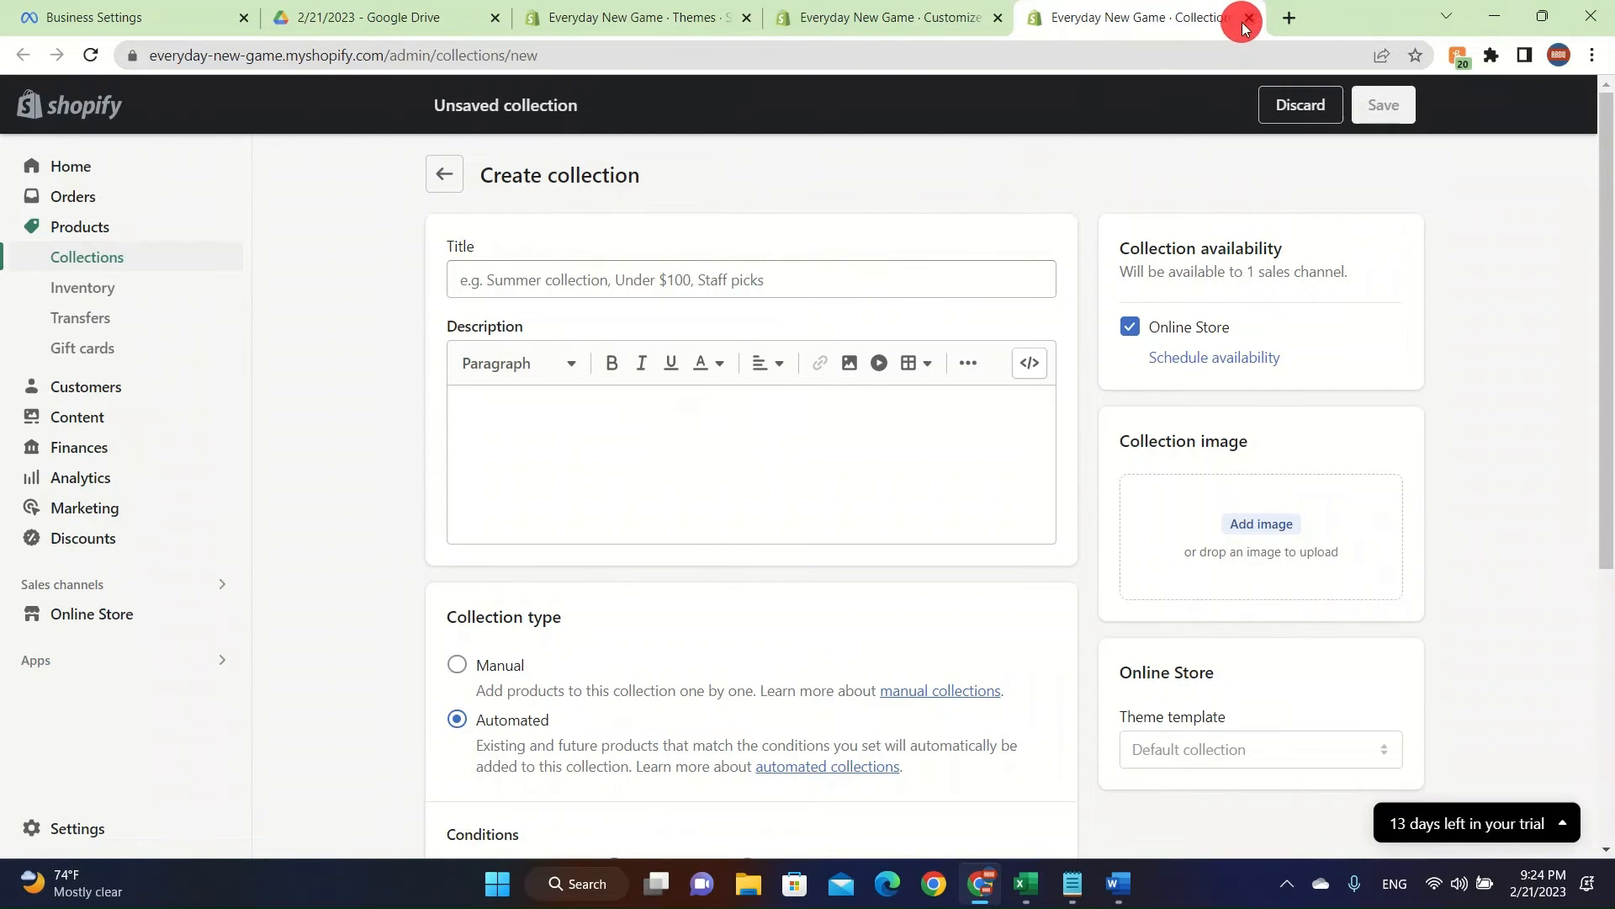
{"action": "left_click", "coordinate": [1242, 18]}
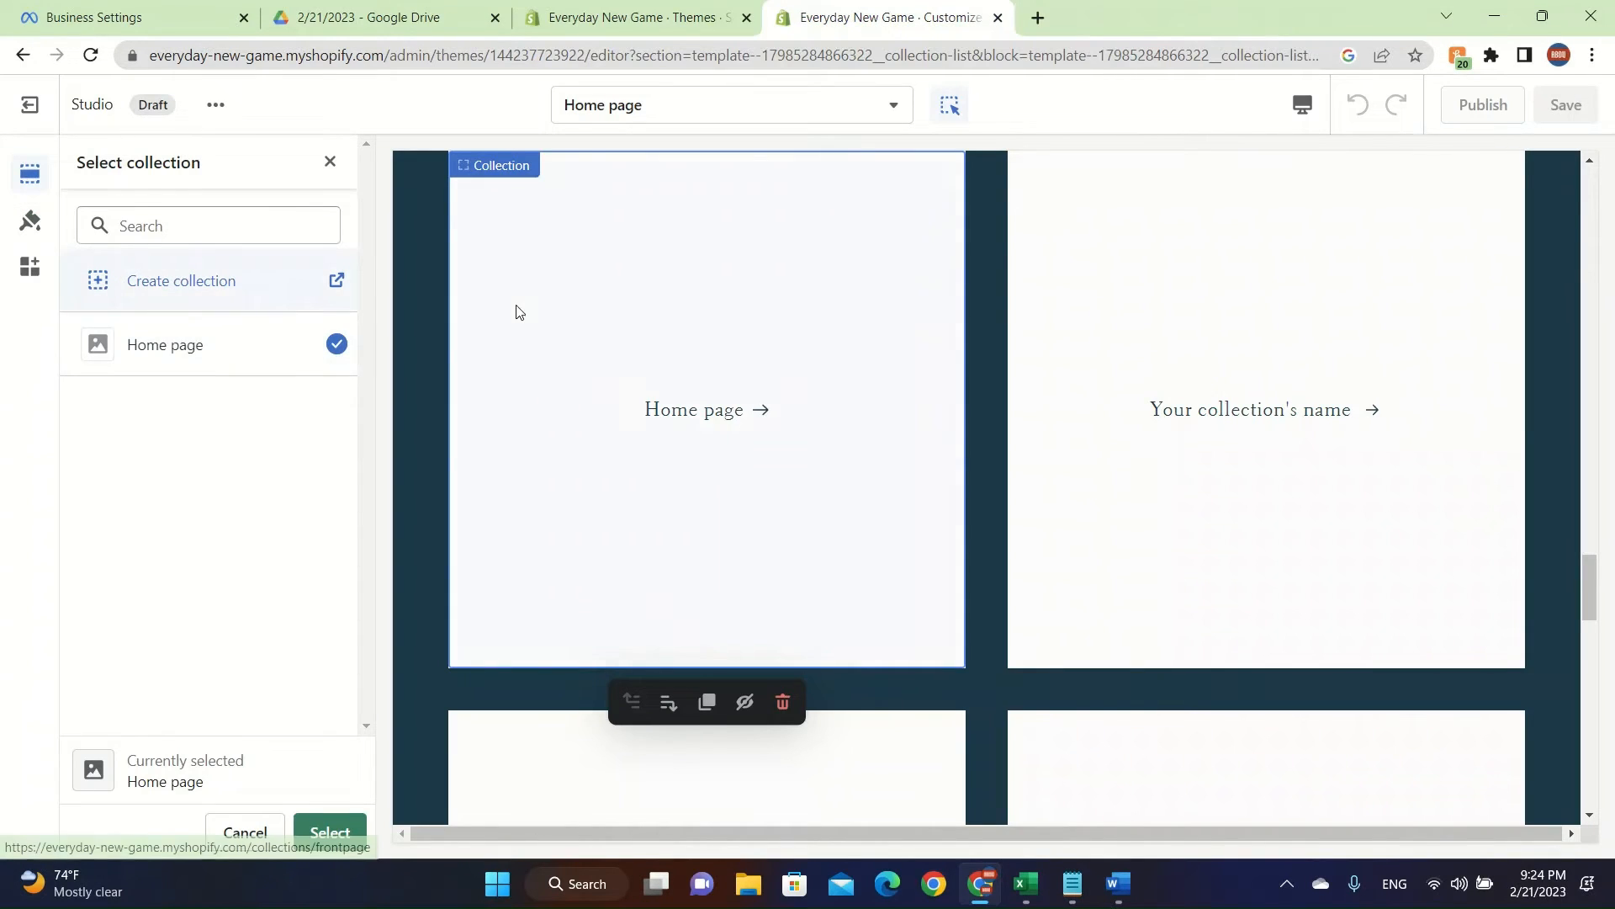
{"action": "left_click", "coordinate": [244, 833]}
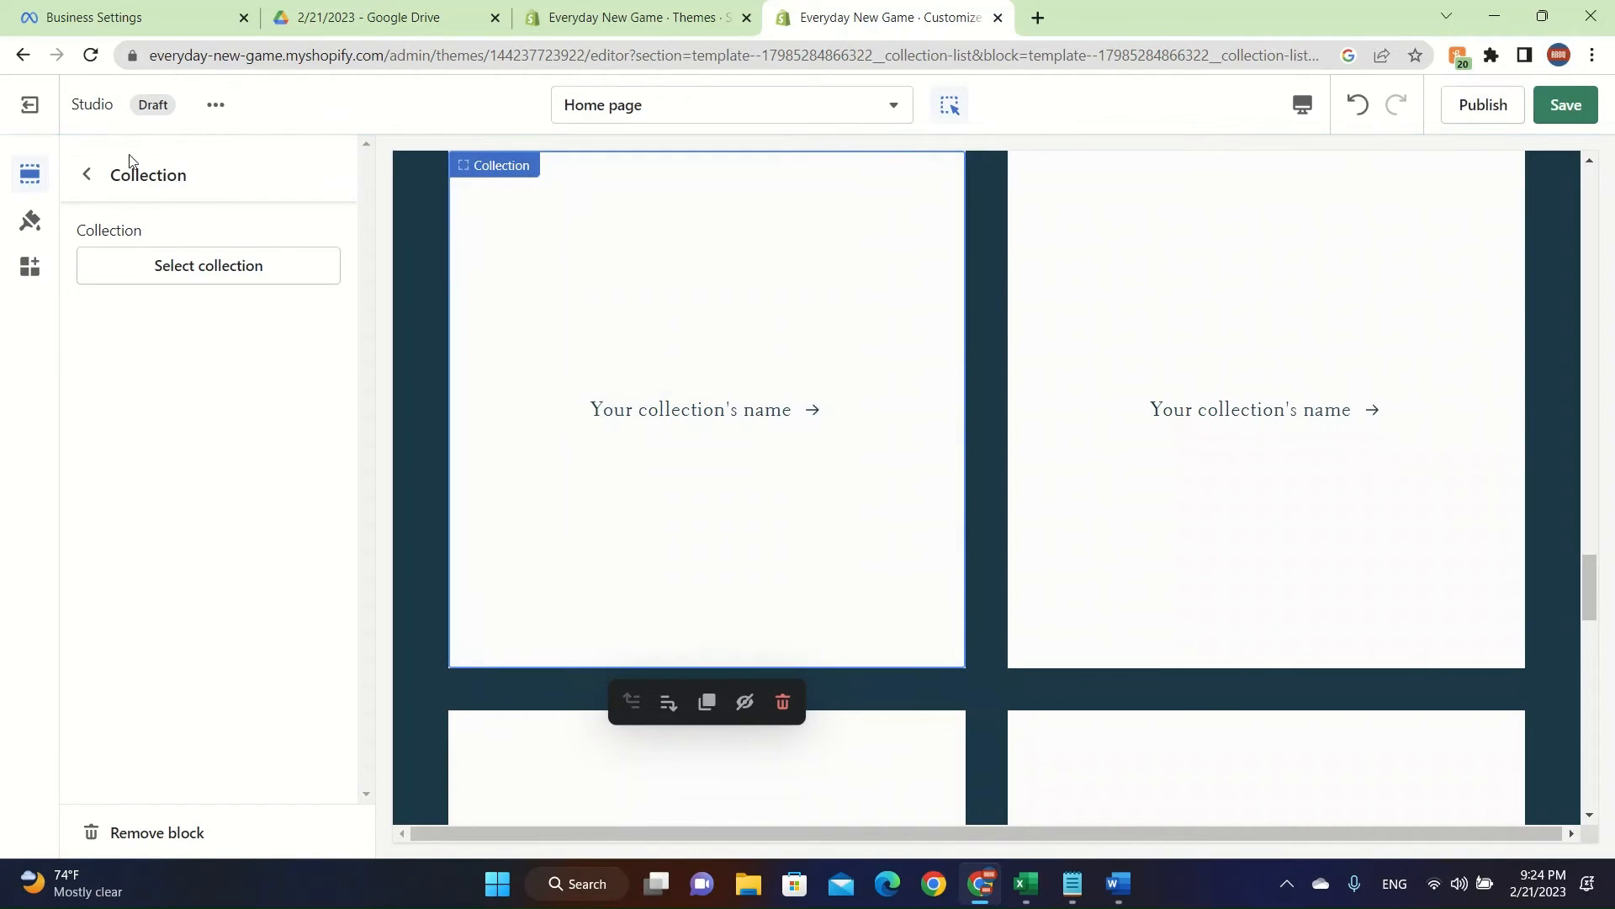
Step: Scroll the preview to the footer and open the Shop menu column's settings
{"action": "left_click", "coordinate": [87, 174]}
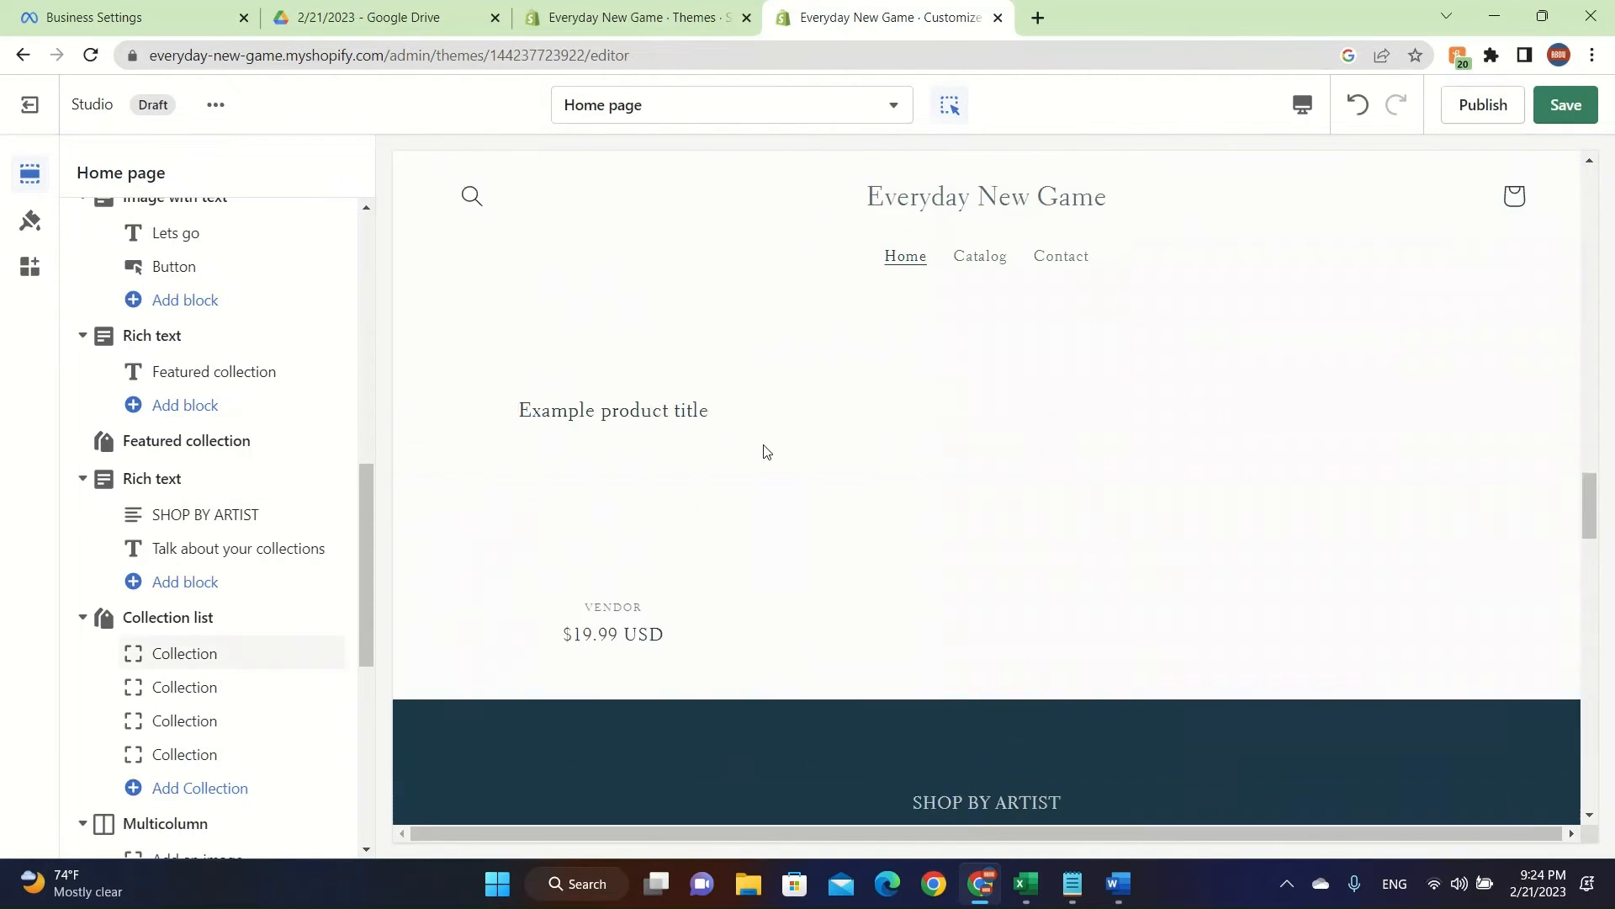
{"action": "scroll", "scroll_direction": "down", "scroll_amount": 3}
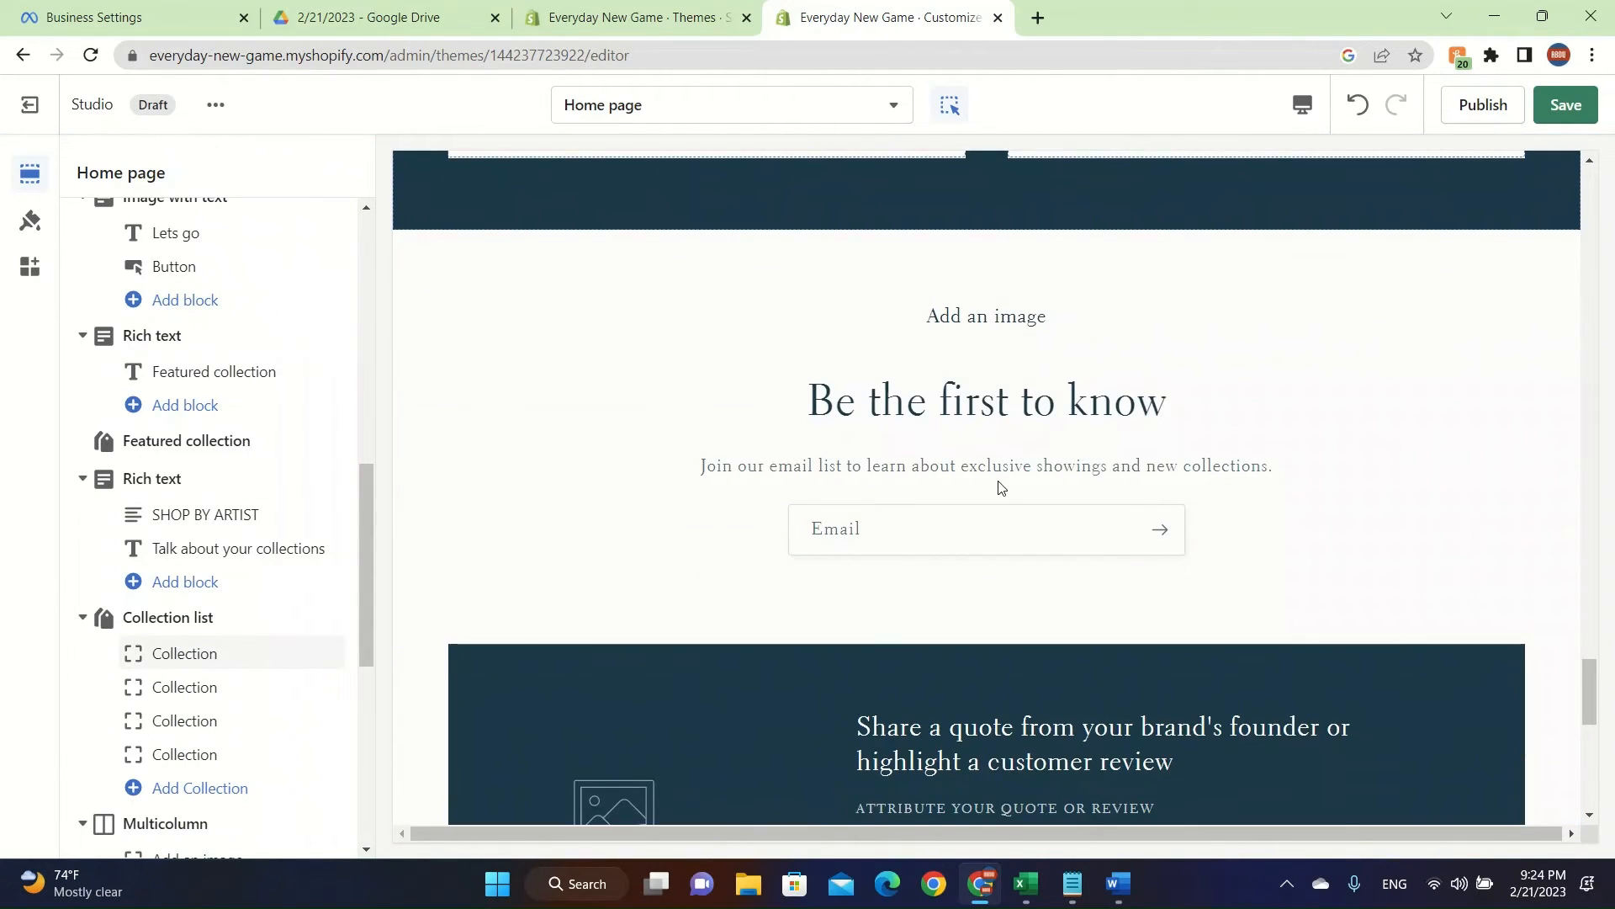
{"action": "scroll", "scroll_direction": "down", "scroll_amount": 3}
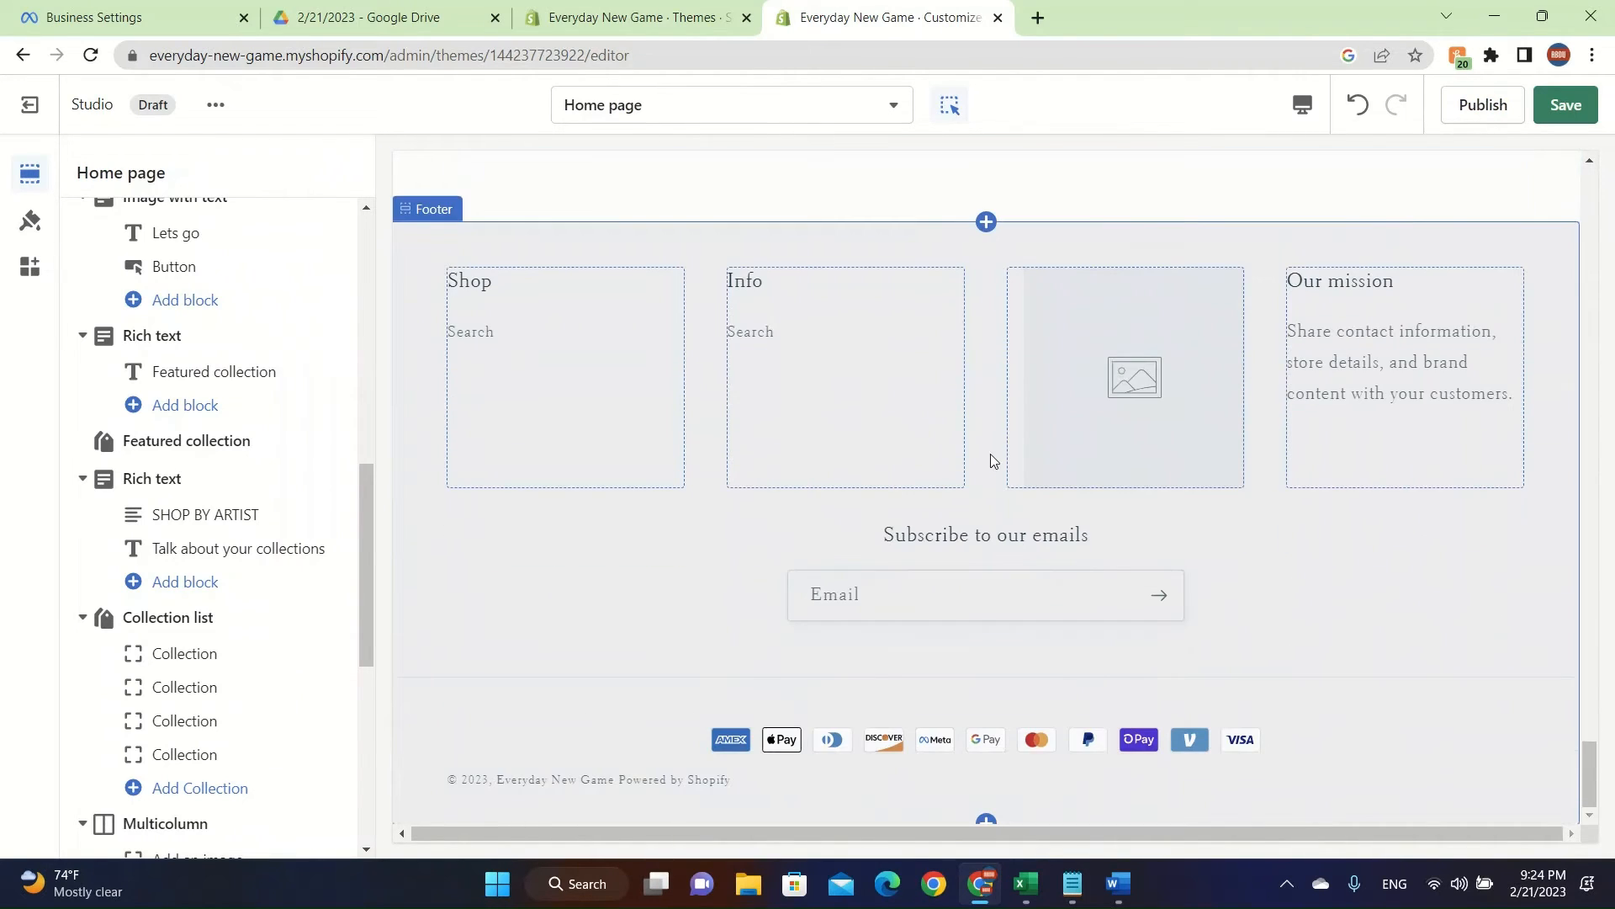
{"action": "left_click", "coordinate": [844, 376]}
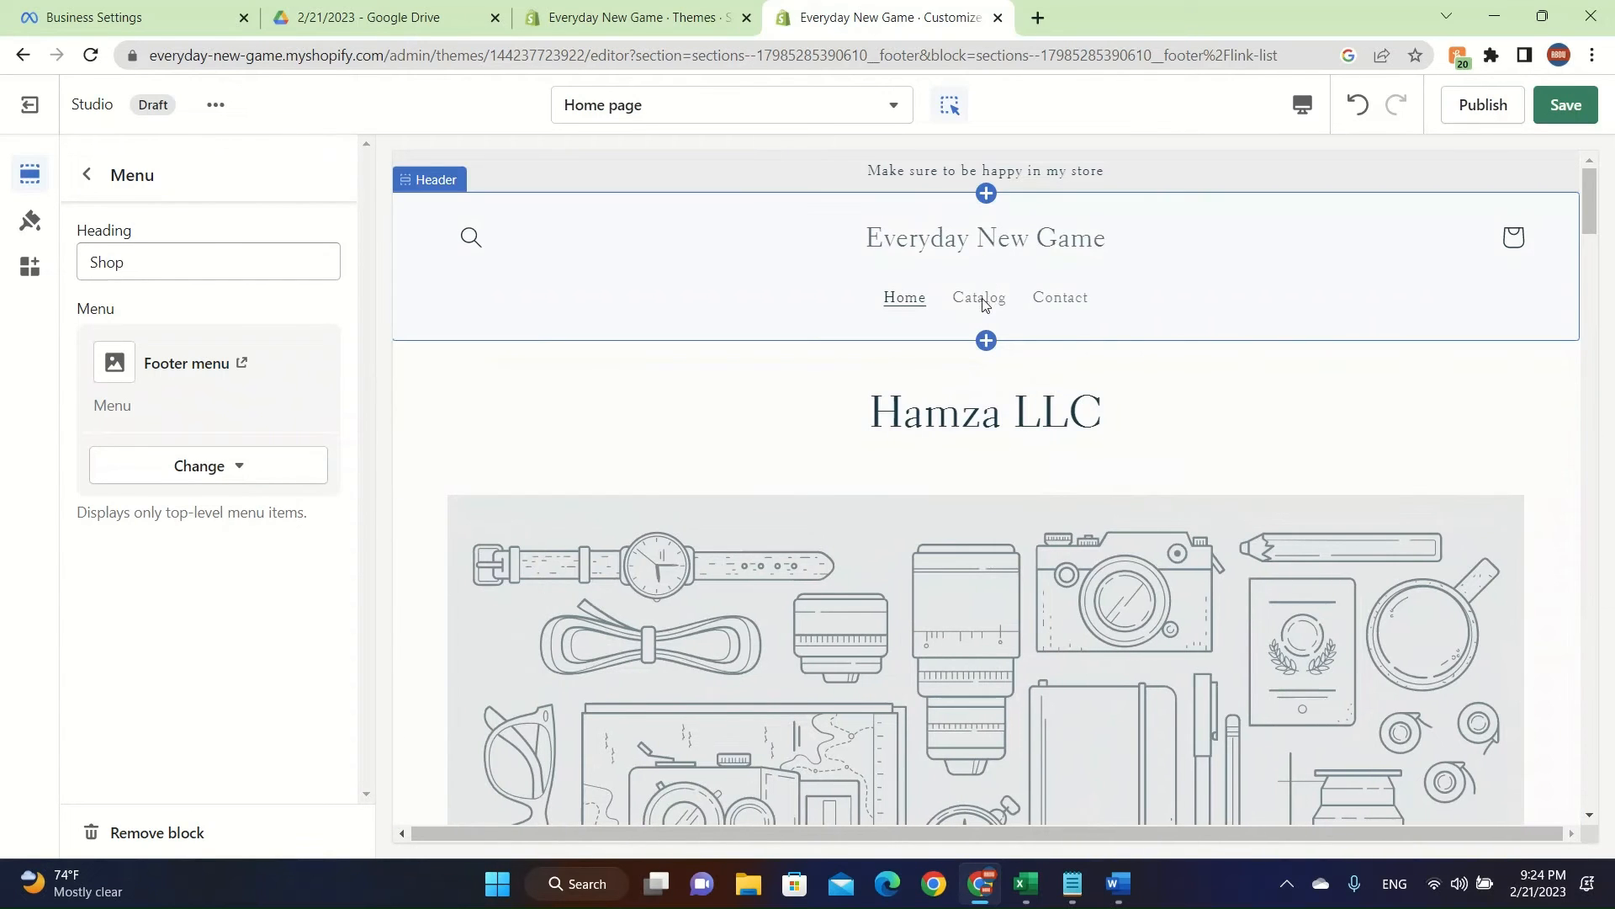
Step: Switch the preview to the Catalog page, browse Add section, and open the header settings
{"action": "left_click", "coordinate": [977, 297]}
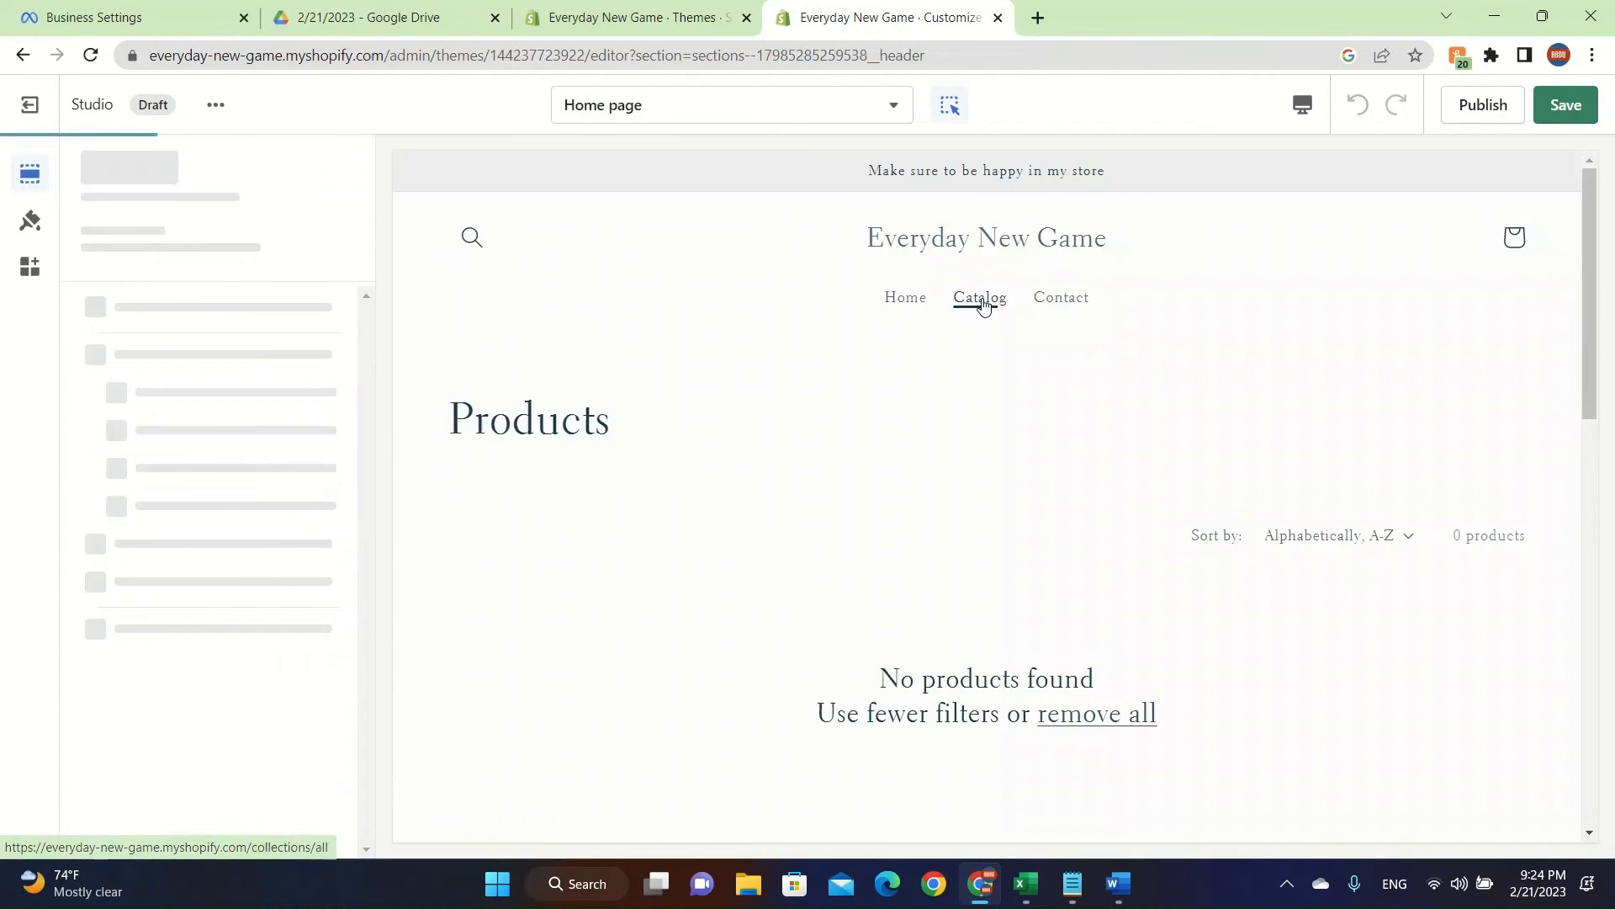
{"action": "left_click", "coordinate": [978, 299]}
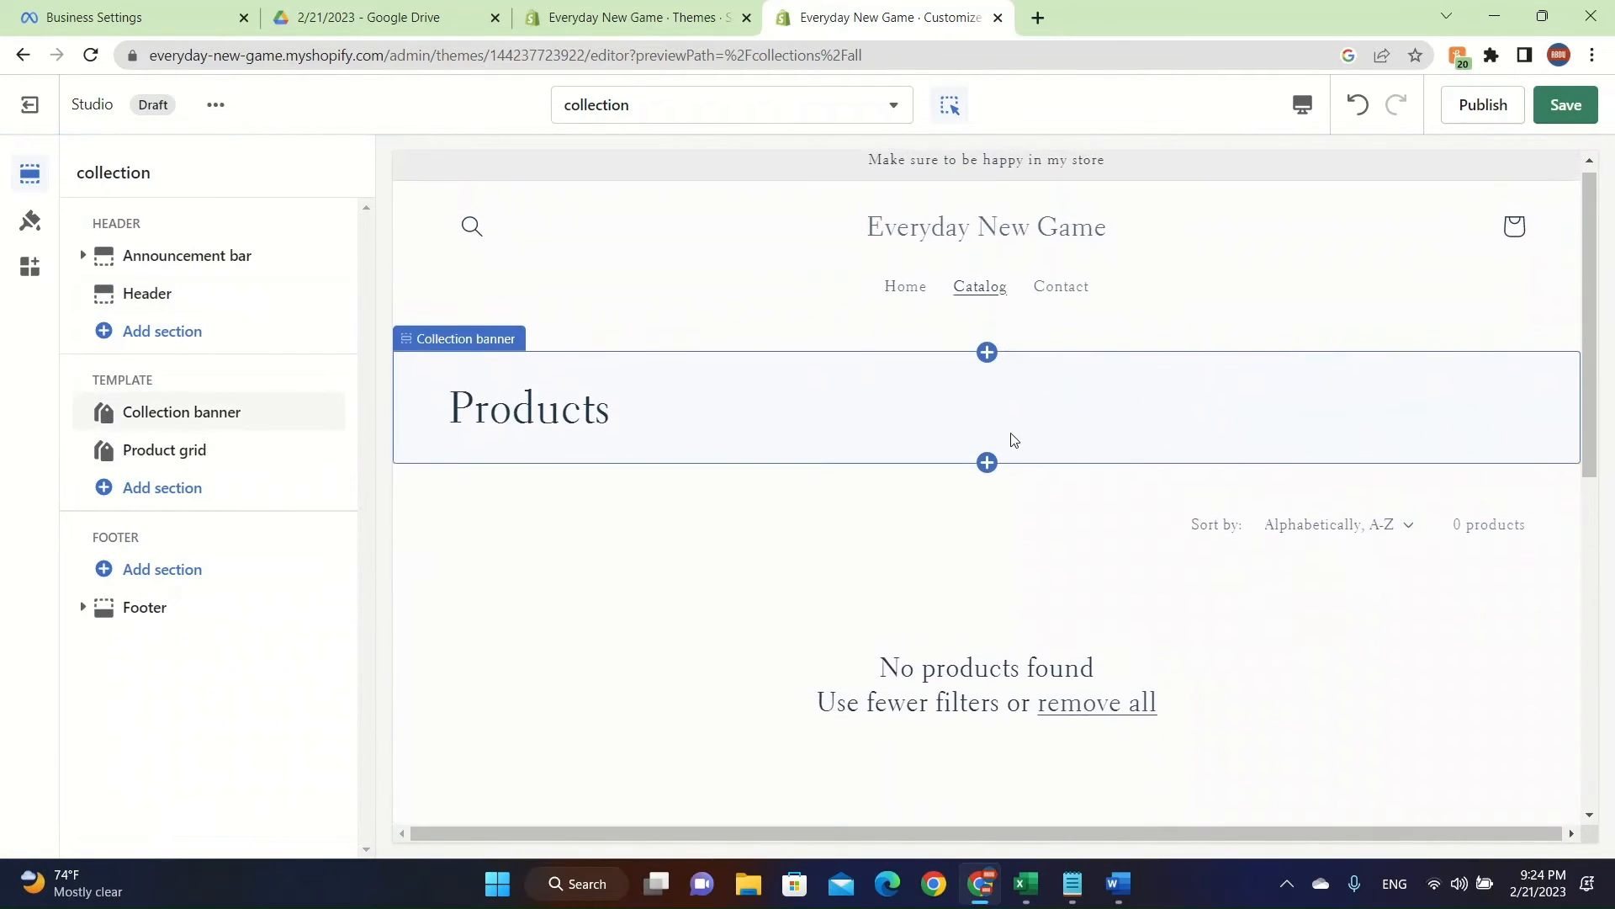
{"action": "left_click", "coordinate": [986, 463]}
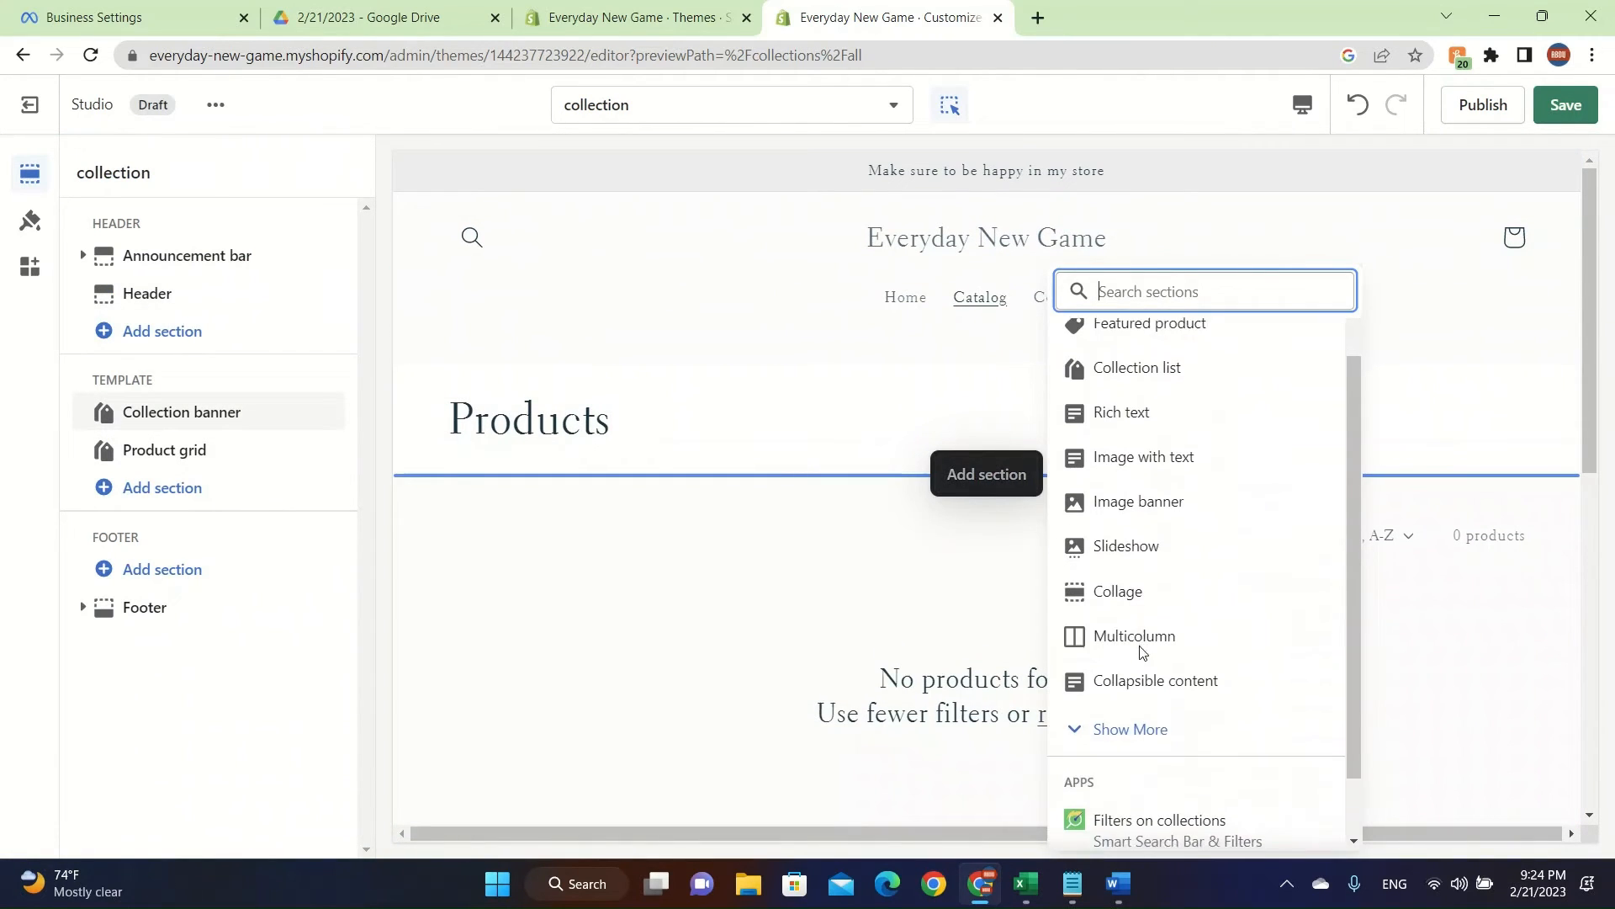
{"action": "scroll", "scroll_direction": "up", "scroll_amount": 3}
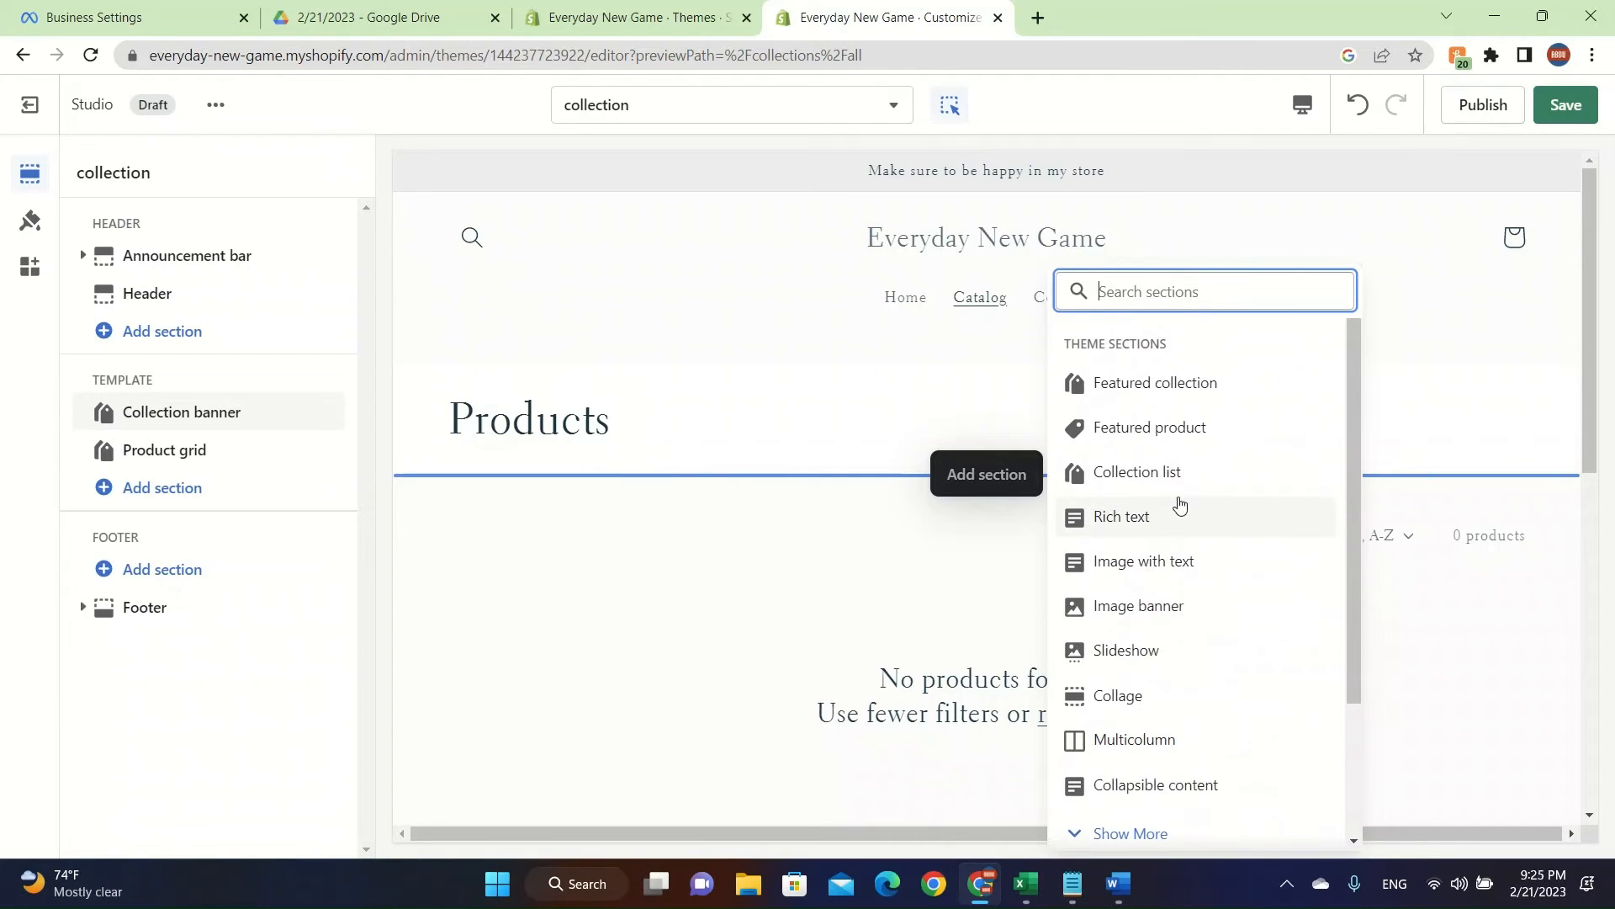
{"action": "left_click", "coordinate": [1165, 665]}
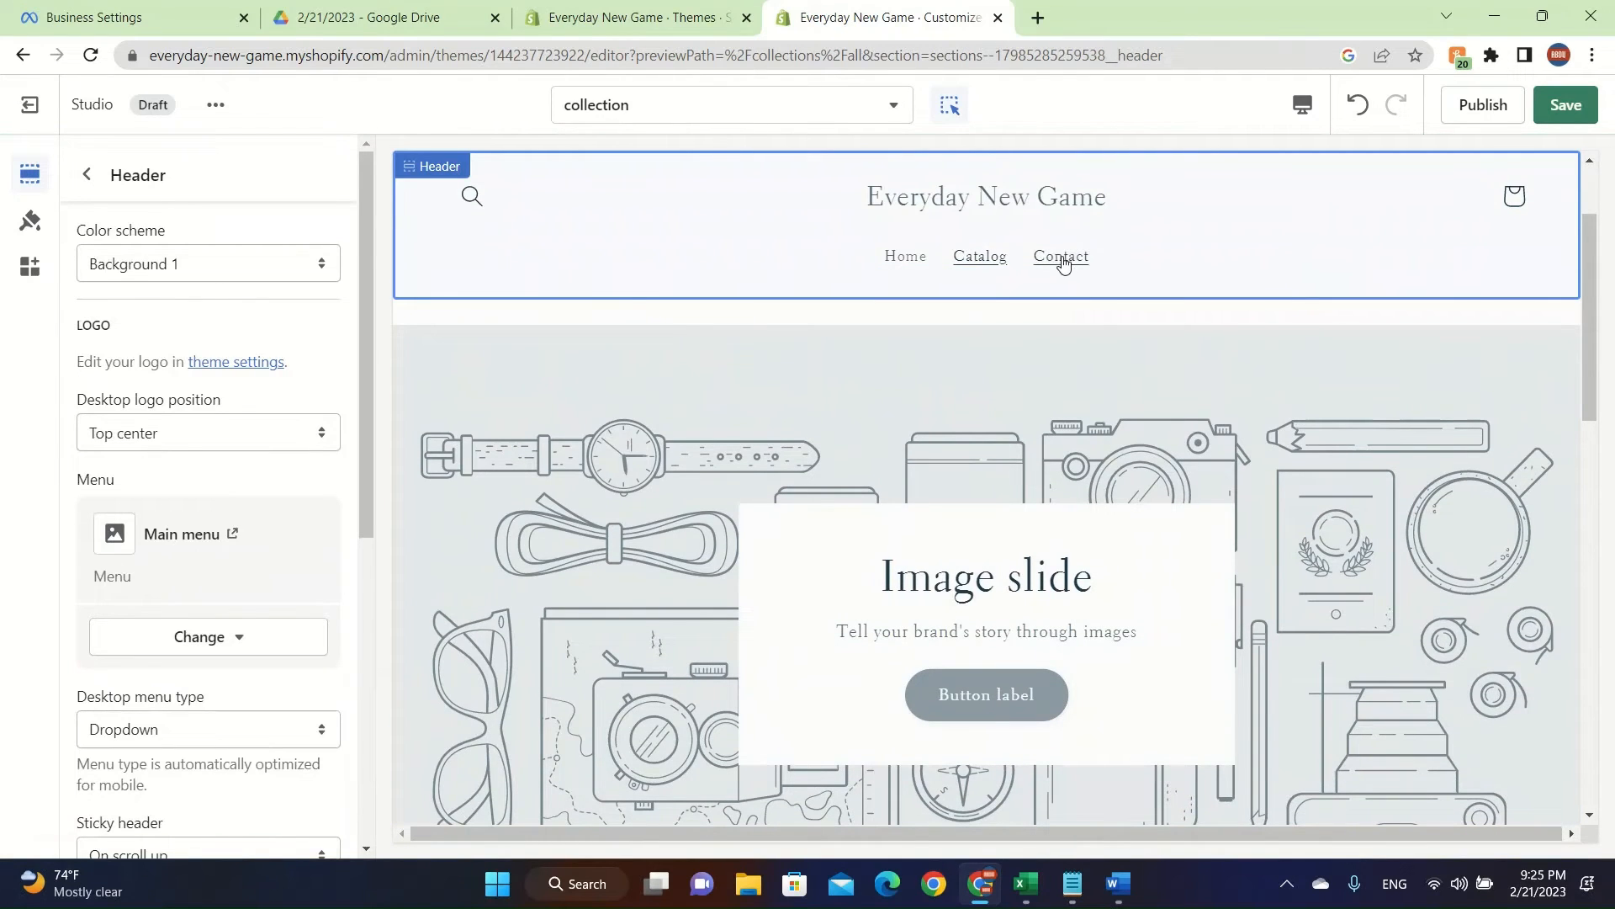
{"action": "mouse_move", "coordinate": [1061, 257]}
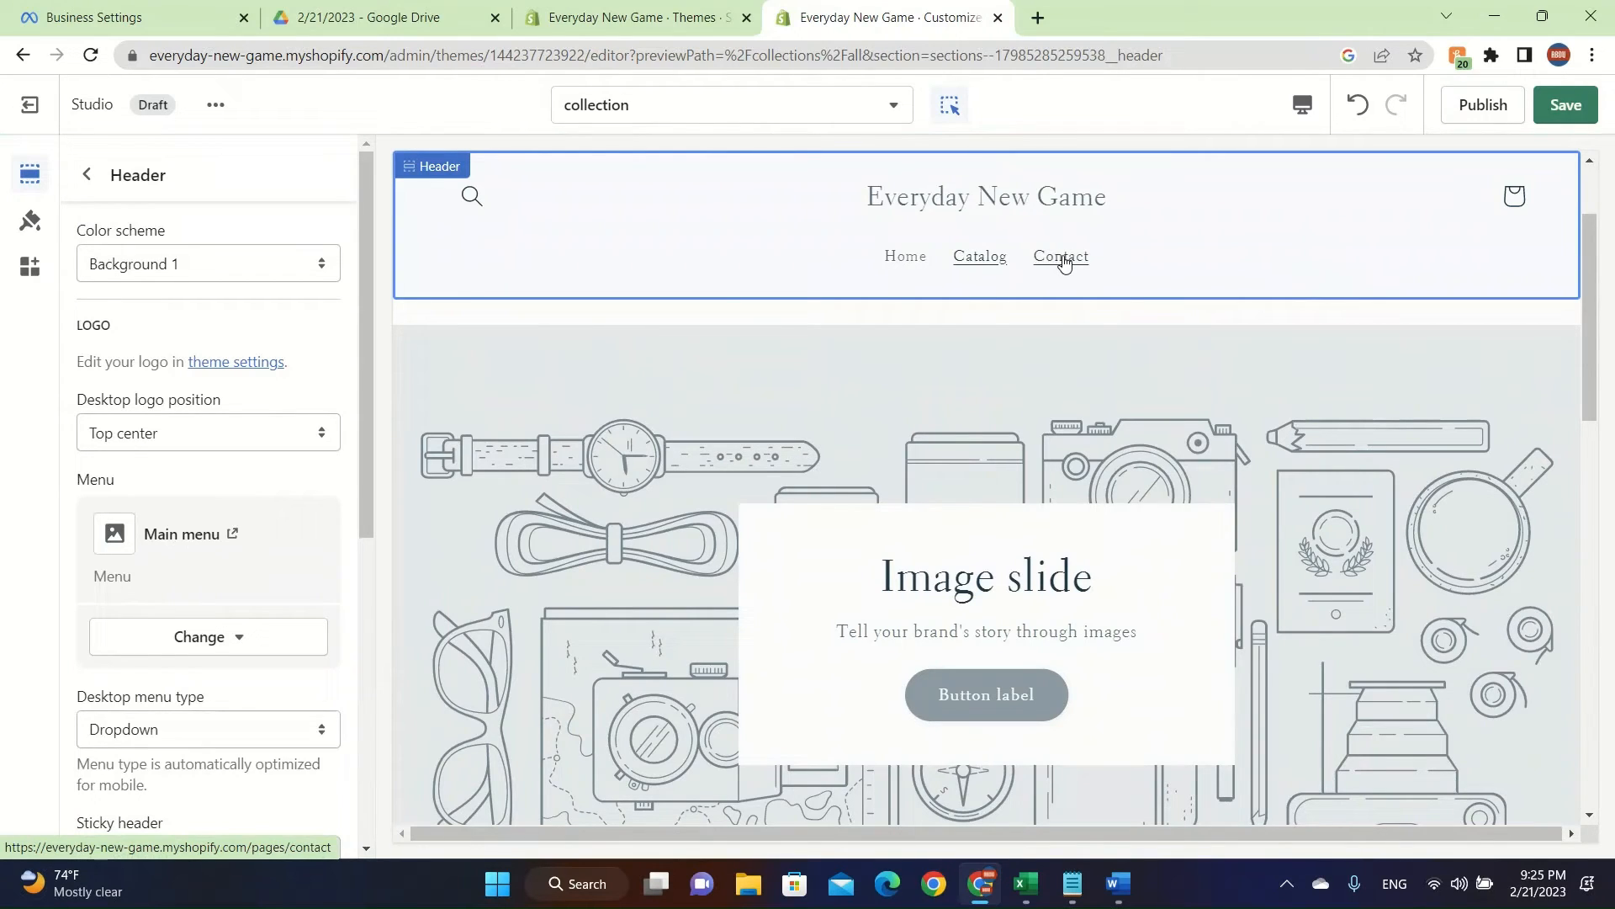
{"action": "mouse_move", "coordinate": [1082, 257]}
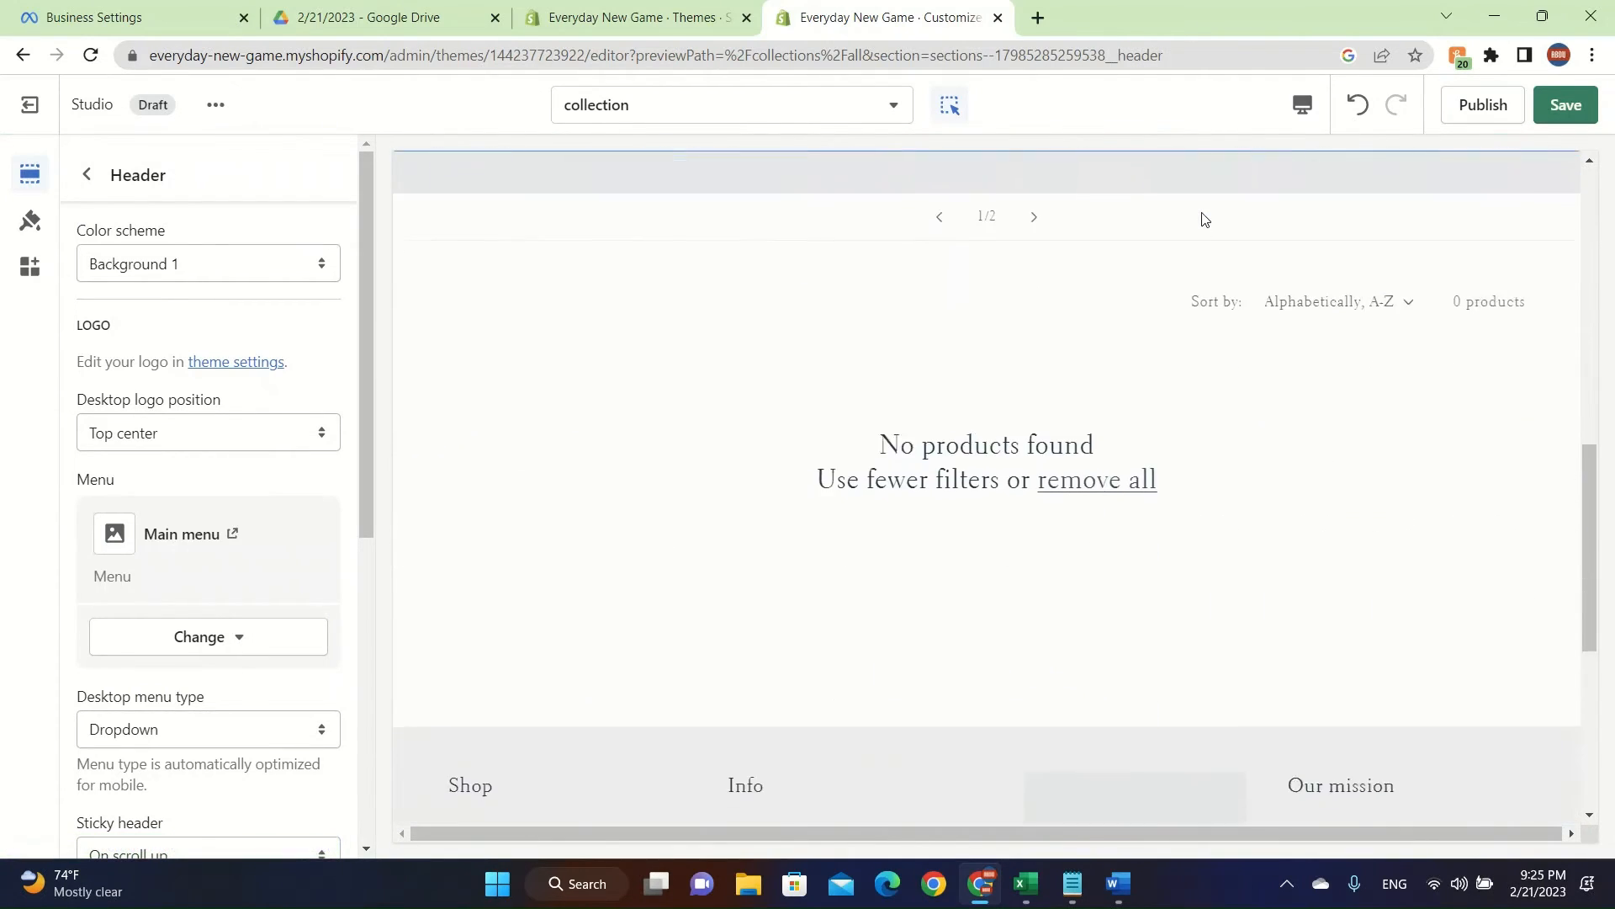
{"action": "scroll", "scroll_direction": "down", "scroll_amount": 3}
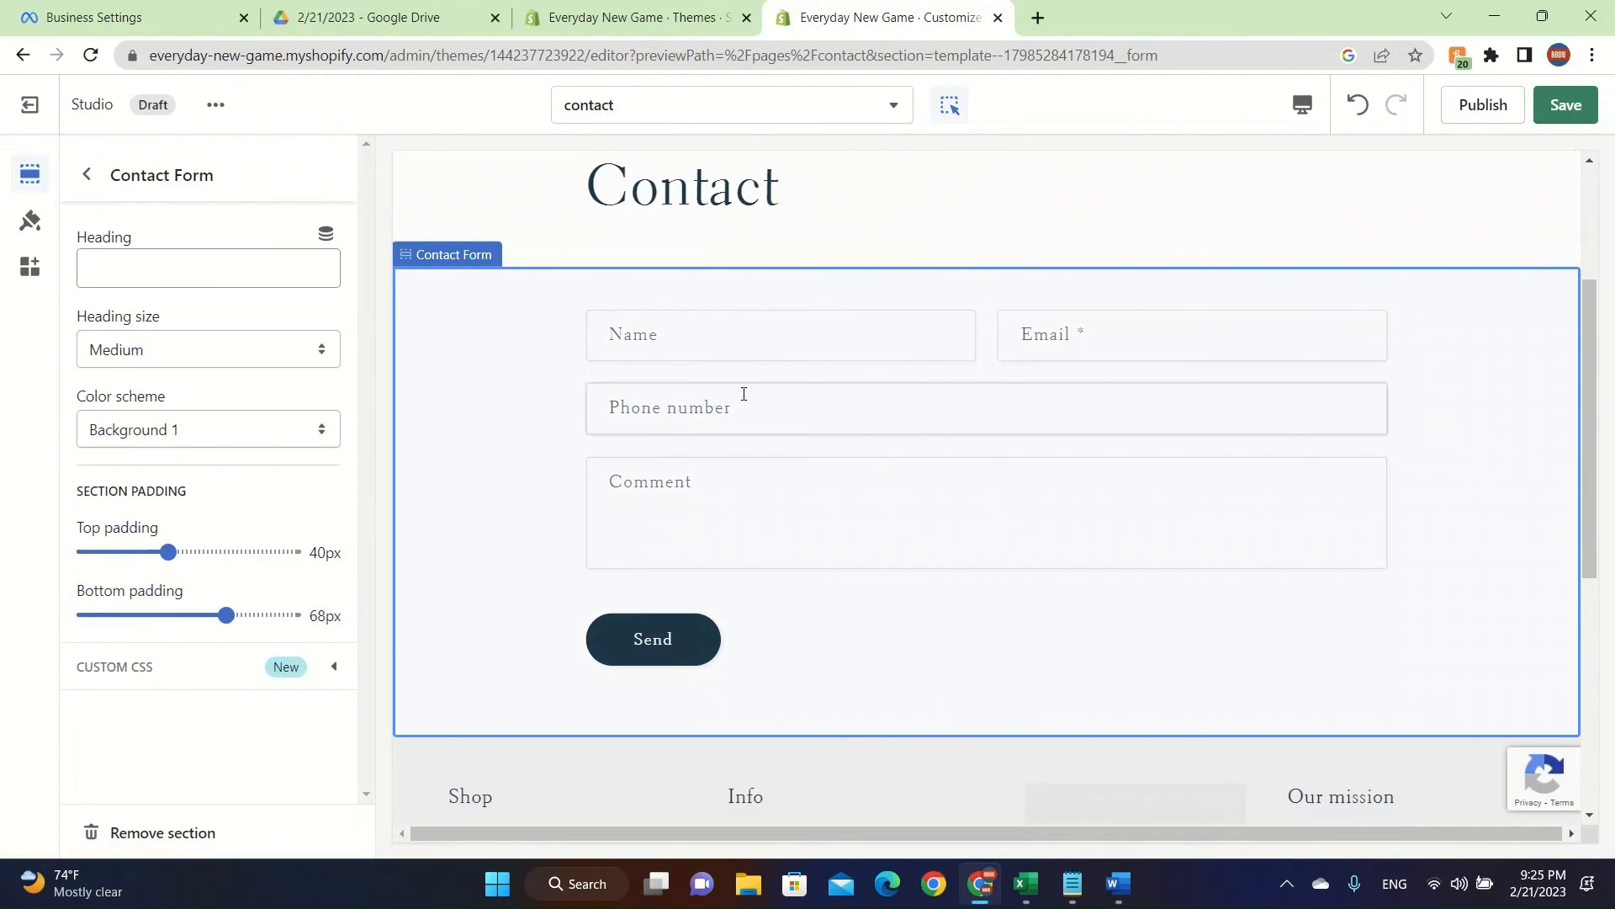
Step: Select the header in the preview, then go back to the contact page's section list
{"action": "scroll", "scroll_direction": "up", "scroll_amount": 3}
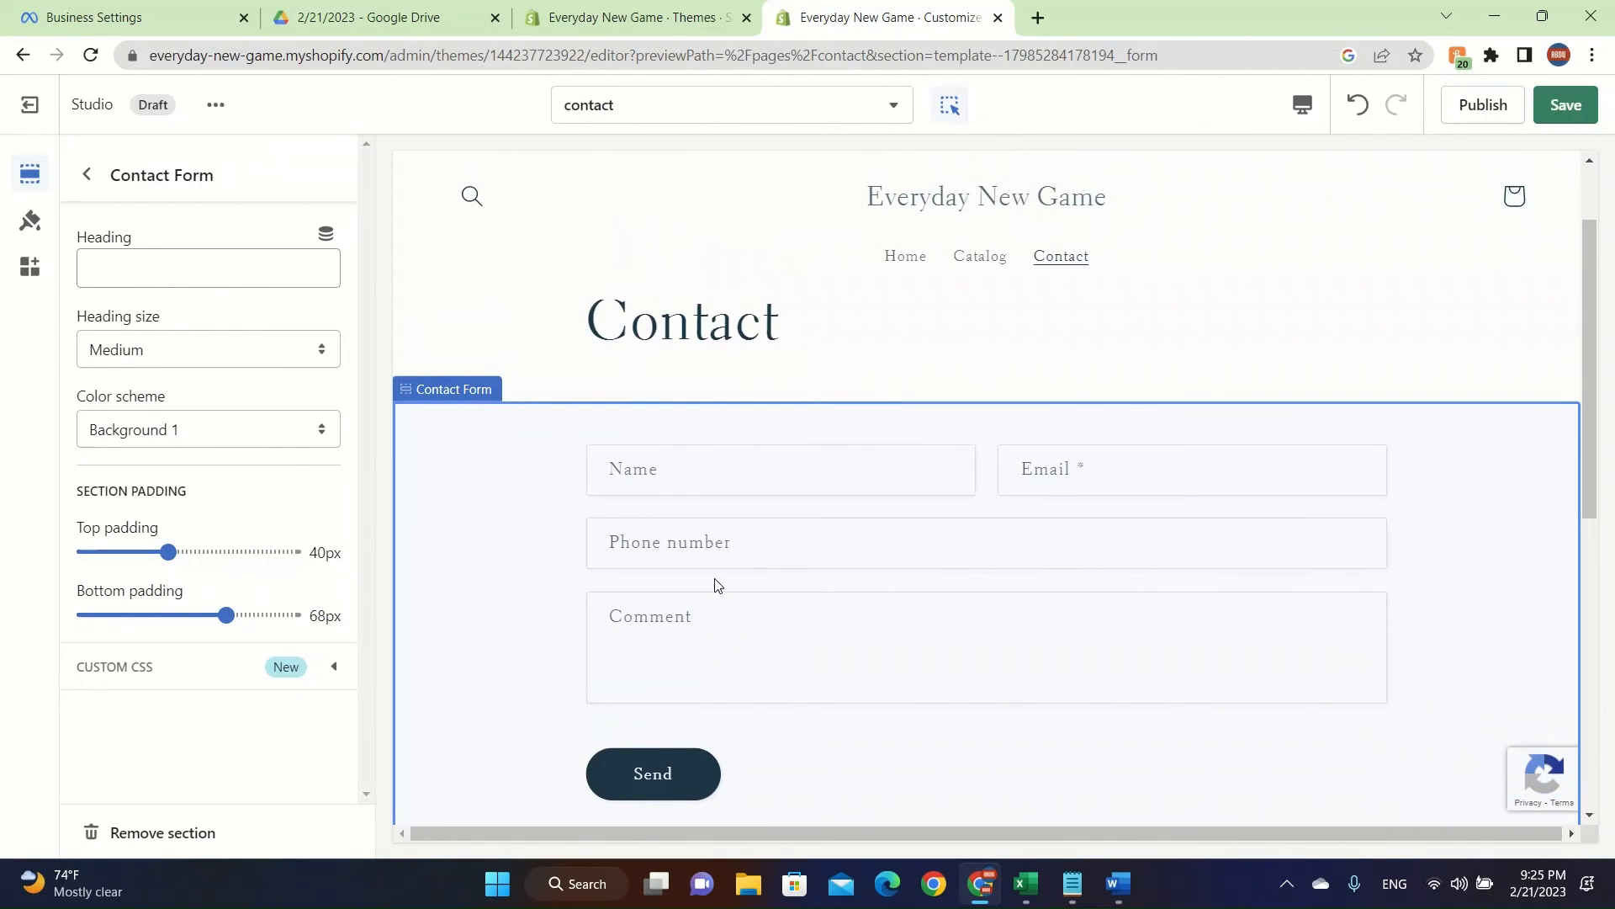
{"action": "mouse_move", "coordinate": [850, 440]}
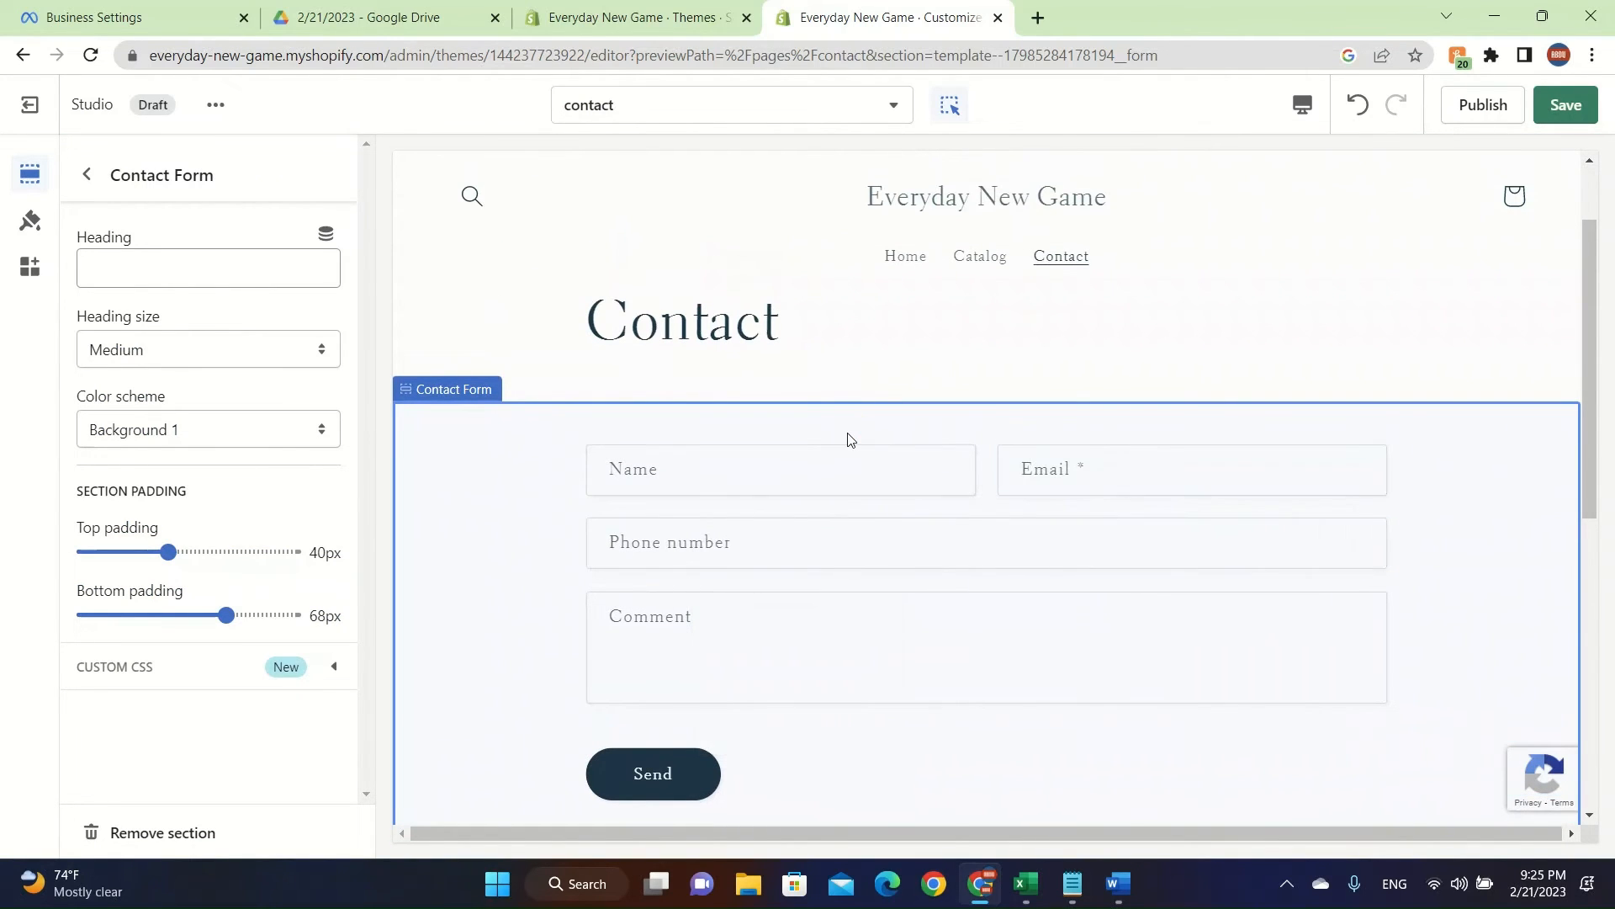
{"action": "scroll", "scroll_direction": "up", "scroll_amount": 3}
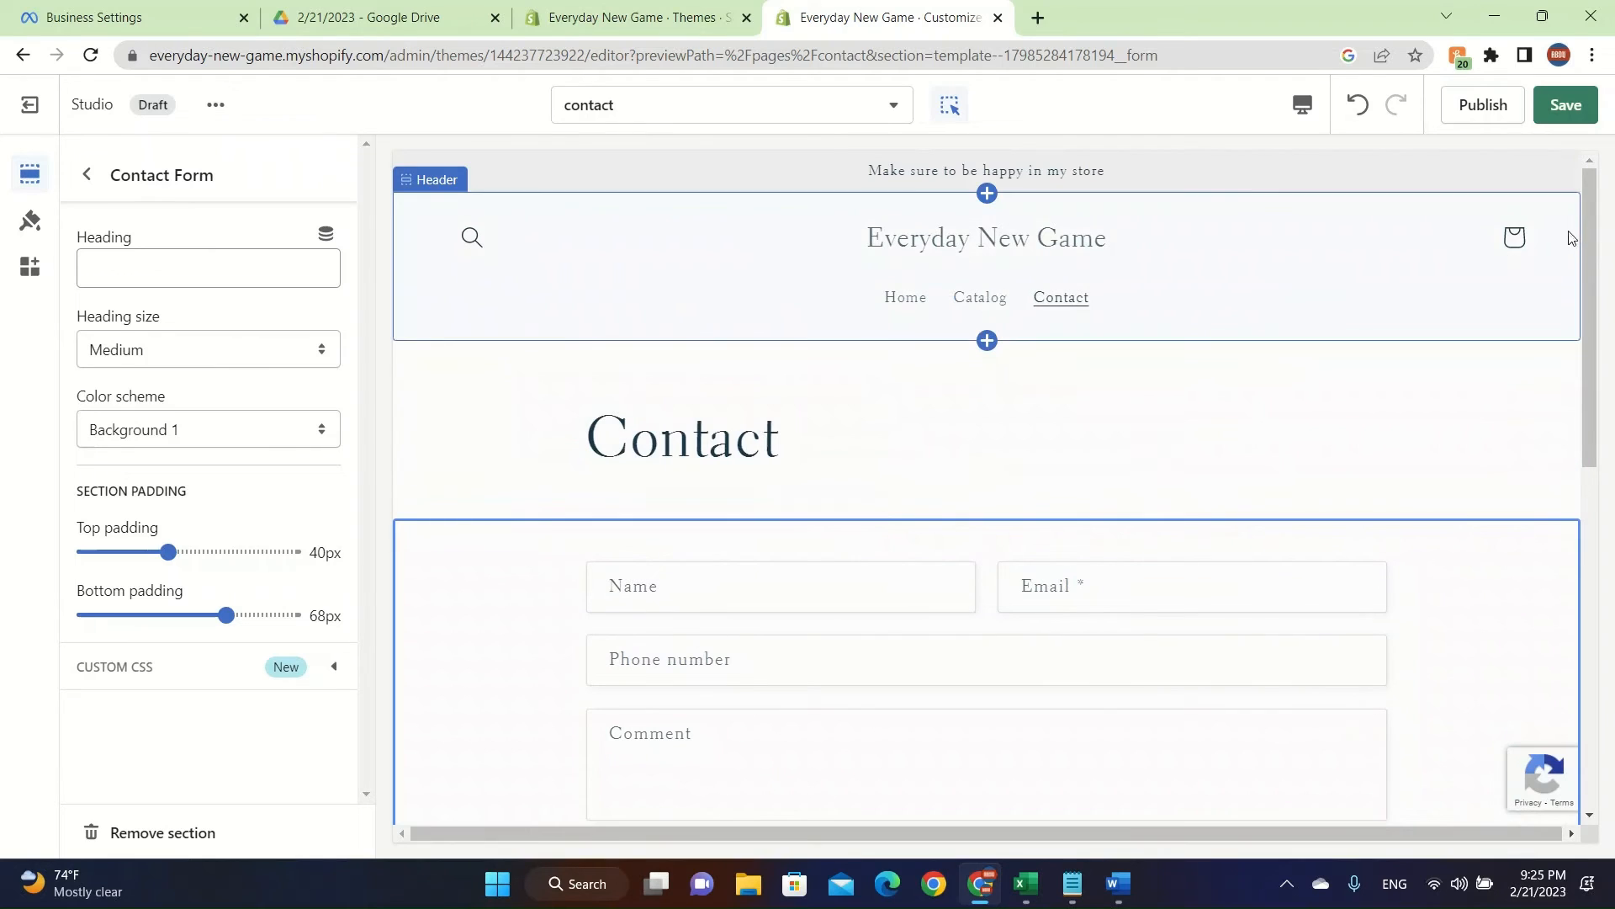
{"action": "mouse_move", "coordinate": [1303, 275]}
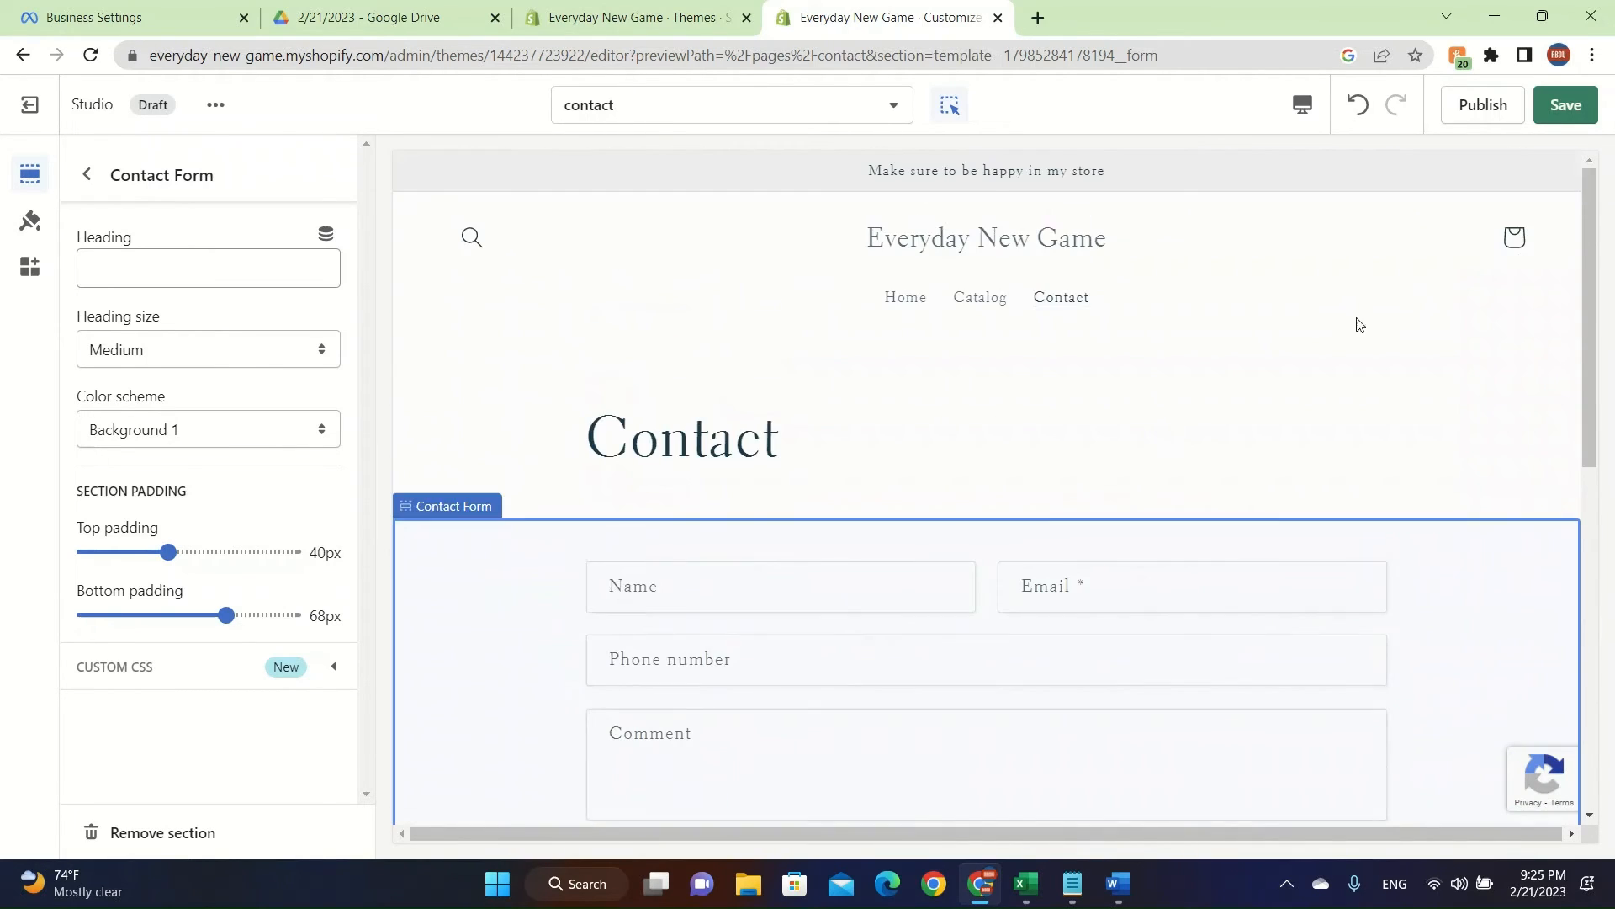
{"action": "left_click", "coordinate": [985, 262]}
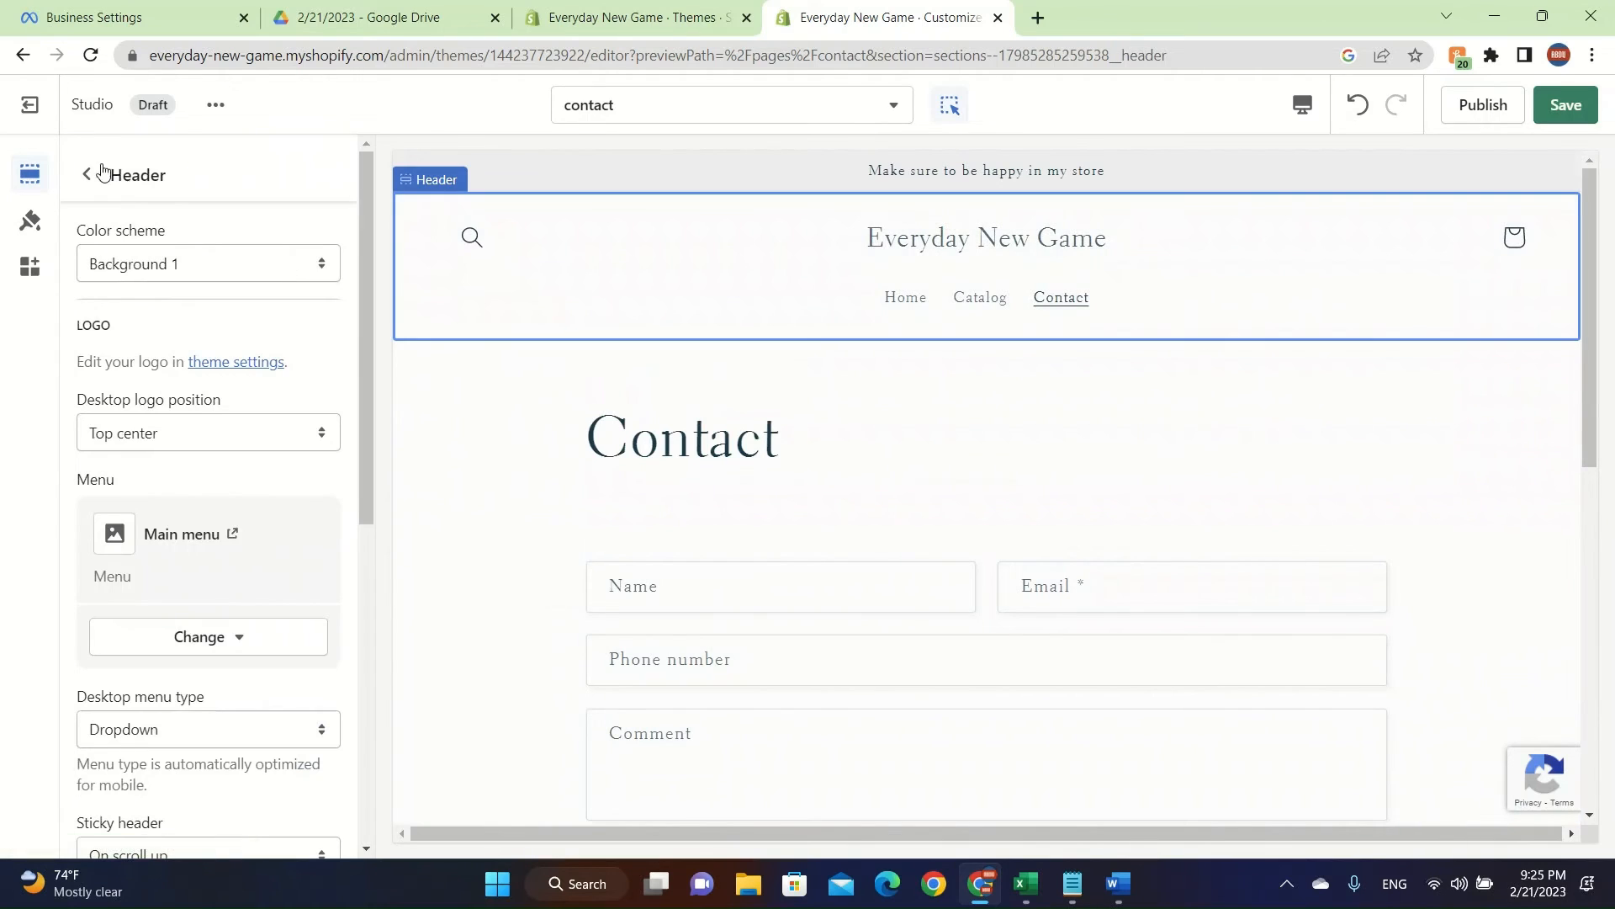
{"action": "left_click", "coordinate": [85, 175]}
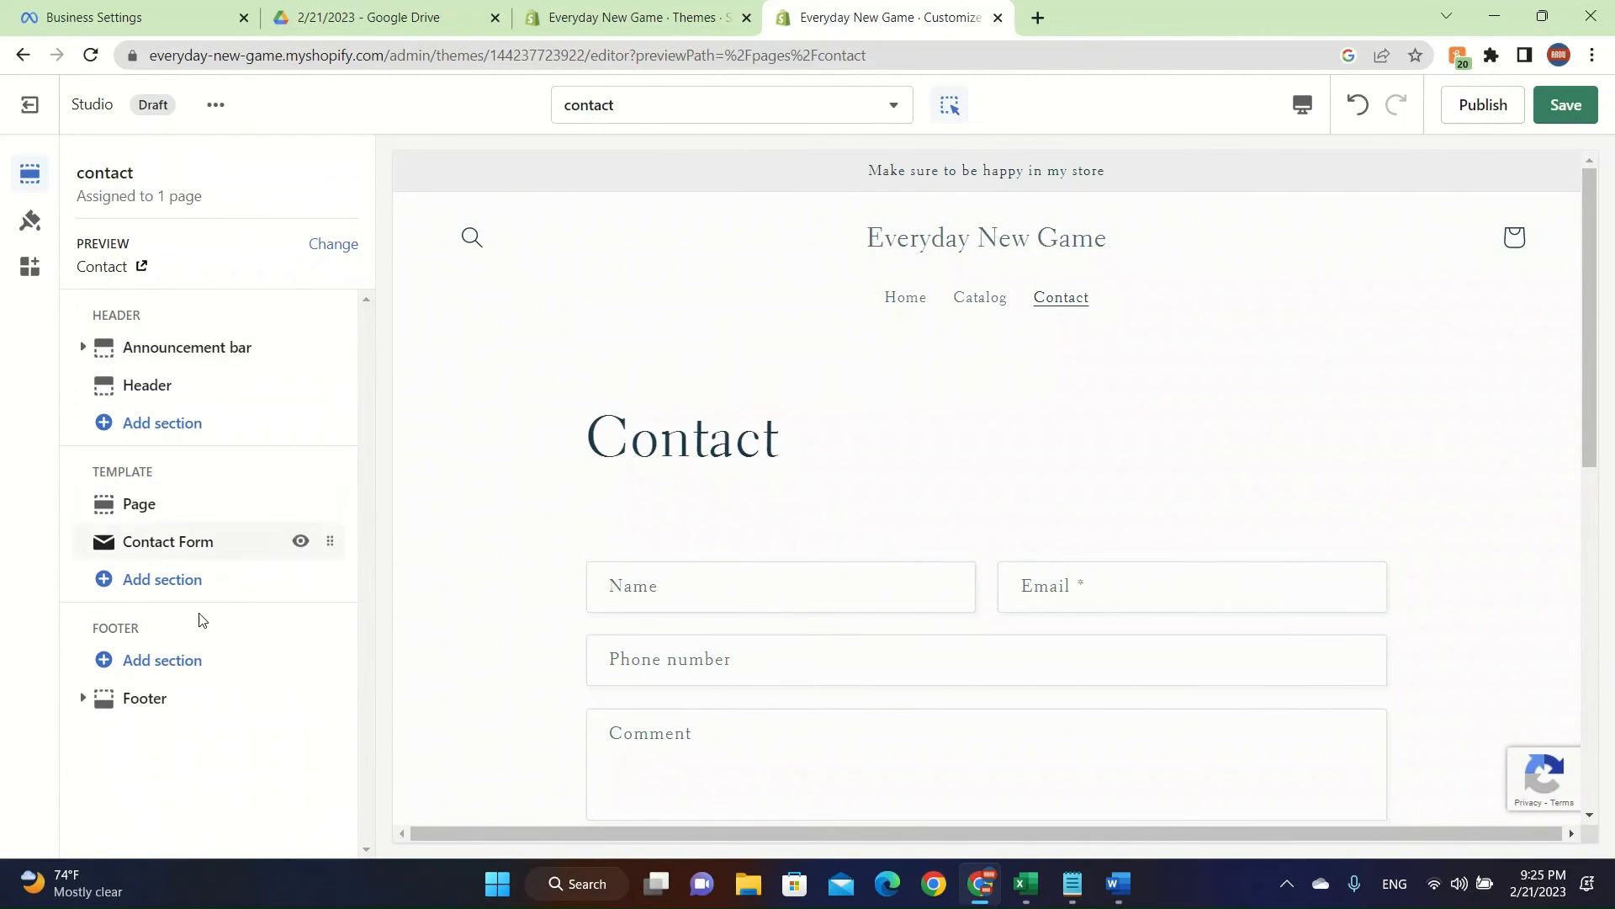
Step: Rename the footer's Shop menu column heading to 'SHopify Theme' and return to Footer settings
{"action": "left_click", "coordinate": [144, 698]}
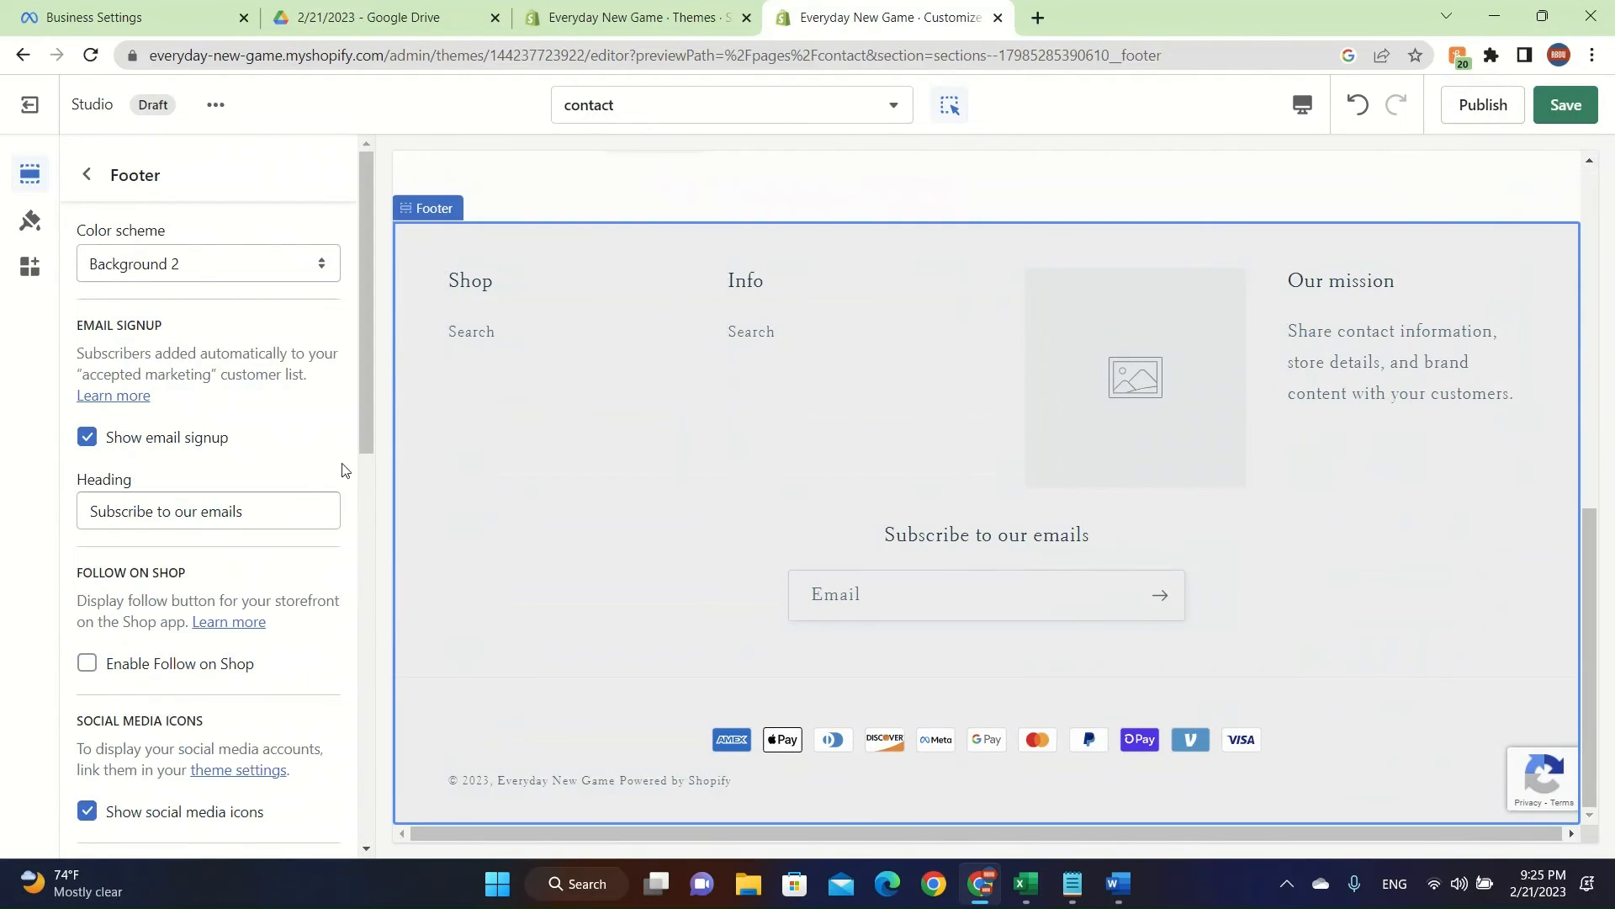
{"action": "mouse_move", "coordinate": [1134, 377]}
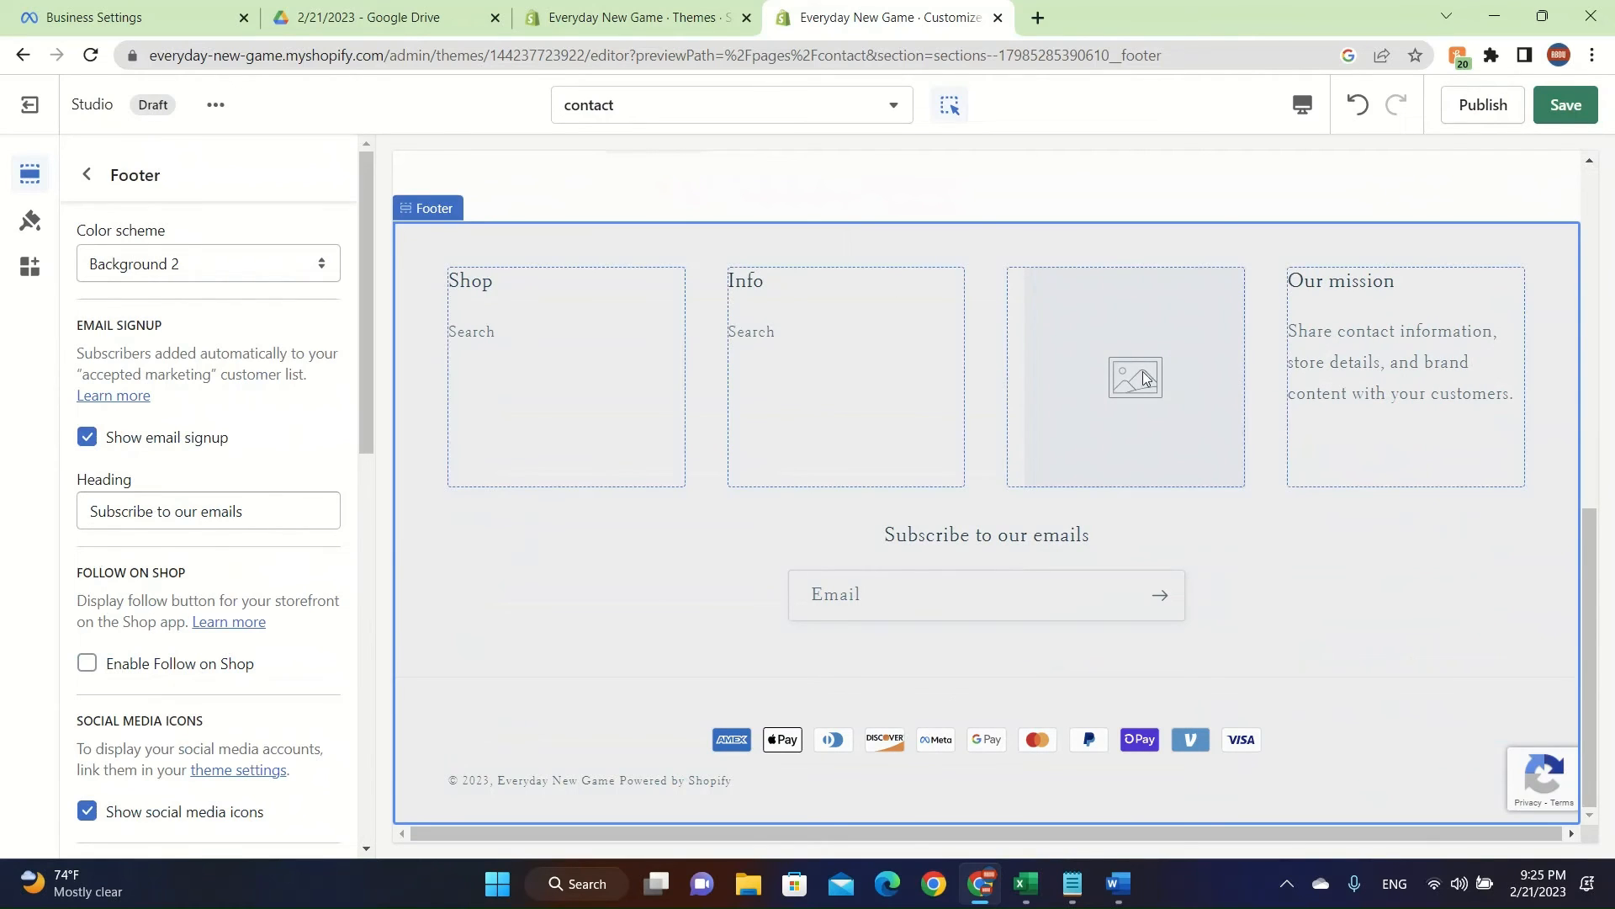
{"action": "left_click", "coordinate": [1126, 376]}
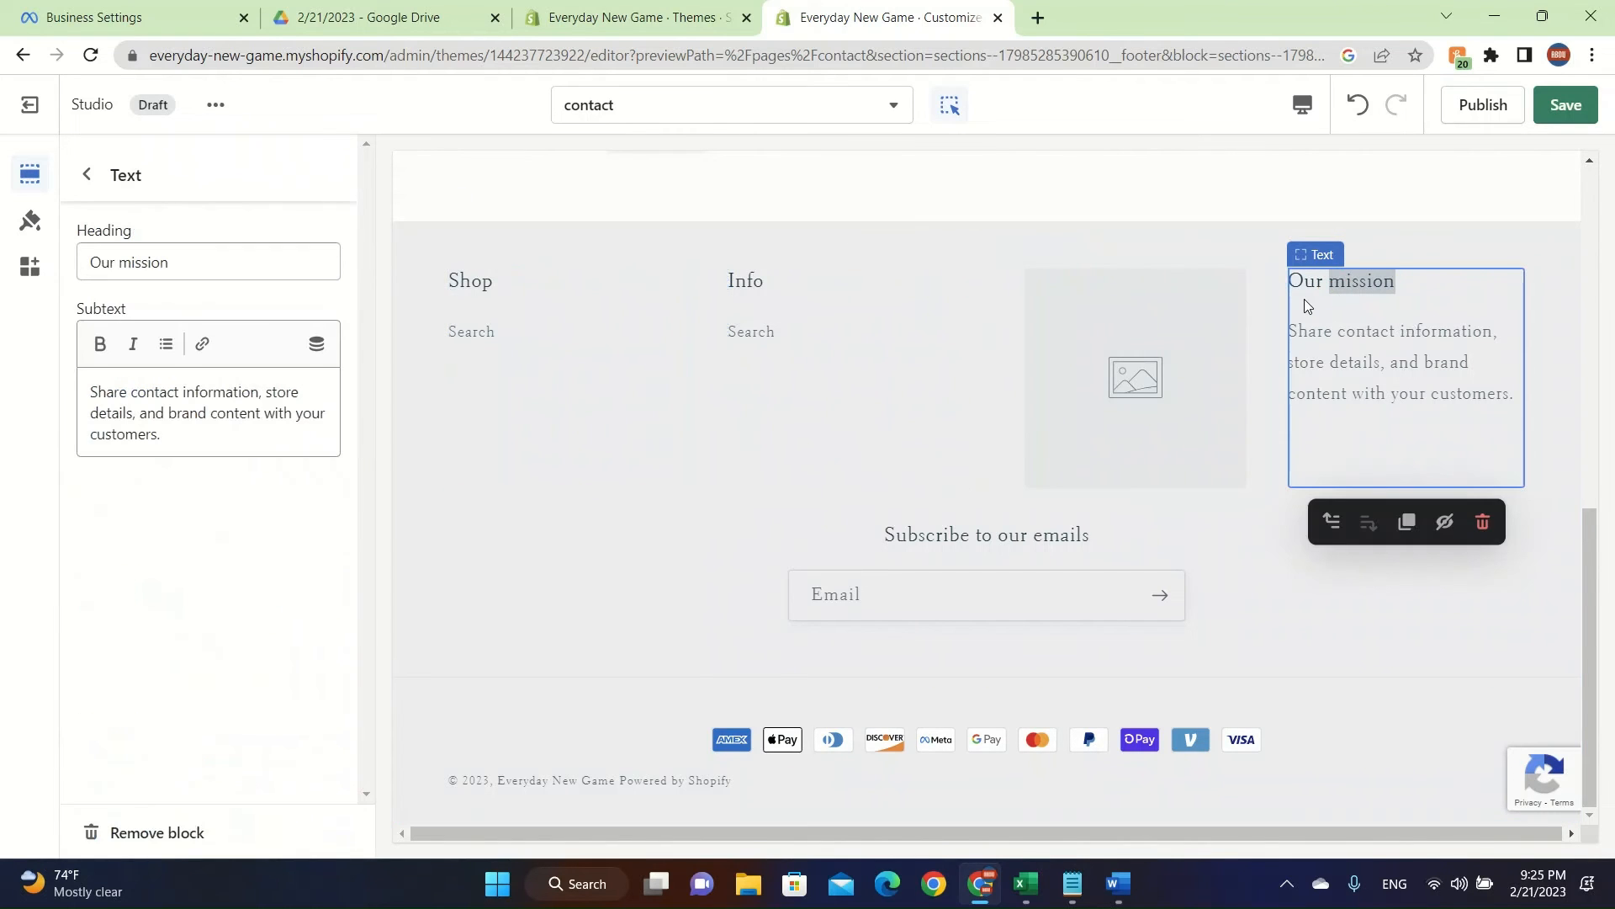
{"action": "left_click", "coordinate": [567, 376]}
{"action": "type", "text": "S"}
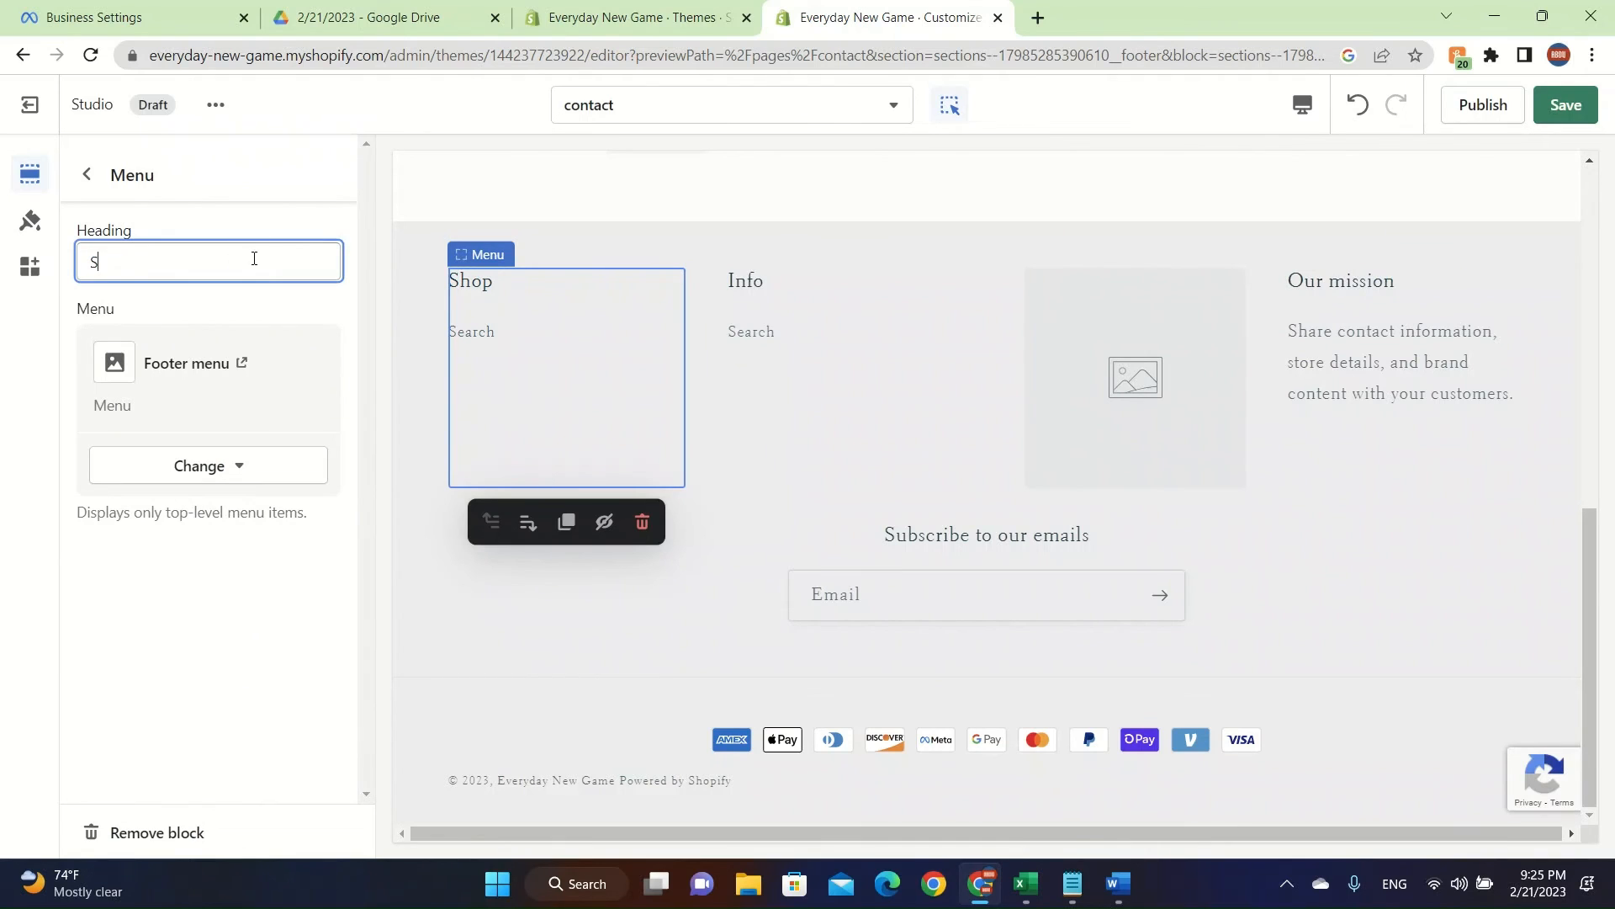
{"action": "type", "text": "Hopify Theme"}
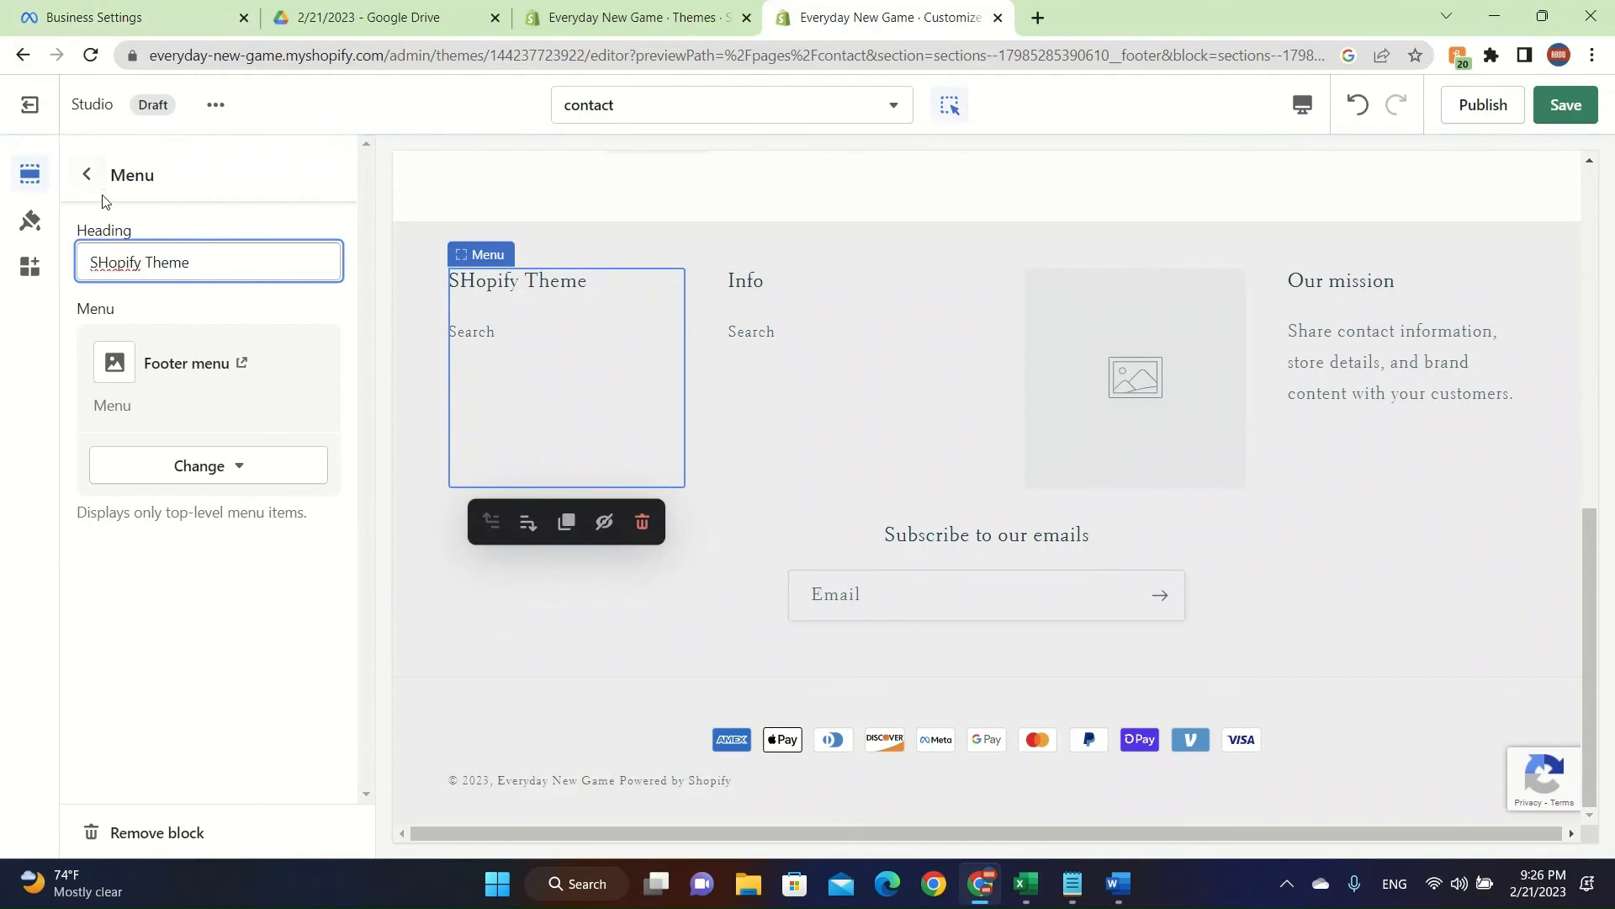
{"action": "left_click", "coordinate": [87, 173]}
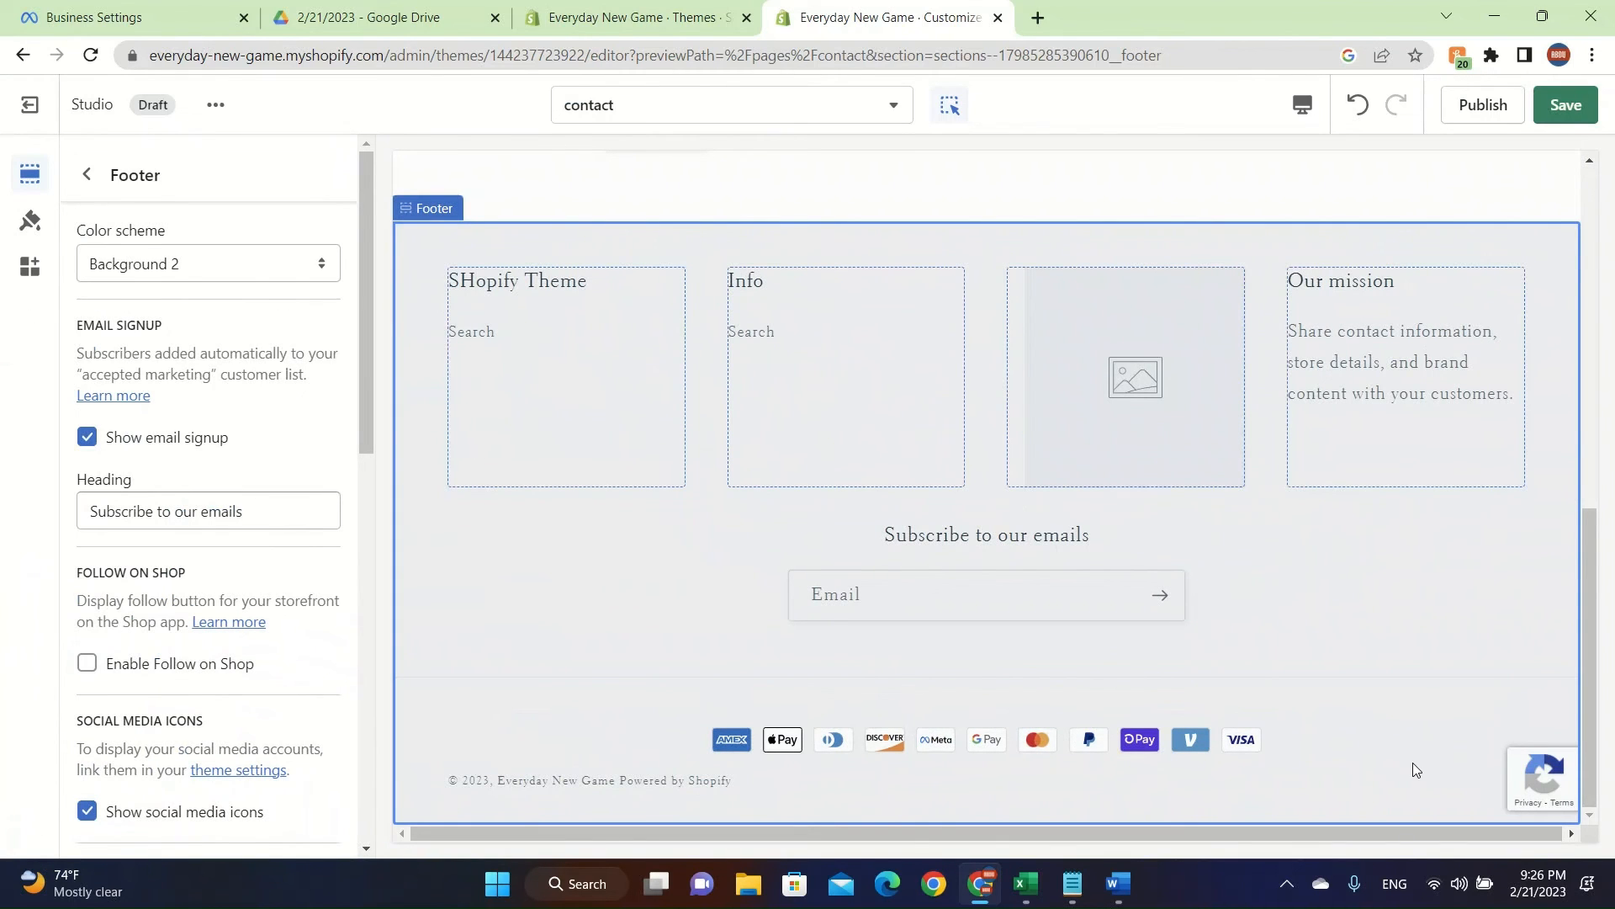
{"action": "mouse_move", "coordinate": [1405, 768]}
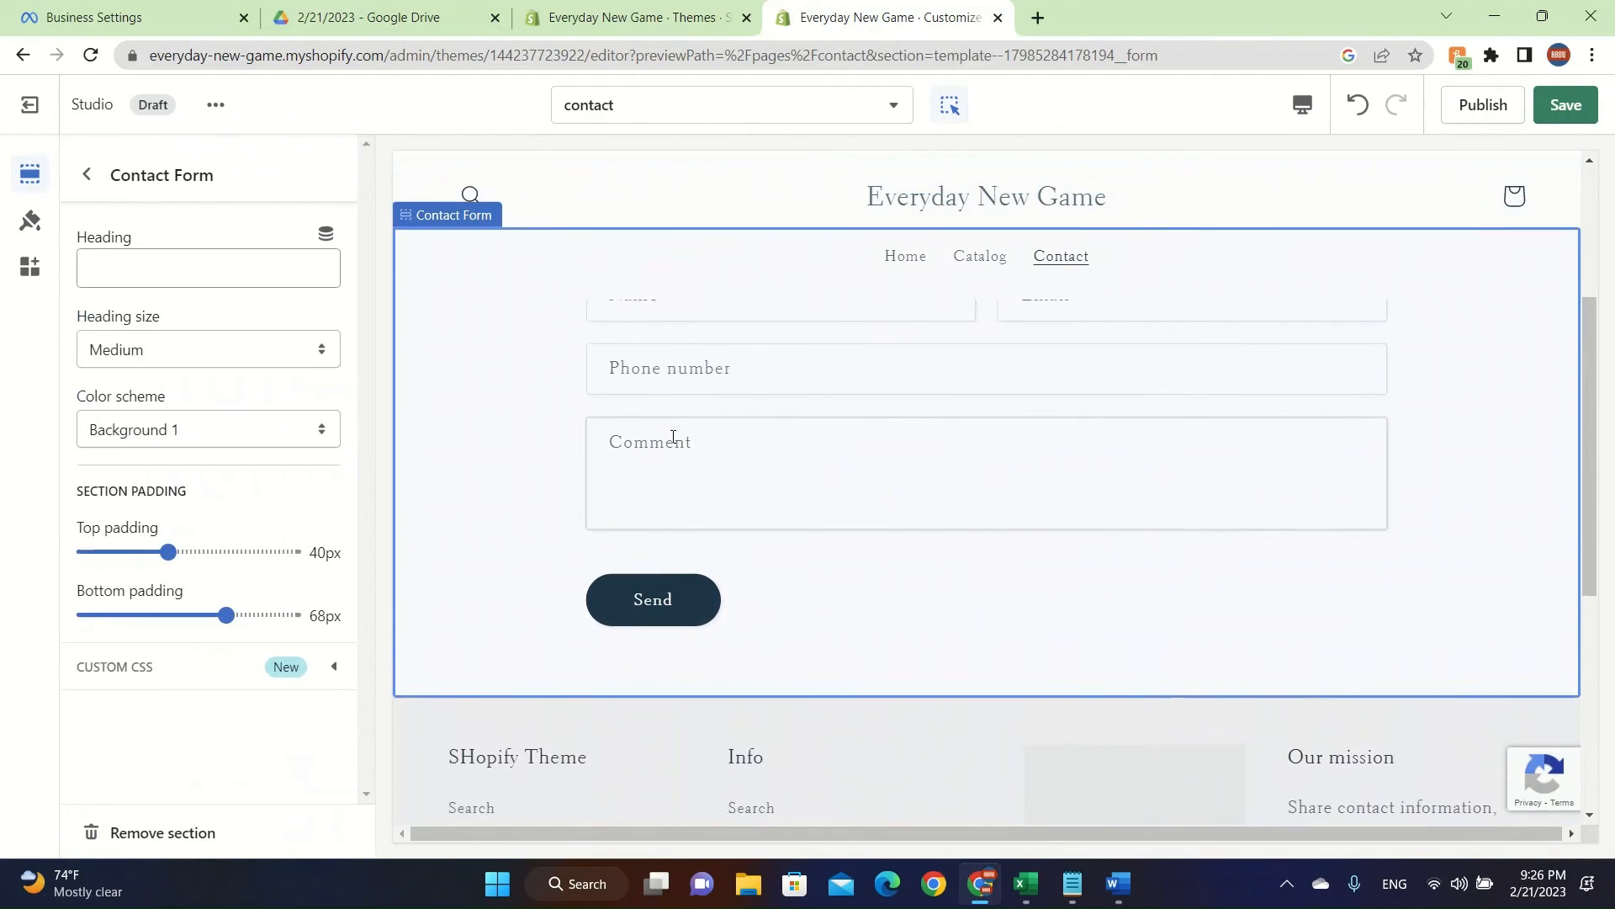
{"action": "scroll", "scroll_direction": "down", "scroll_amount": 3}
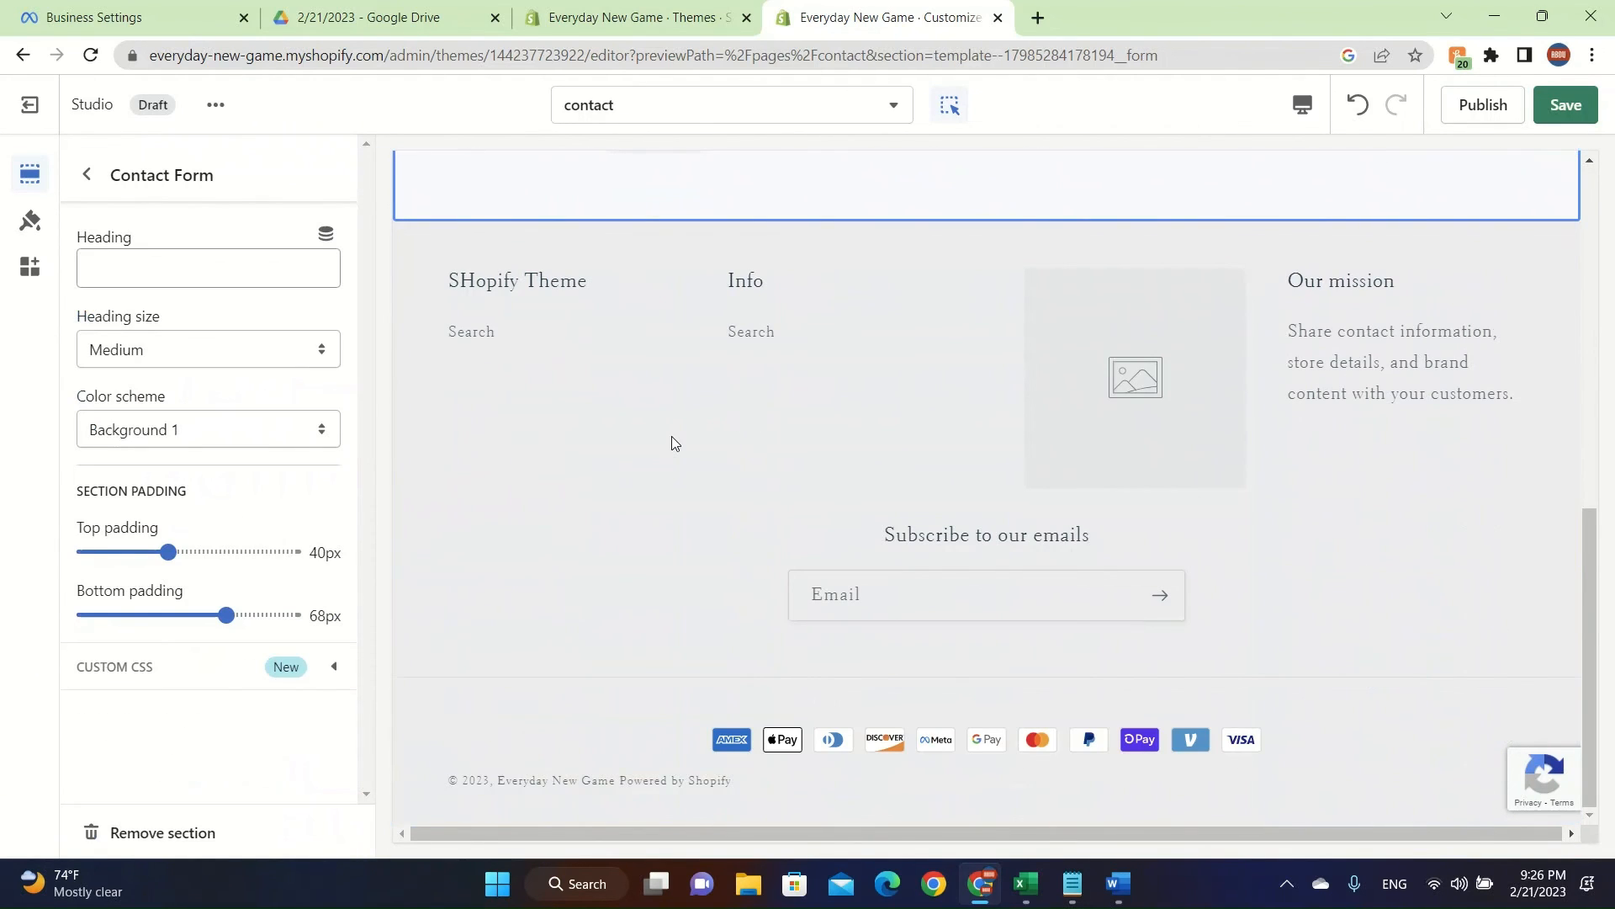
{"action": "scroll", "scroll_direction": "up", "scroll_amount": 3}
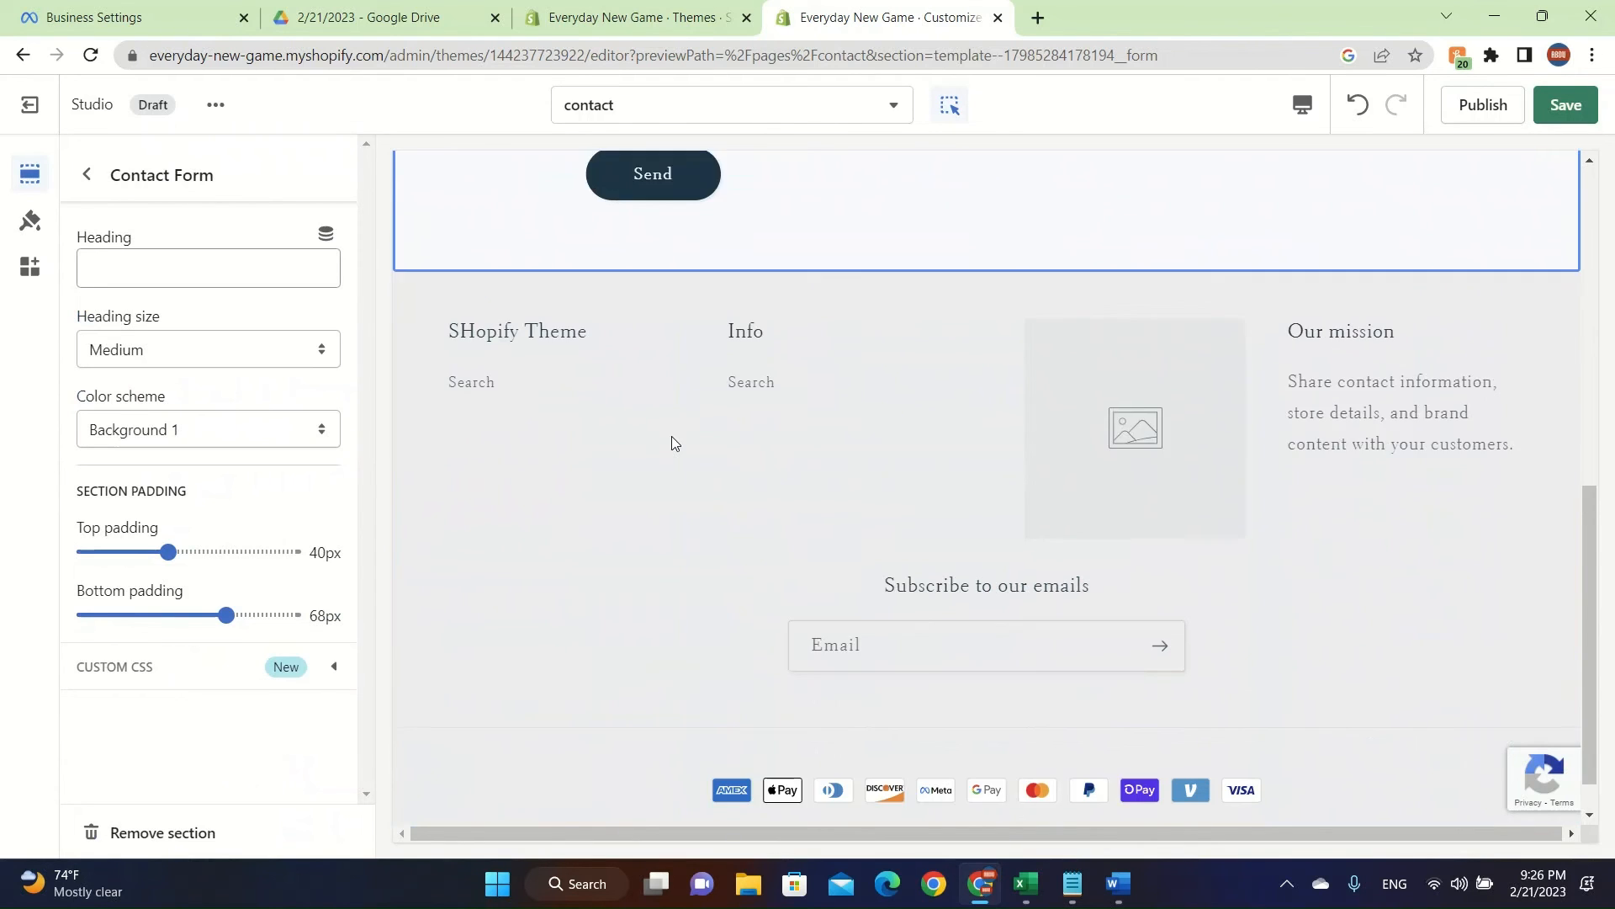
{"action": "scroll", "scroll_direction": "up", "scroll_amount": 3}
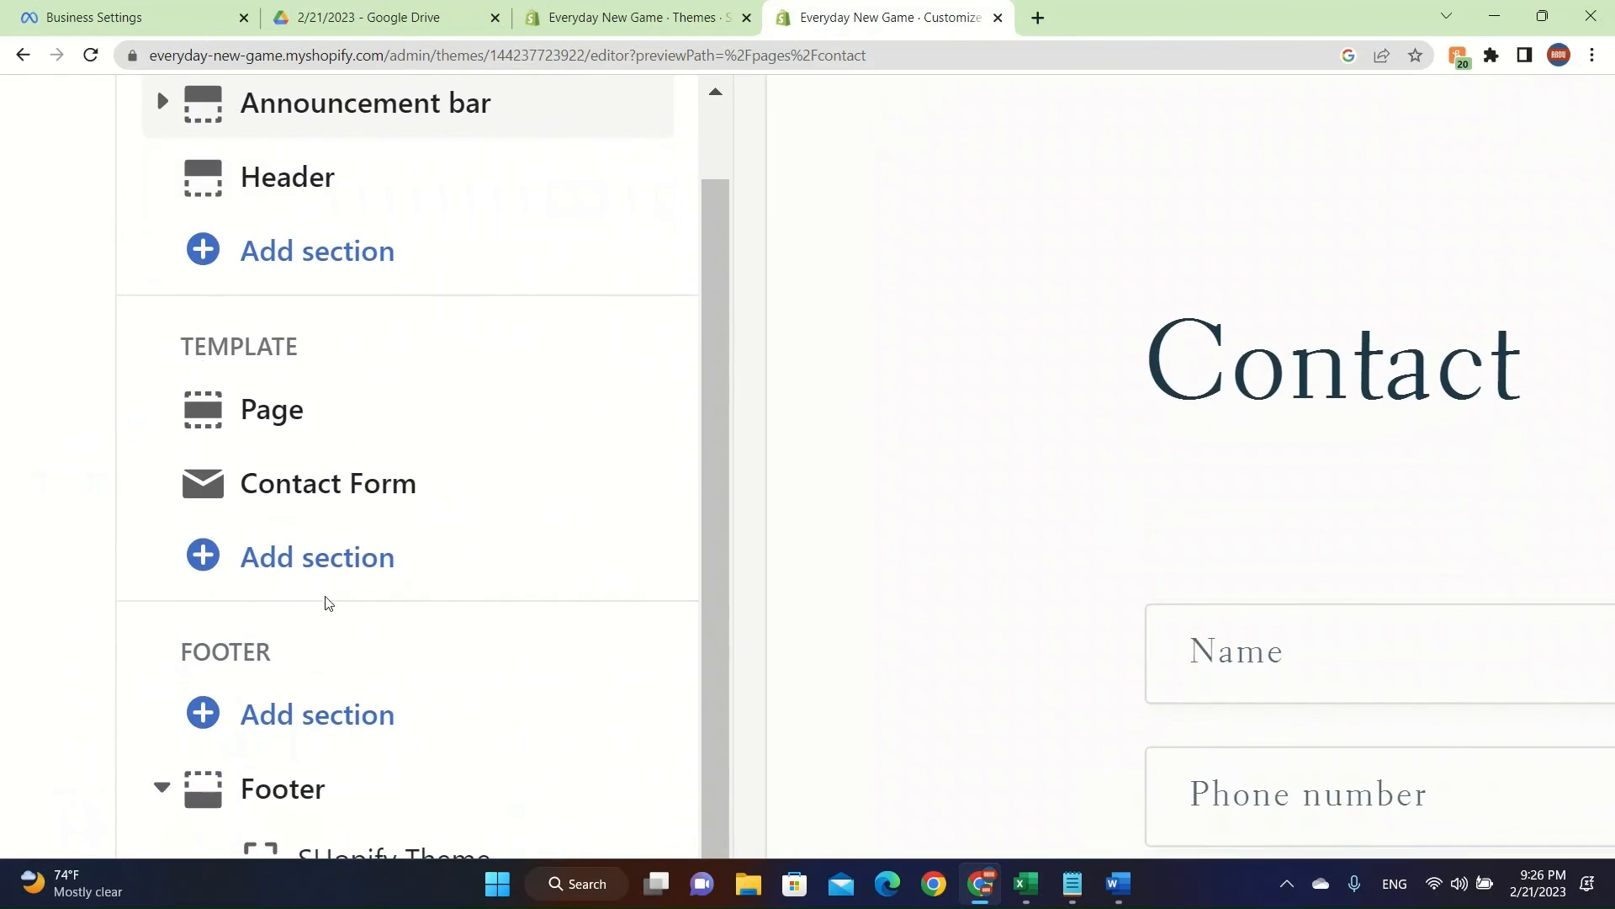
Step: Add an Email signup section ('Subscribe to our emails') above the contact page footer
{"action": "left_click", "coordinate": [845, 376]}
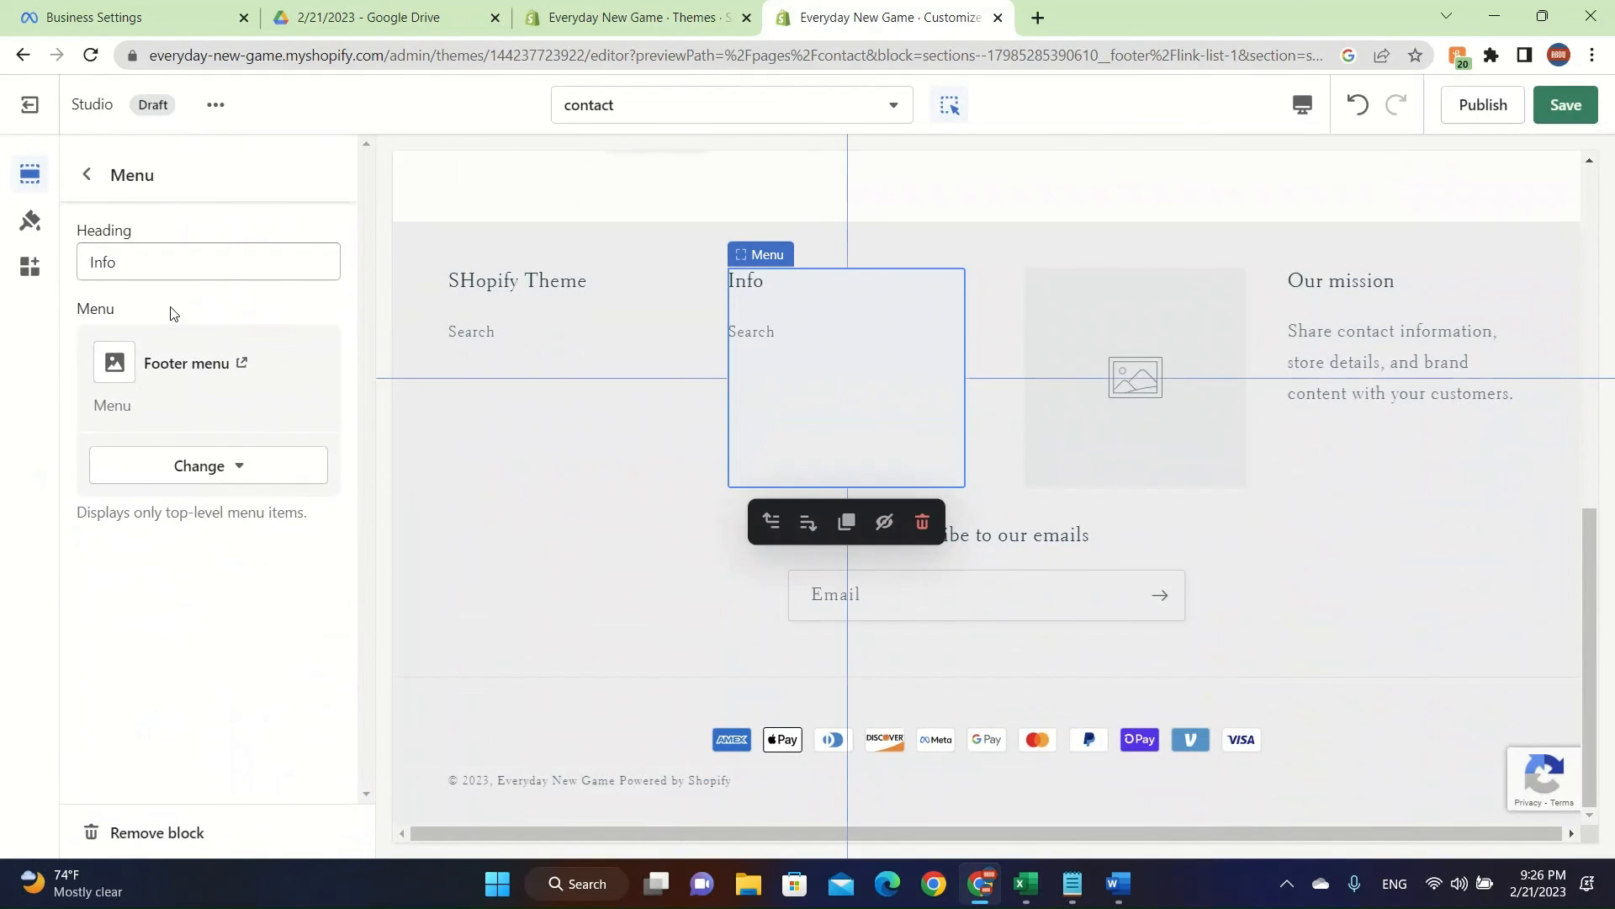
{"action": "left_click", "coordinate": [87, 173]}
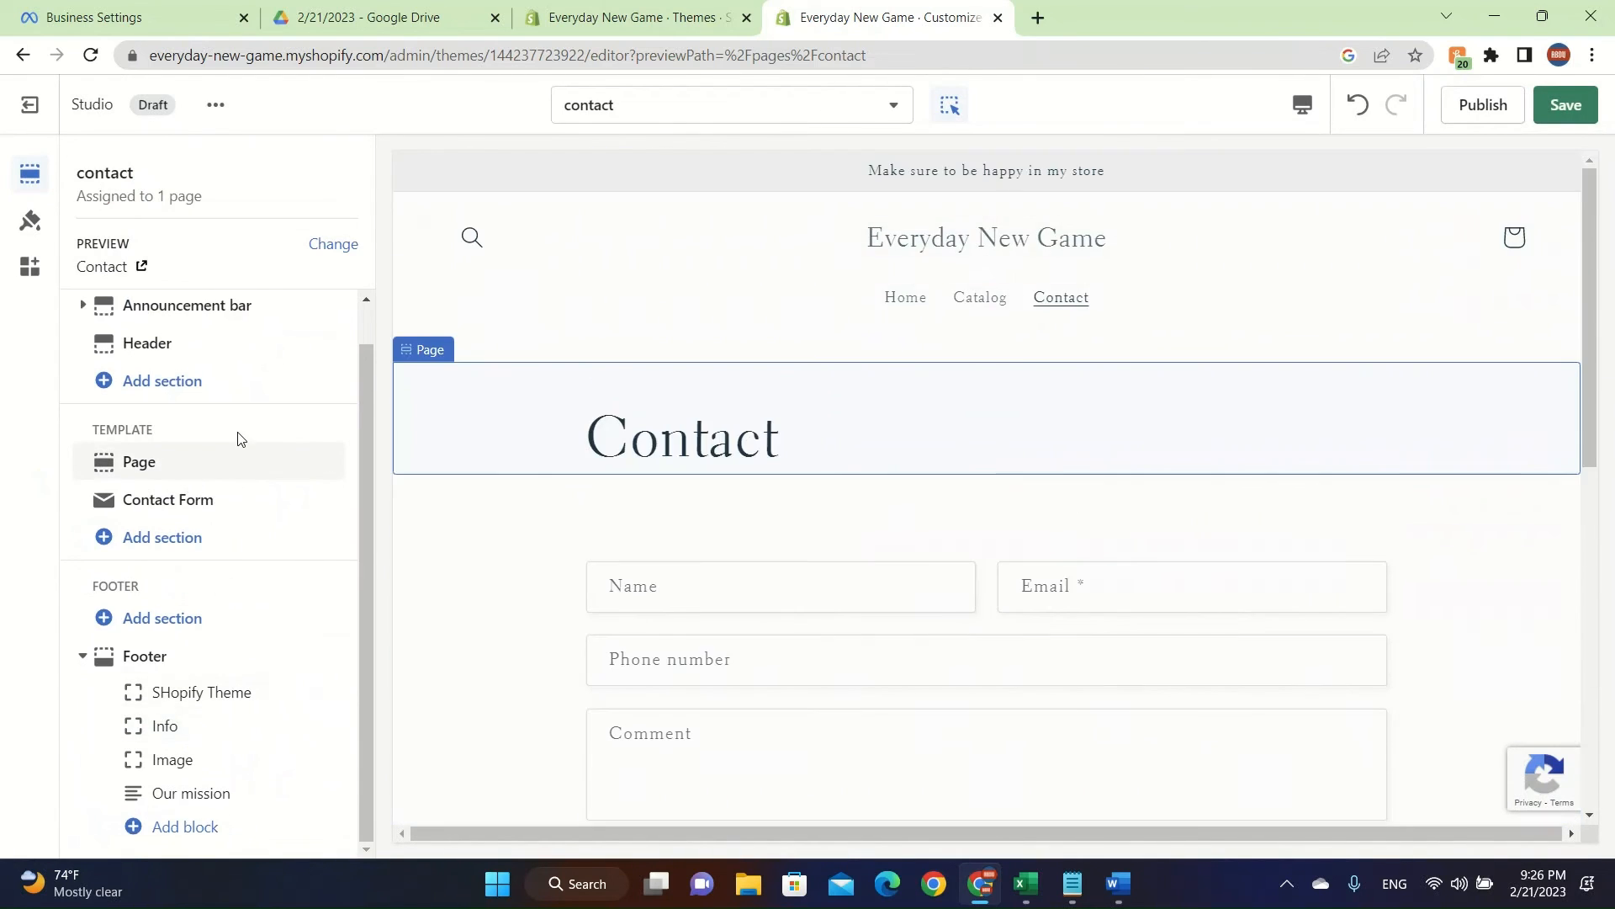
{"action": "left_click", "coordinate": [162, 616]}
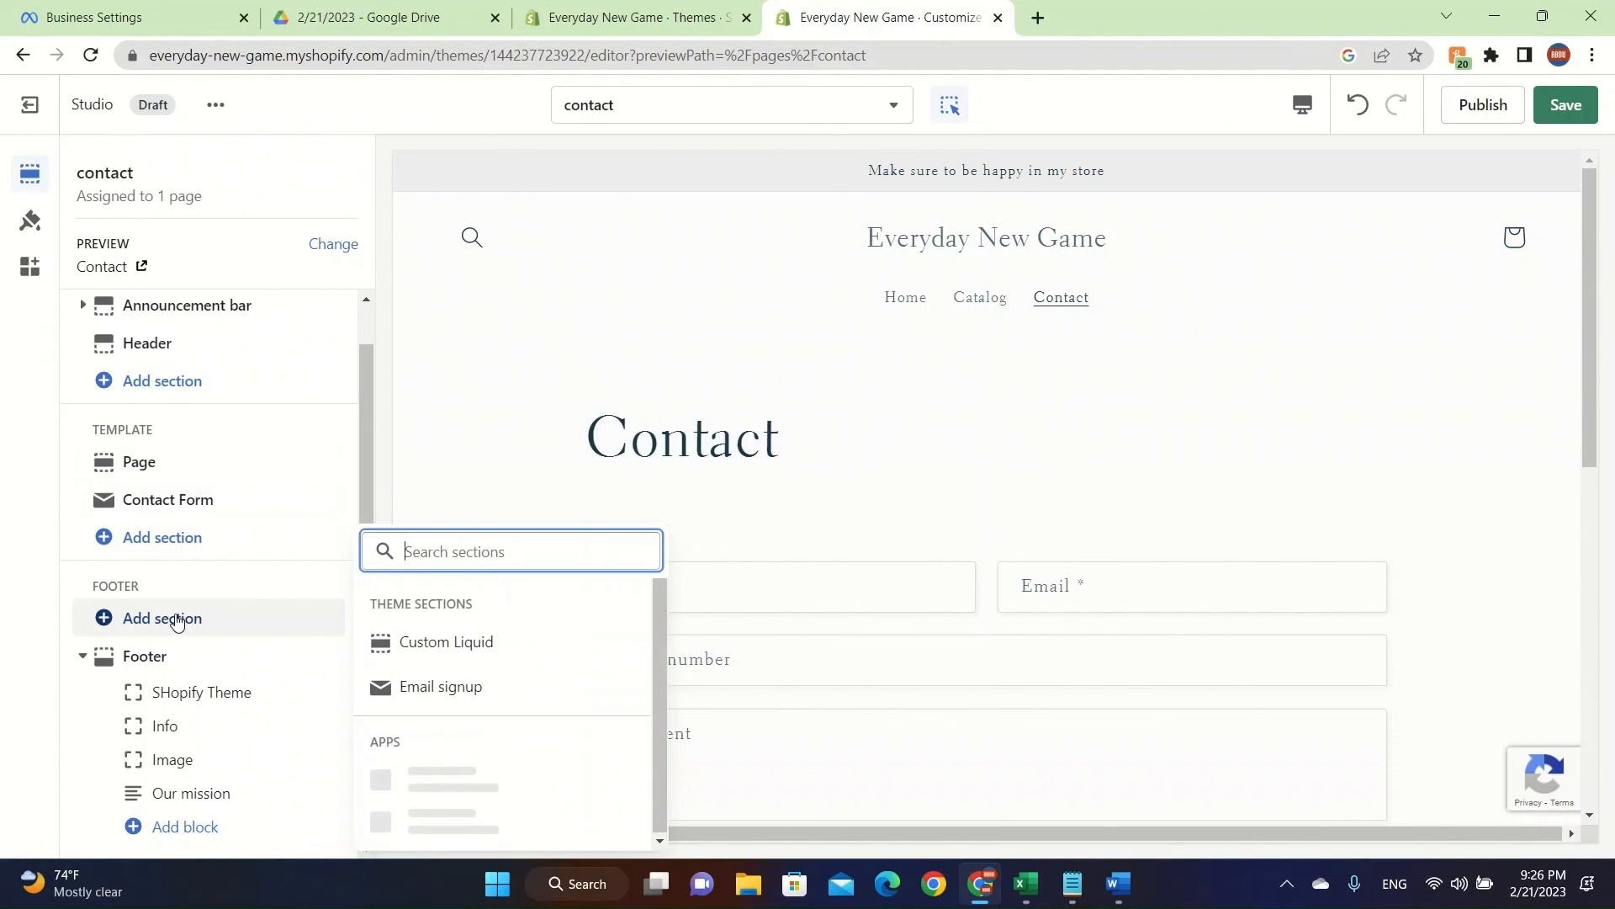
{"action": "left_click", "coordinate": [440, 687]}
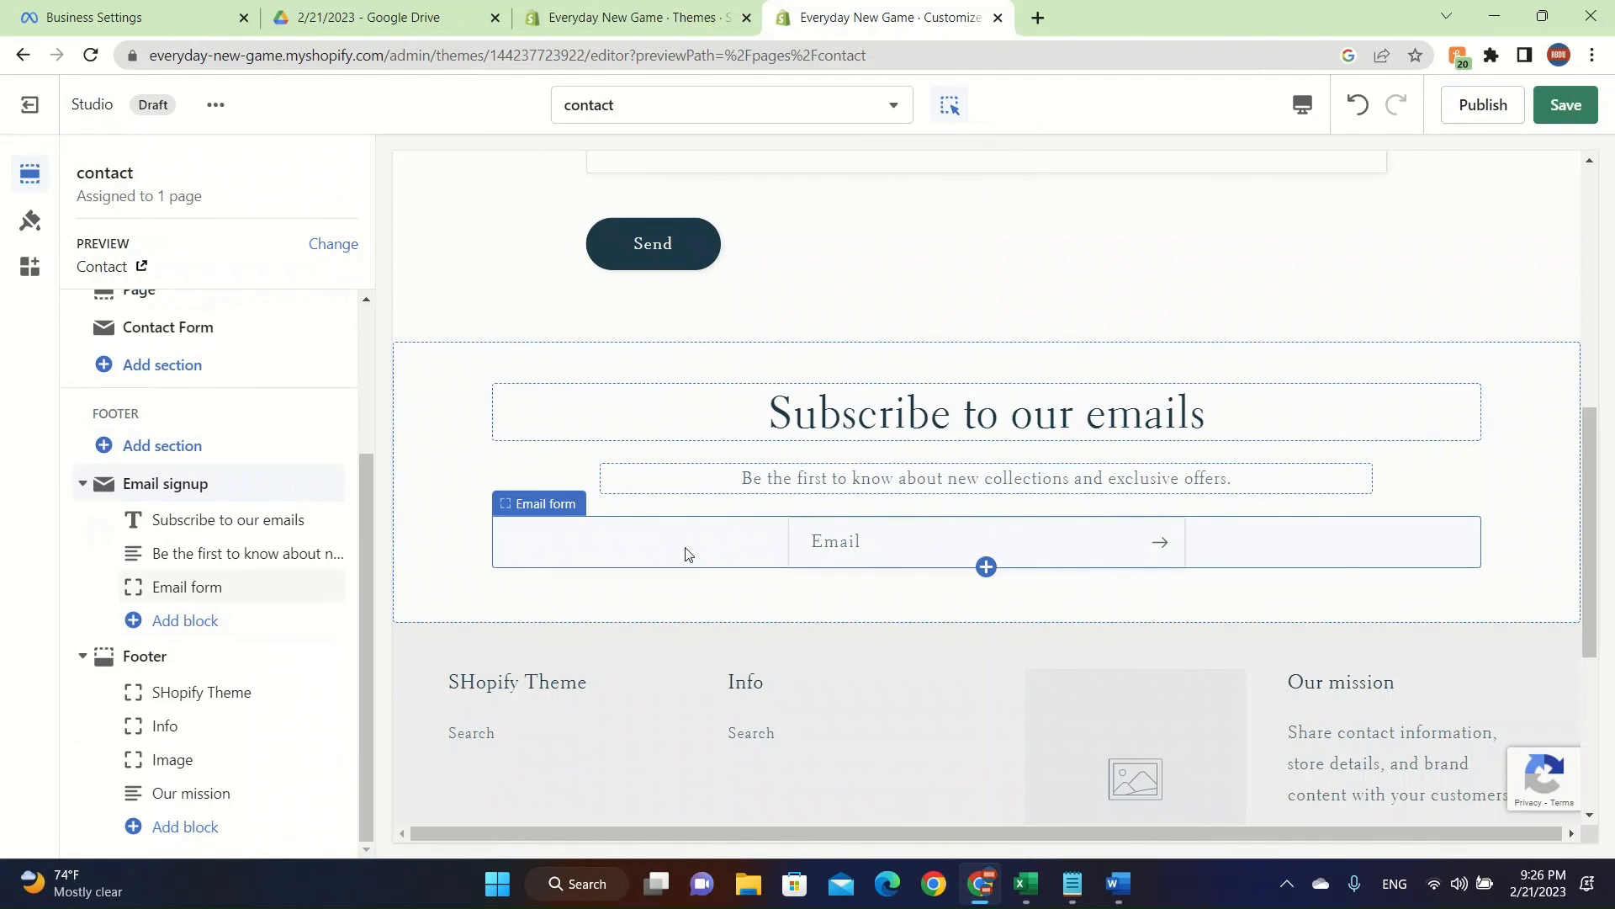
{"action": "scroll", "scroll_direction": "up", "scroll_amount": 3}
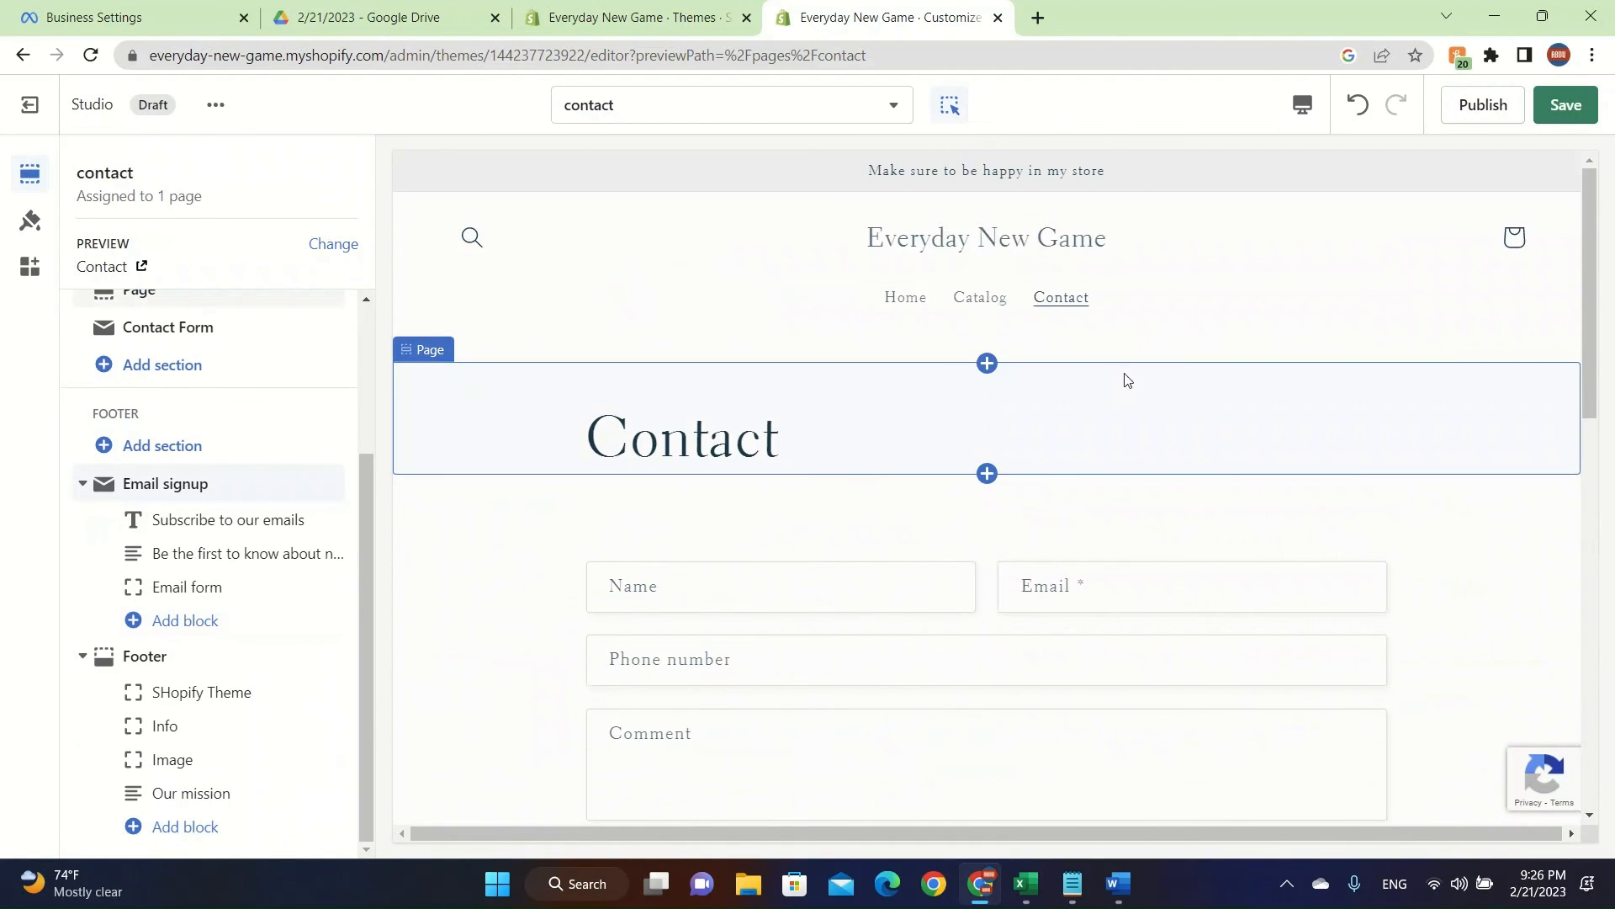
{"action": "scroll", "scroll_direction": "down", "scroll_amount": 3}
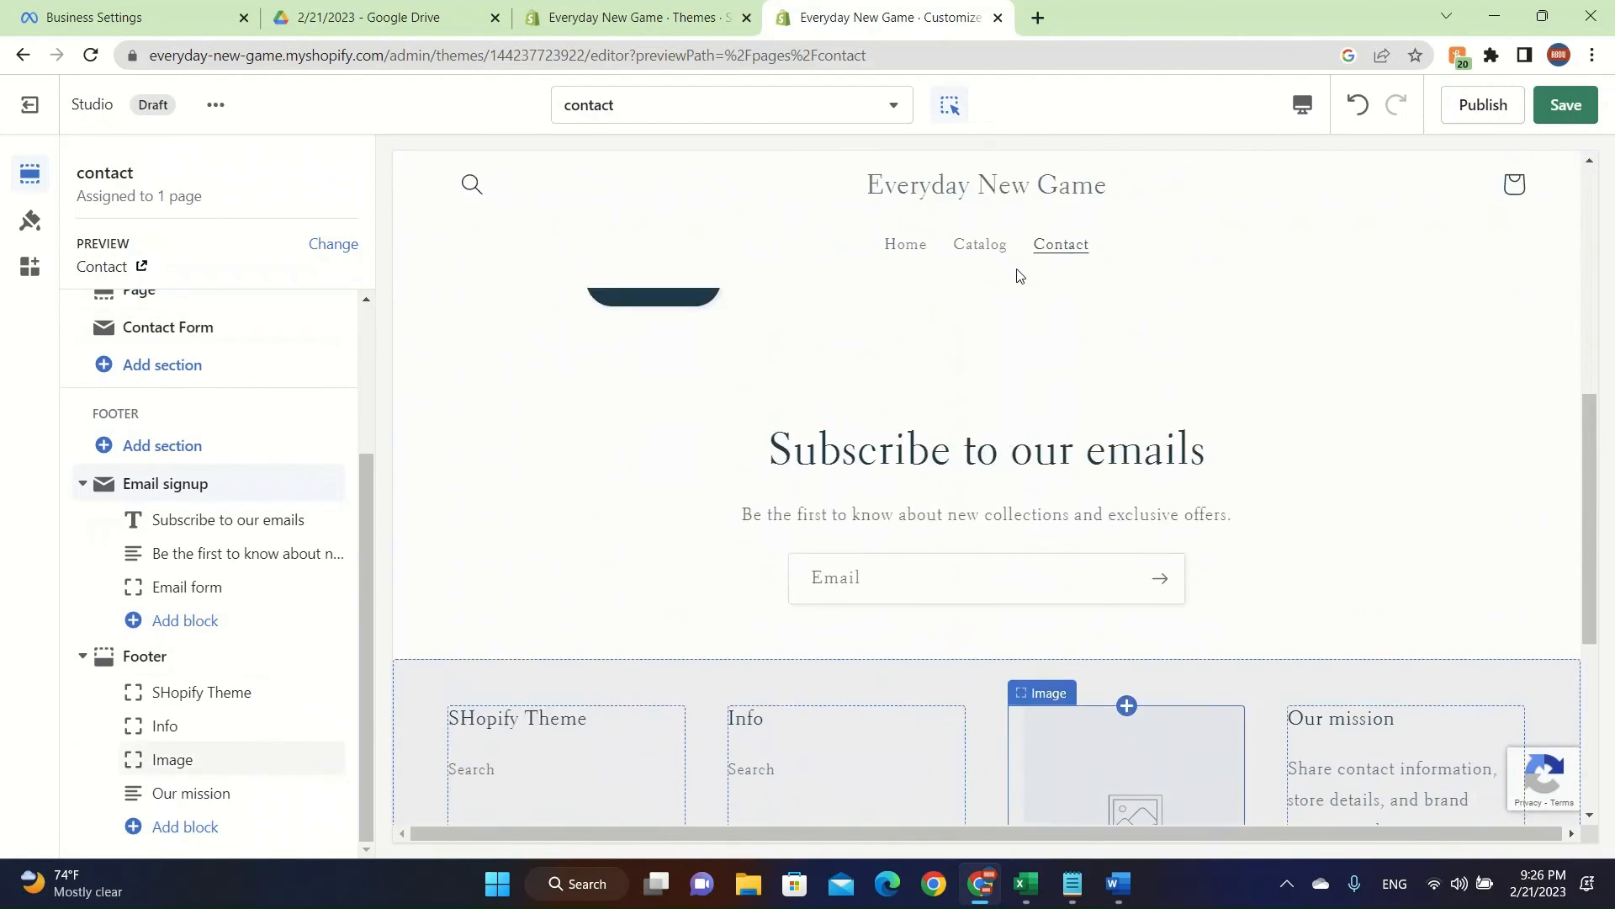
{"action": "scroll", "scroll_direction": "up", "scroll_amount": 3}
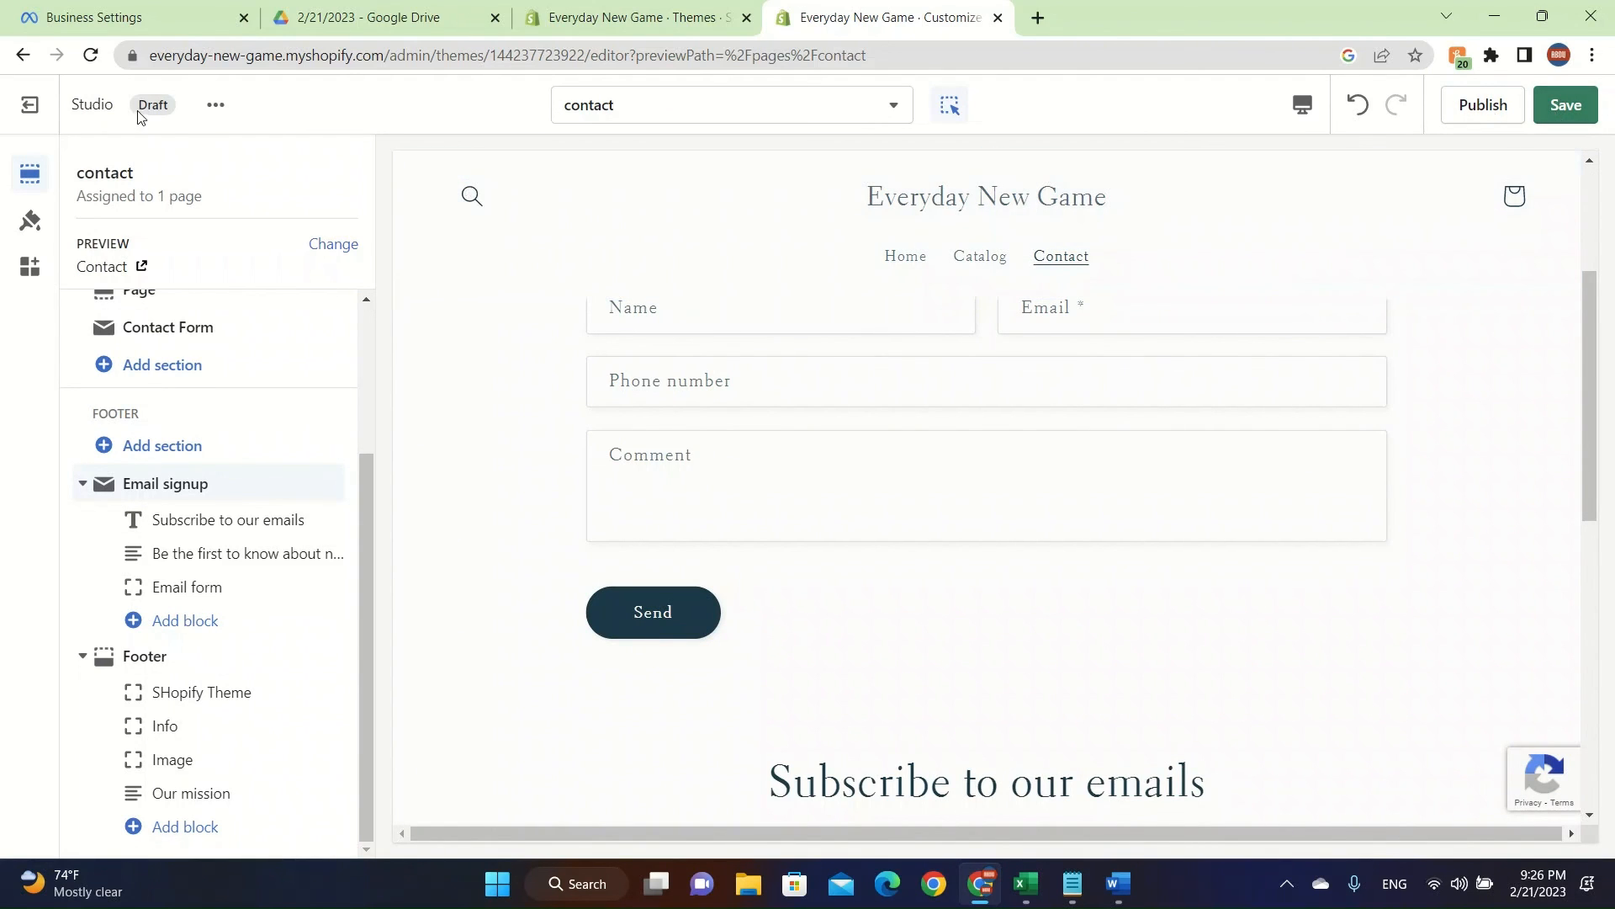
{"action": "mouse_move", "coordinate": [292, 117]}
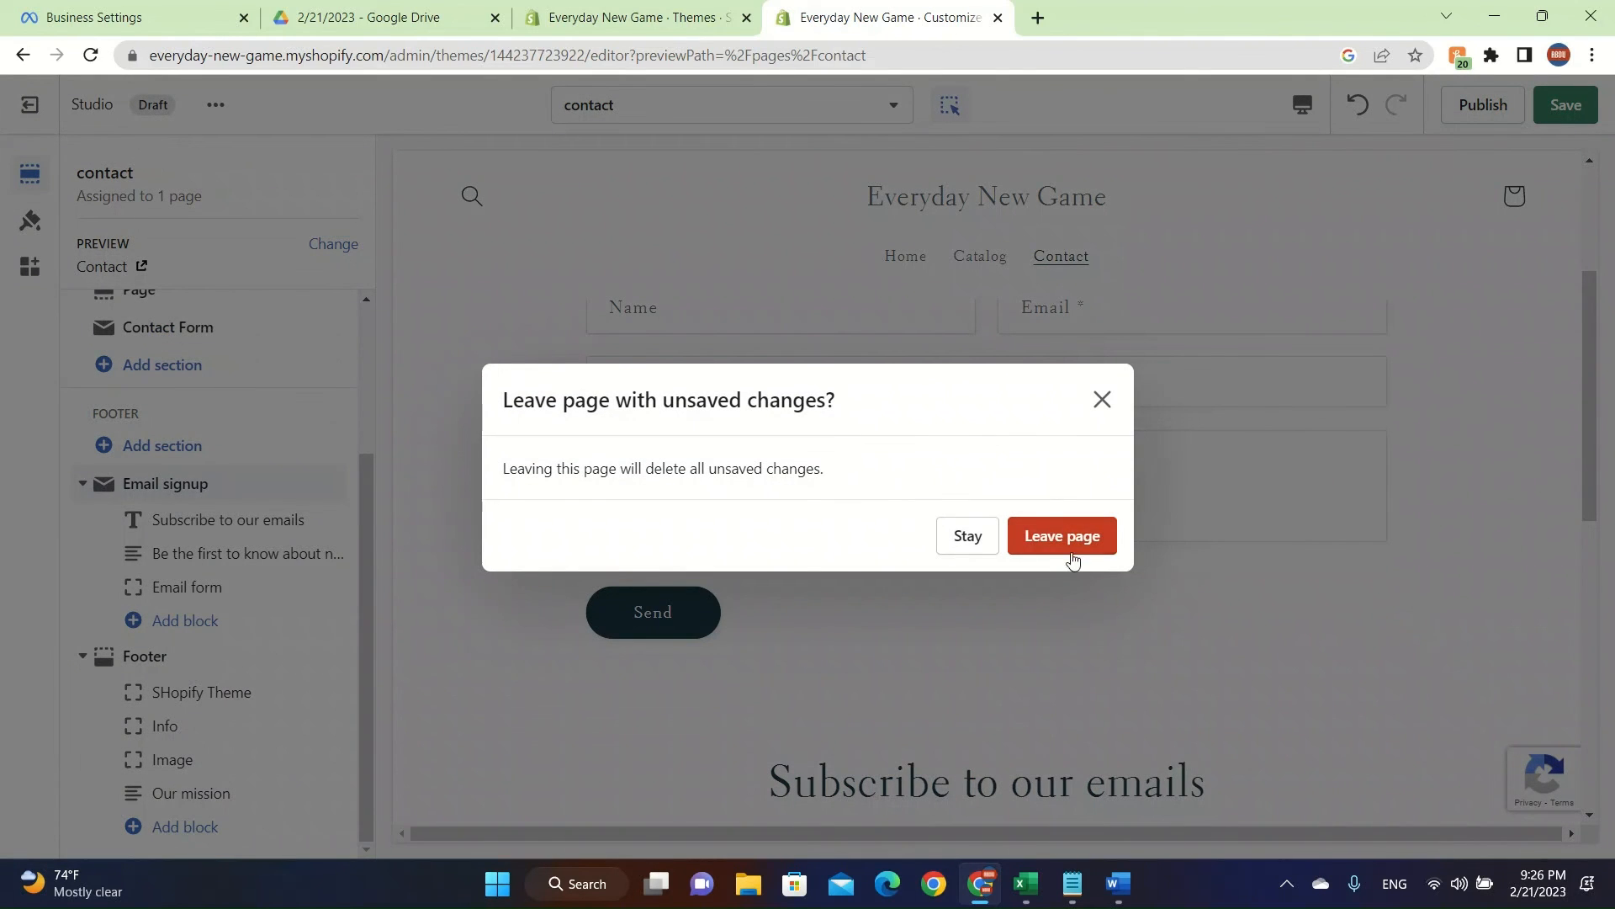
Step: Choose Leave page to discard the unsaved theme edits
{"action": "left_click", "coordinate": [1061, 535]}
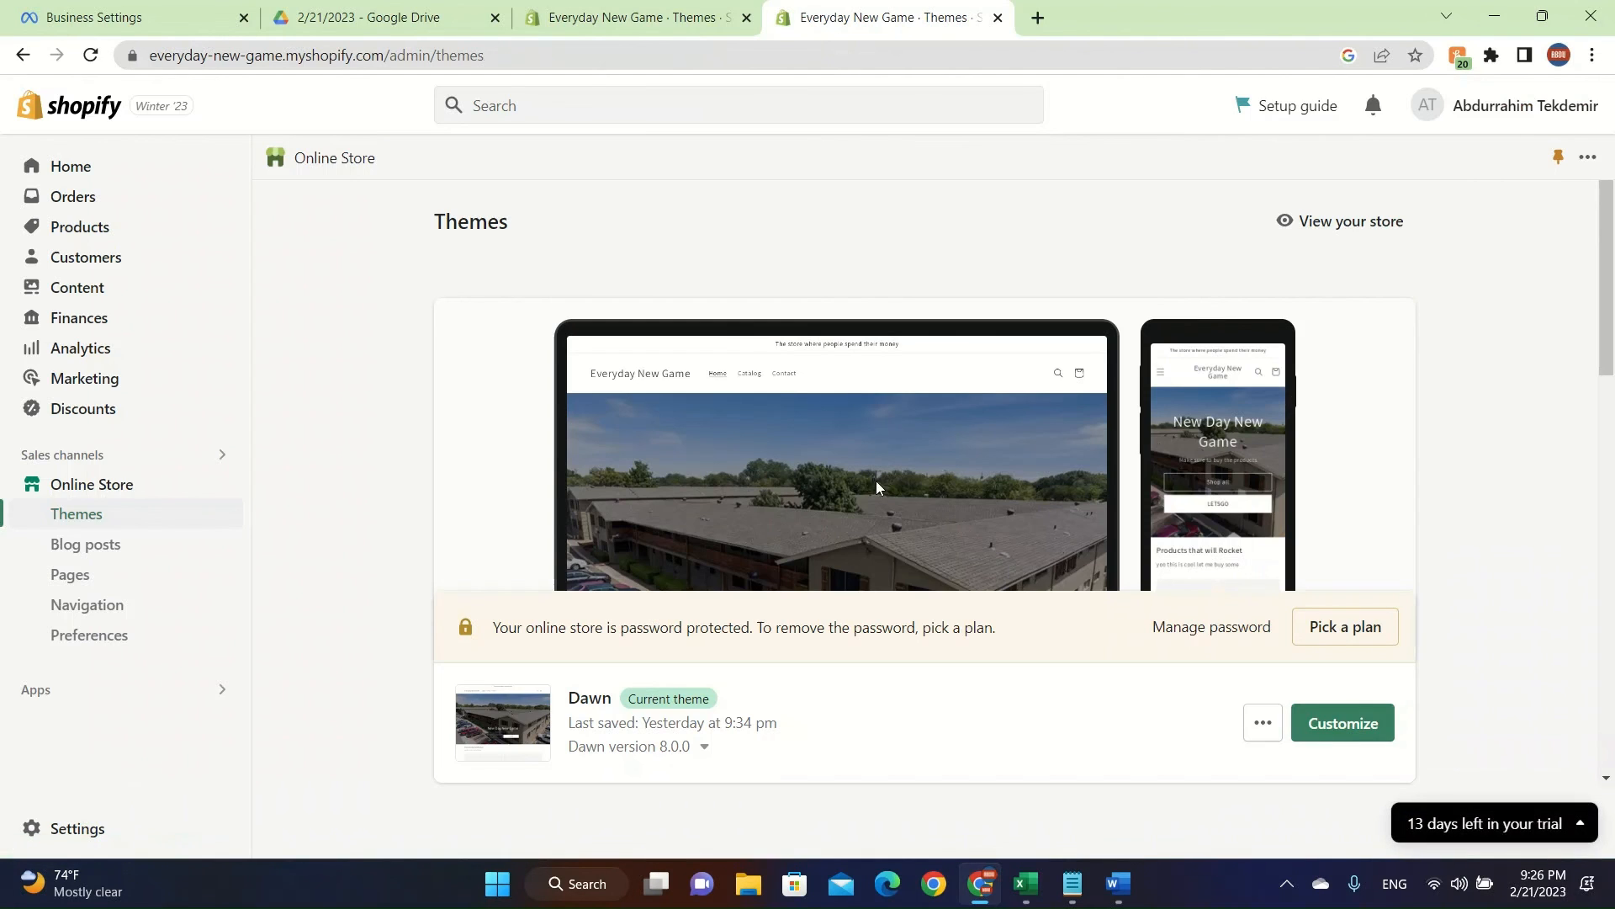
{"action": "mouse_move", "coordinate": [838, 464]}
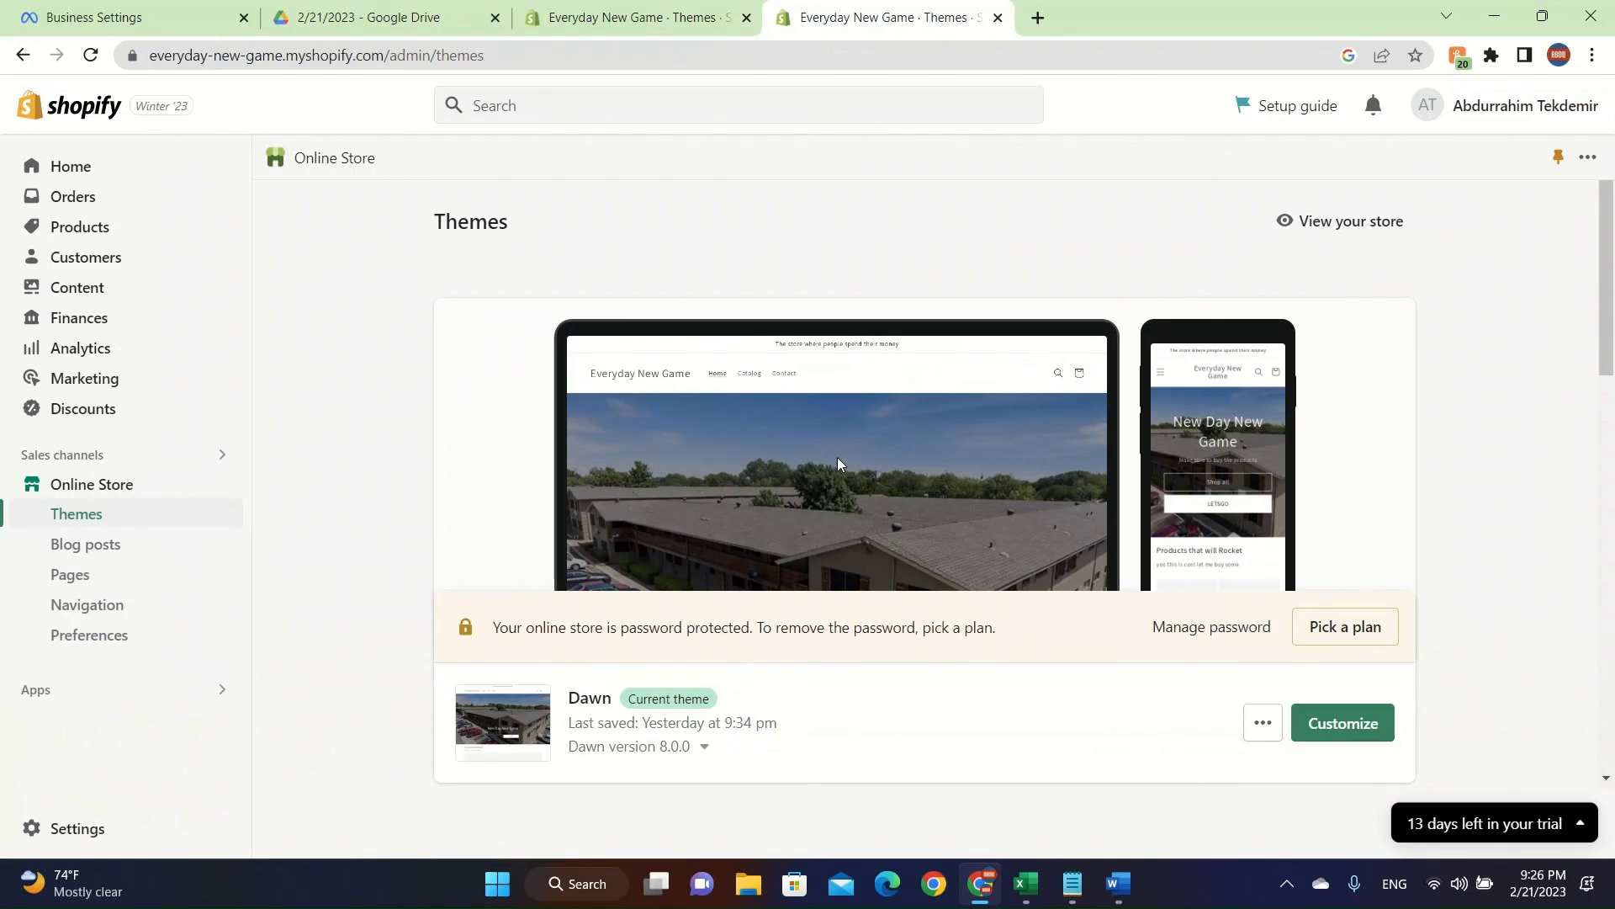
{"action": "mouse_move", "coordinate": [701, 8]}
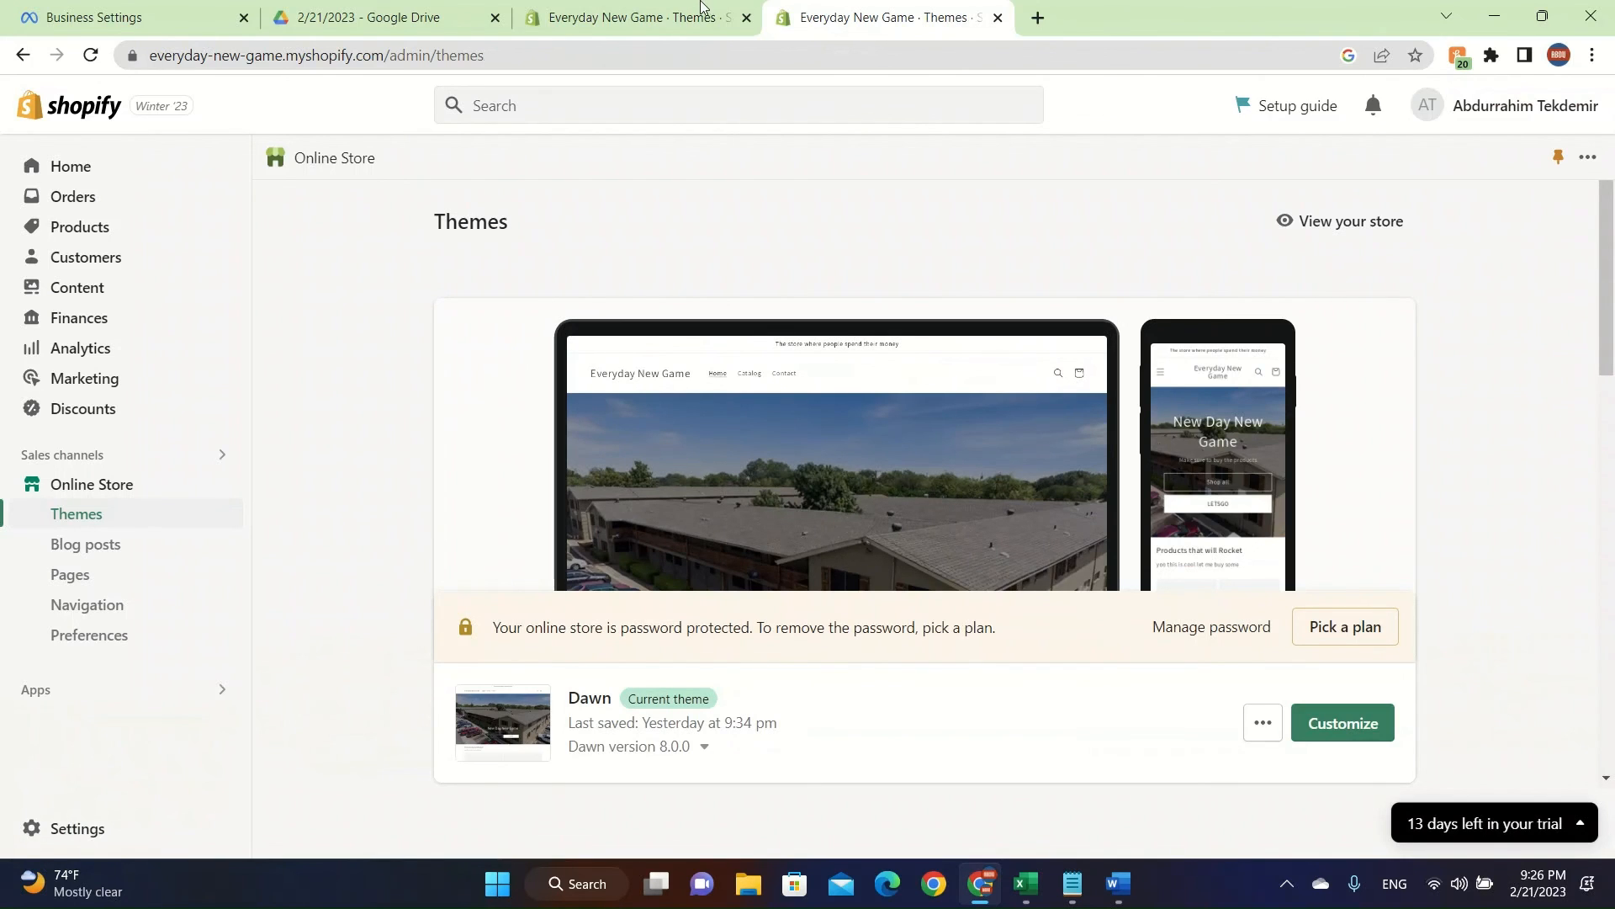
{"action": "mouse_move", "coordinate": [664, 50]}
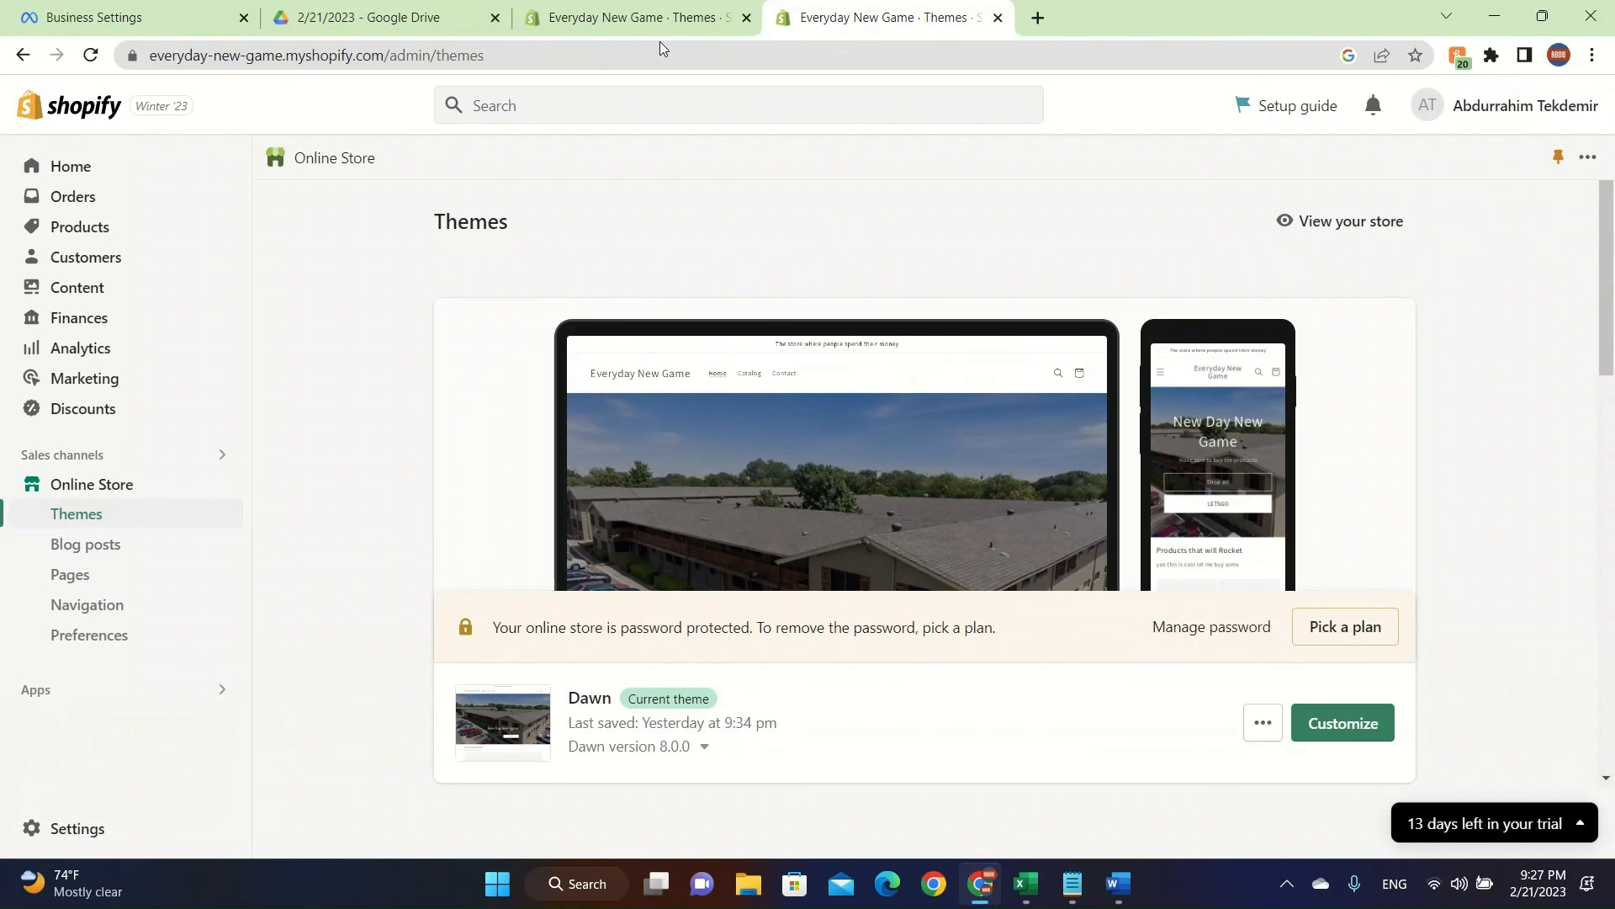